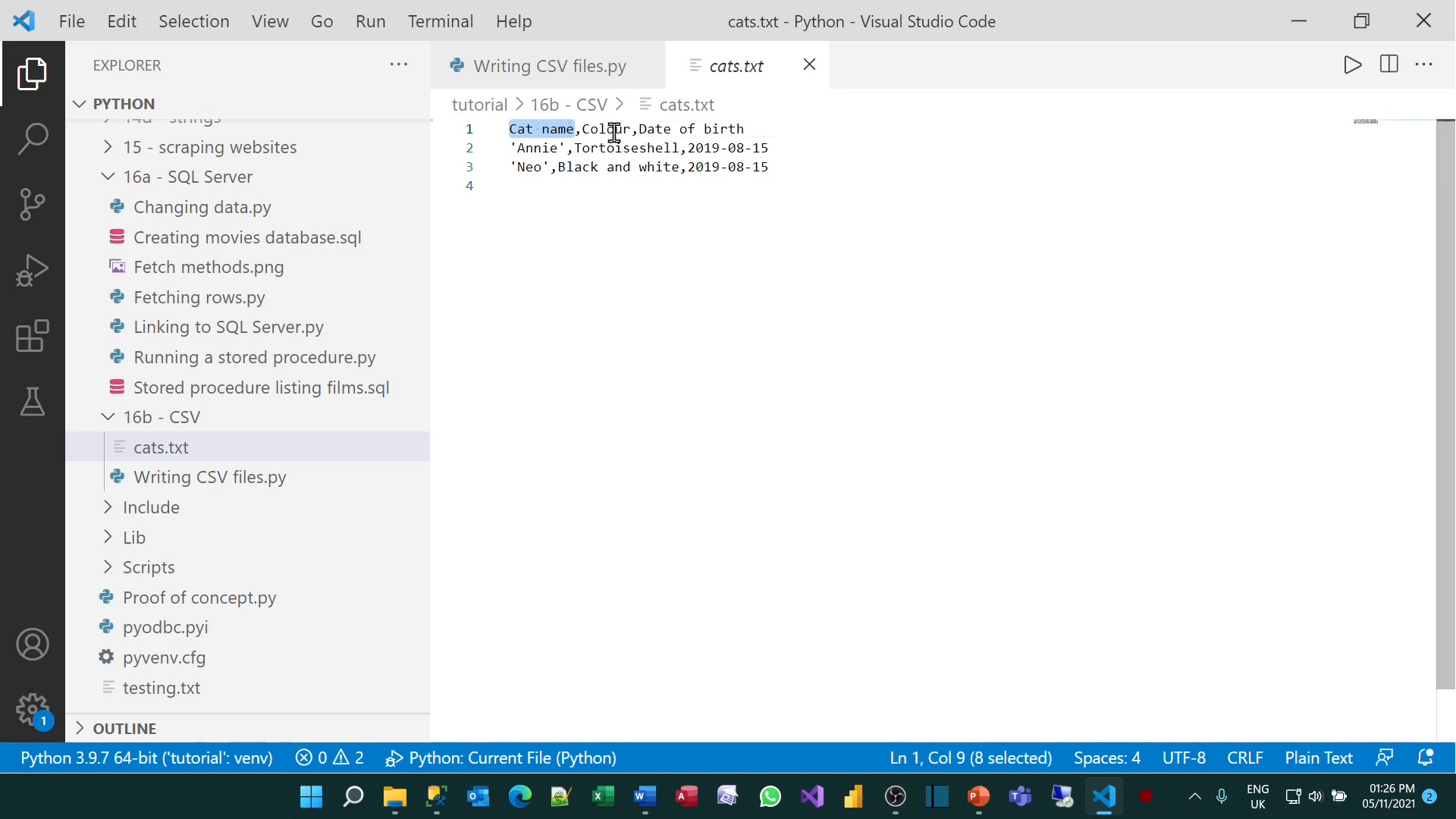
Review the Cat name heading in cats.txt, then switch to the Writing CSV files.py script
double_click(607, 129)
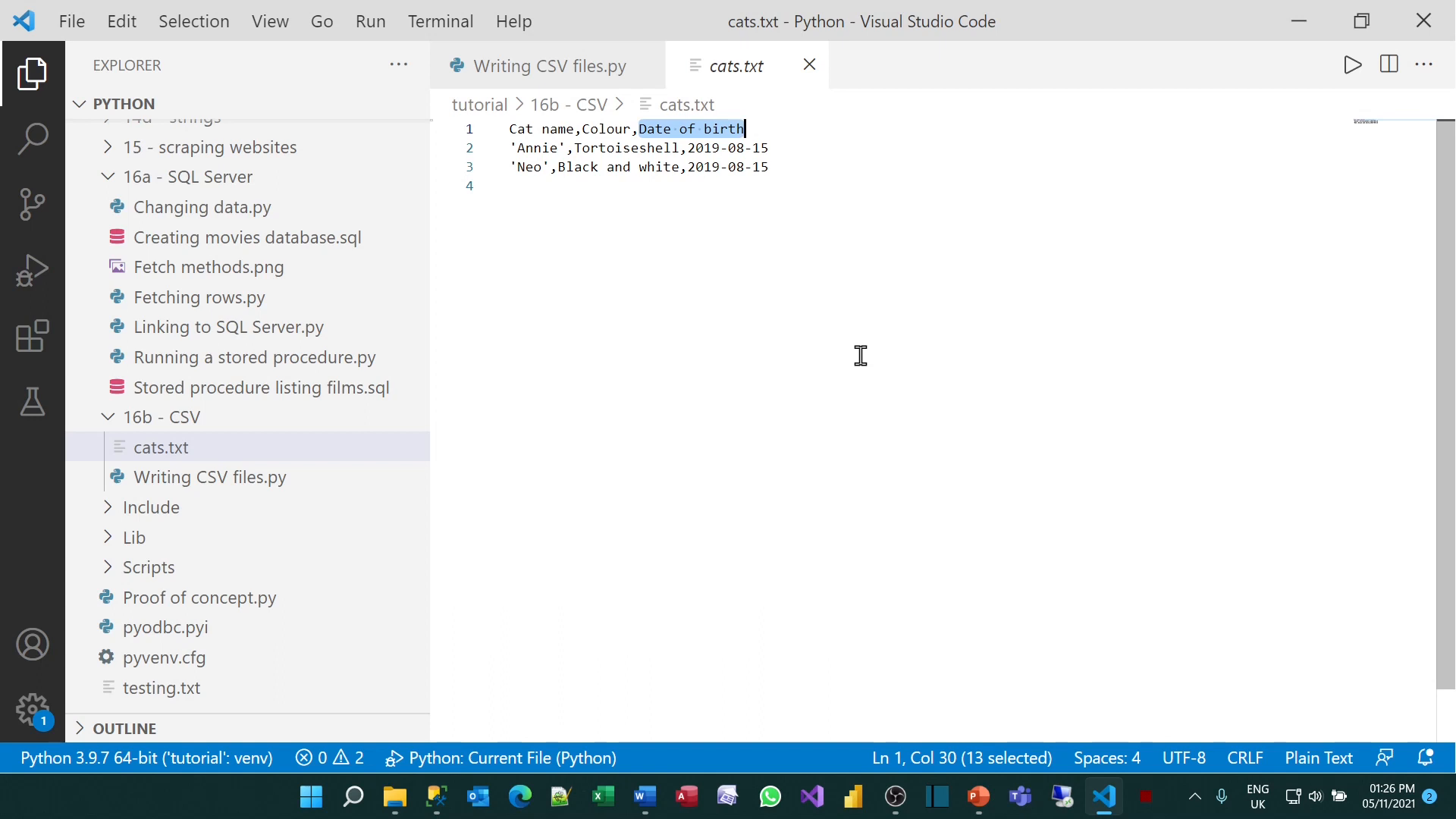
mouse_move(621, 108)
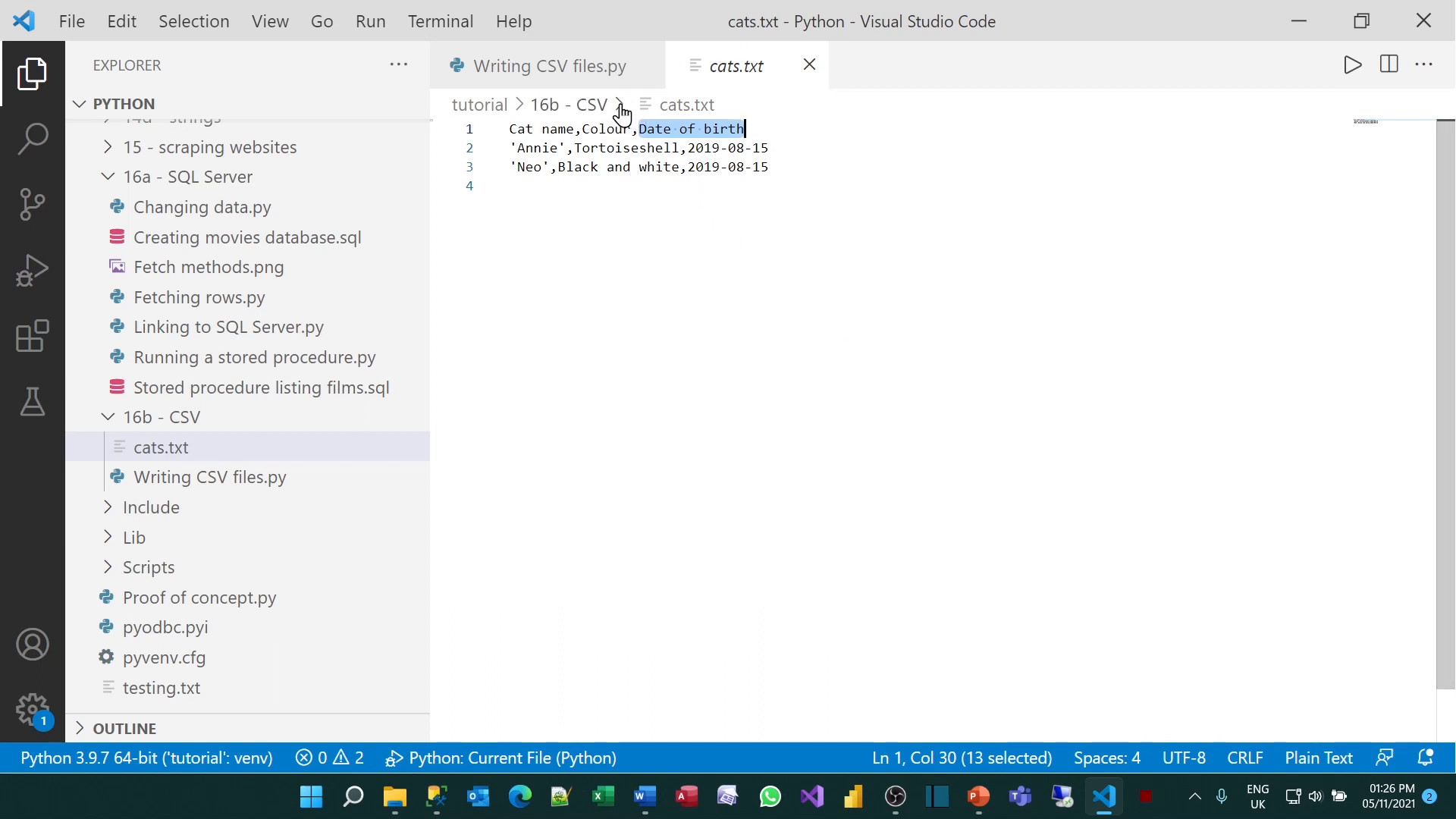
left_click(545, 66)
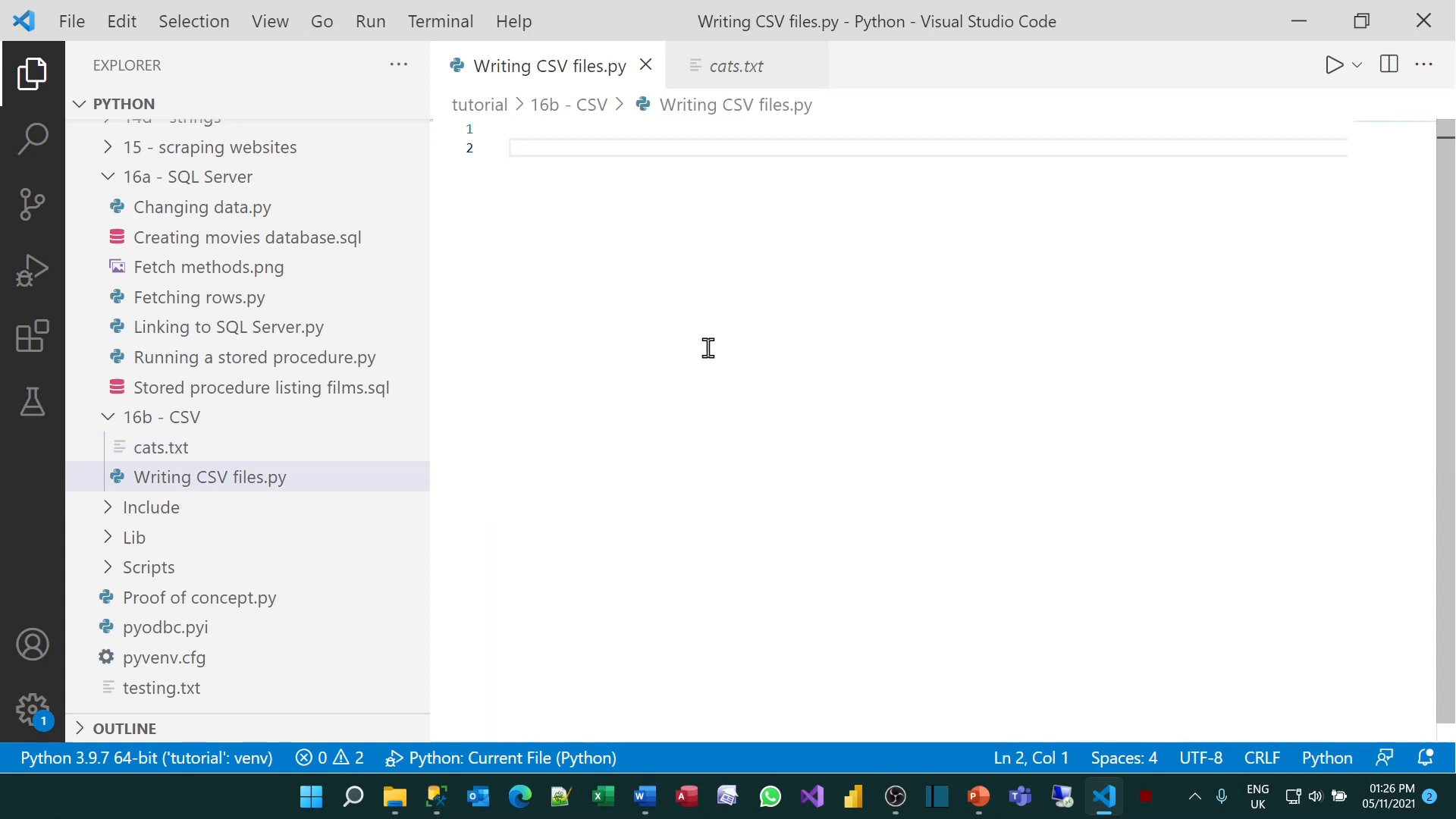
Import csv and start a comment line
type("import csv")
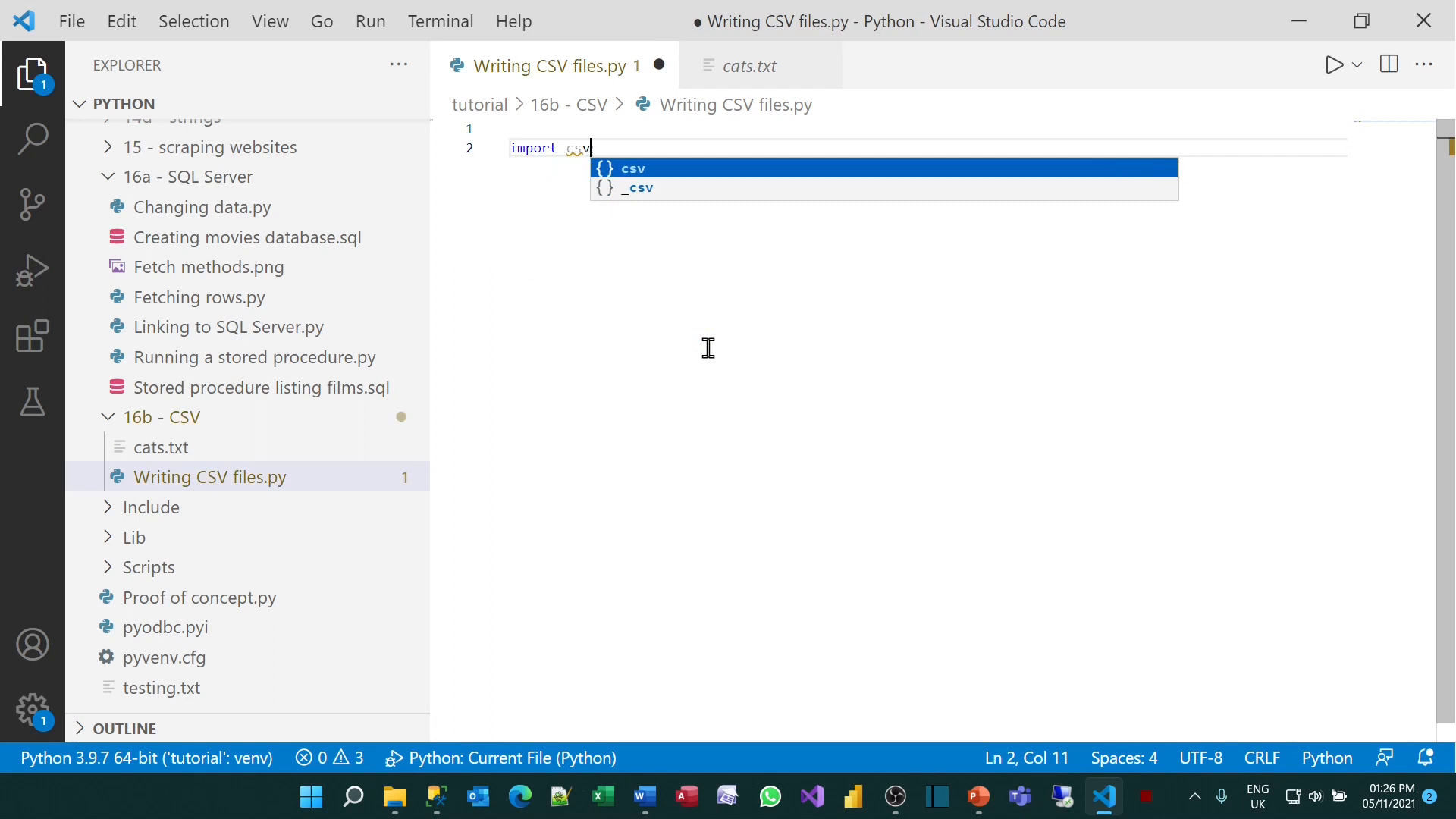
key("Enter")
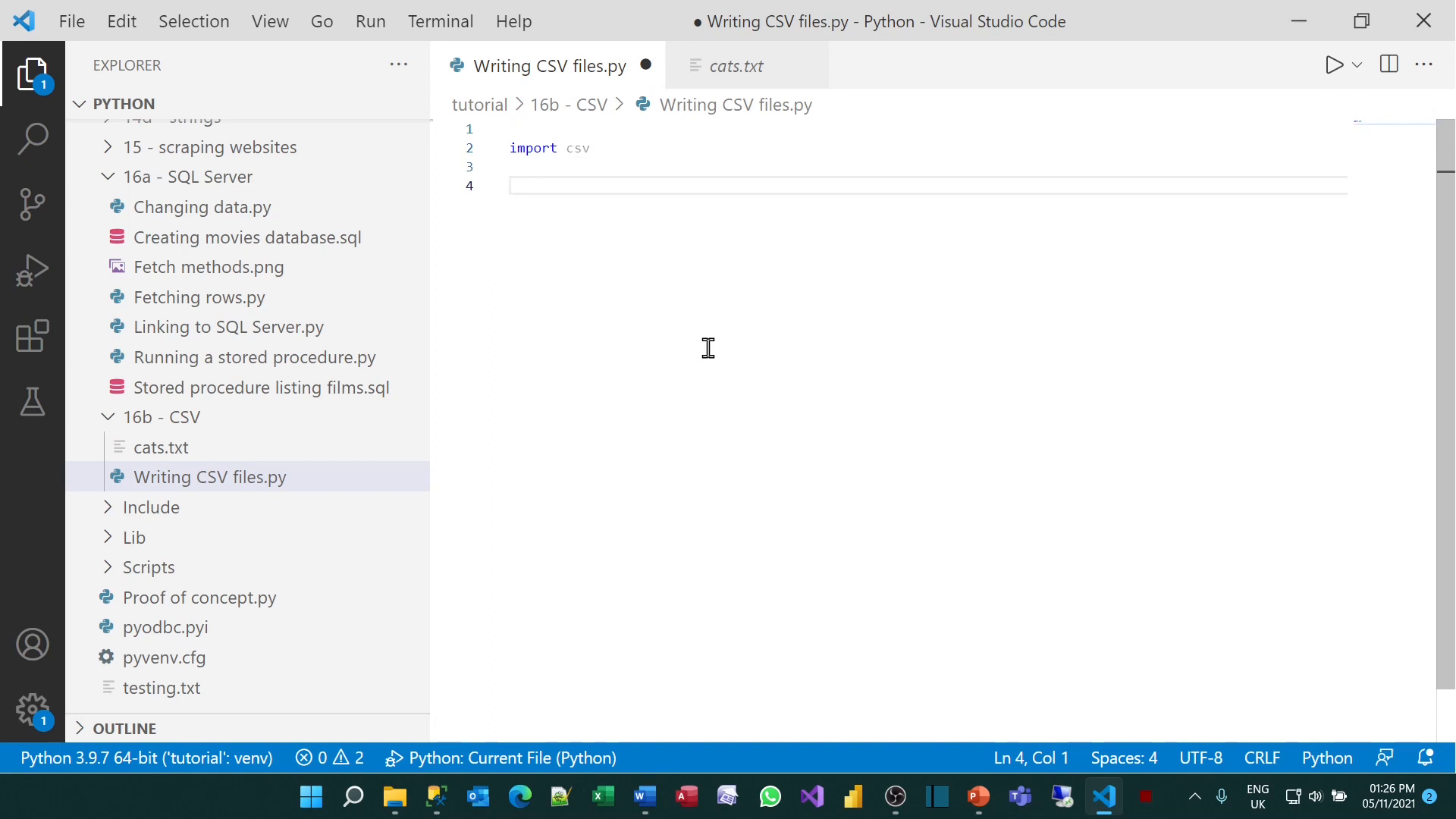
type("# open a file for writing")
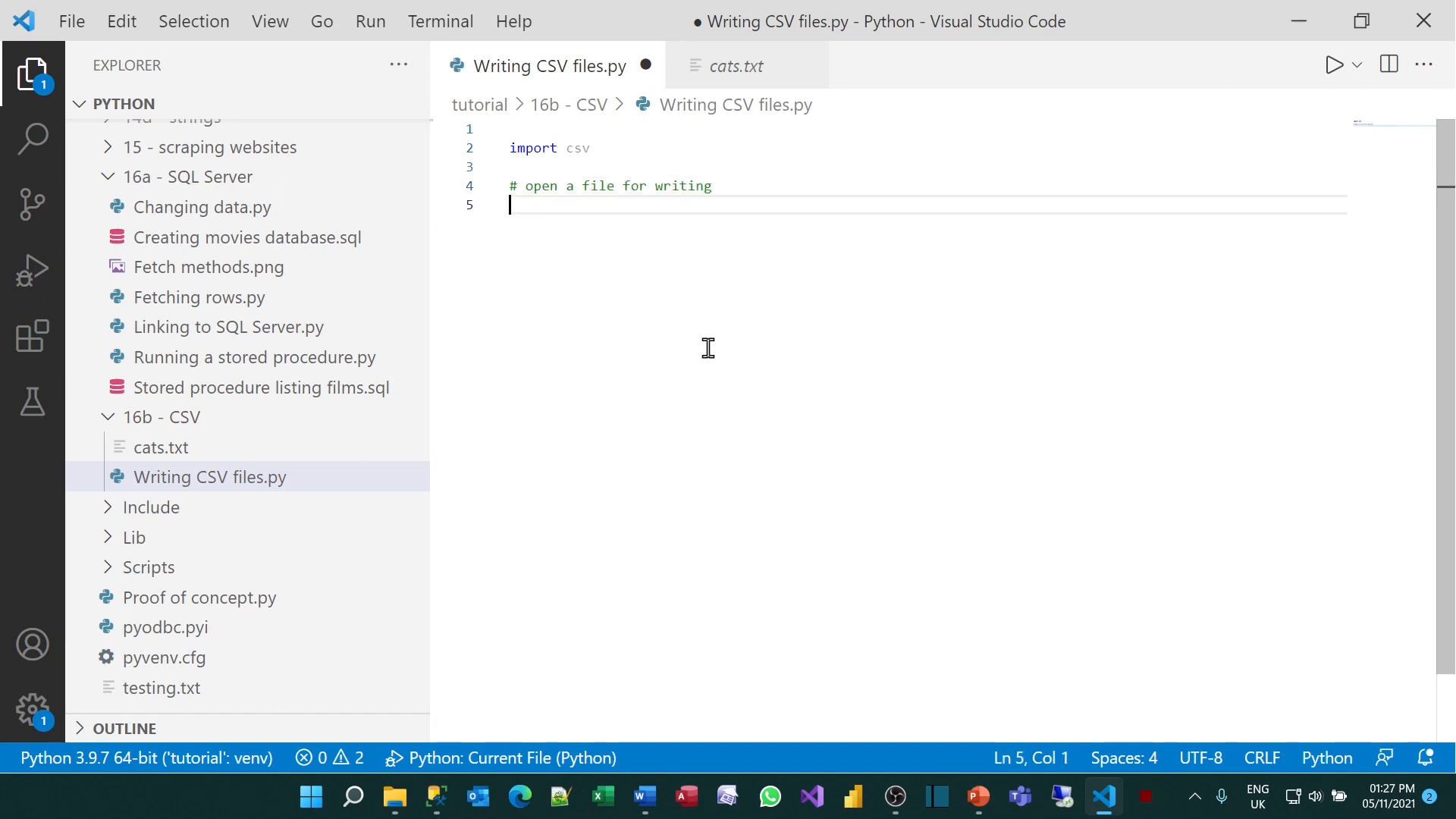
Begin with open(r"...\16b - CSV\cats.txt", "w") as cat_file
type("with ope")
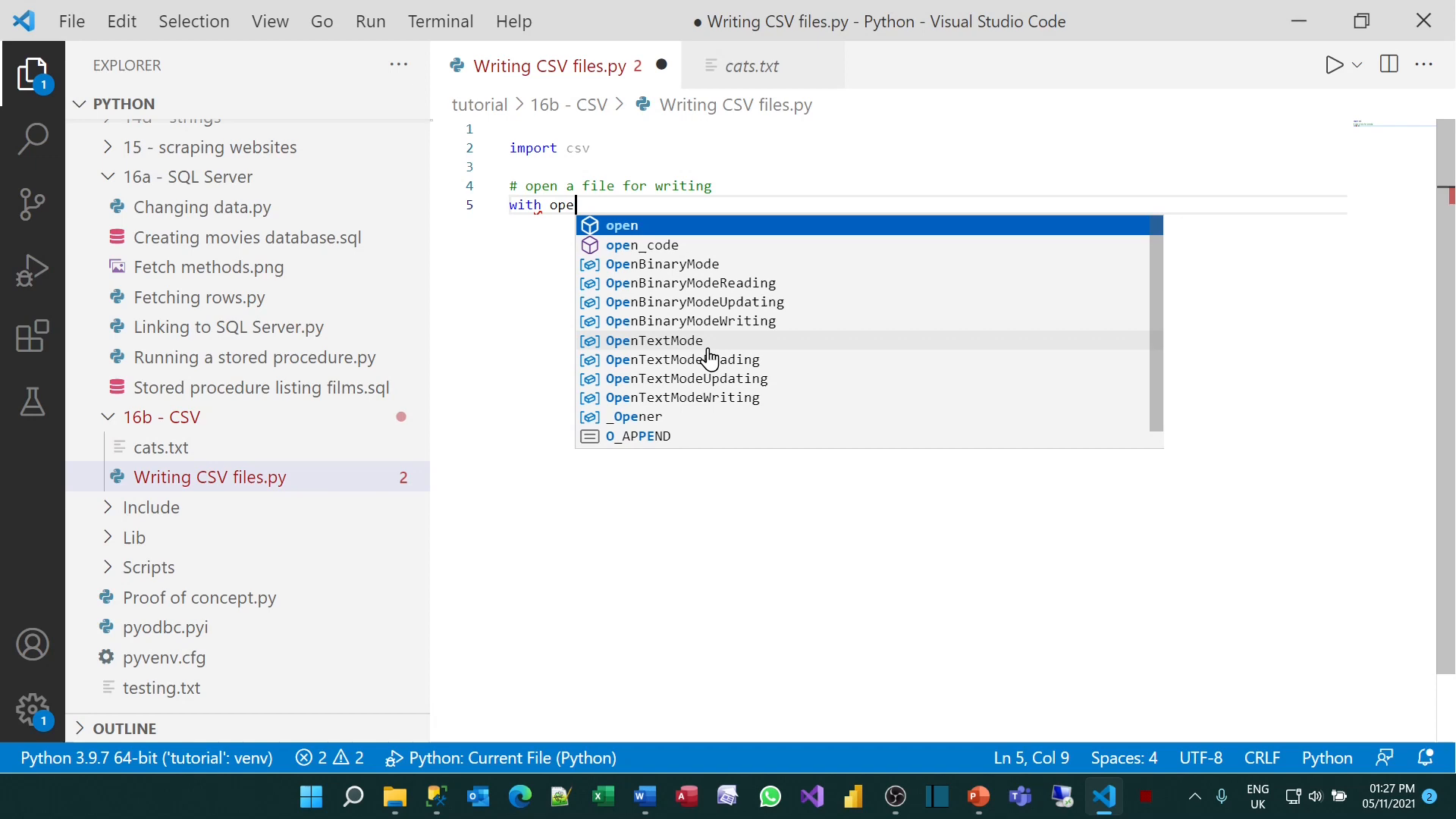
key("Tab")
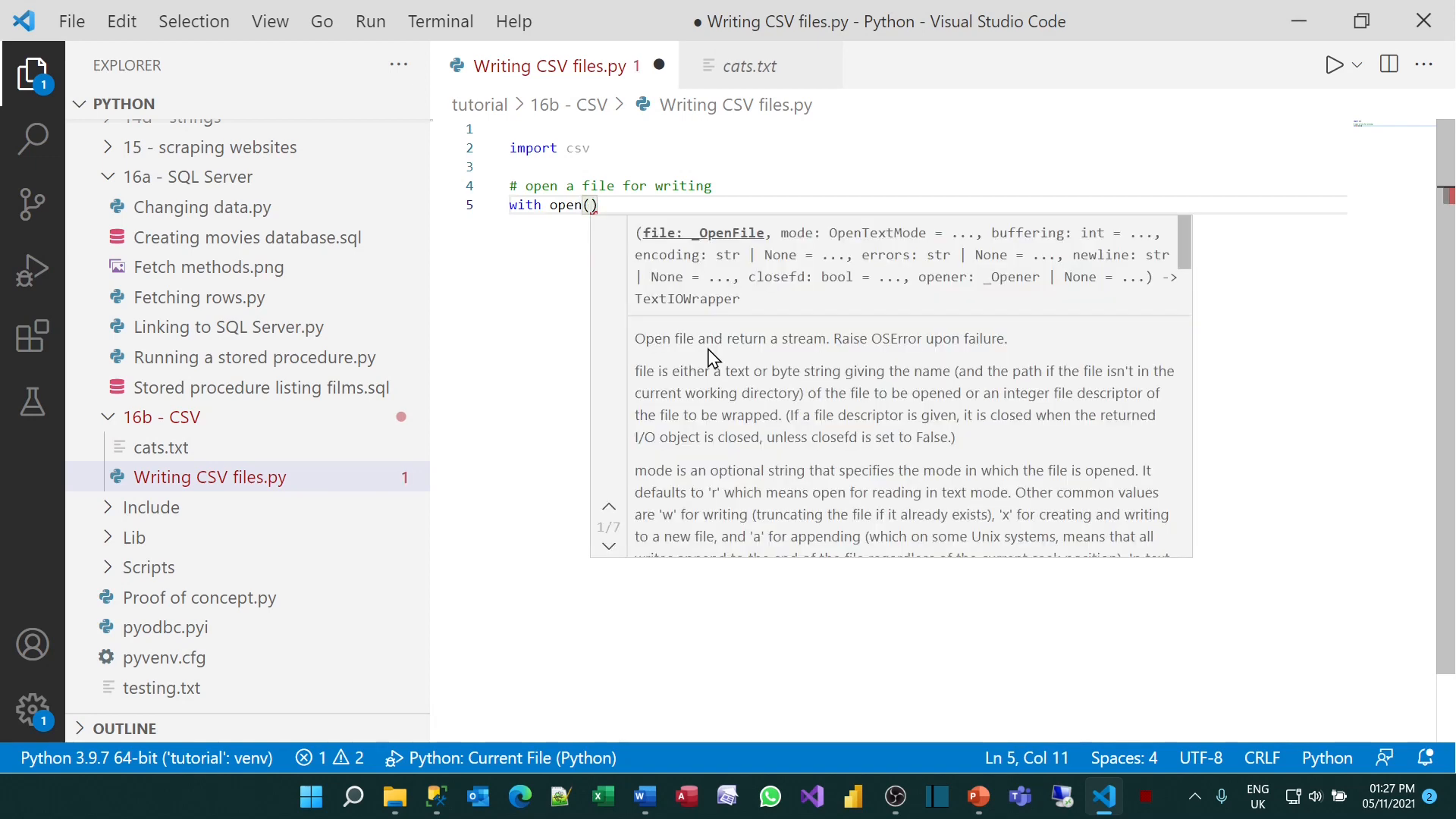
type("r\"C:\\__work\\Python\\tutorial\\16b - CSV\\cats.txt\"")
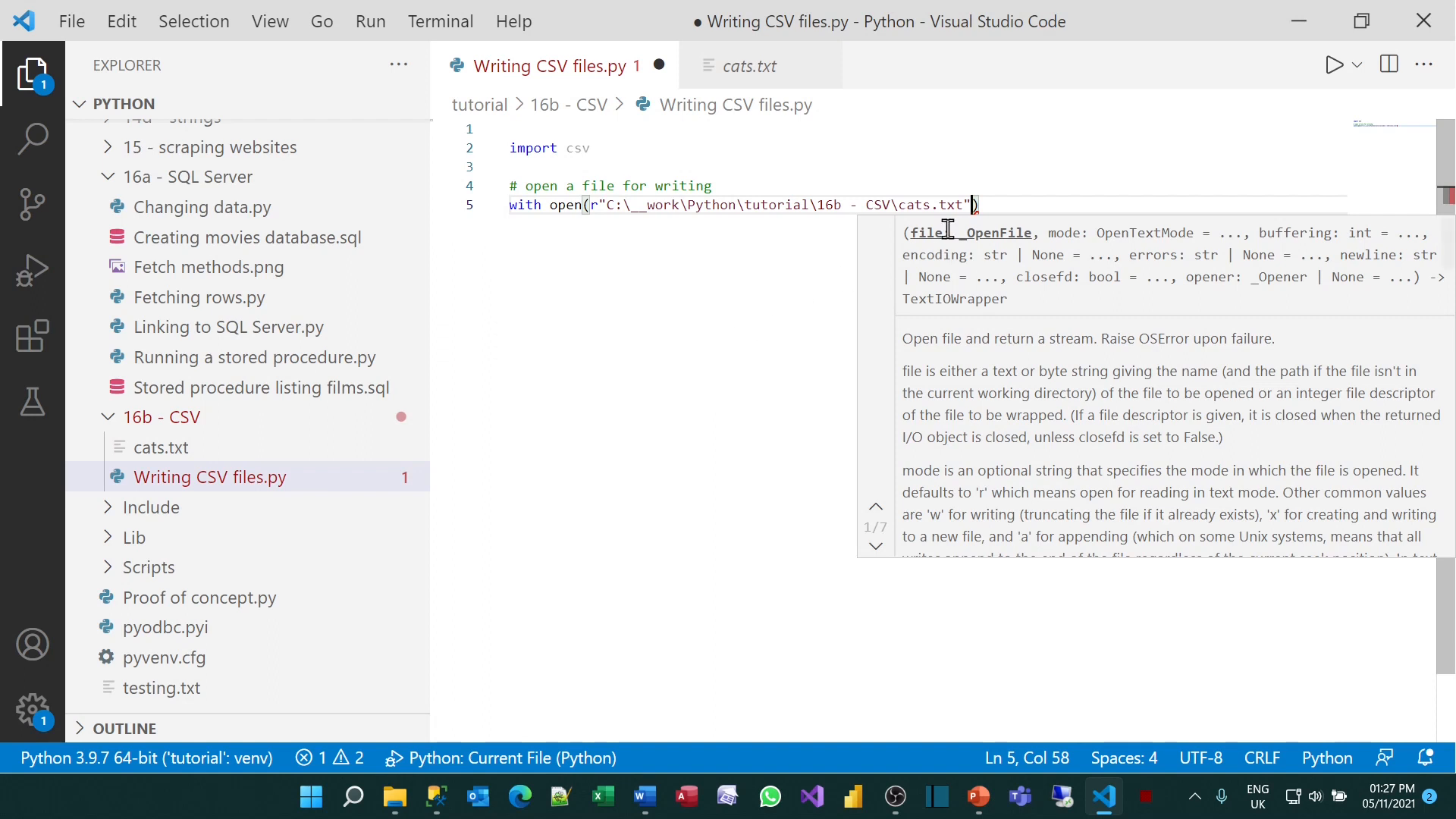
left_click(1015, 204)
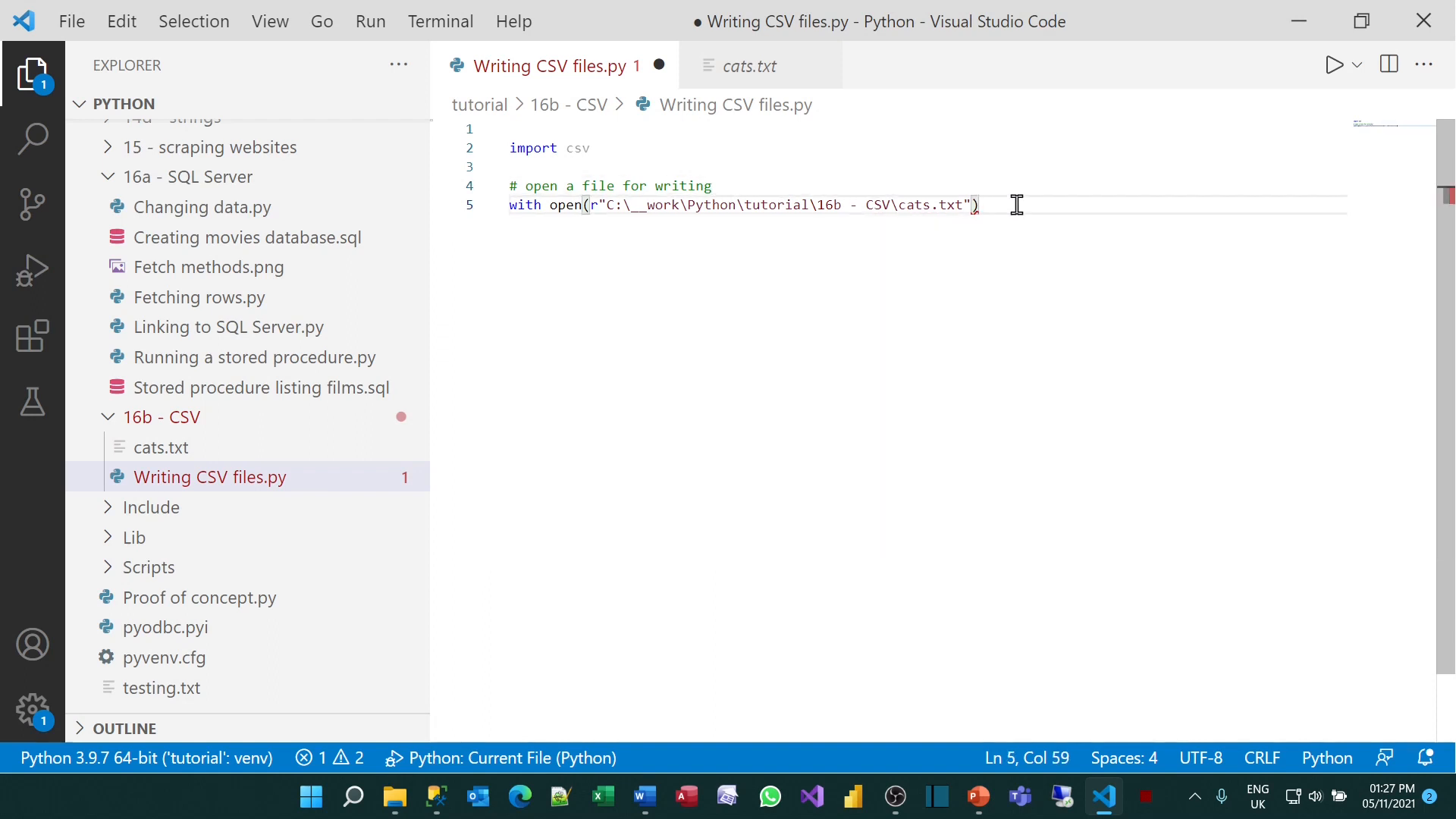
type(",\"\"")
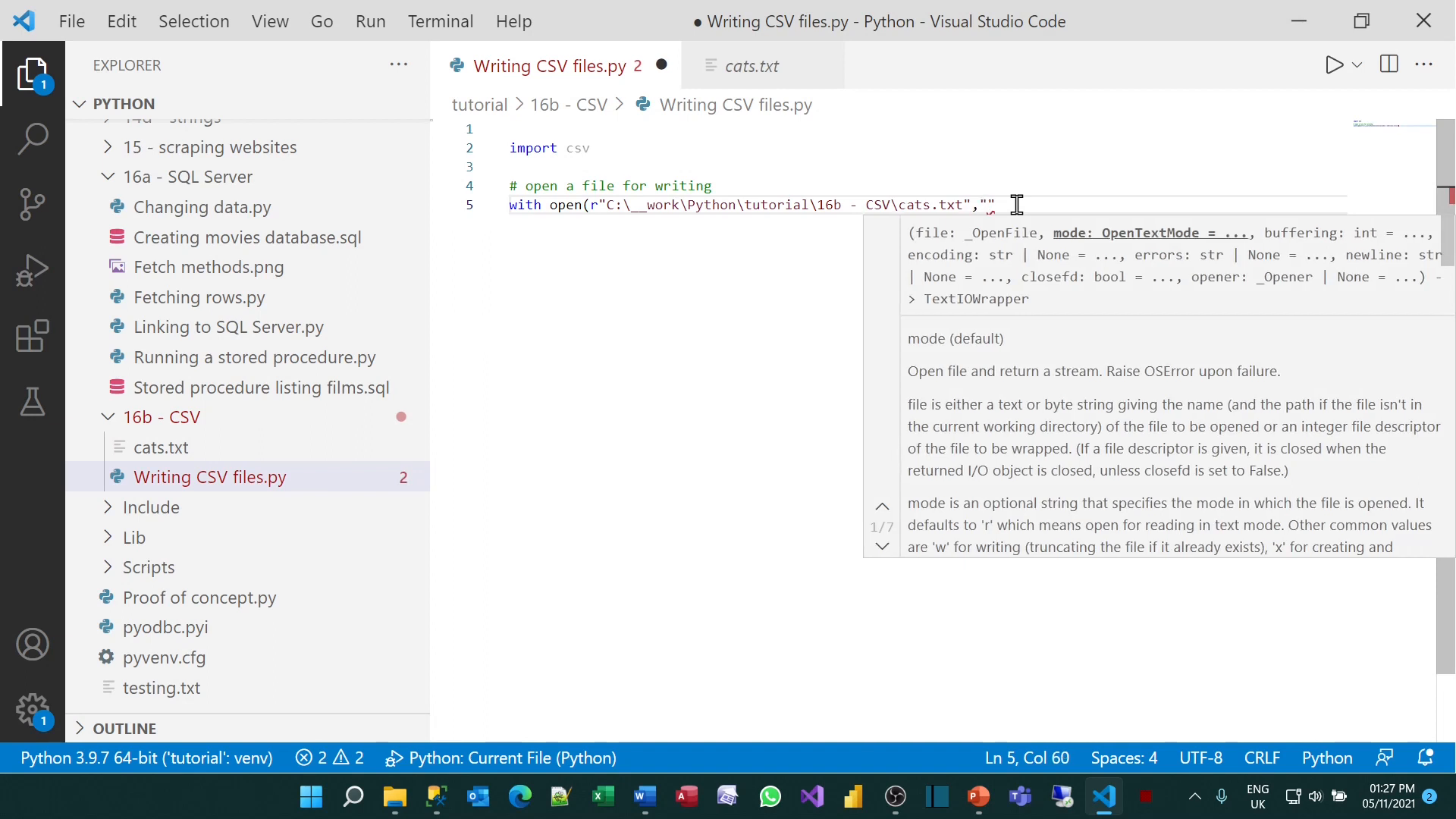
type("w")
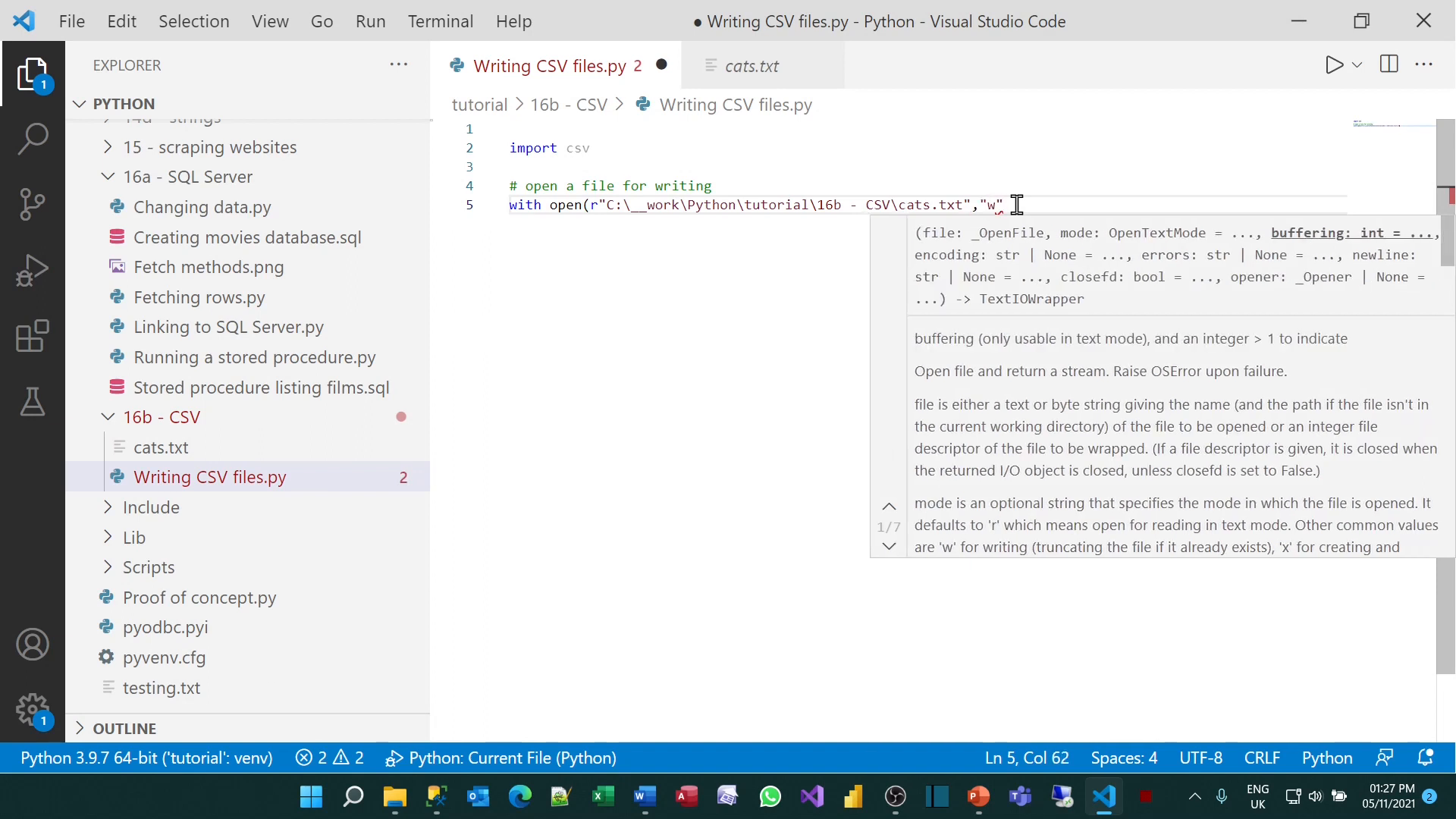
type(")")
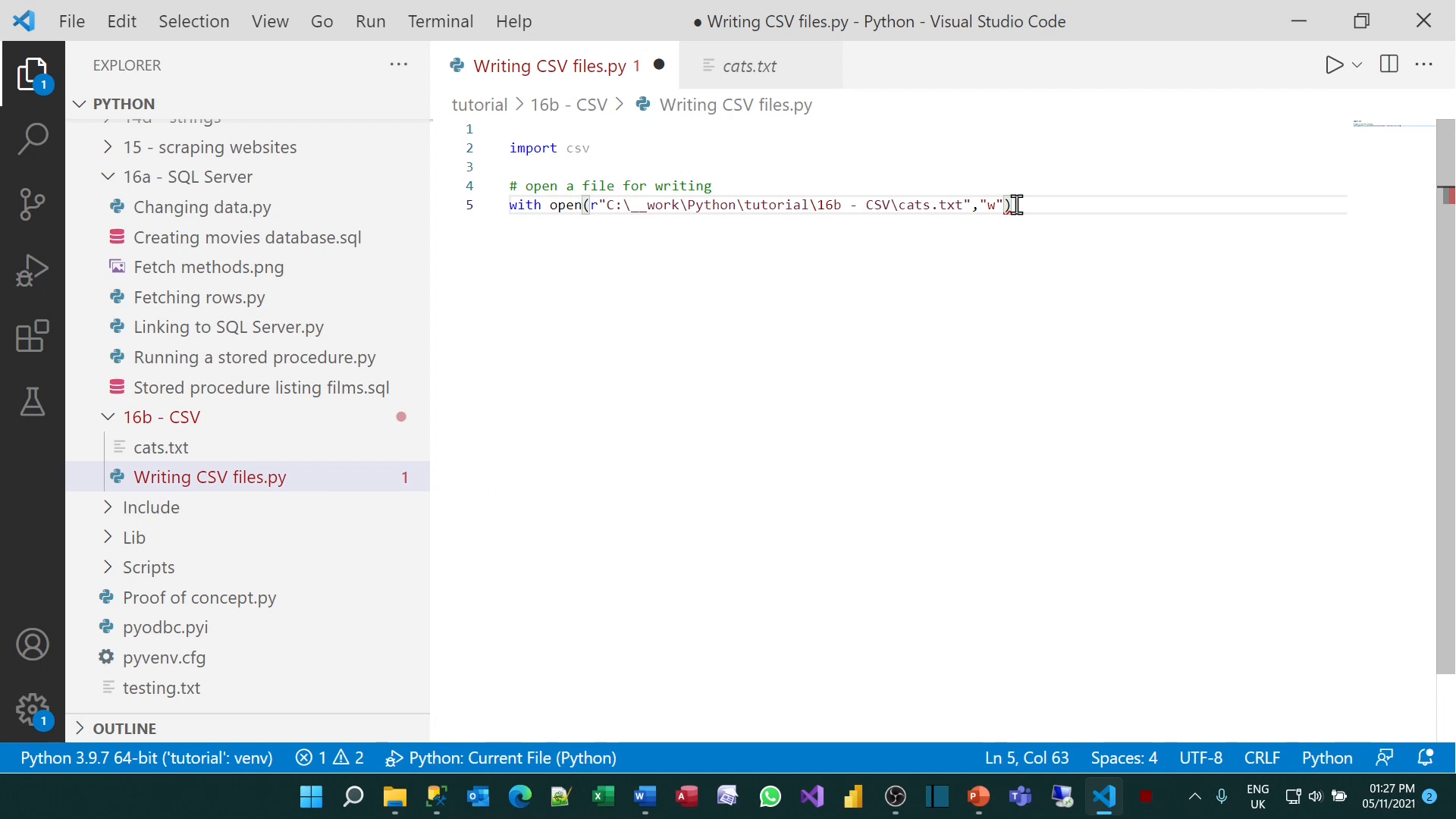
type("as cat_file:")
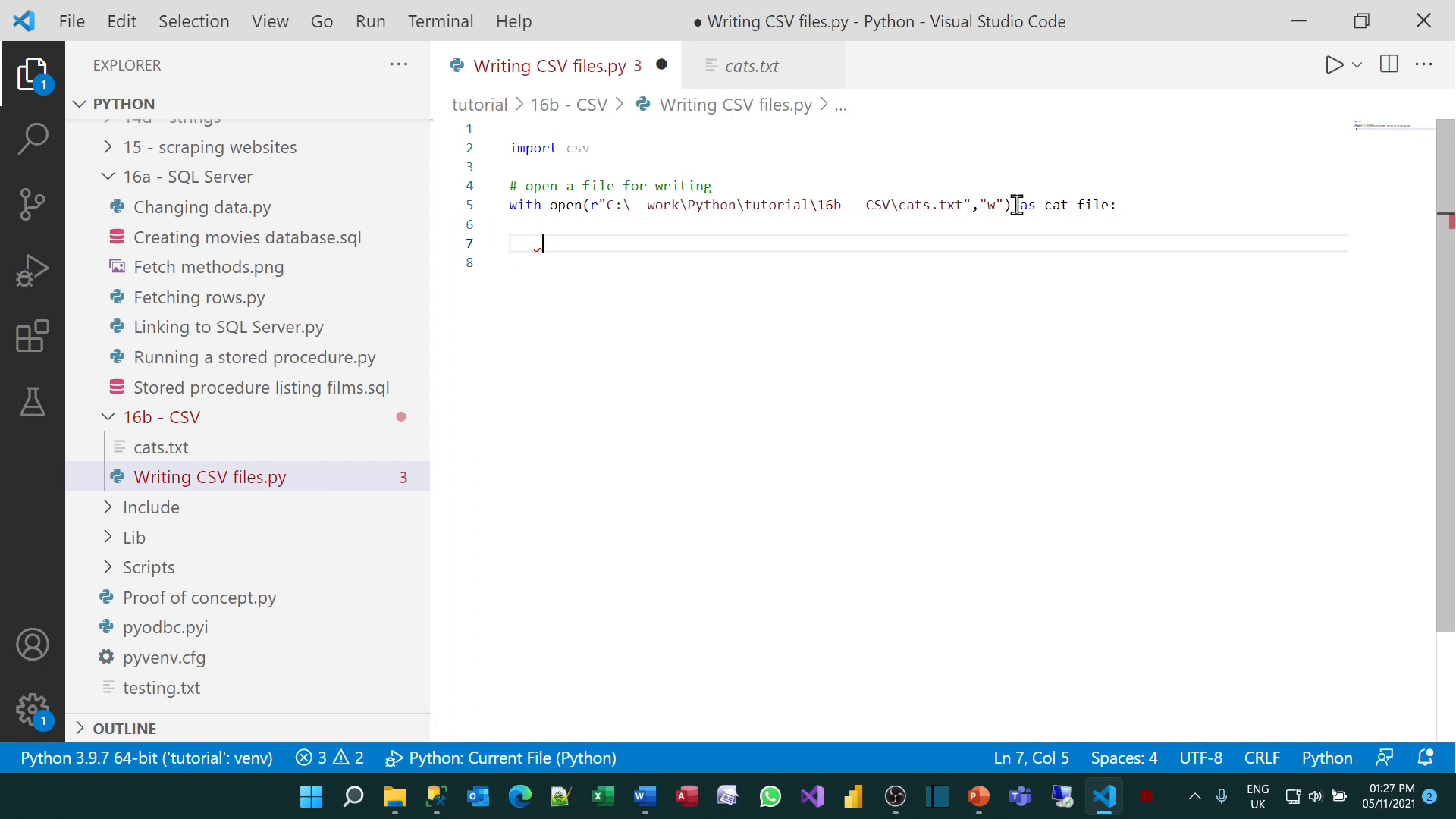
Add a # create CSV writer comment and writer = csv.writer(cat_file)
type("#")
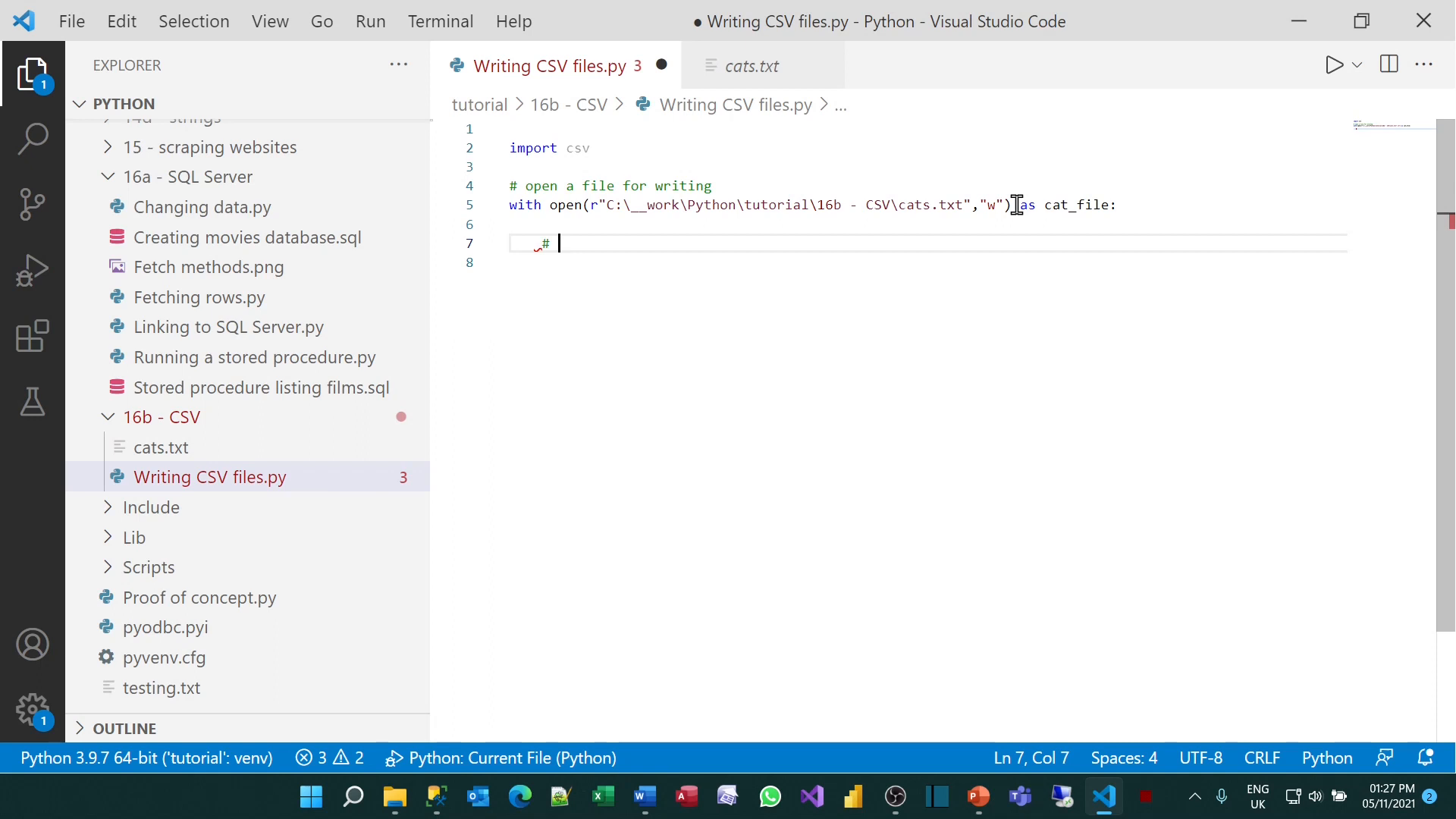
type("create CSV writer")
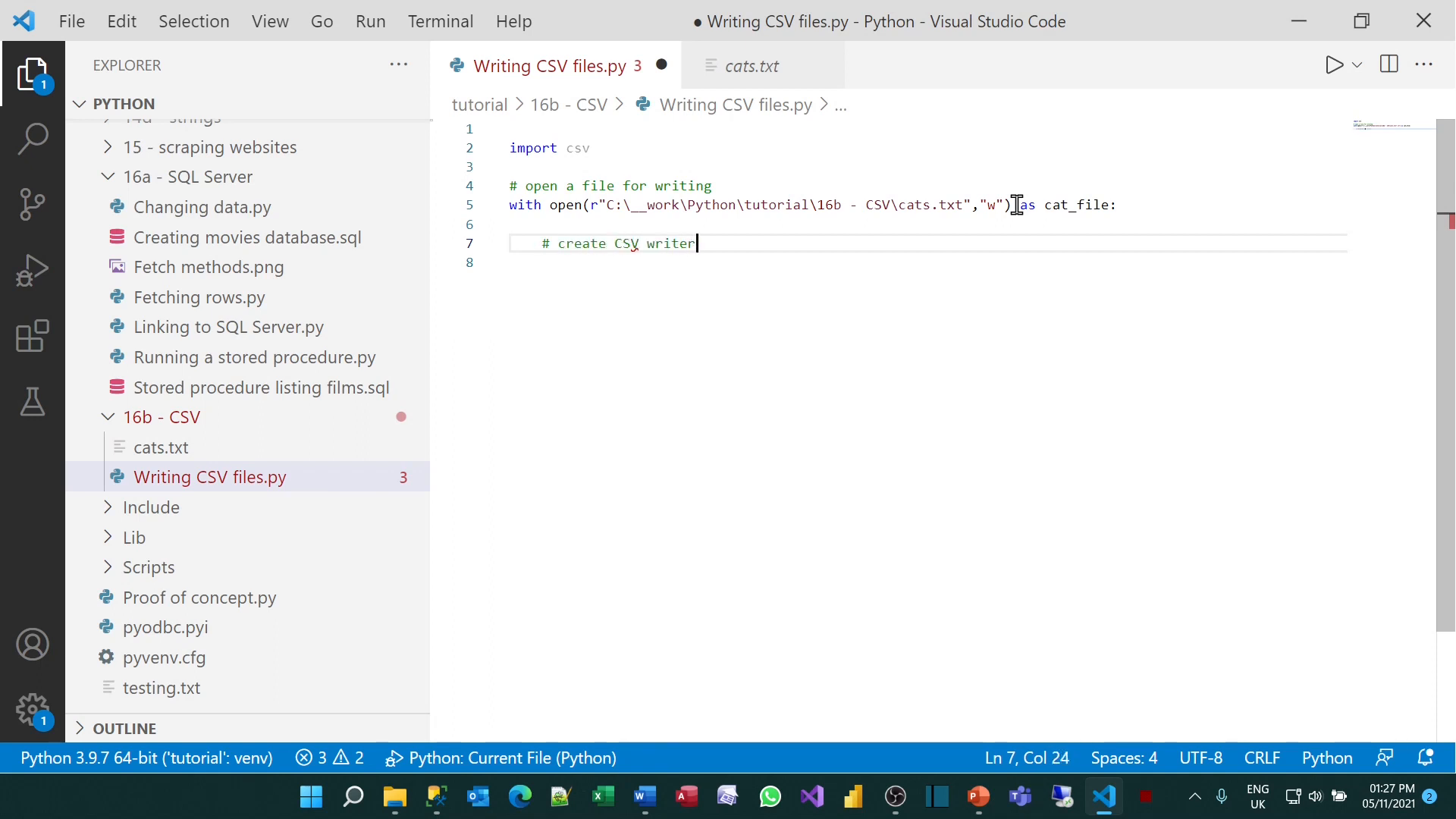
type("wi")
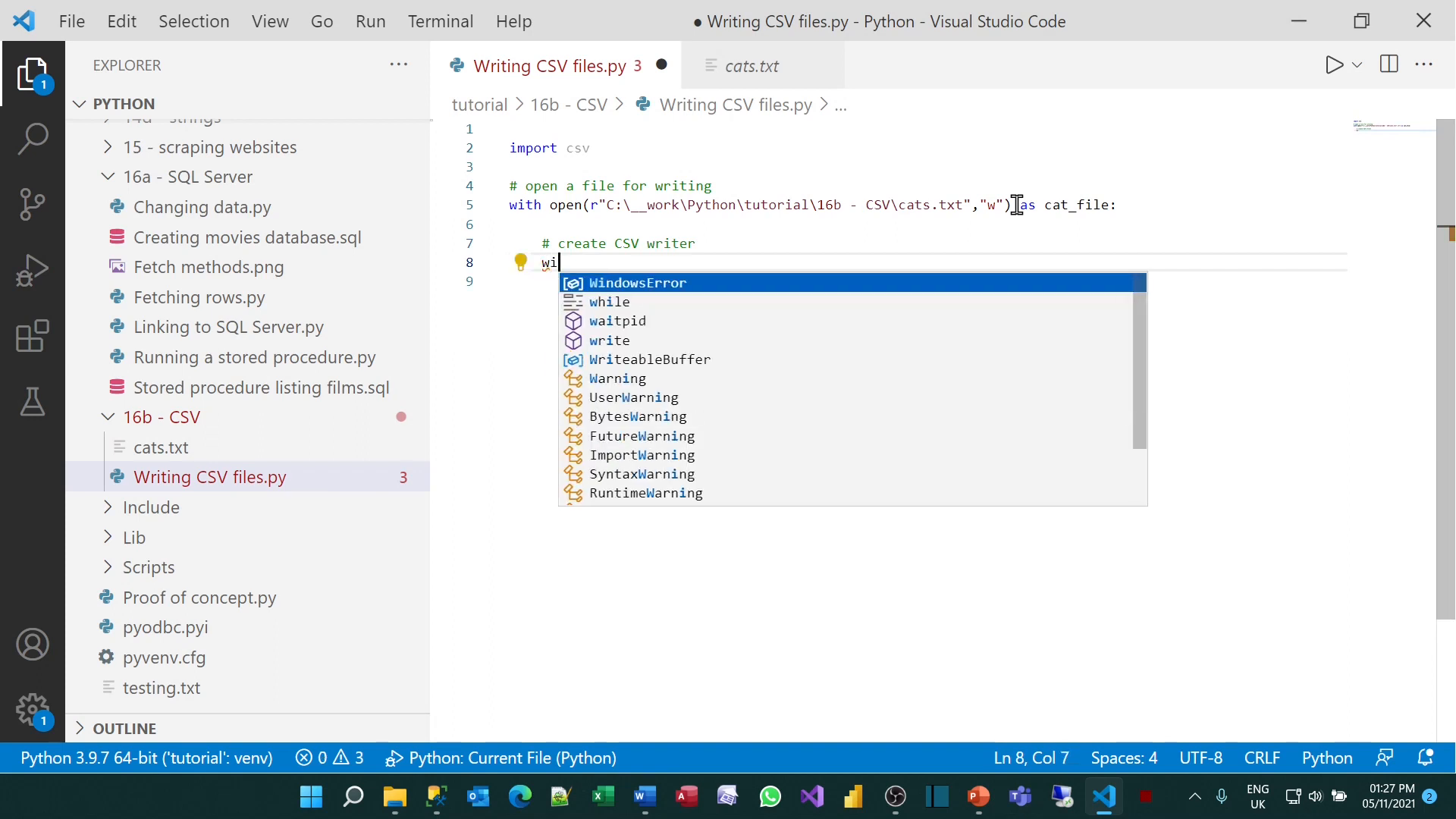
type("riter =")
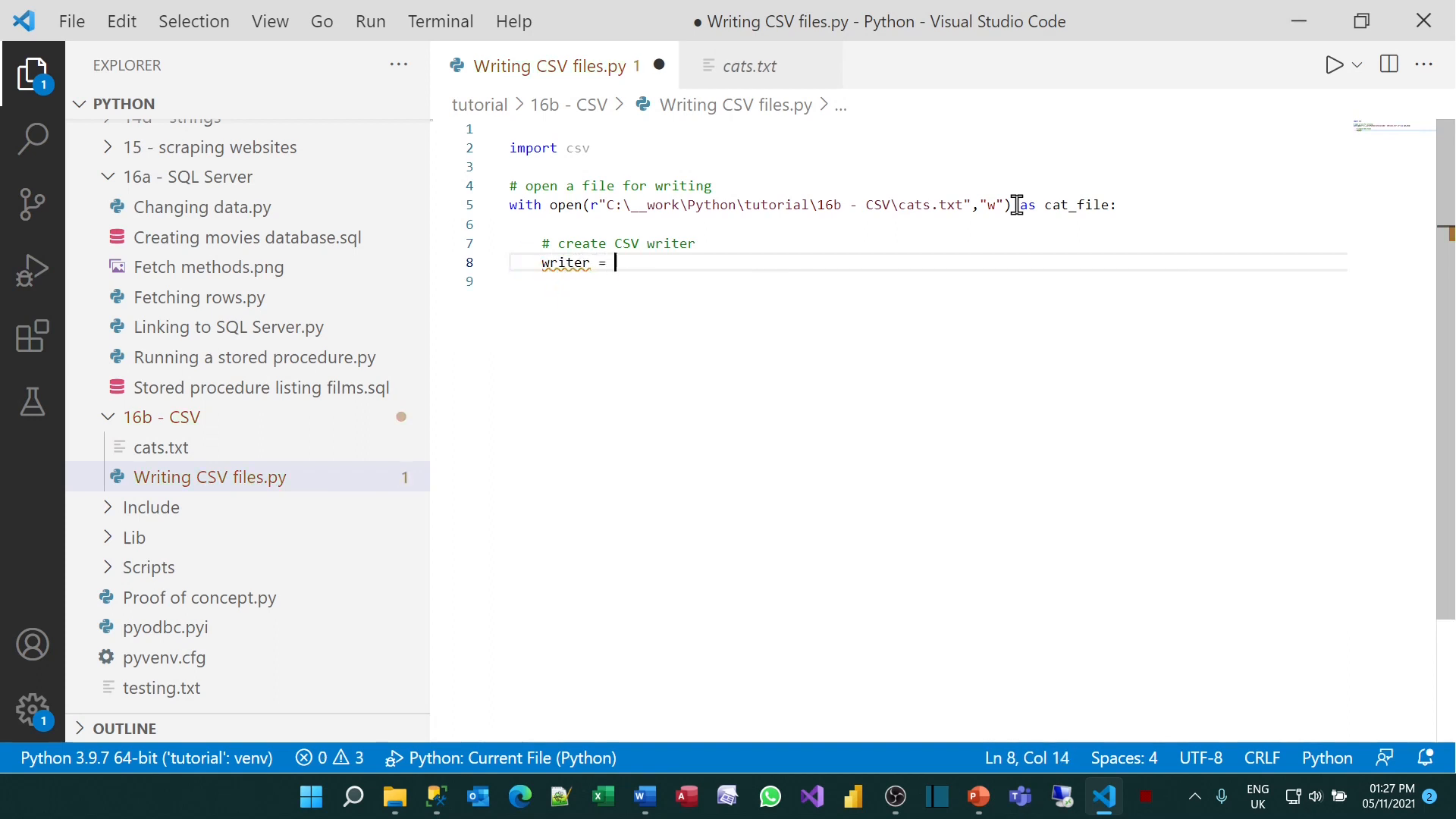
type("csv.writer")
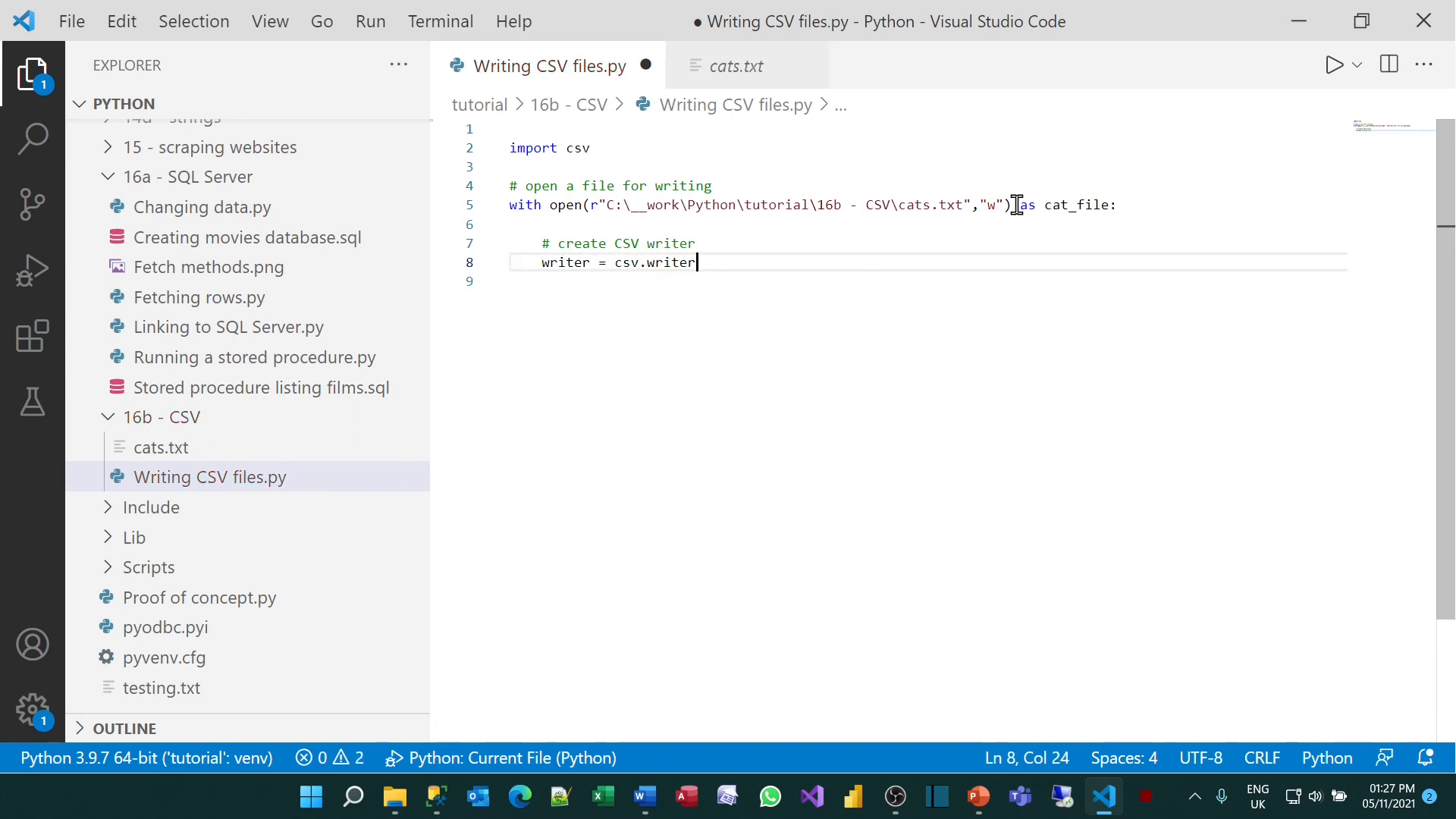
type("()")
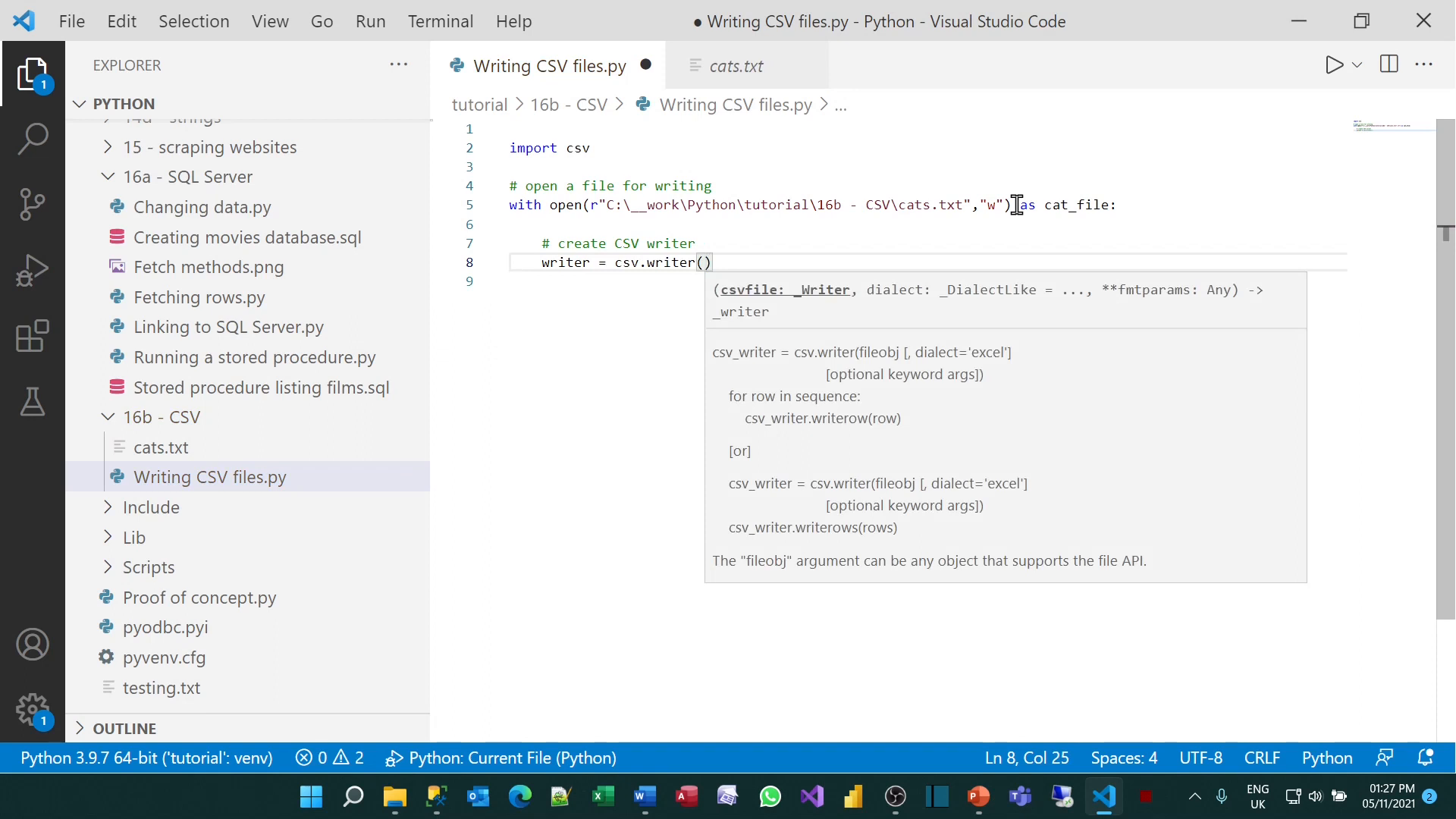
type("cat")
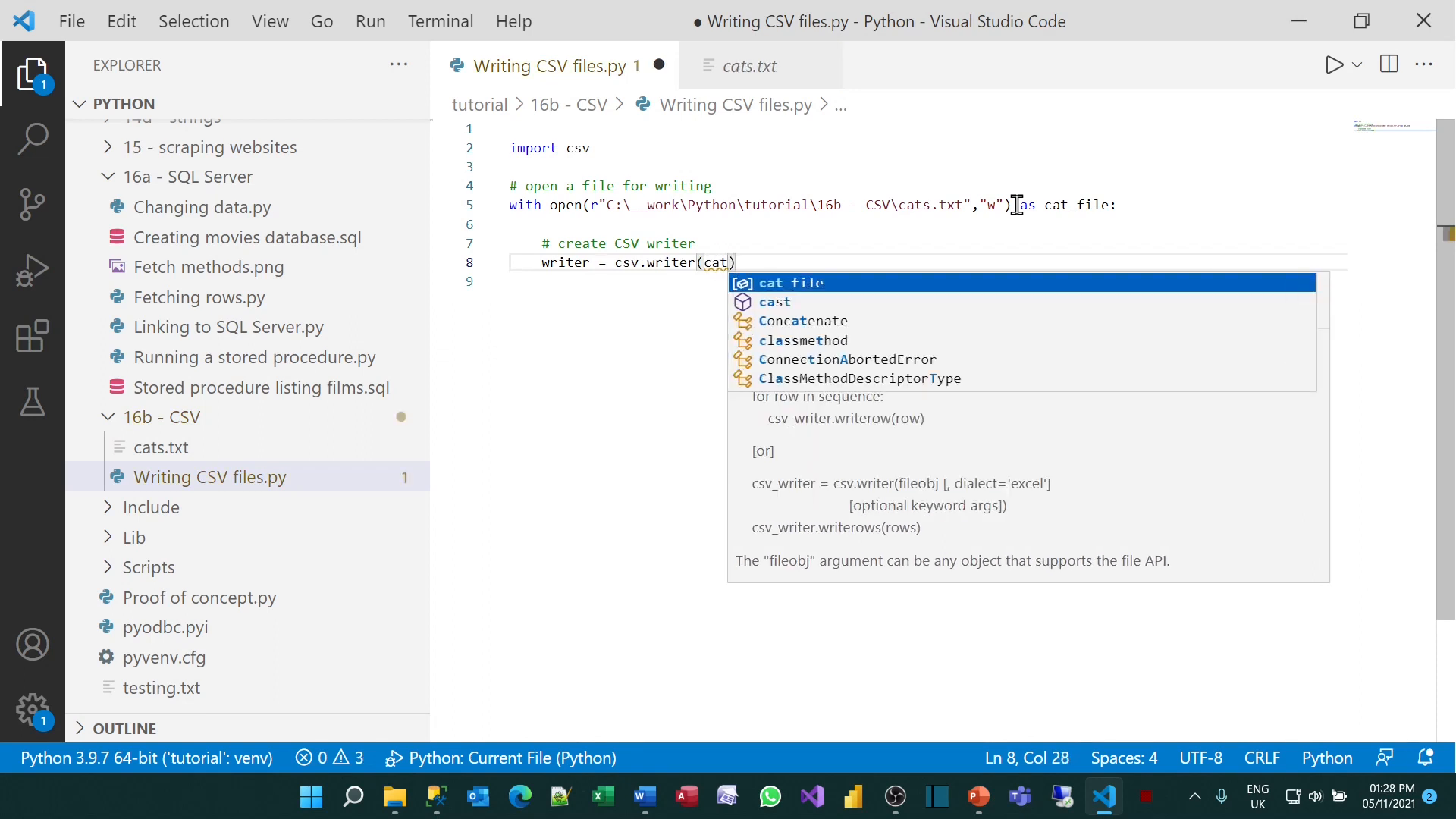
key("Tab")
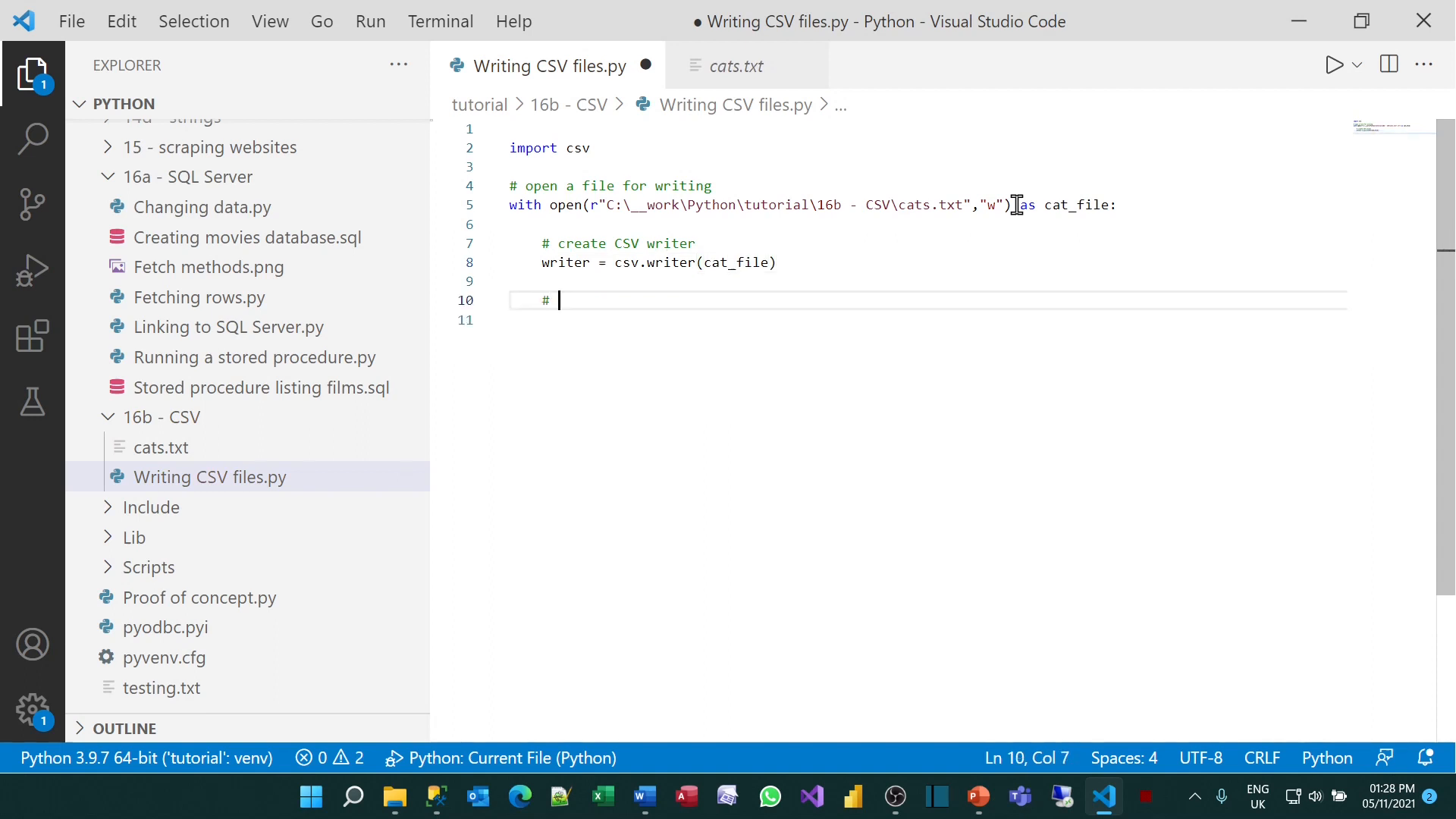
Comment '# write out the header' and writerow Cat name, Colour, Date of birth
type("write out")
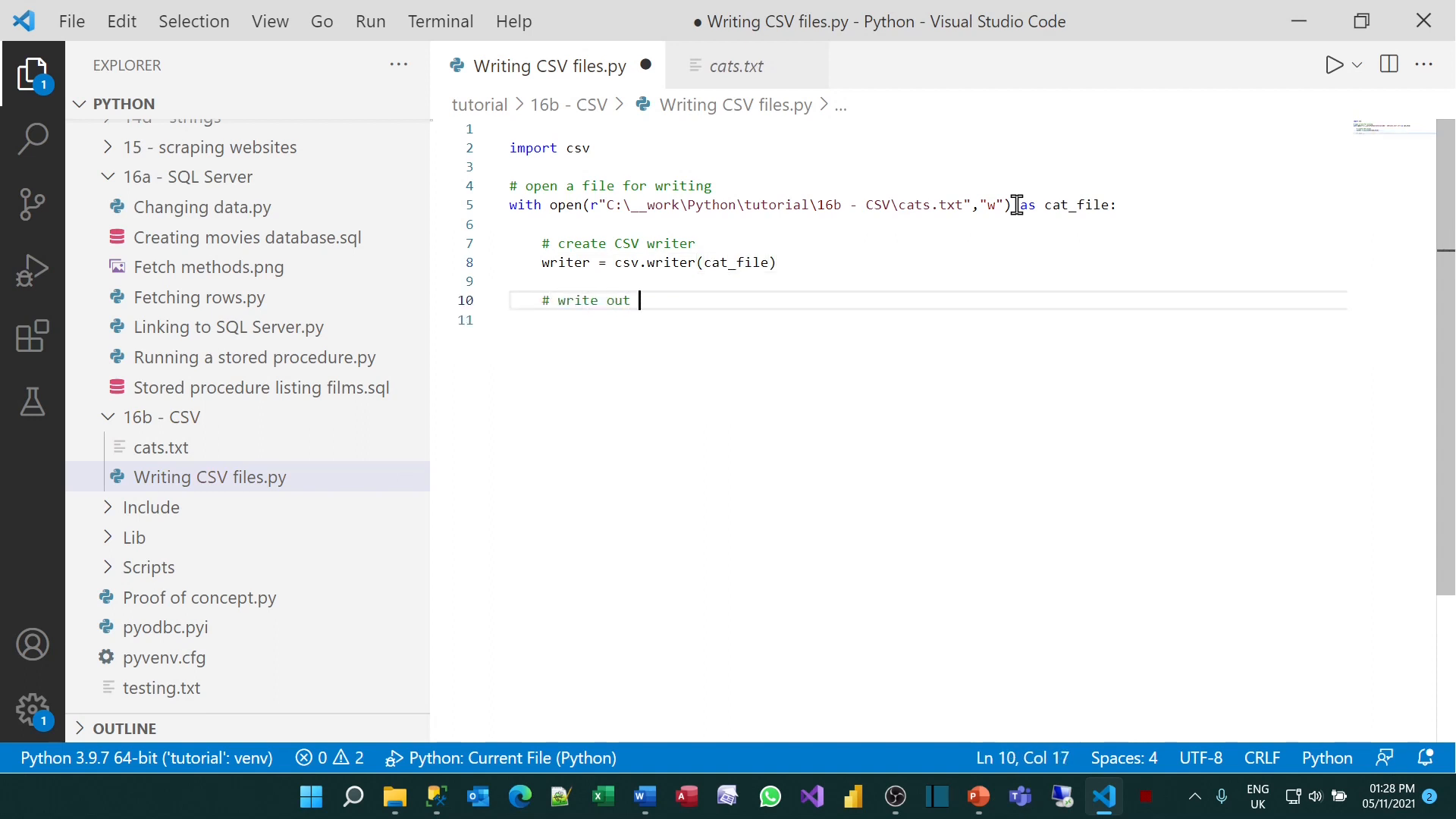
key("Enter")
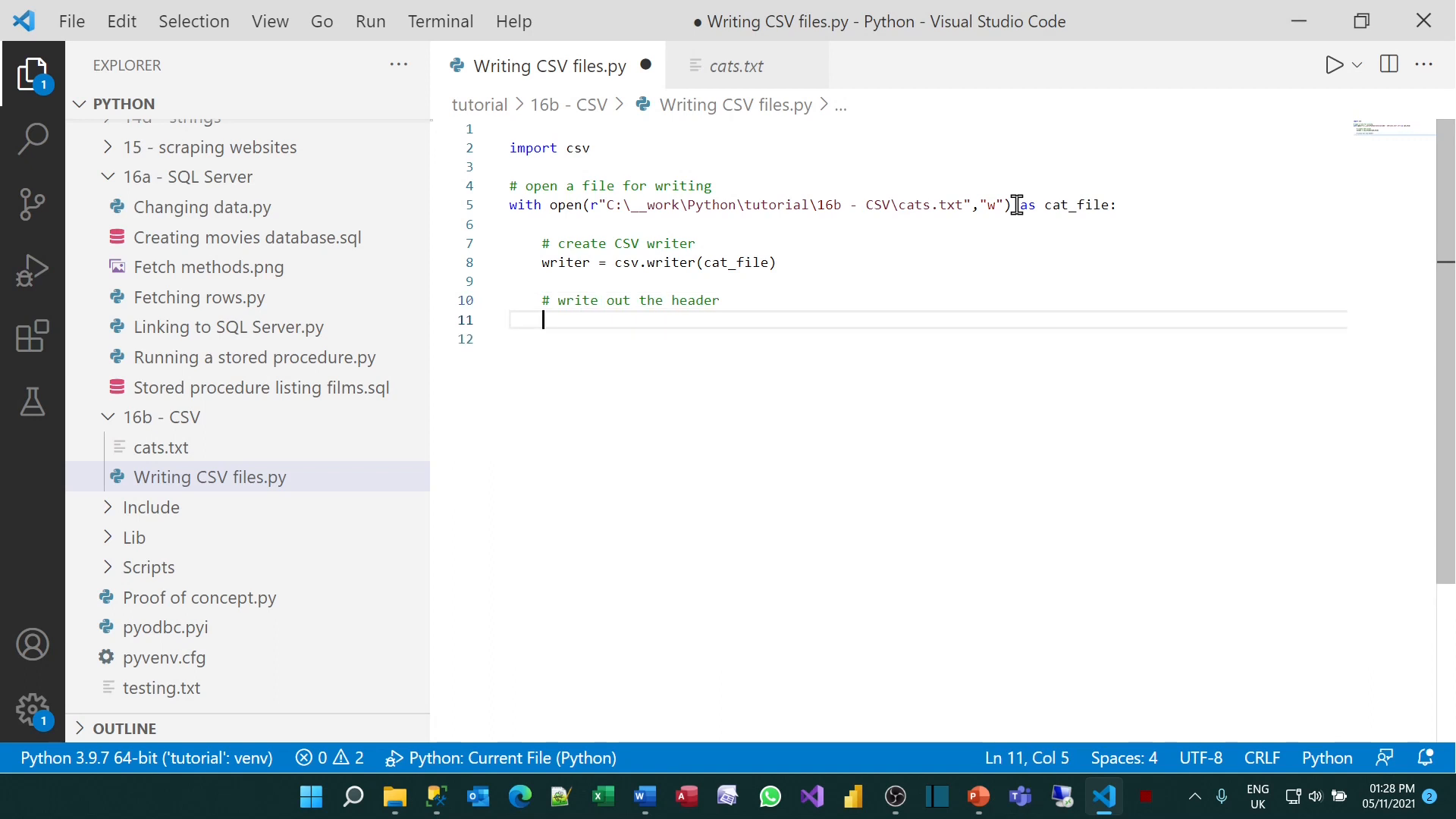
type("writer.w")
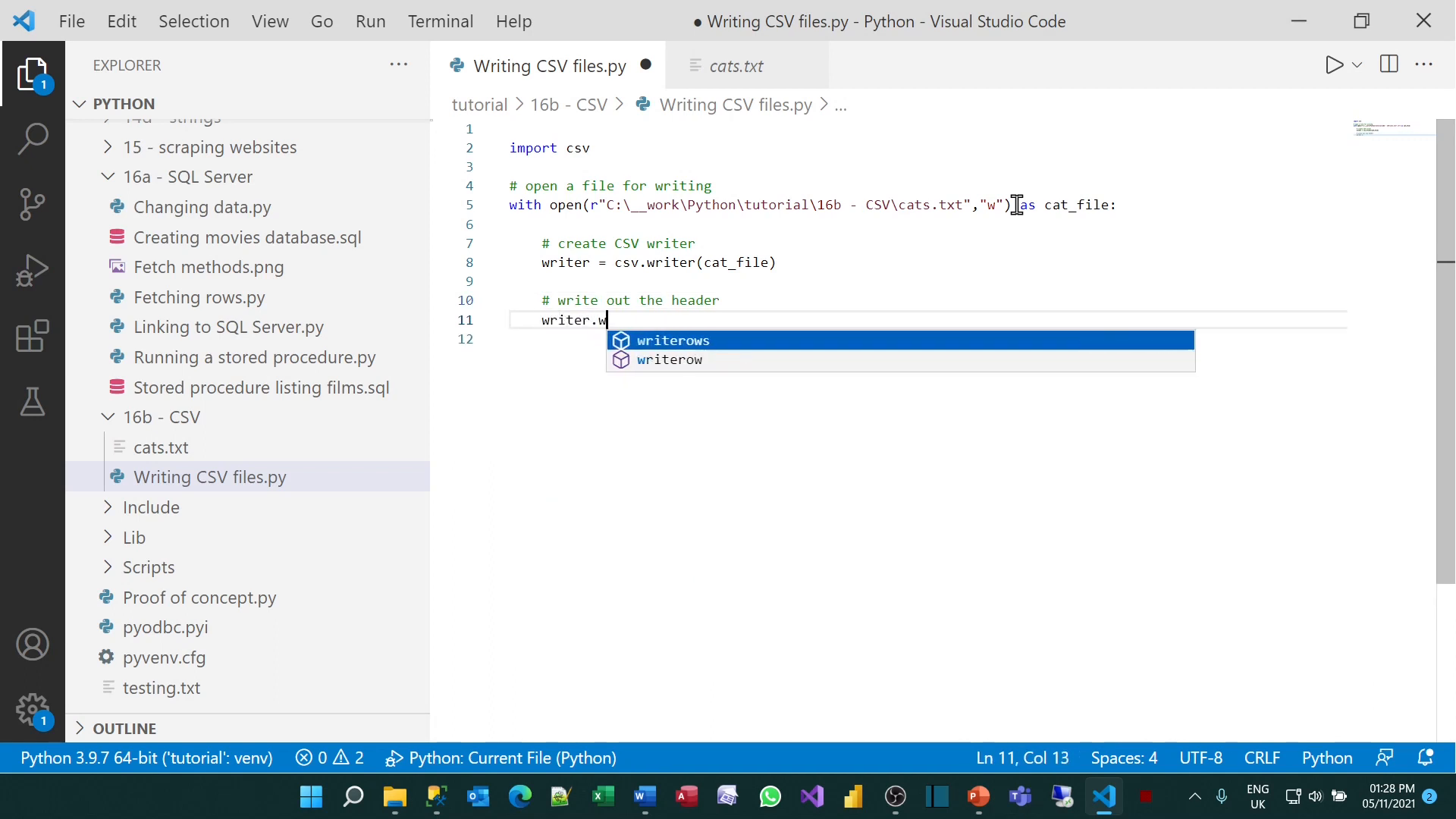
type("writerow")
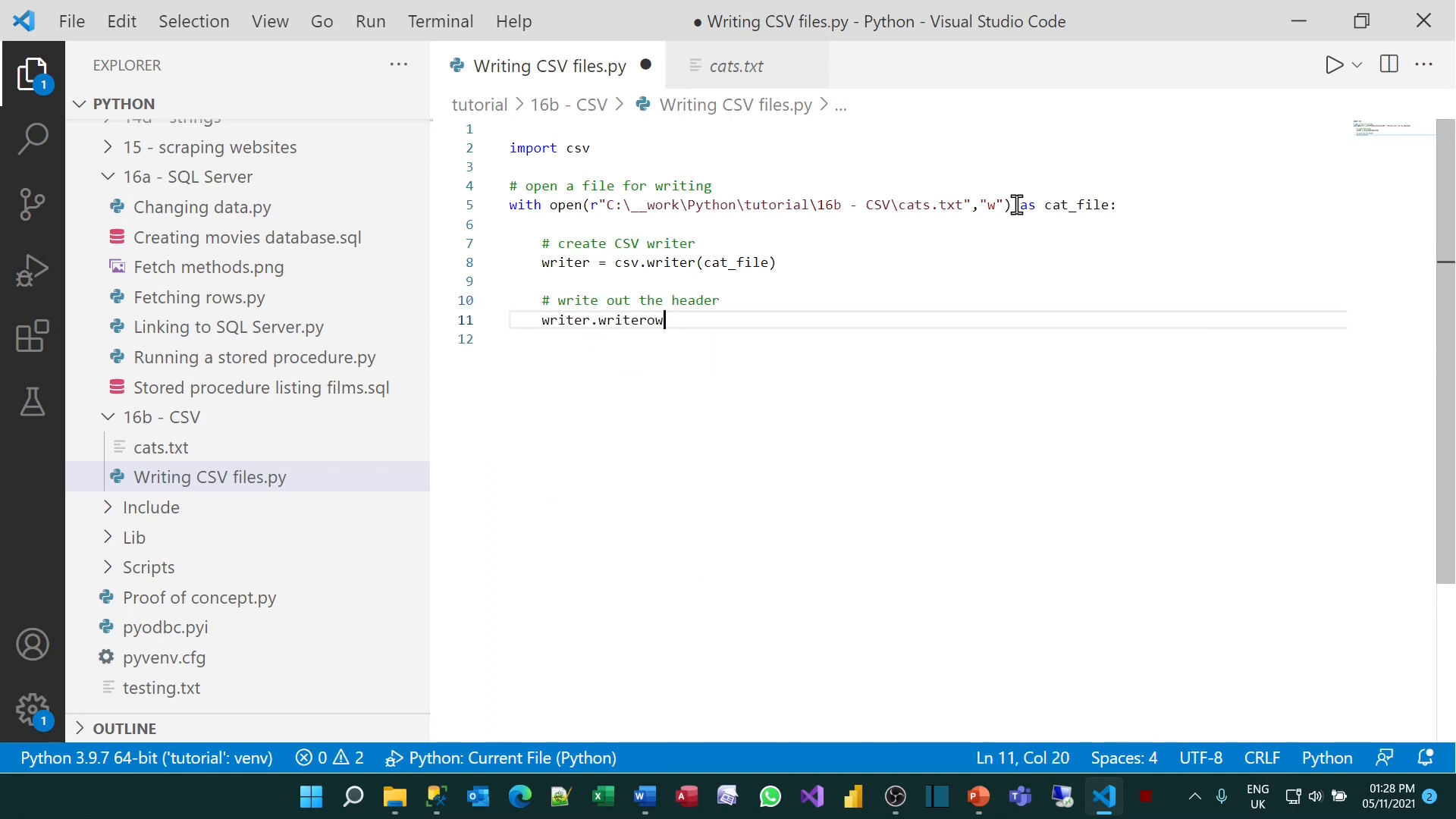
type("(")
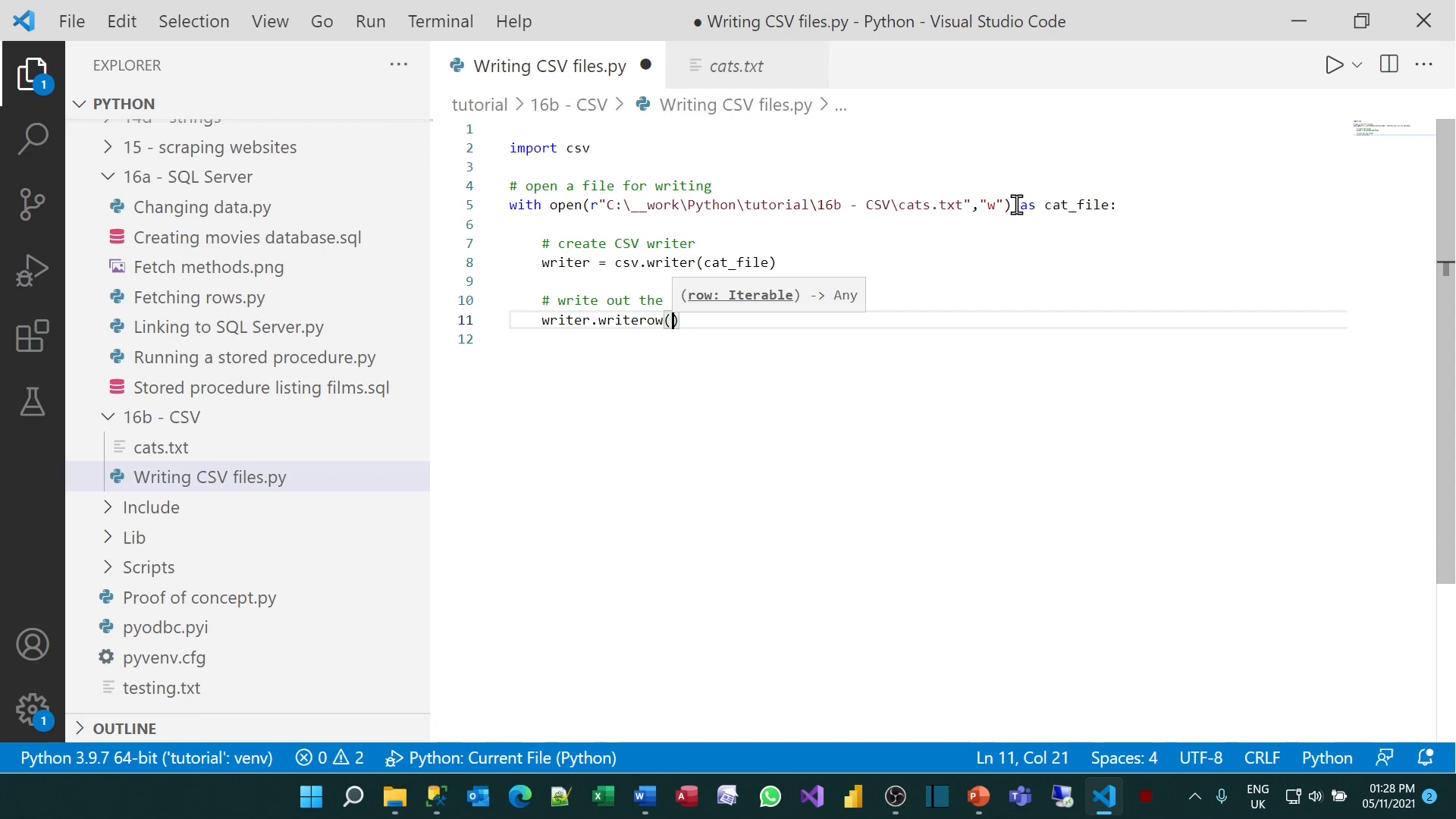
type("[")
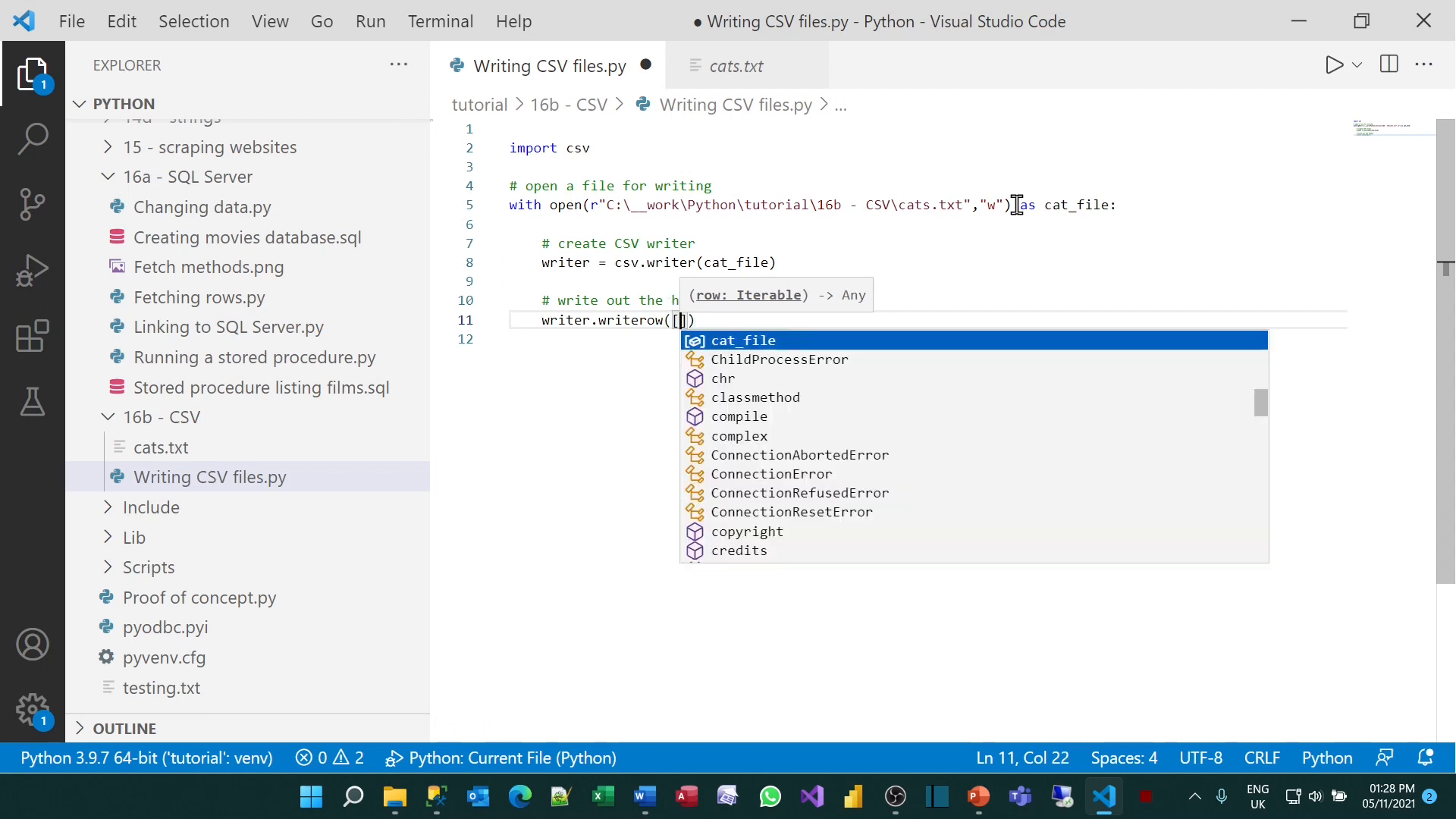
type("\"Cat name\"")
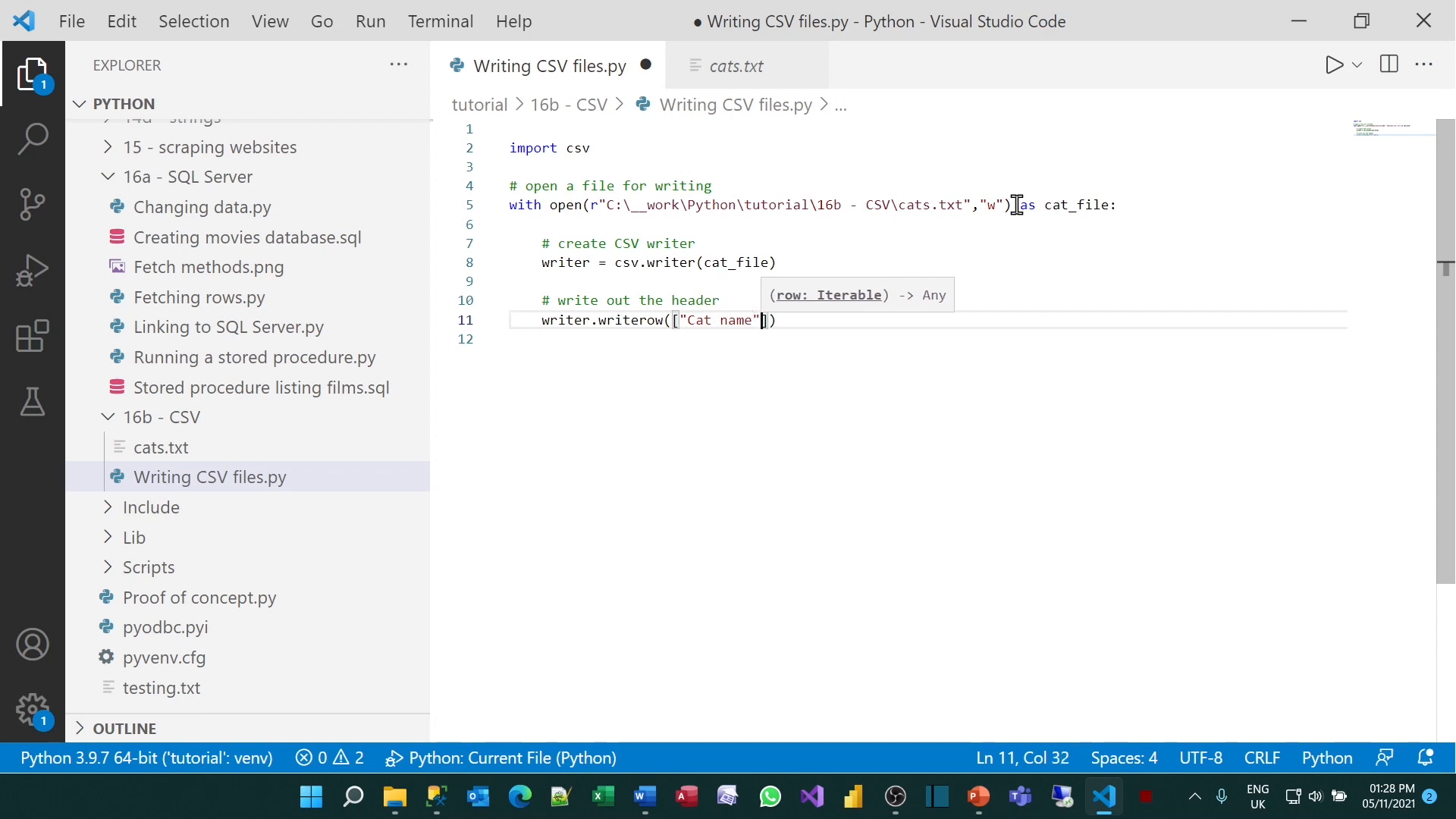
type(",\"\"")
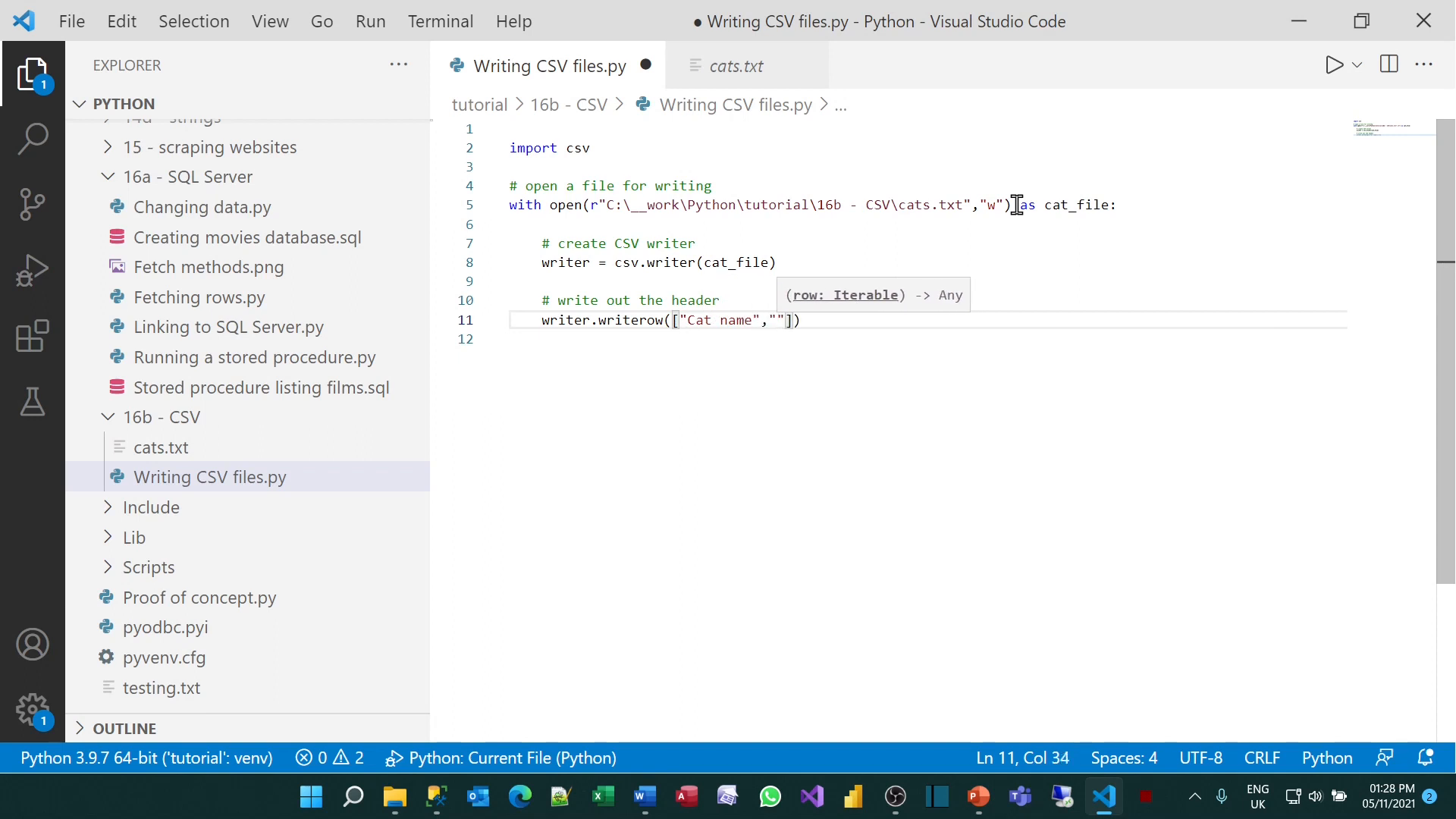
type("Colour\",\"Date of birth")
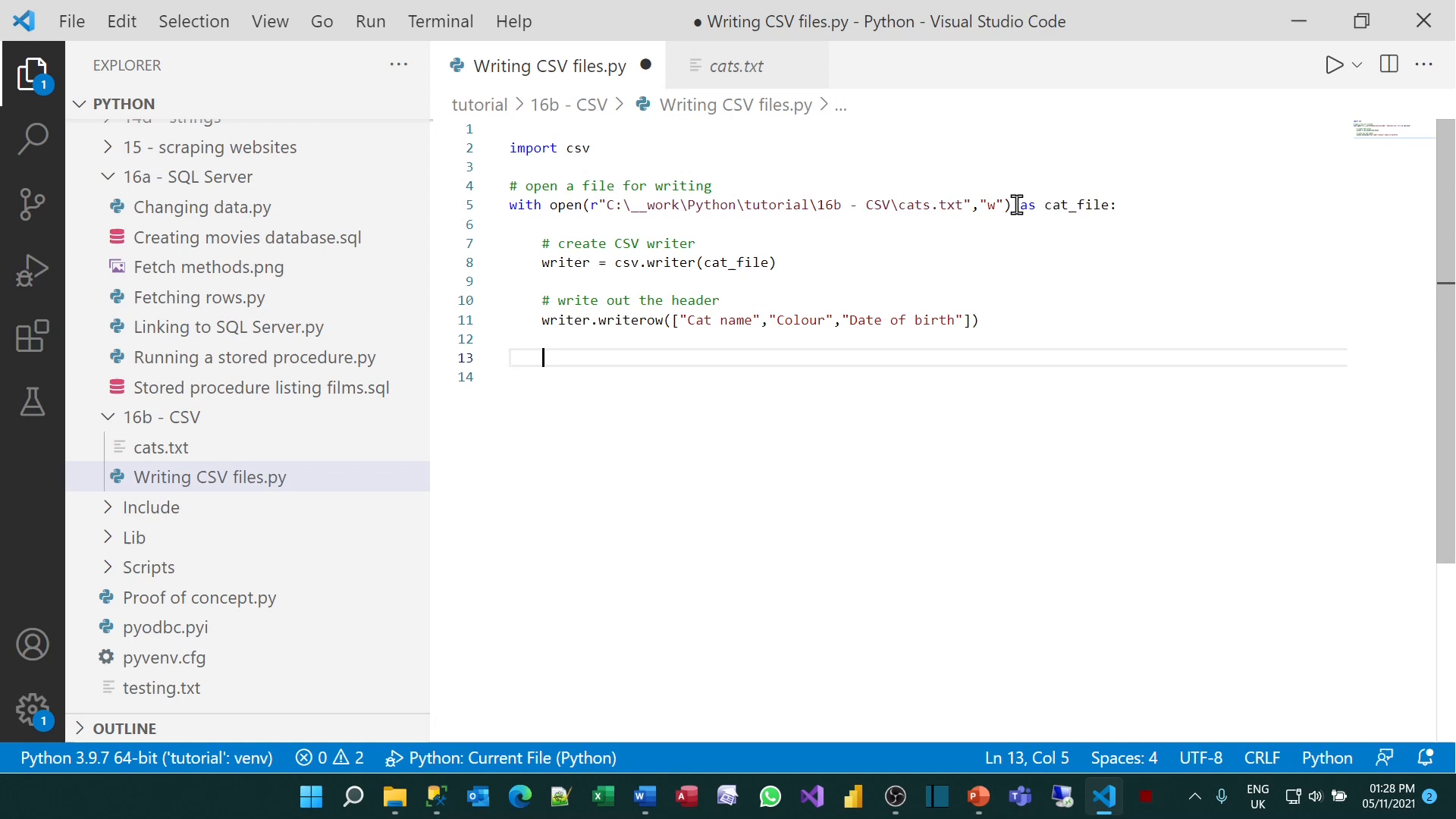
Add a # the cats comment and write Annie's Tortoiseshell row, born 2019-08-15
type("# write ou")
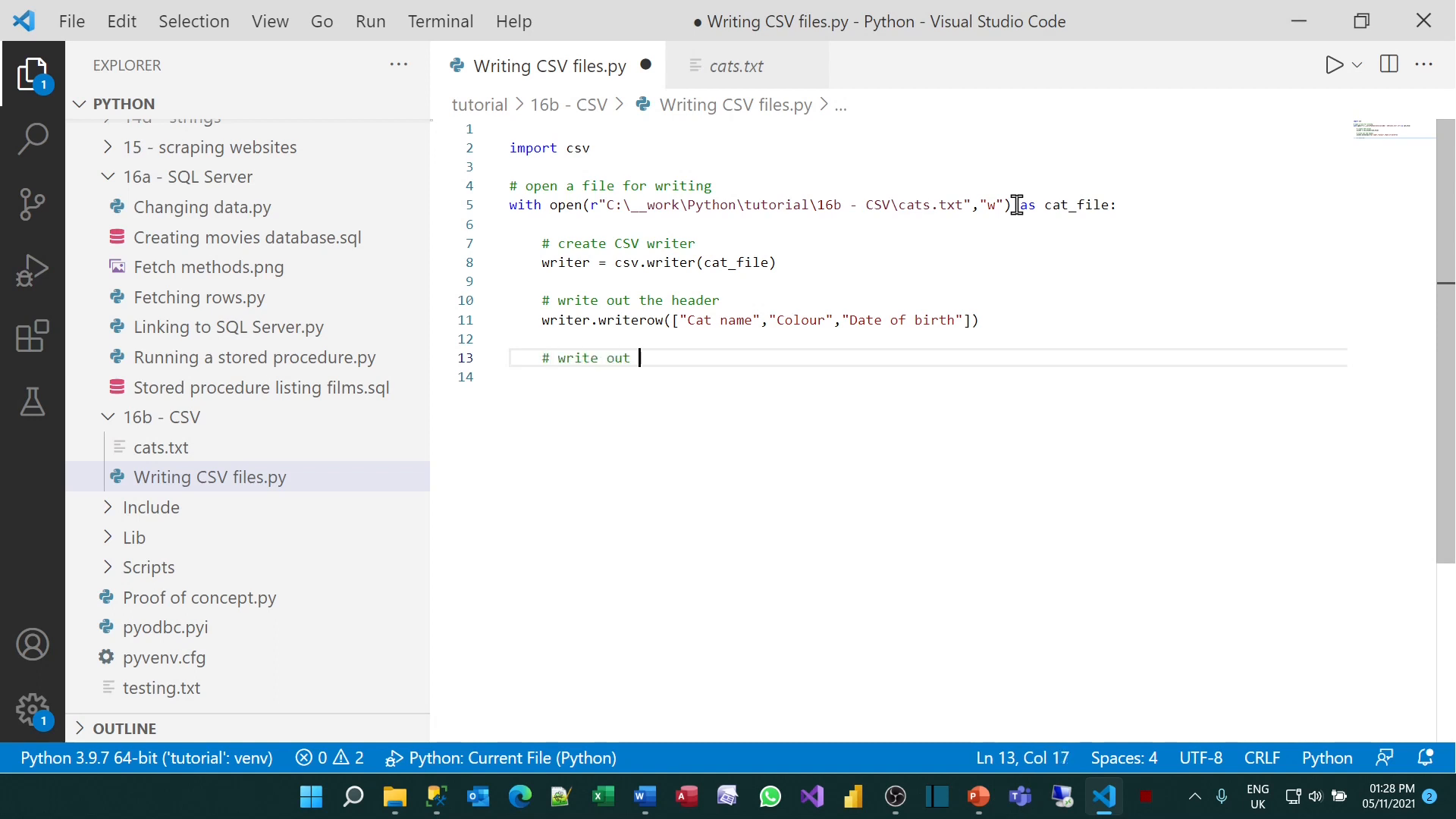
type("the cats")
left_click(929, 376)
type("writer.writerow(\"")
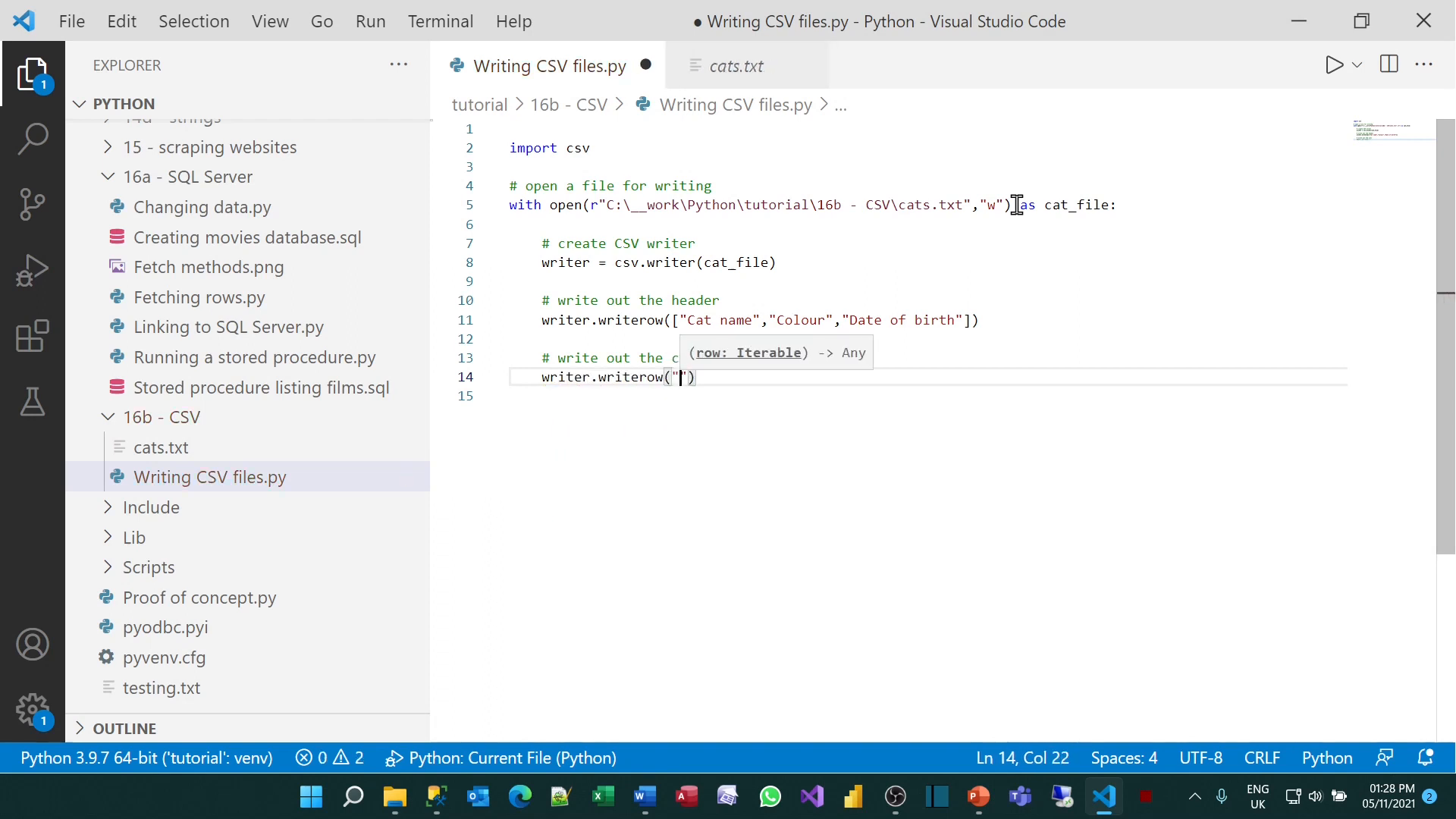
type("'A")
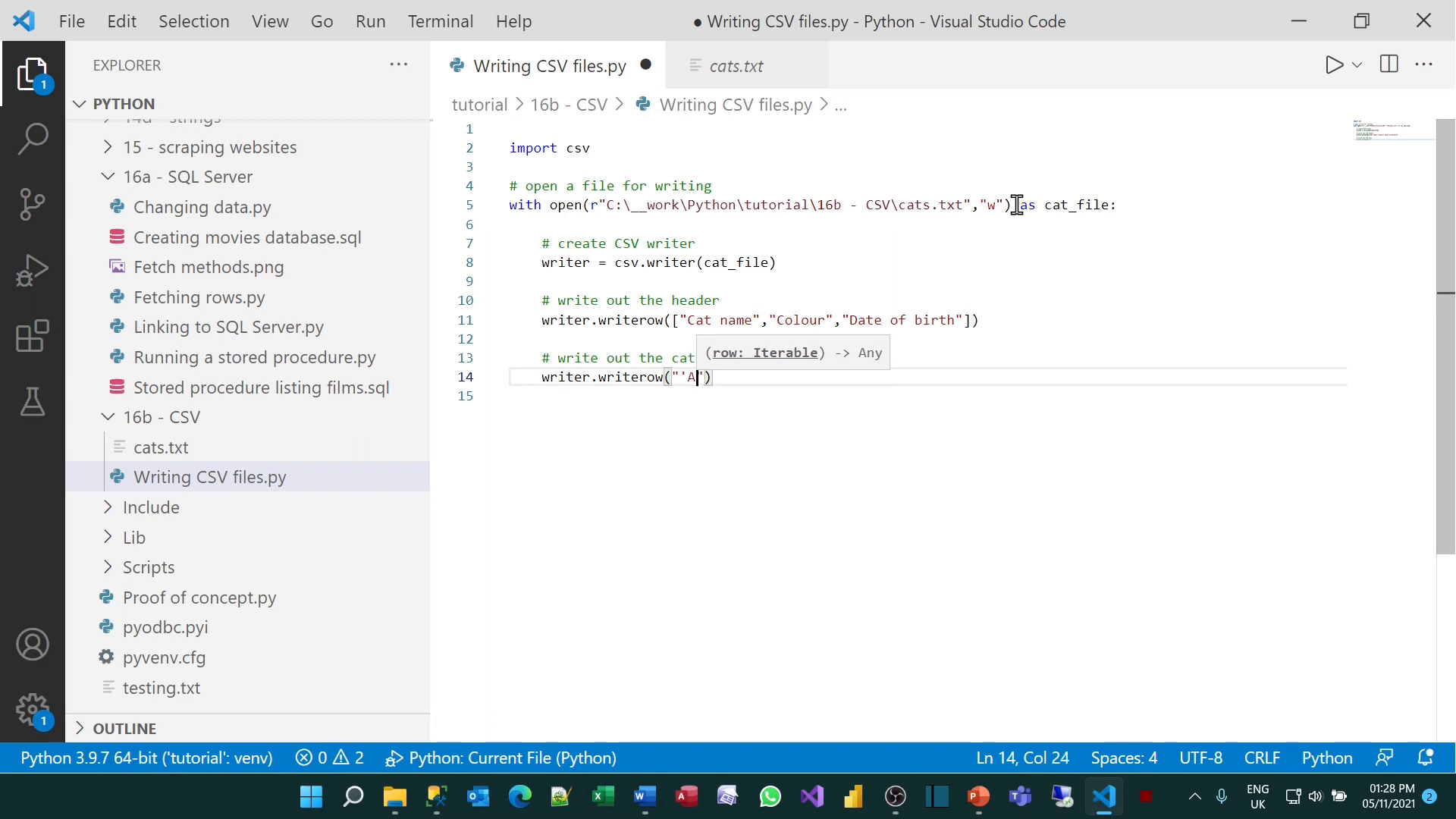
type("nnie")
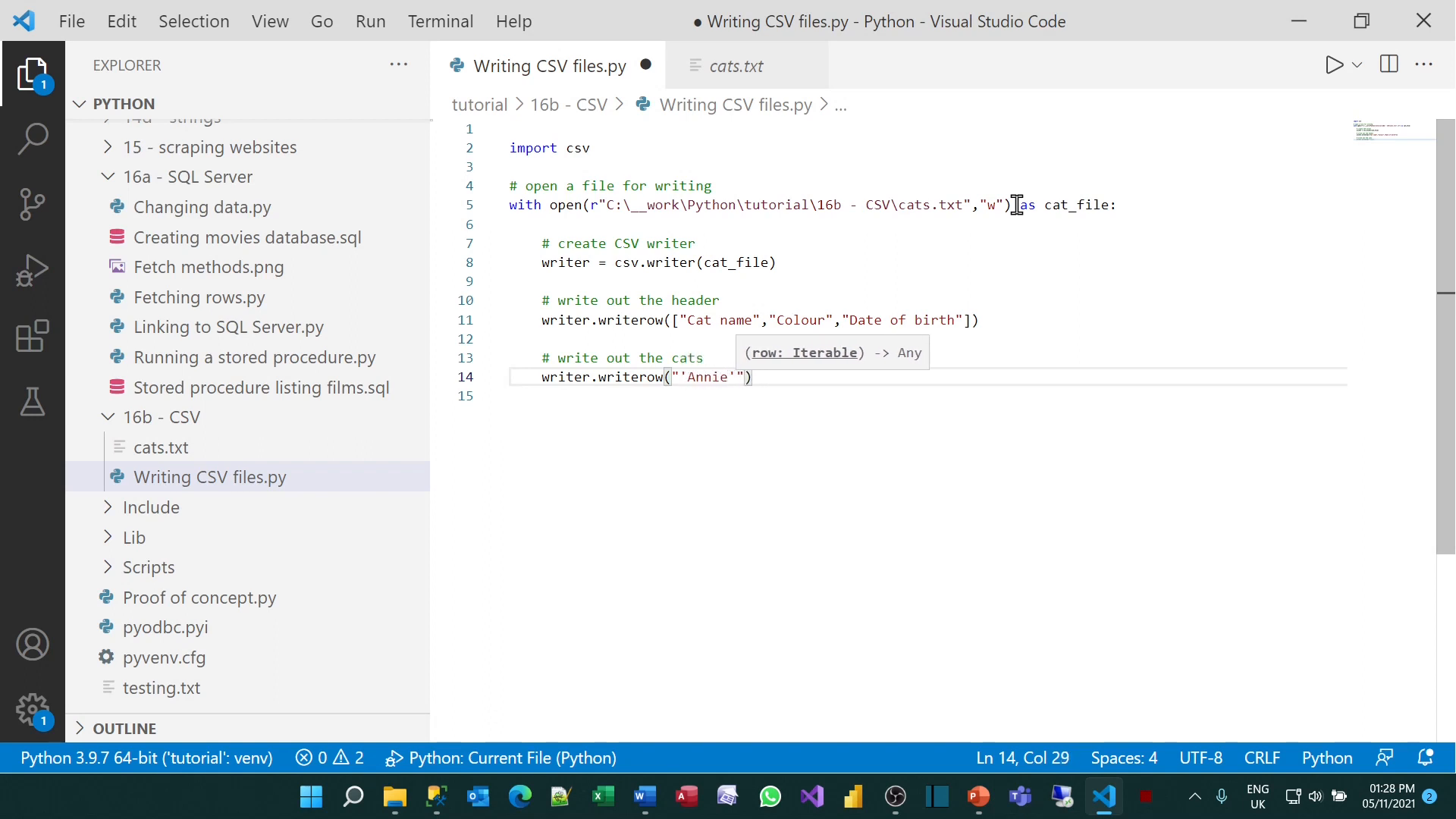
type(",")
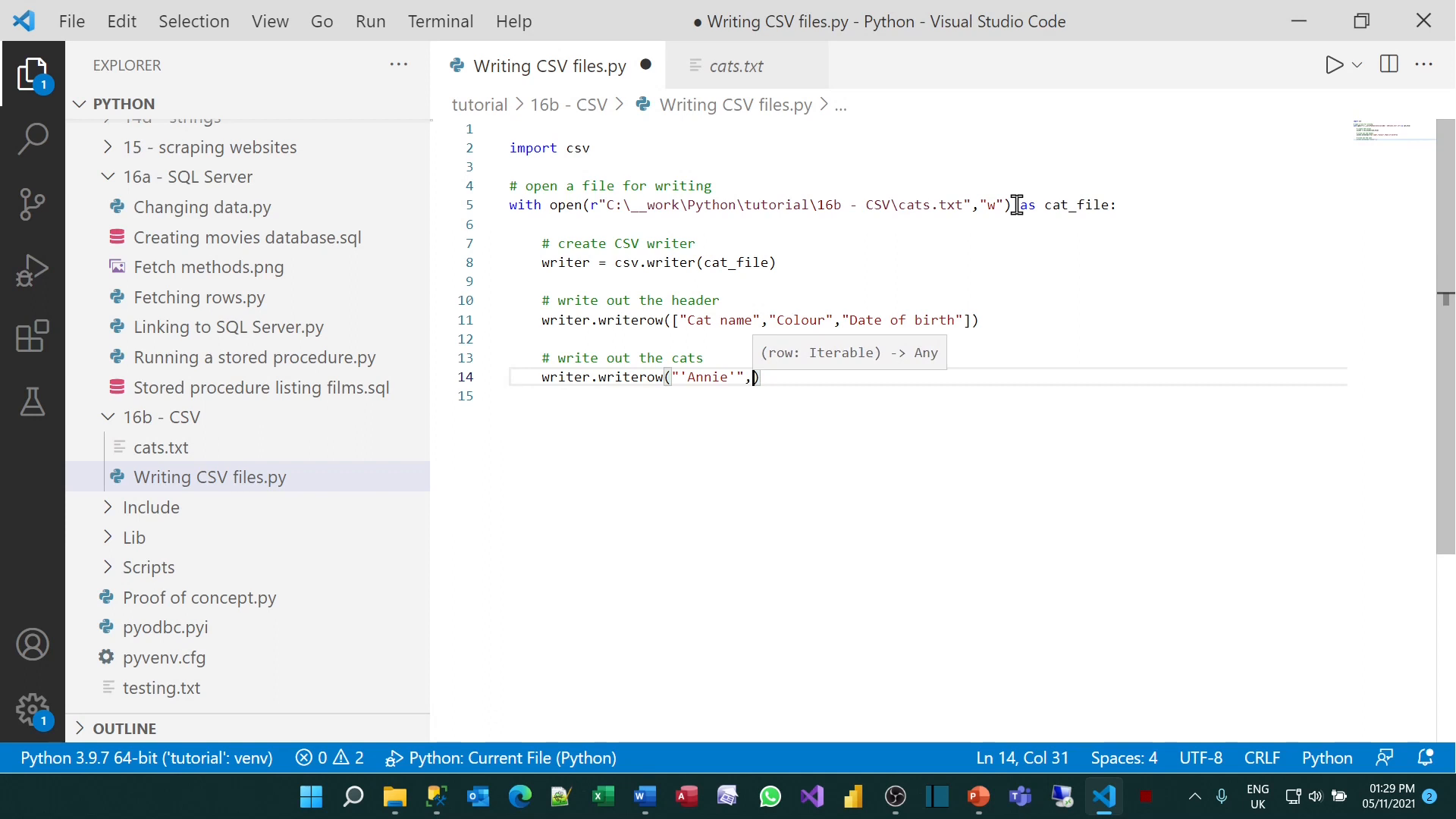
type("\"to")
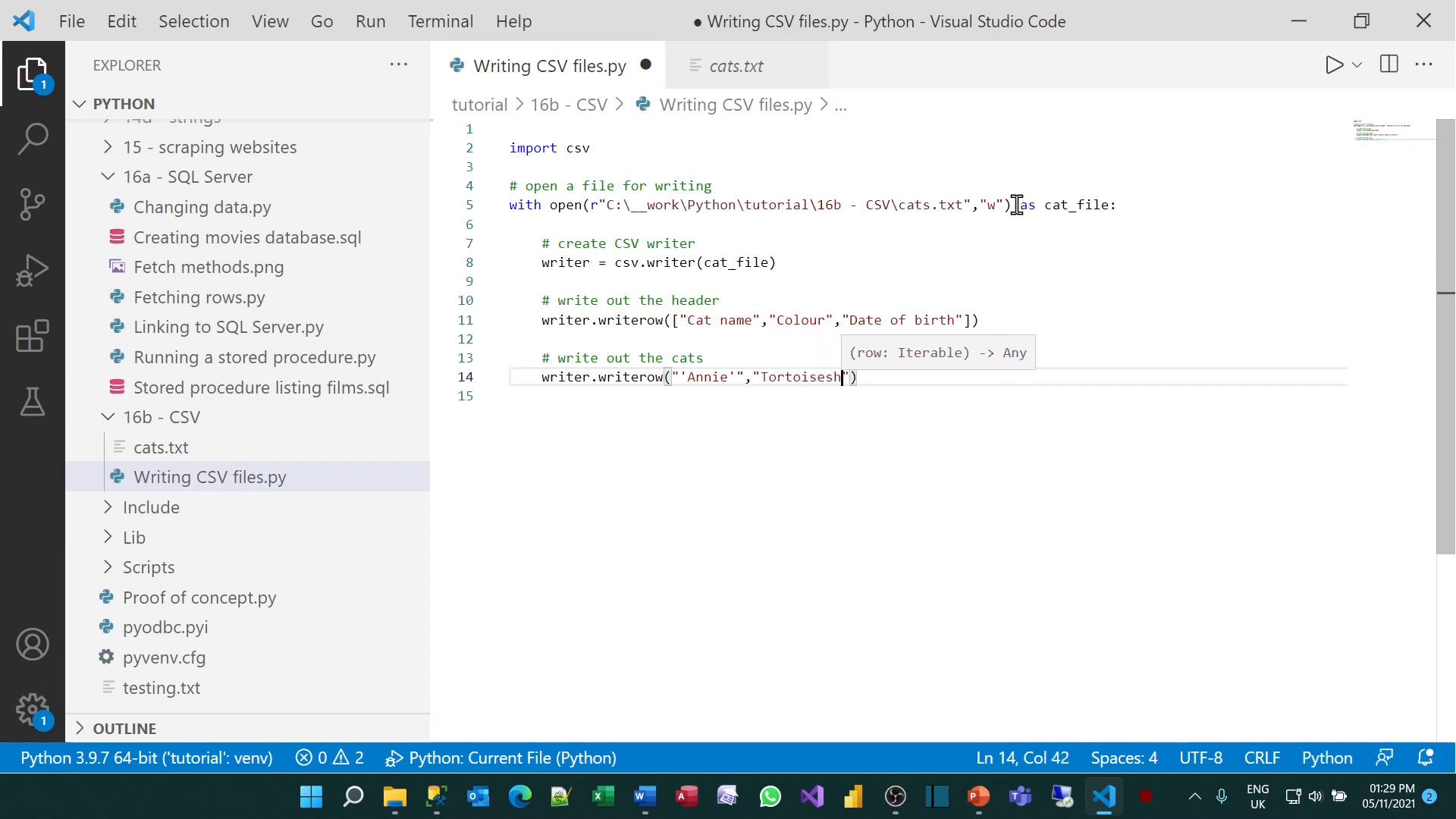
type("ell")
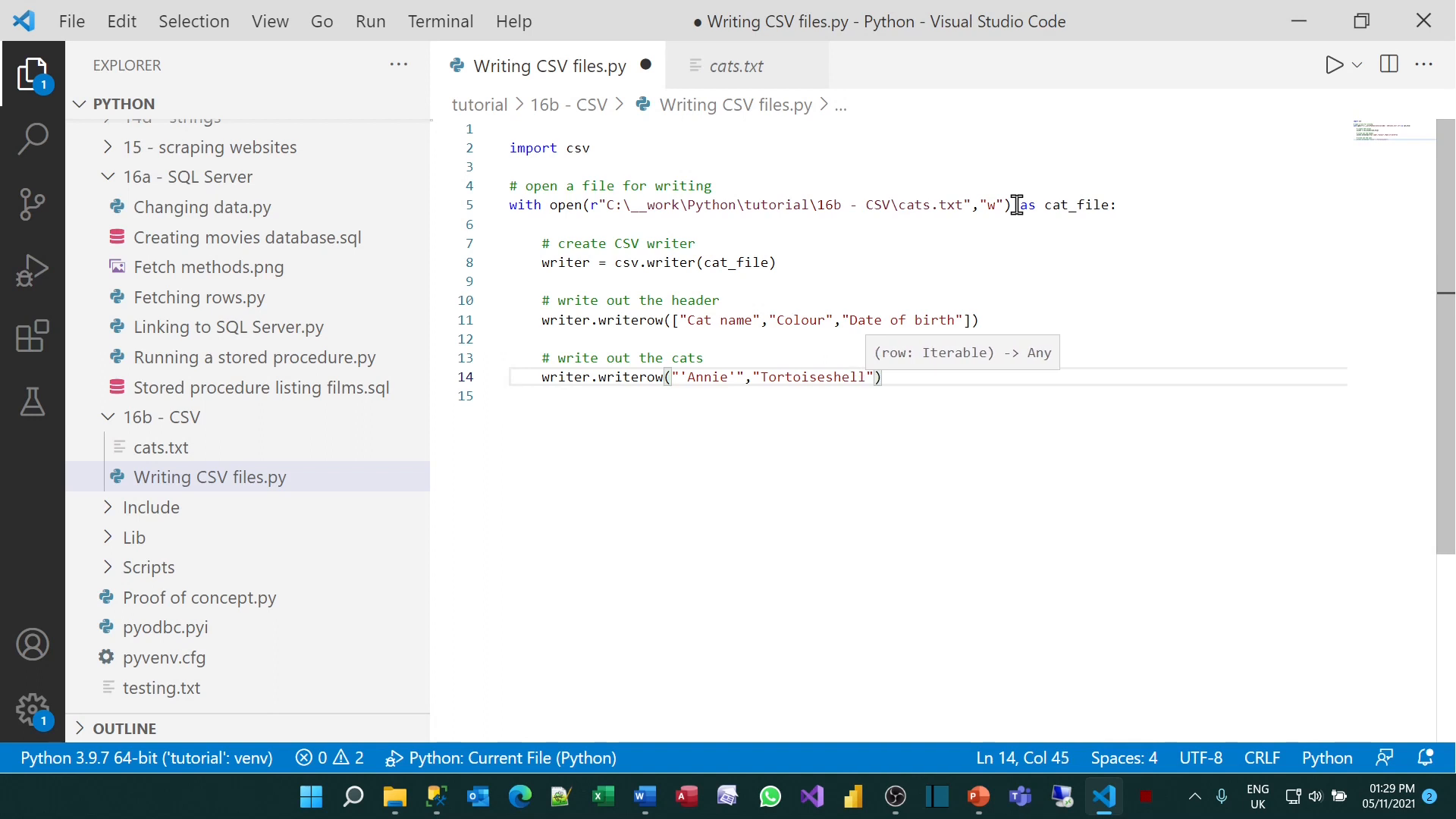
type(",\"\"")
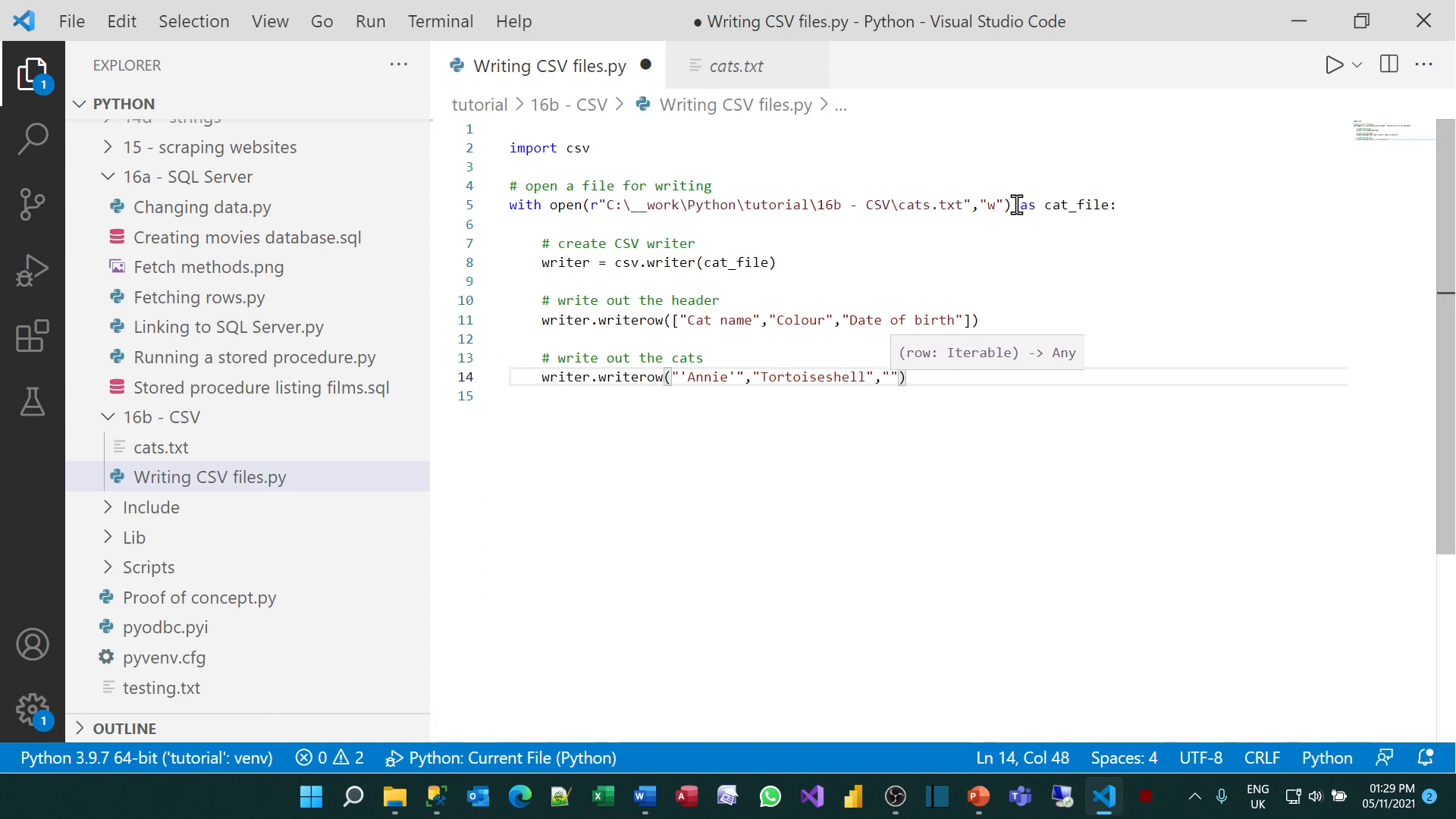
type("2019-")
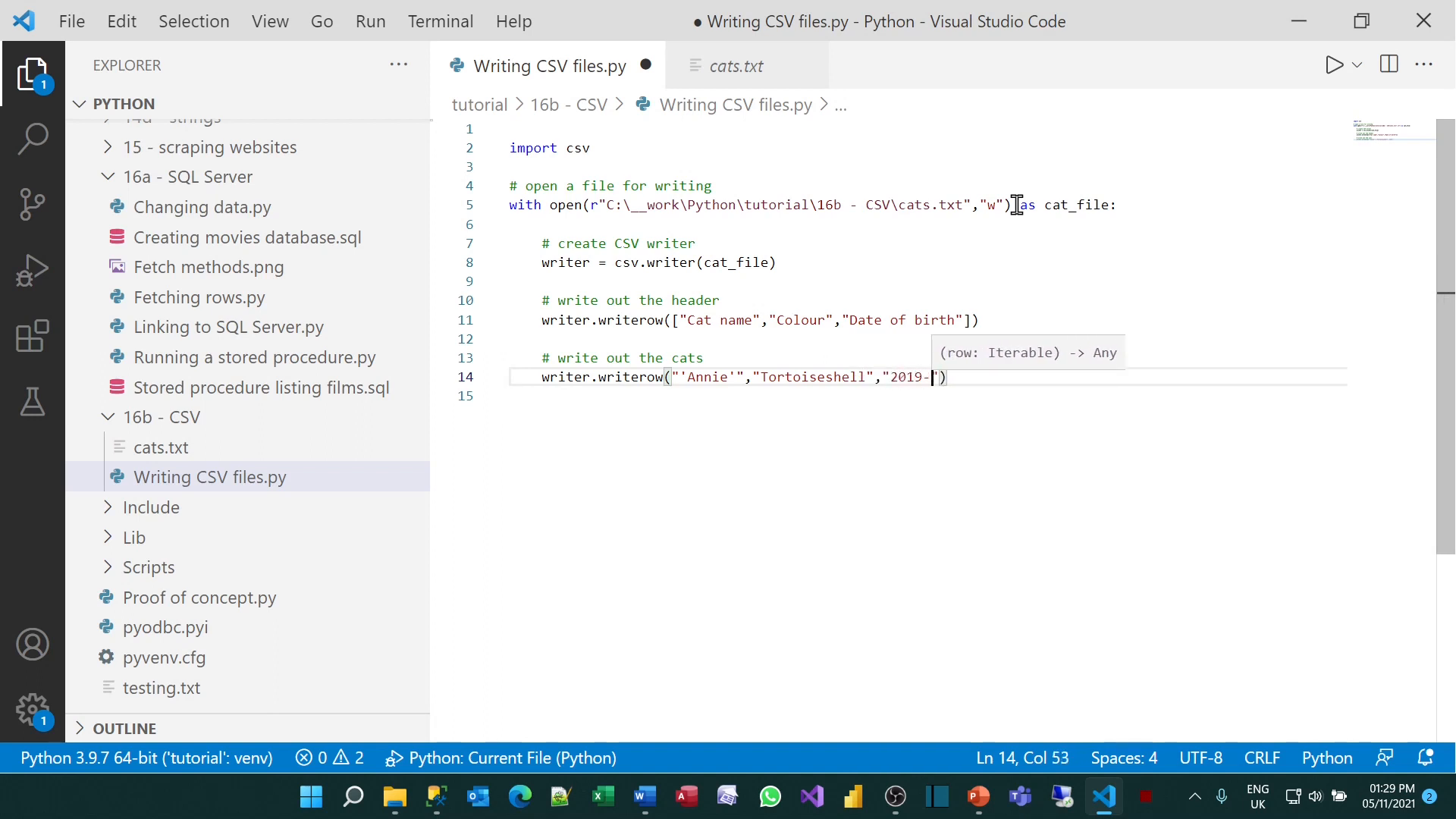
type("08-15")
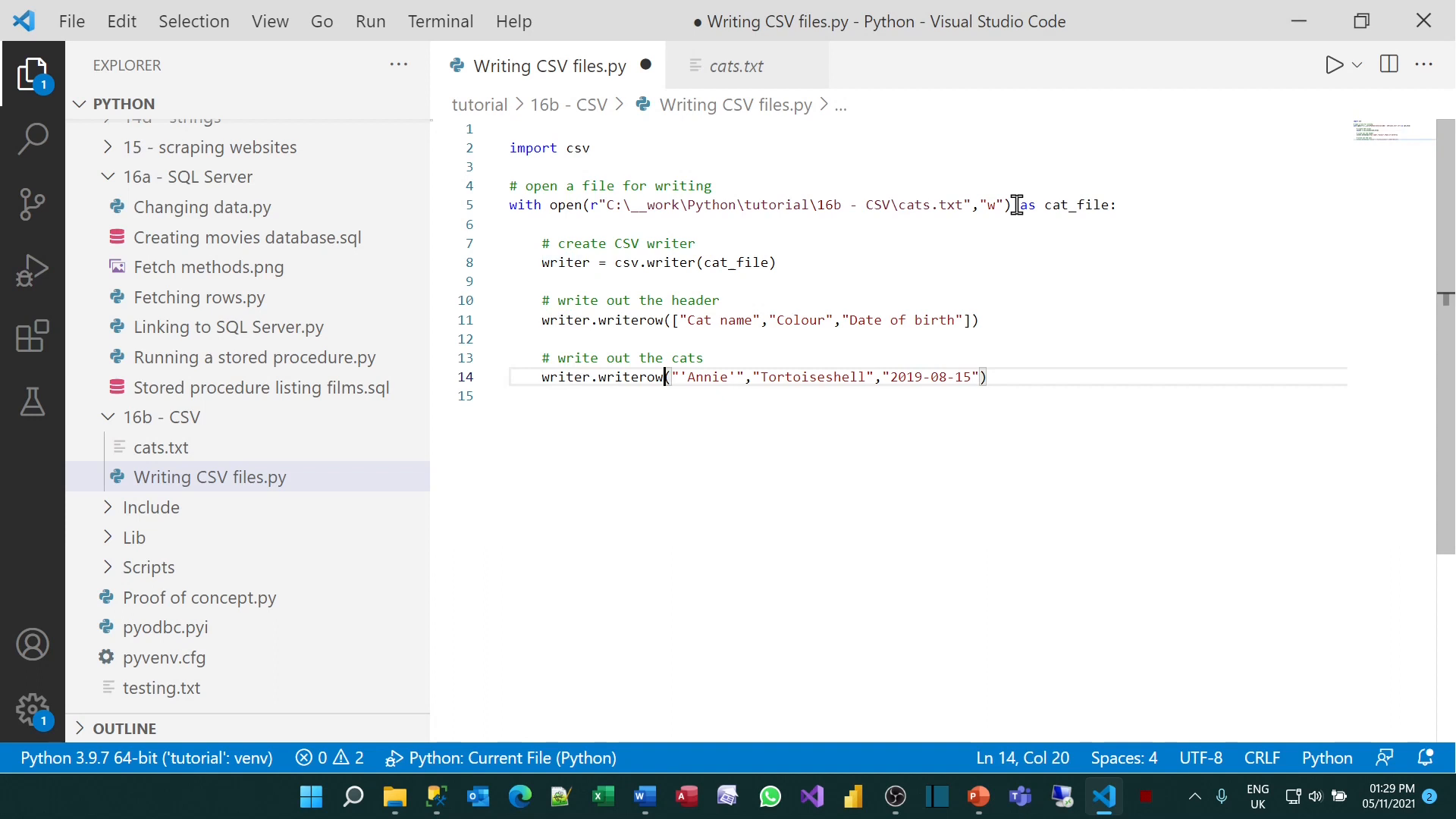
Write Neo's Black and white row, then a # finished! comment printing "That's it!"
type("[")
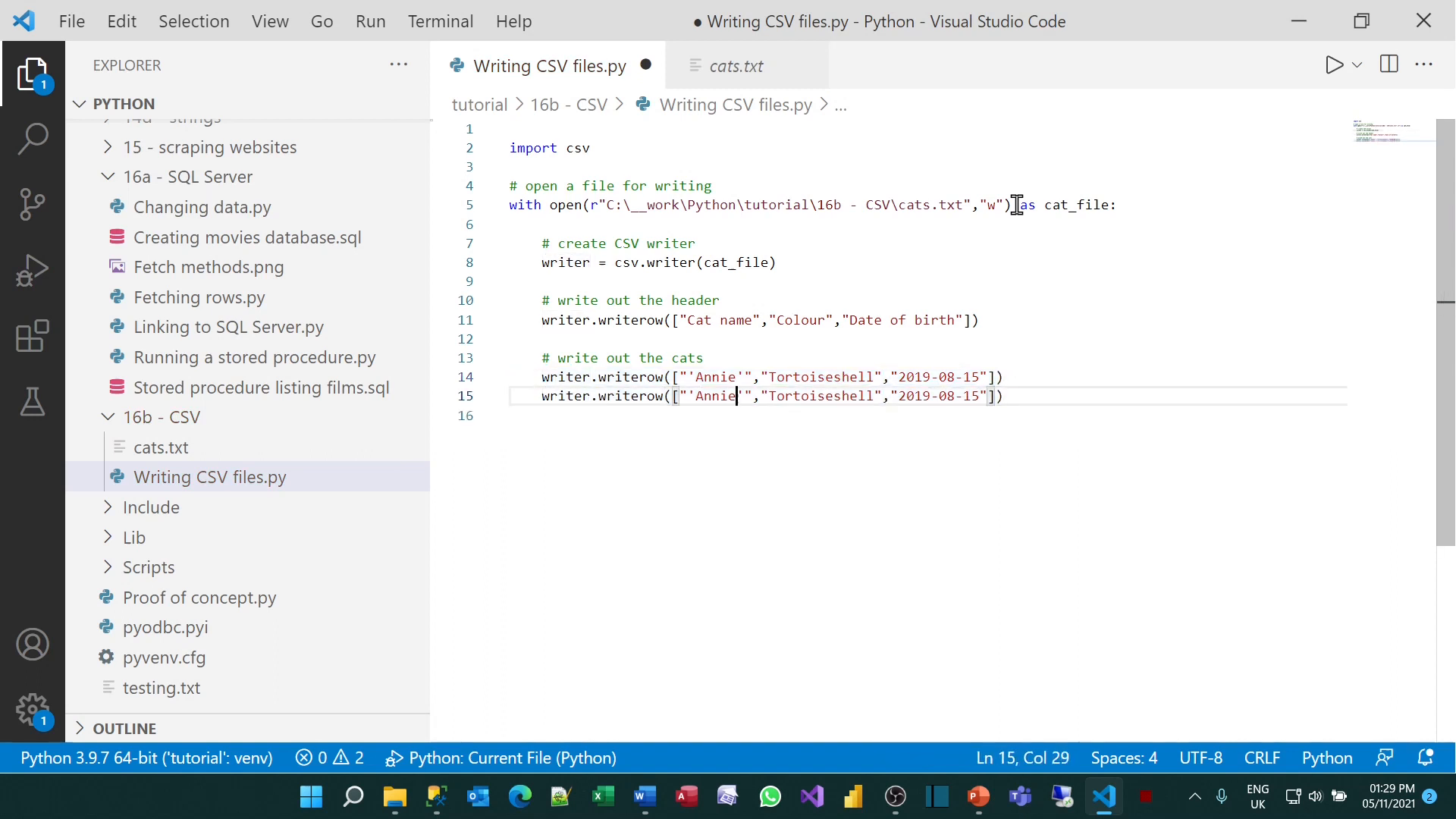
type("Neo")
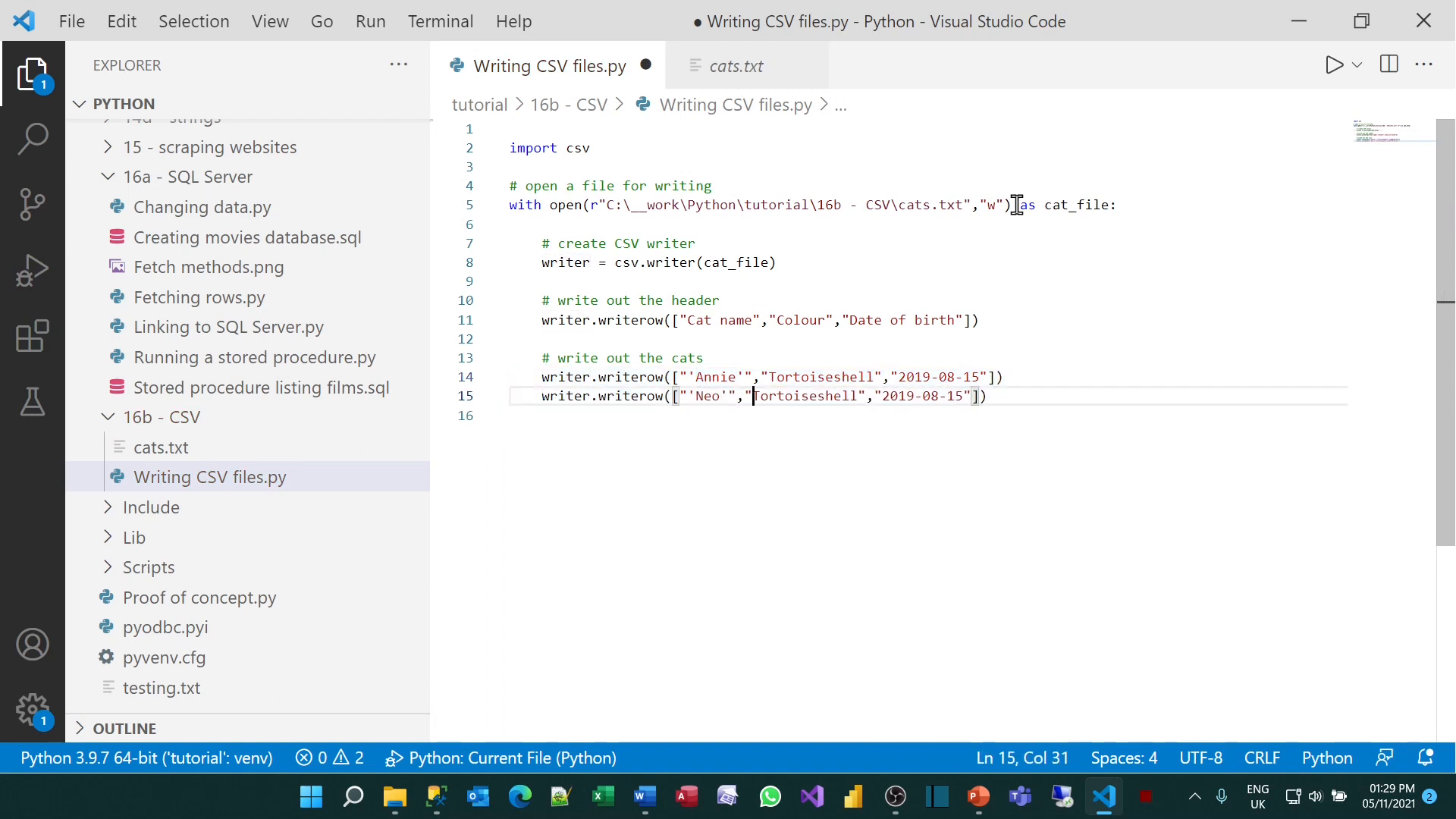
type("Black and whi")
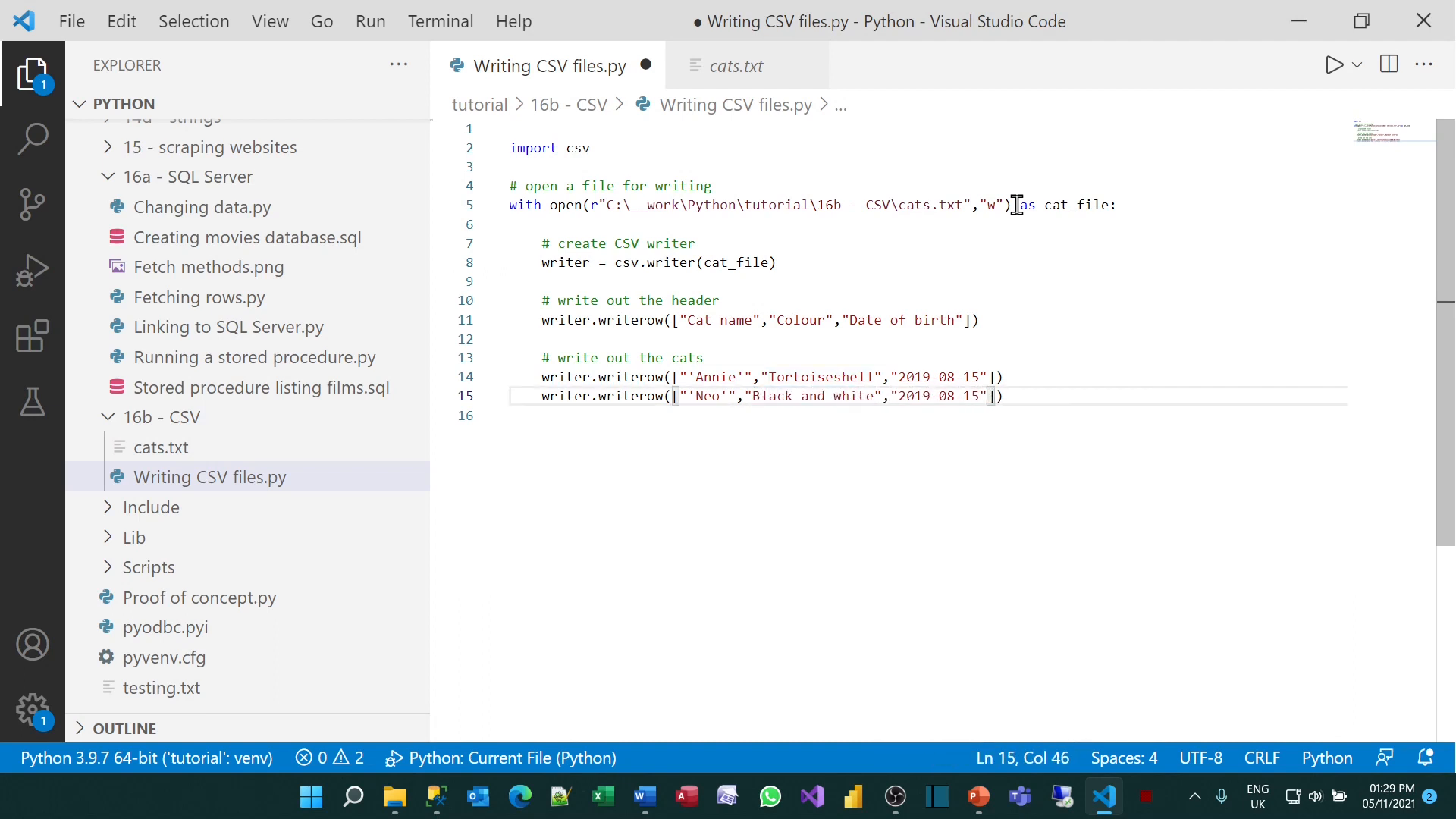
key("Enter")
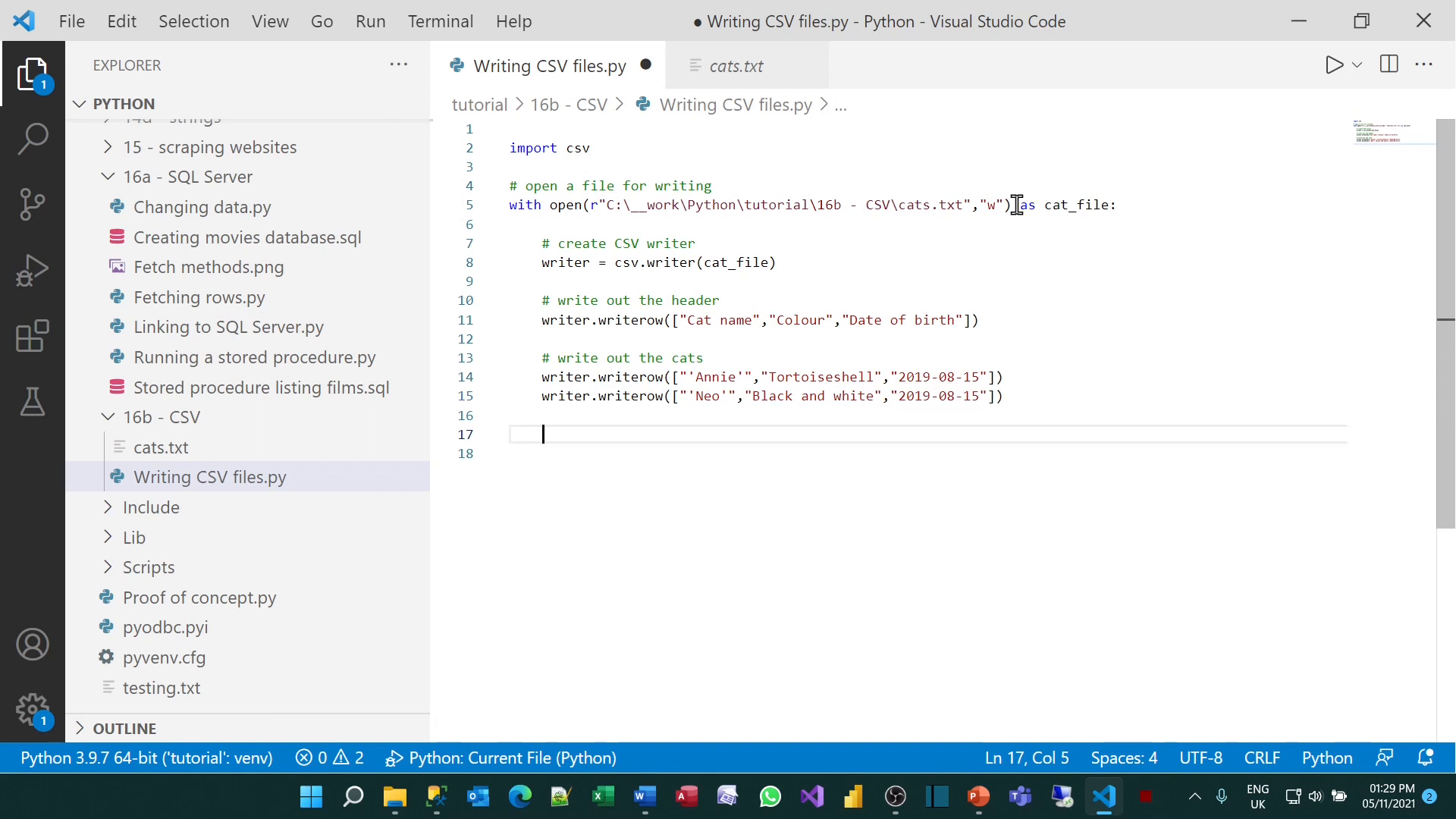
type("# finished!")
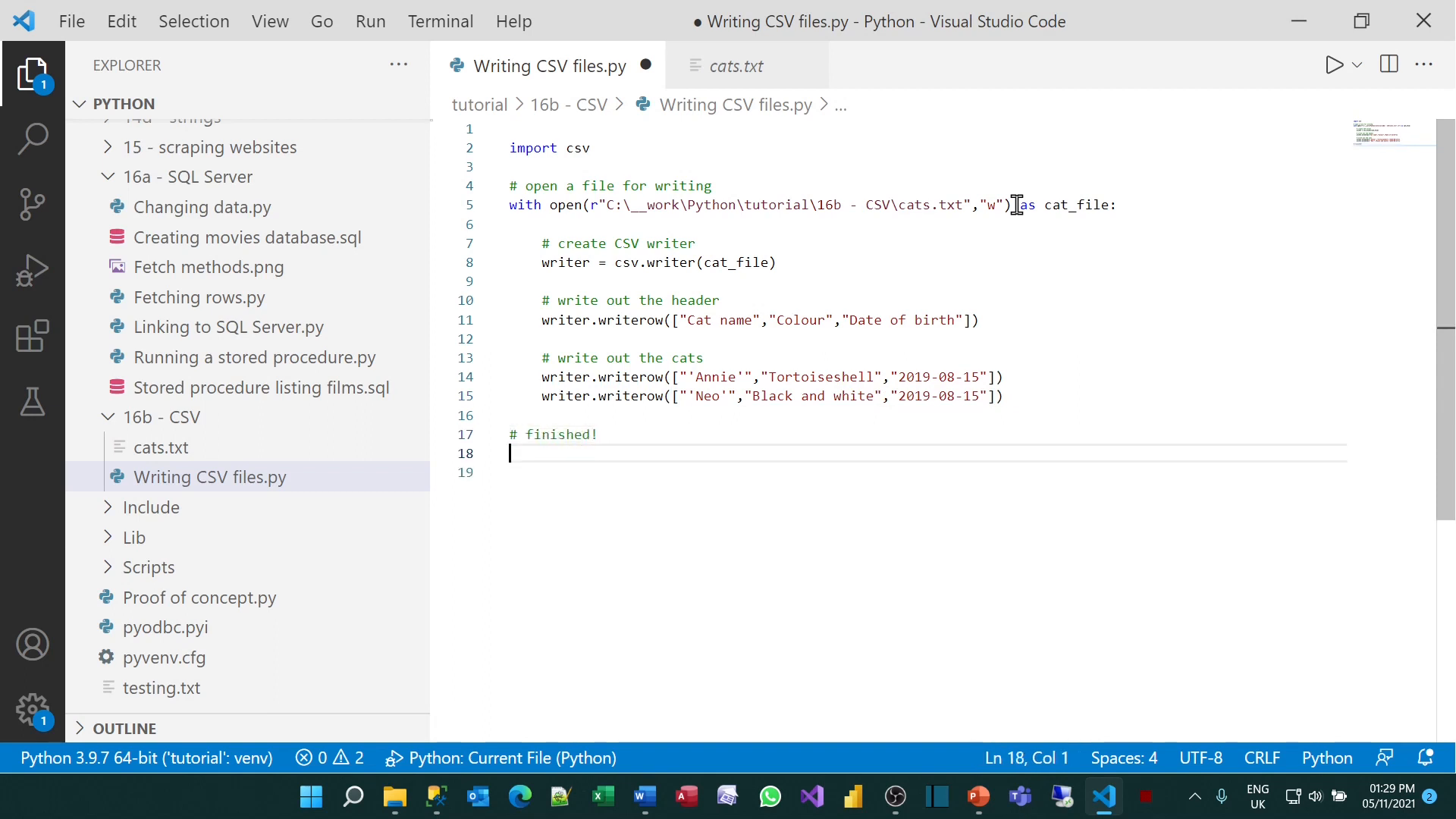
type("print(\"\")")
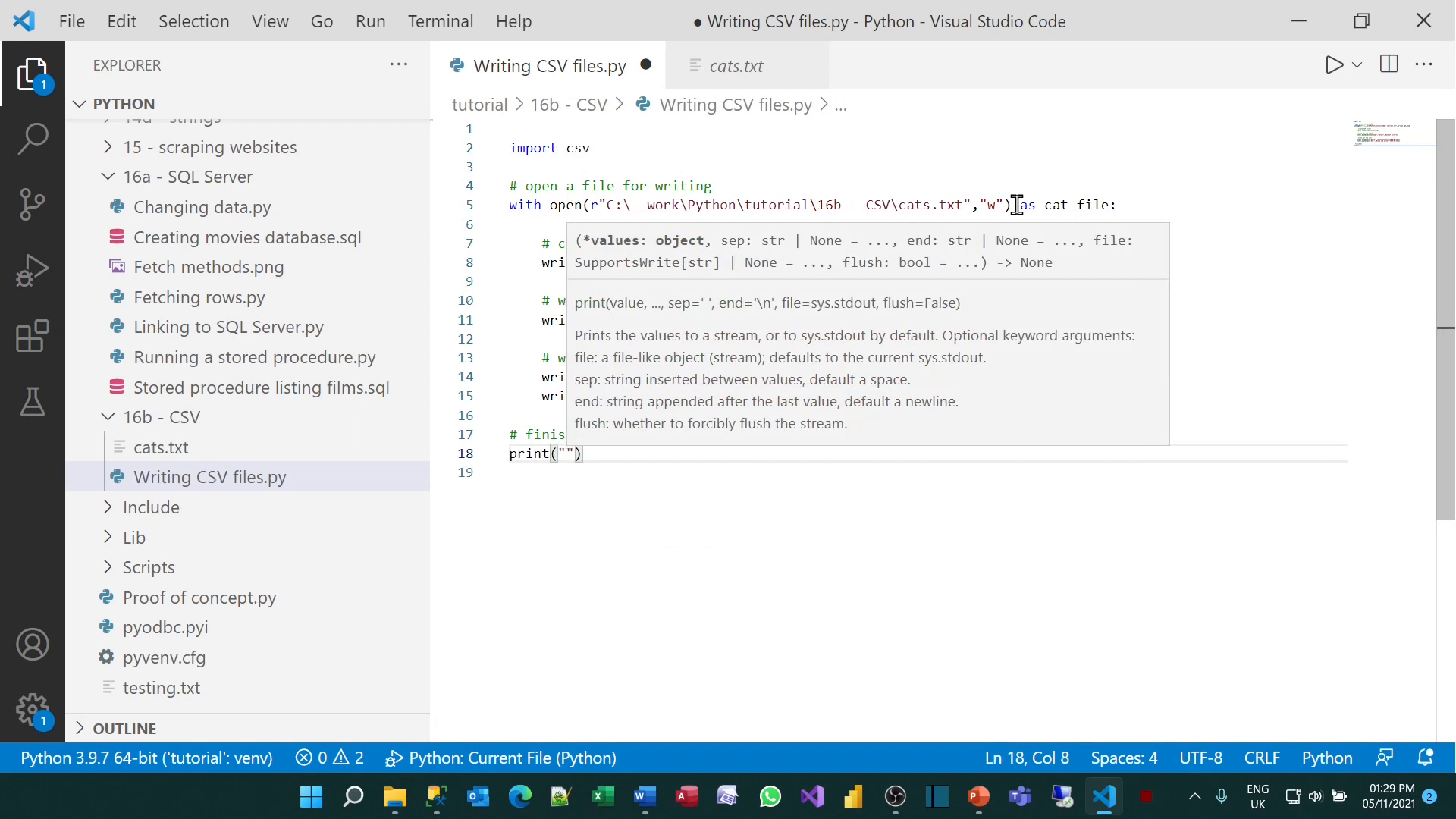
type("That's it!")
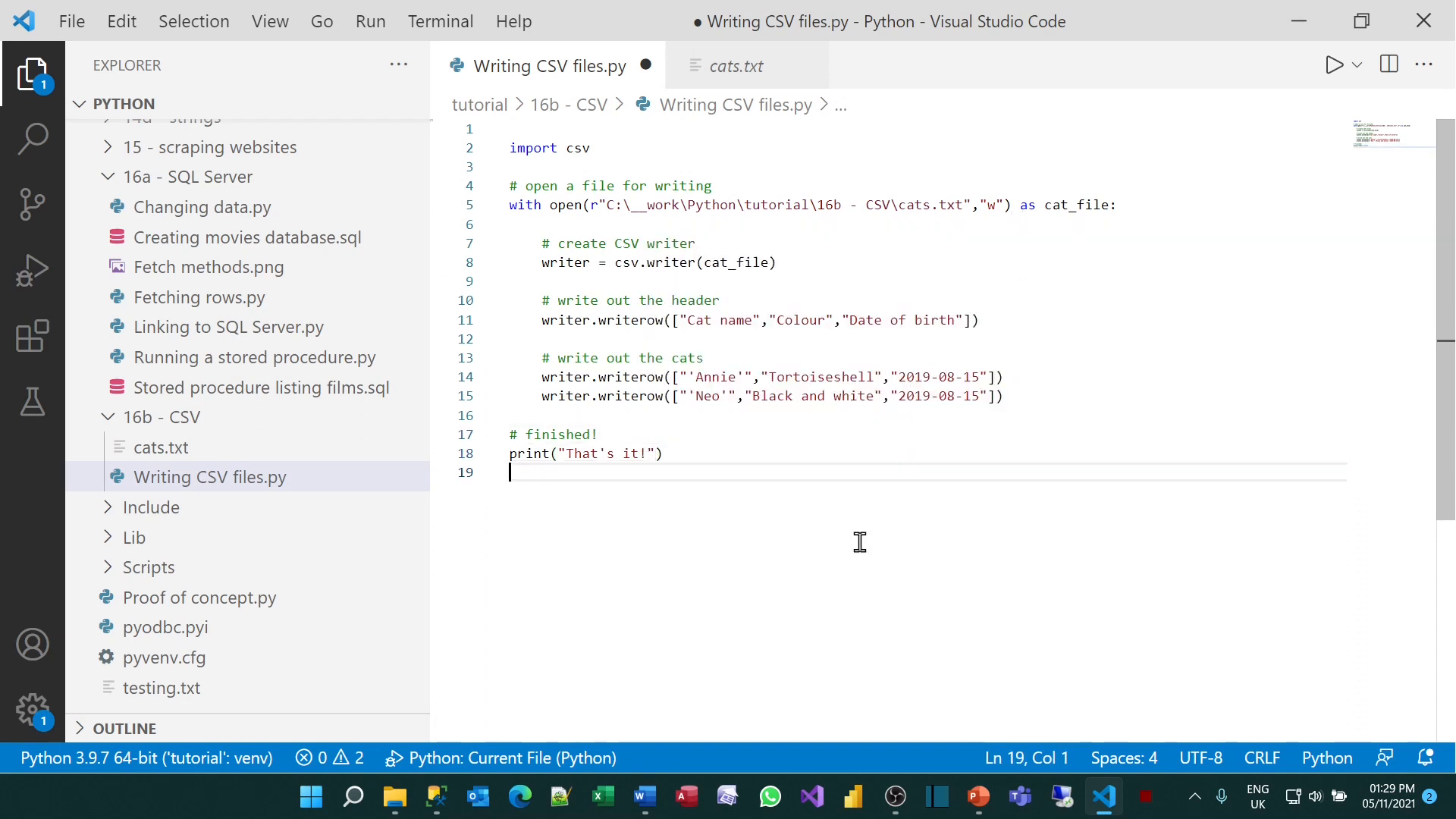
mouse_move(521, 562)
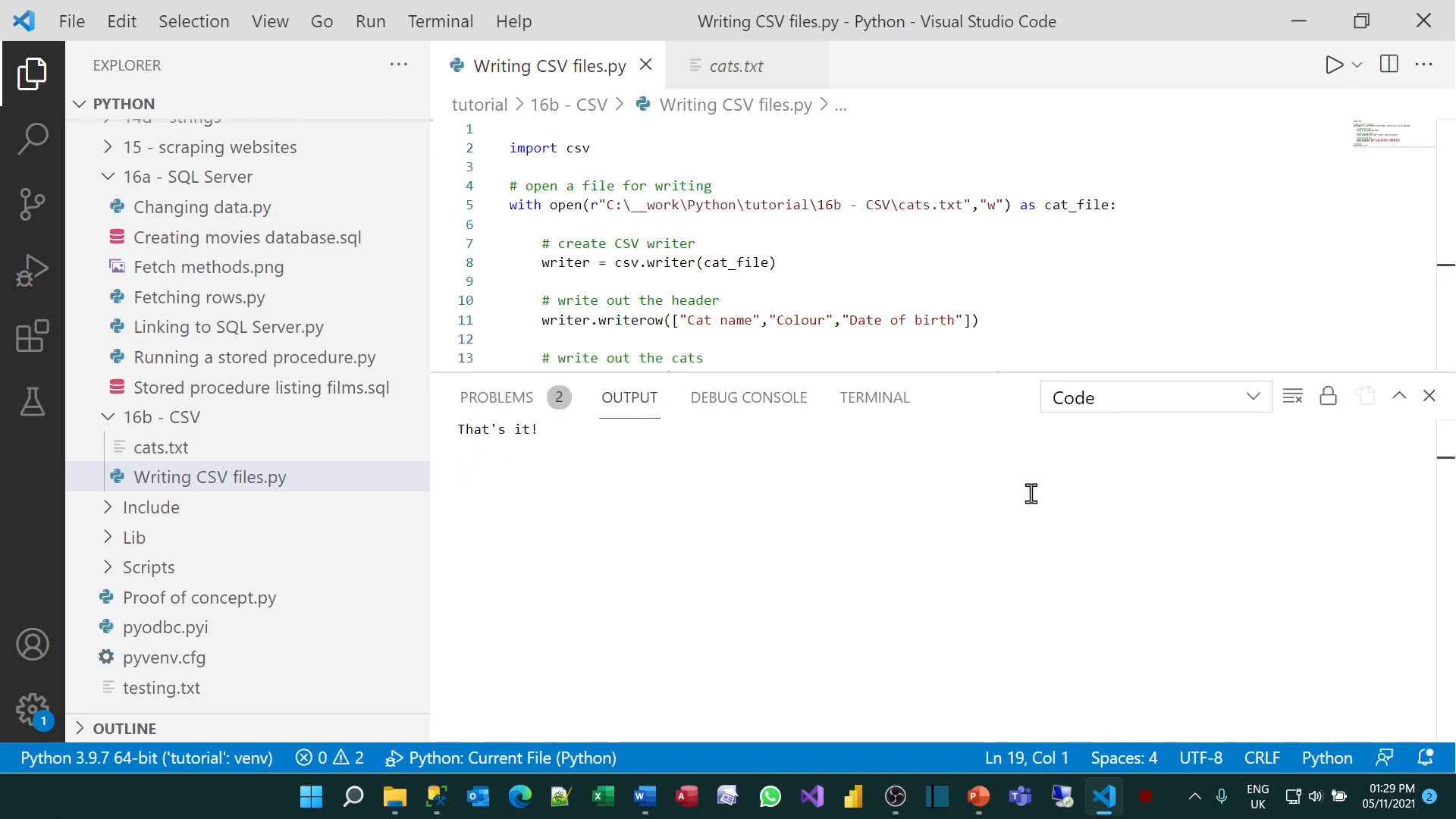
Inspect the double-spaced rows in cats.txt, then return to the writing script
left_click(160, 448)
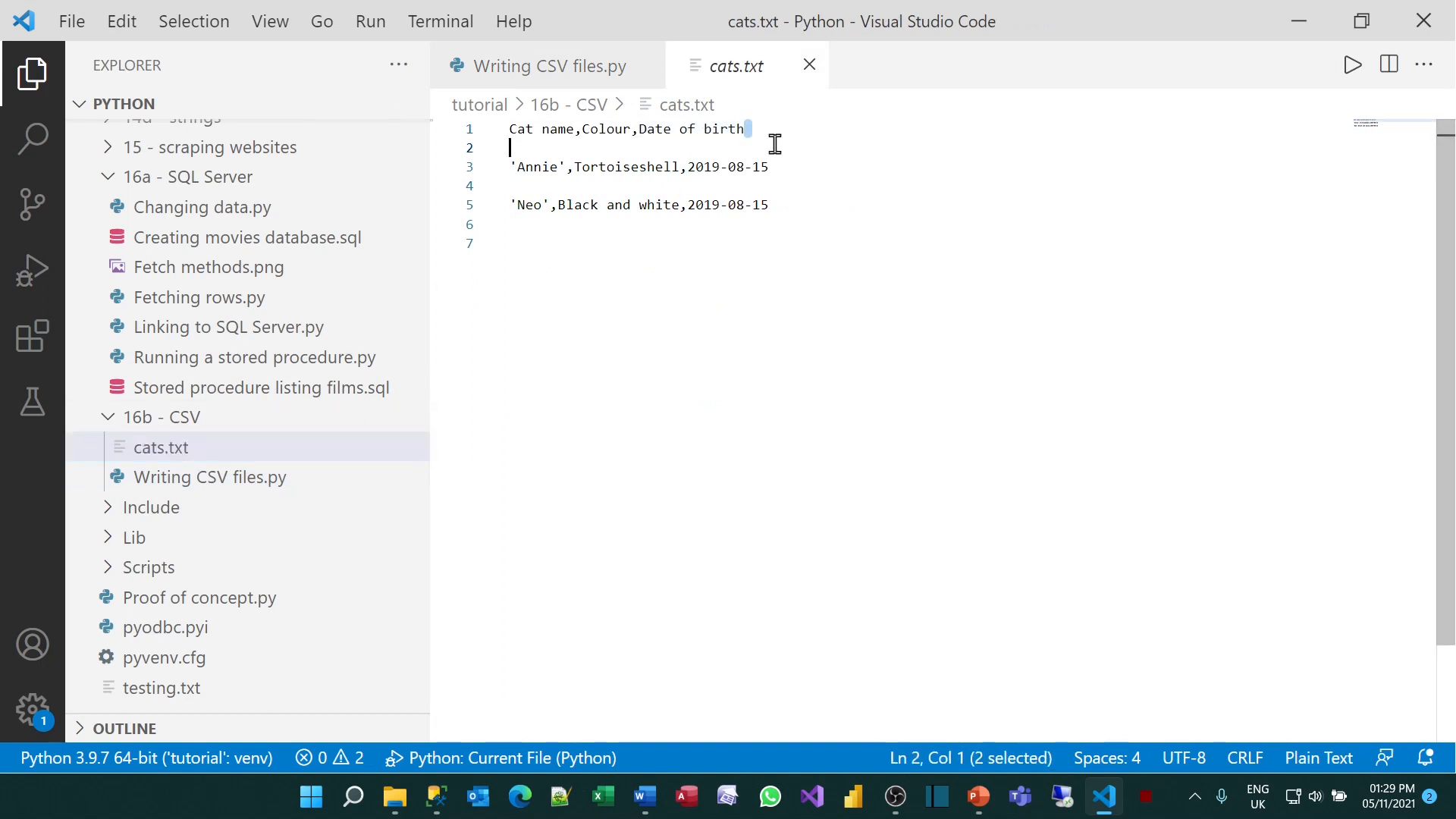
left_click(546, 66)
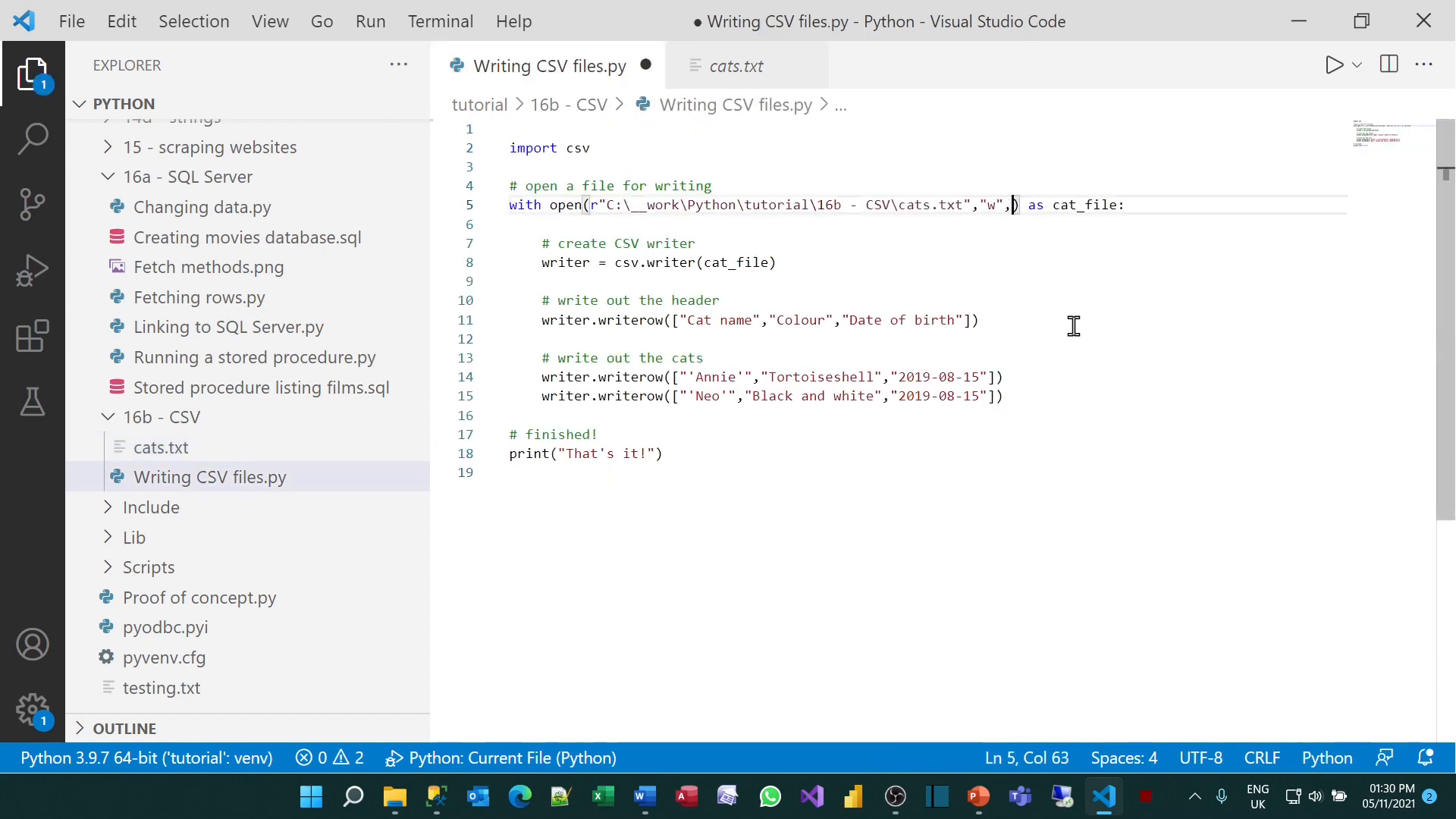
Add newline="" to open(), confirm cats.txt has no blank lines, and return
type("newline=")
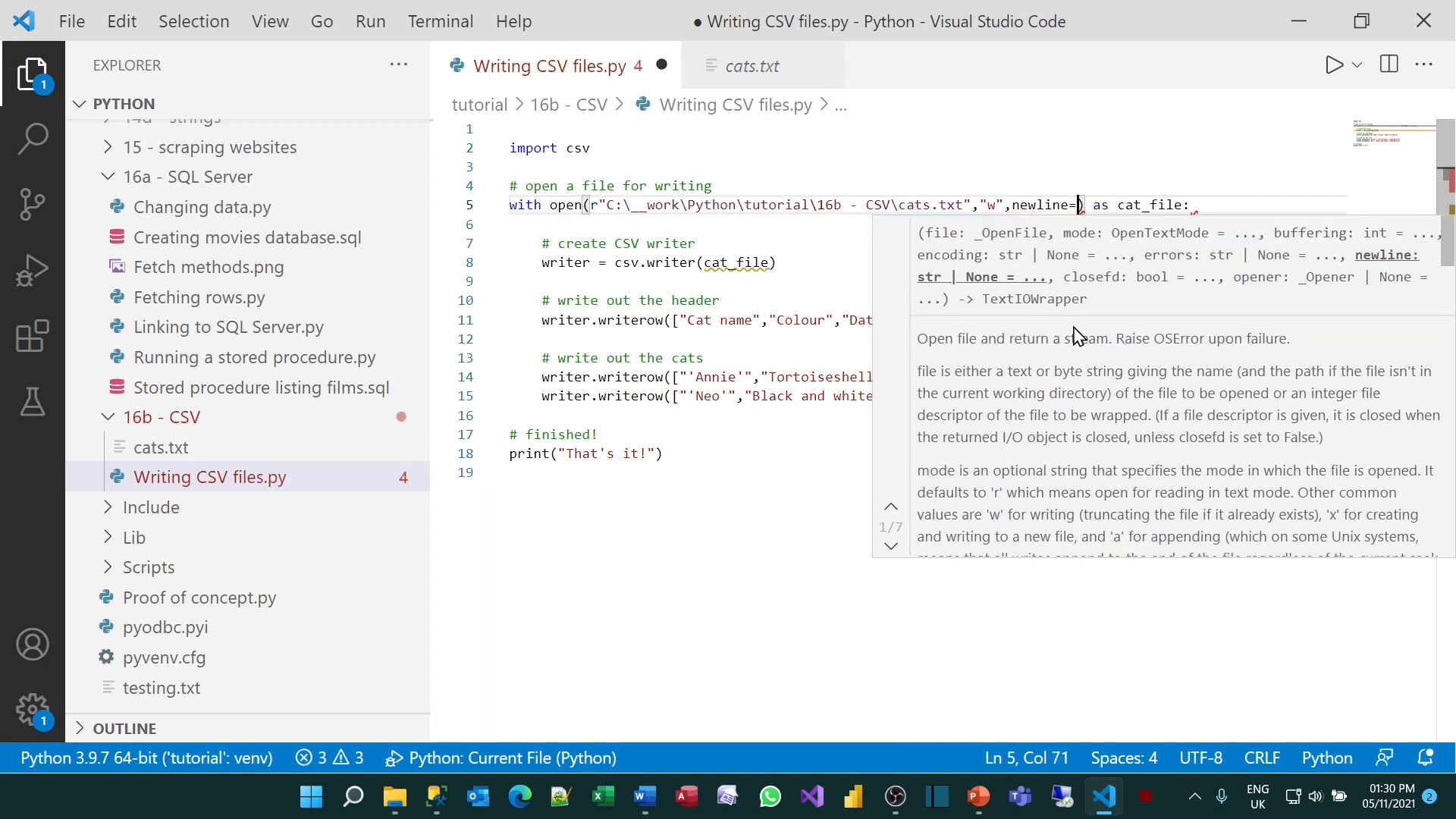
type("\"\"")
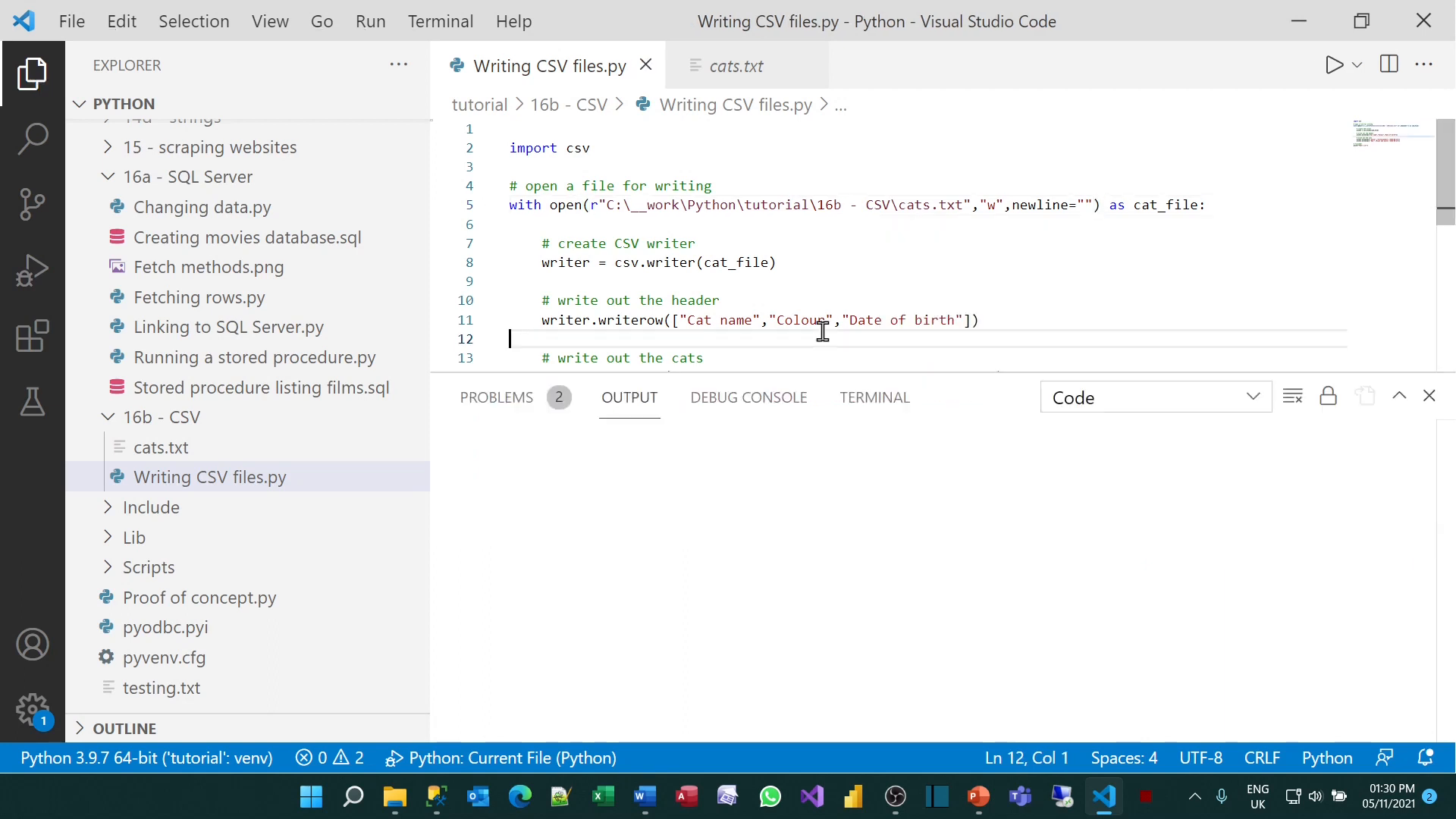
left_click(737, 66)
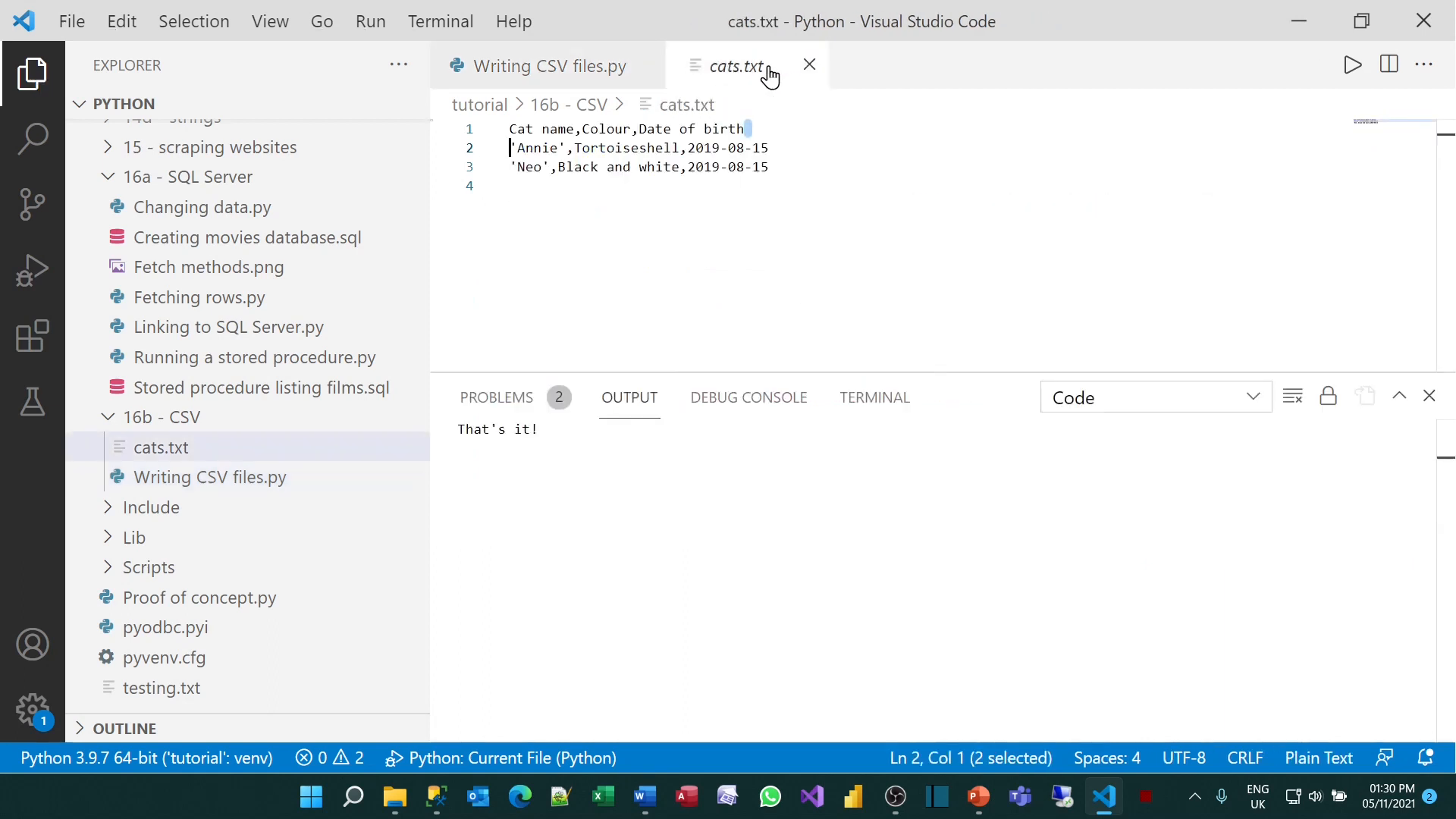
mouse_move(825, 251)
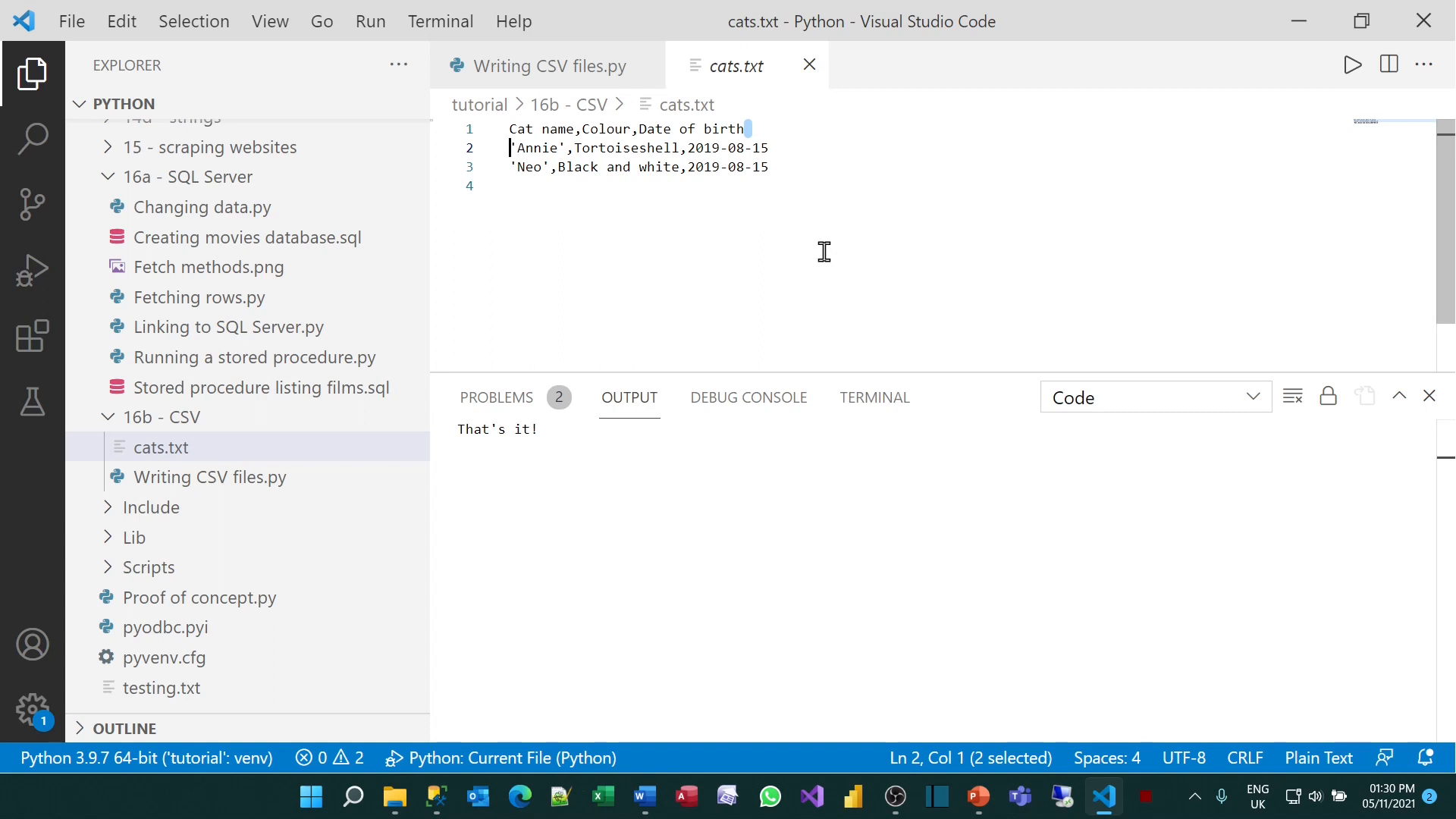
mouse_move(747, 202)
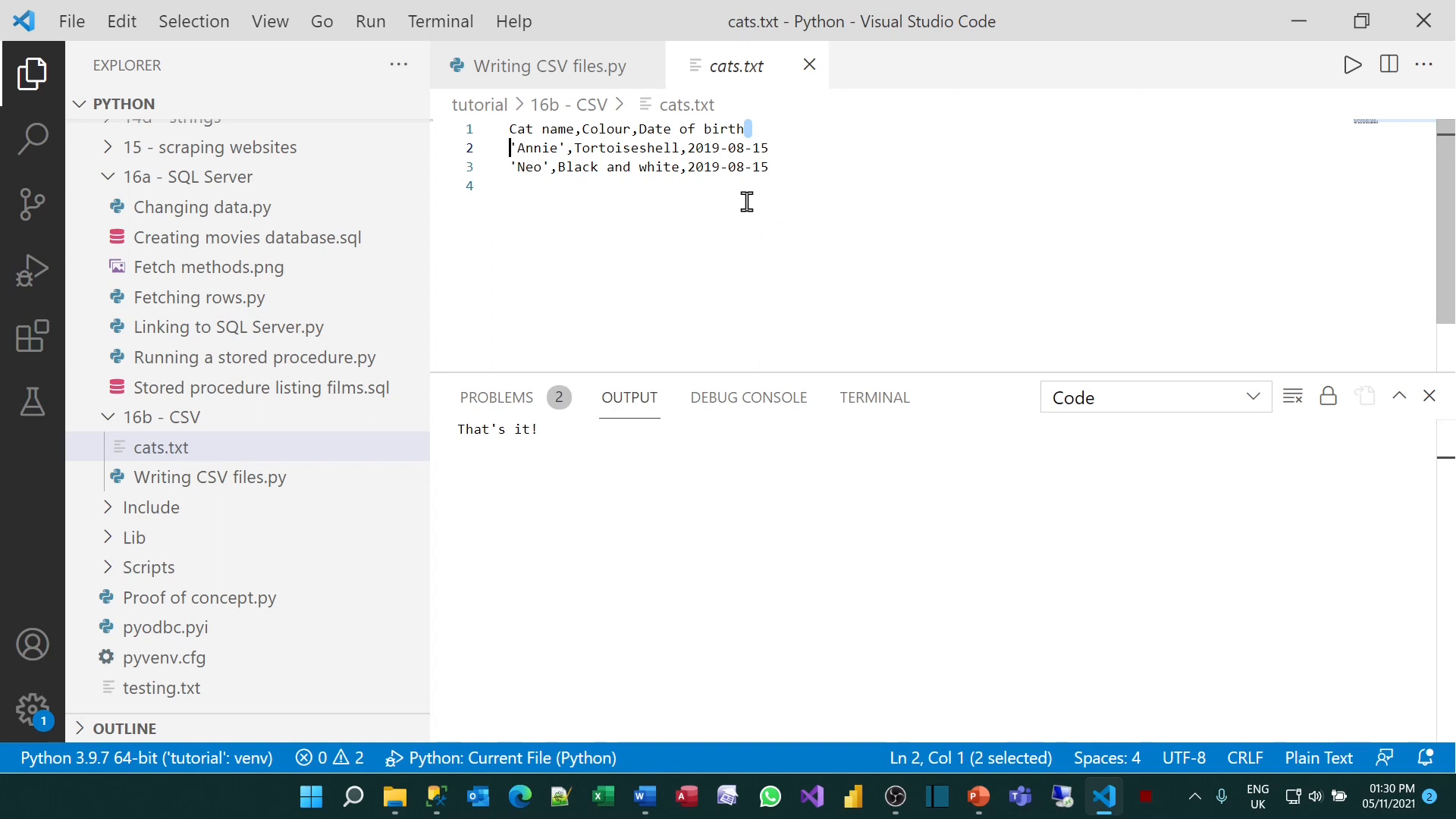
left_click(548, 66)
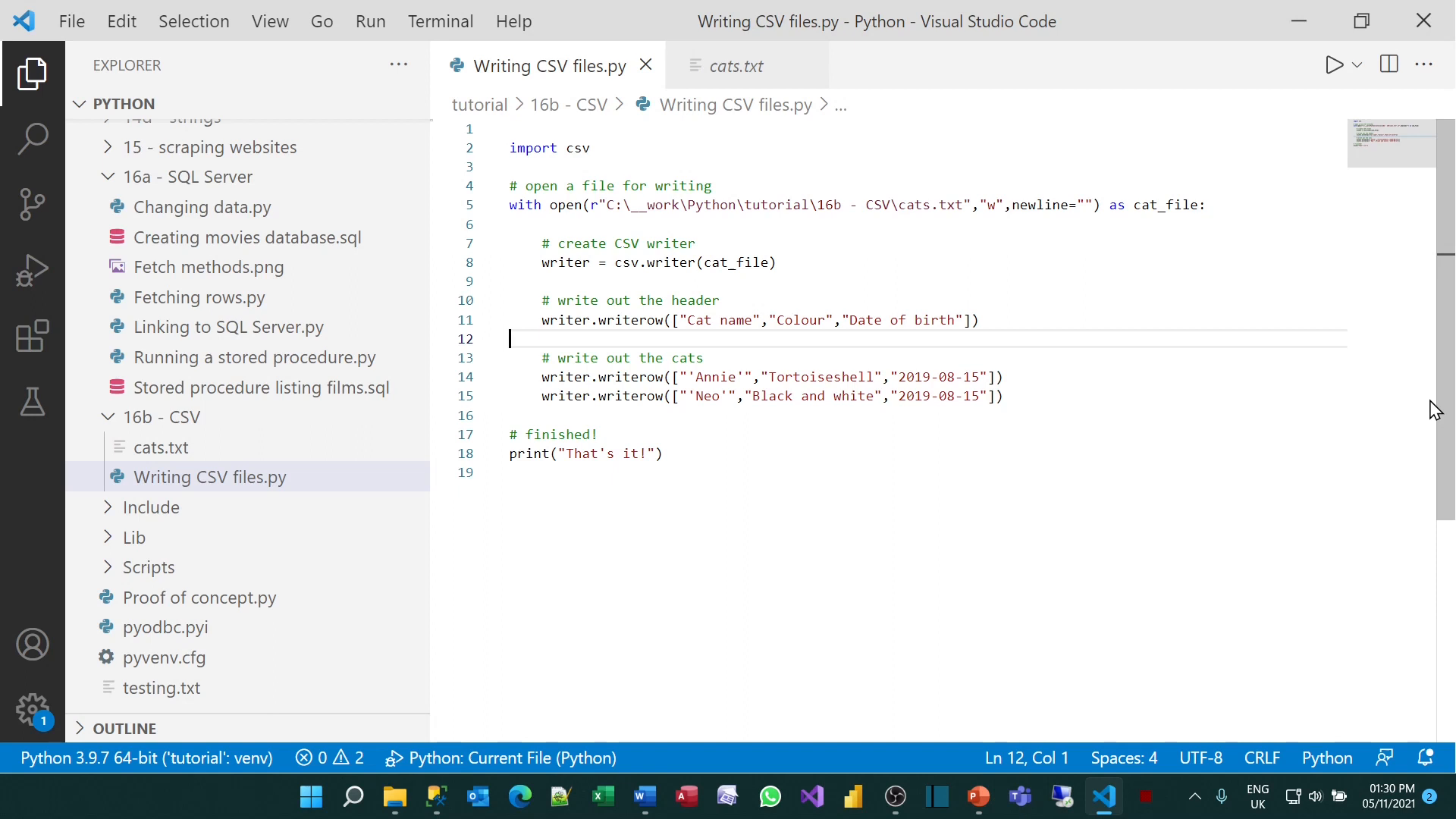
mouse_move(587, 151)
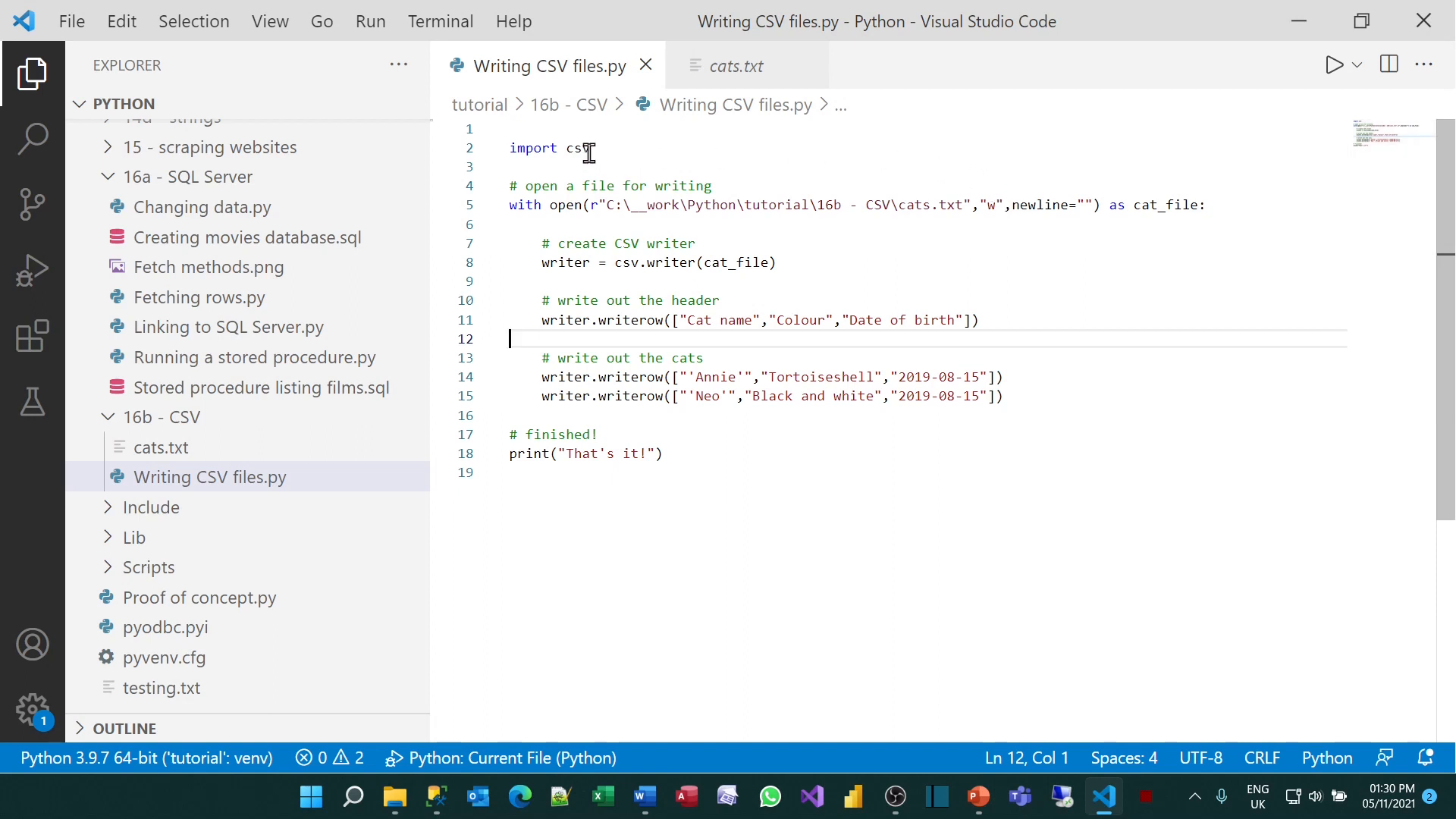
double_click(576, 148)
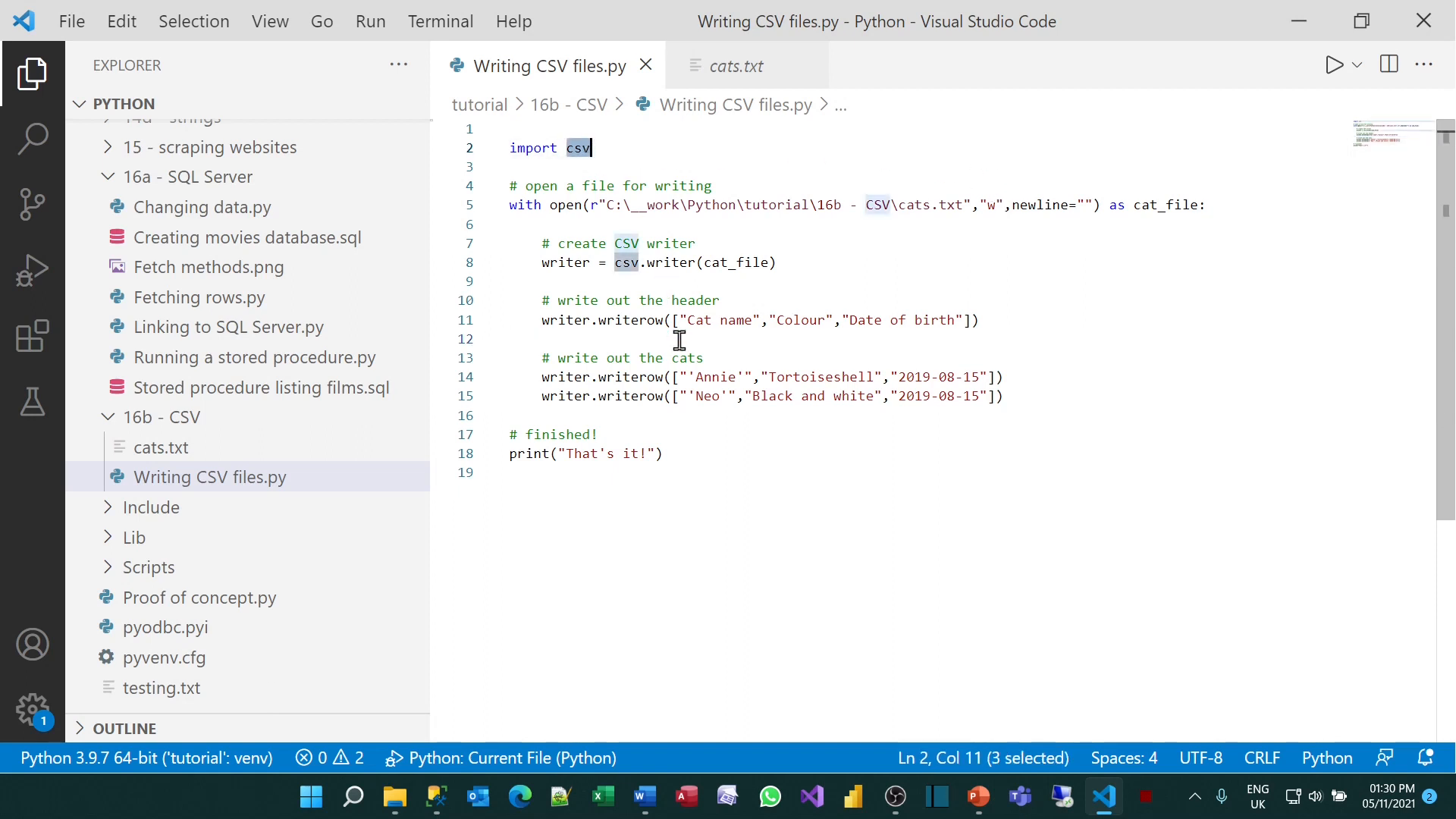
left_click(212, 477)
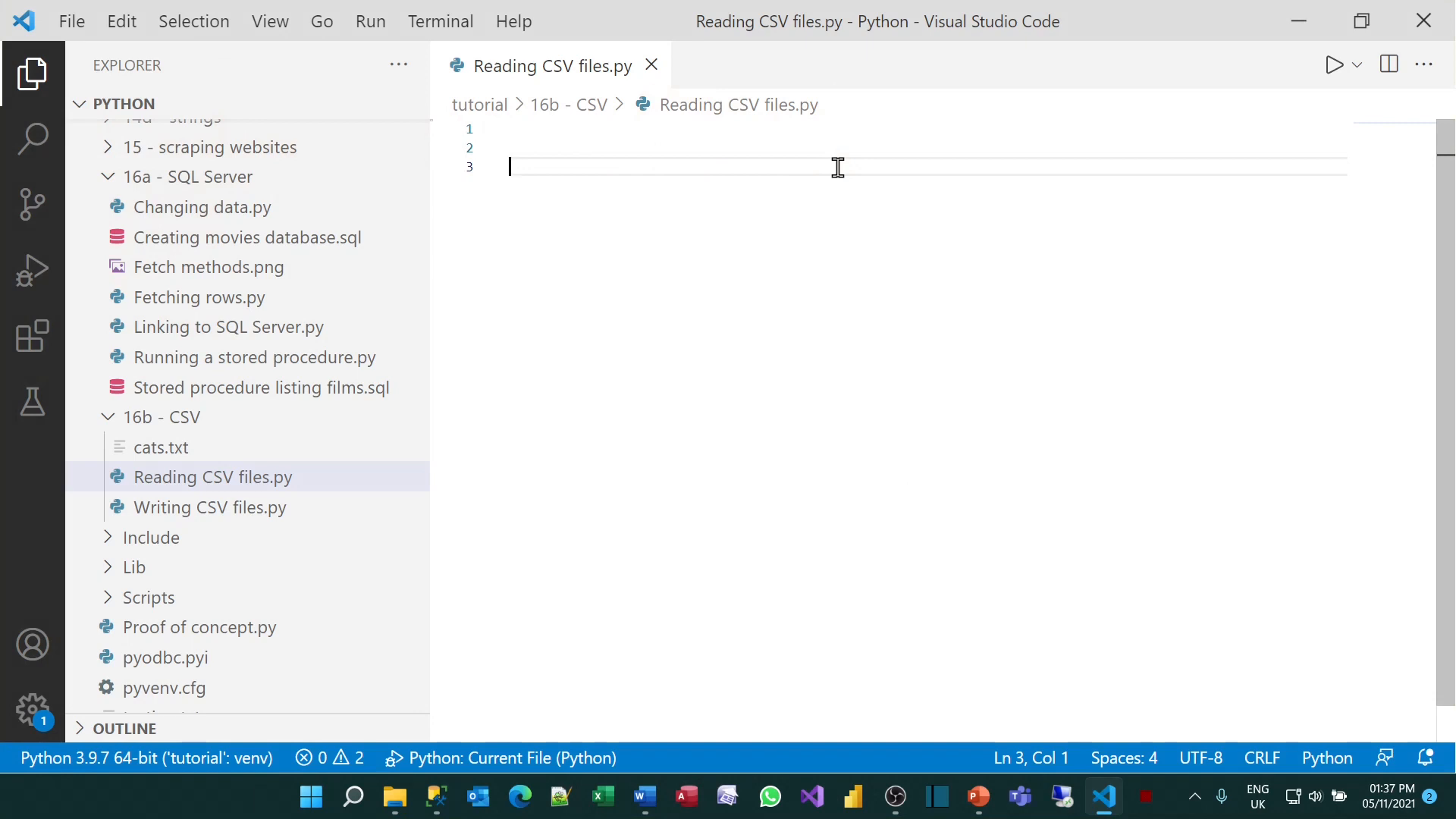
mouse_move(650, 97)
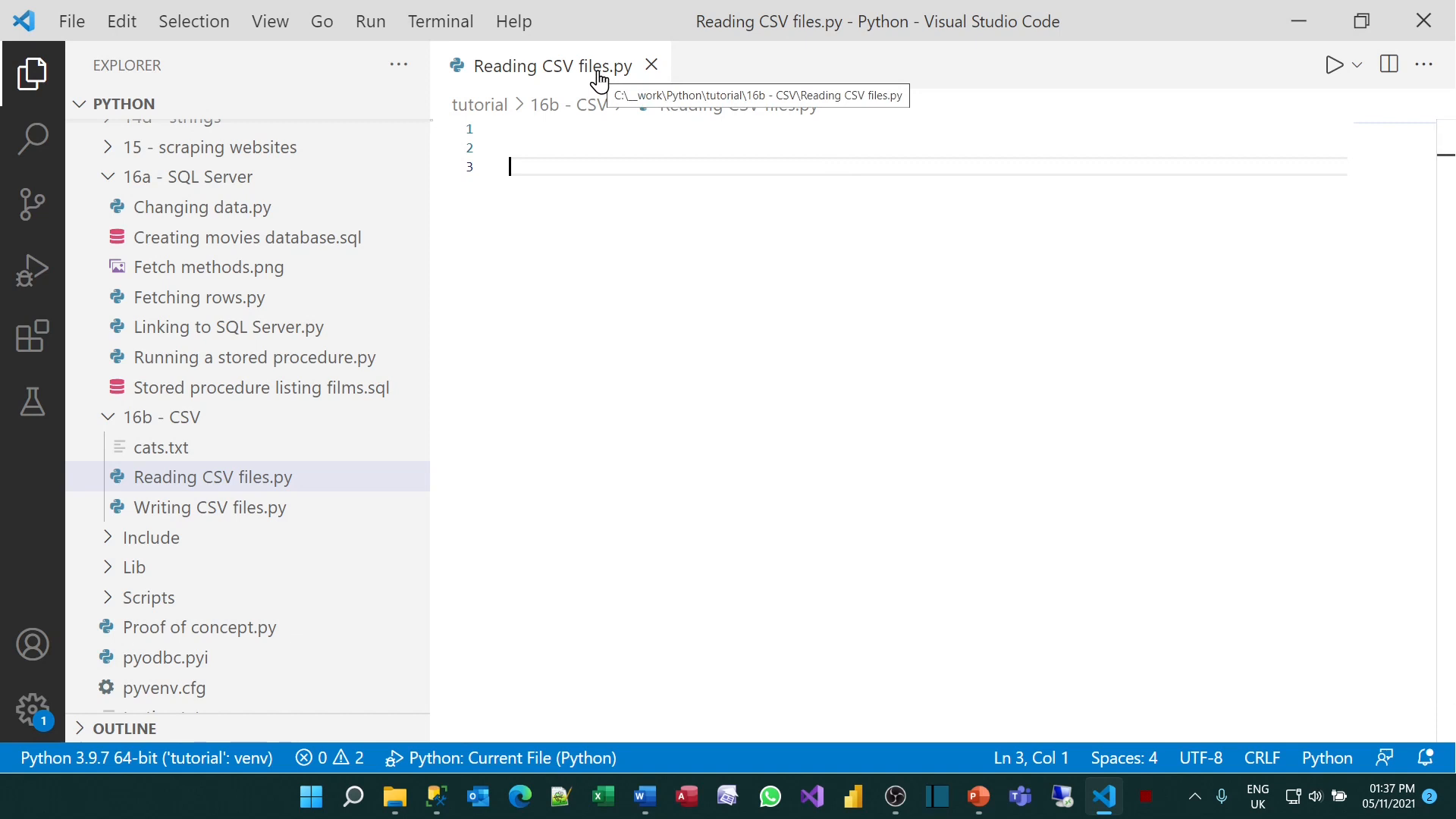
mouse_move(609, 304)
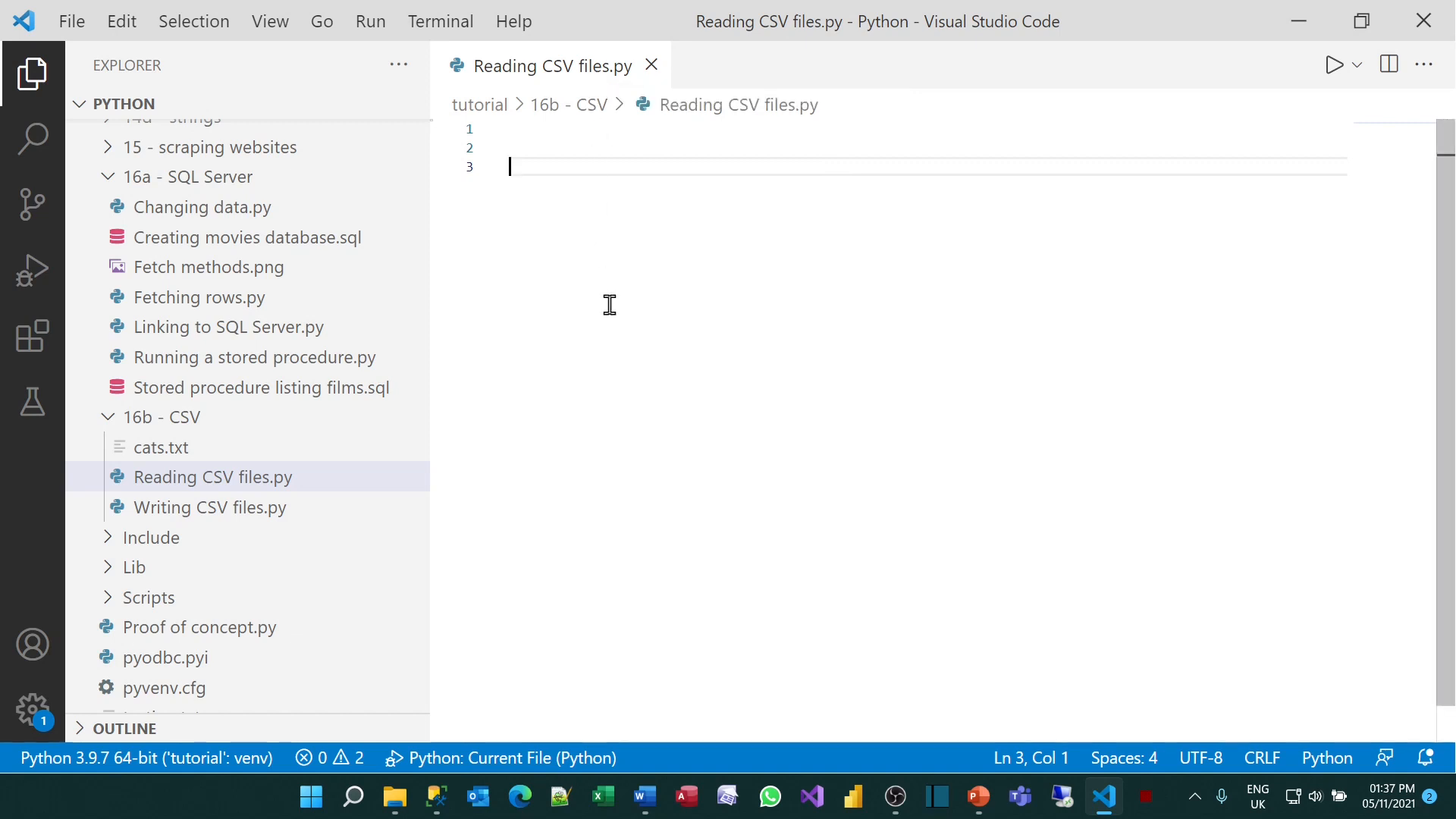
Import csv and open cats.txt for reading as cat_file, with a comment
type("import csv")
type("# open the te")
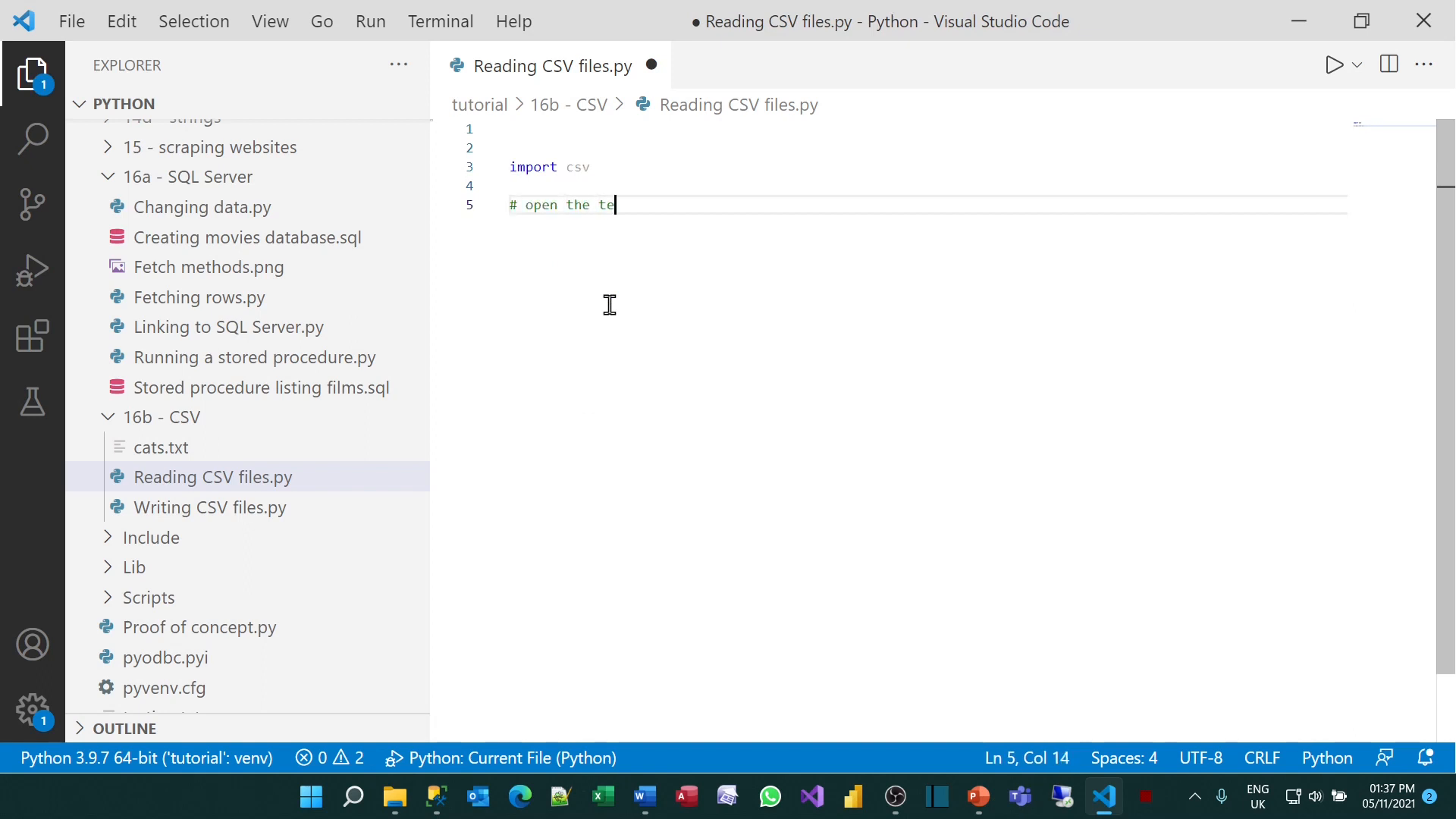
type("xt file for reading")
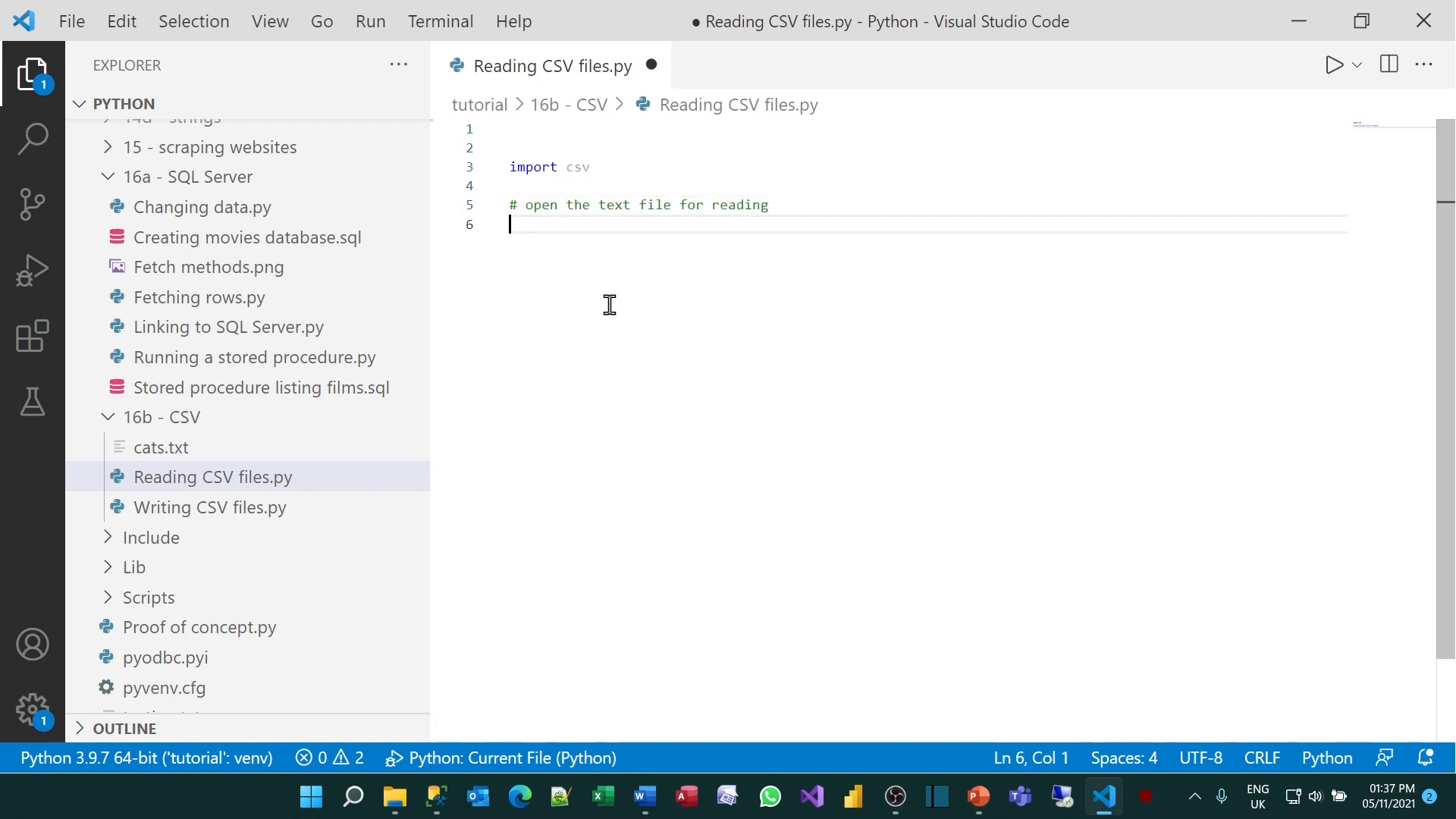
type("with")
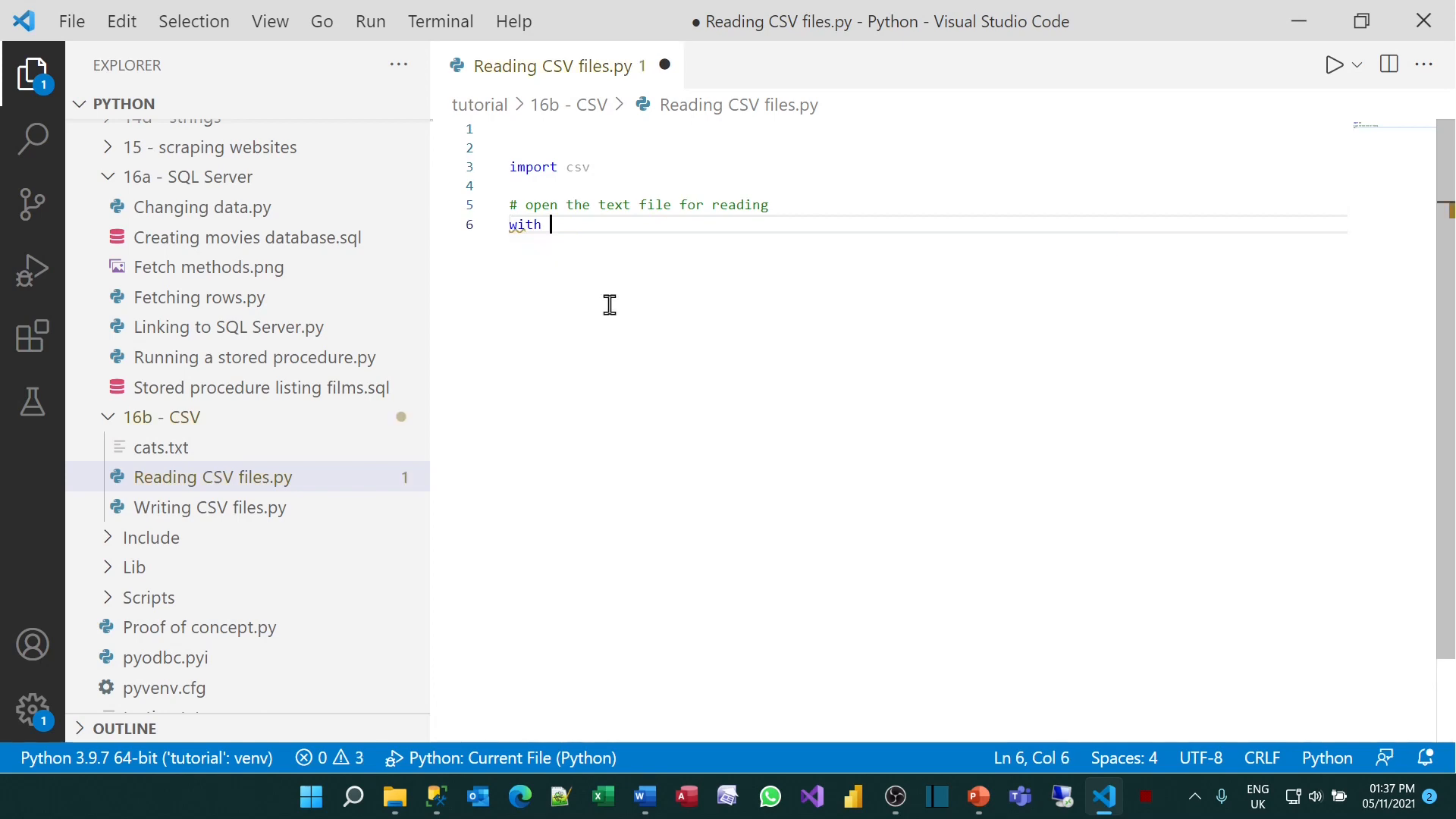
type("open()")
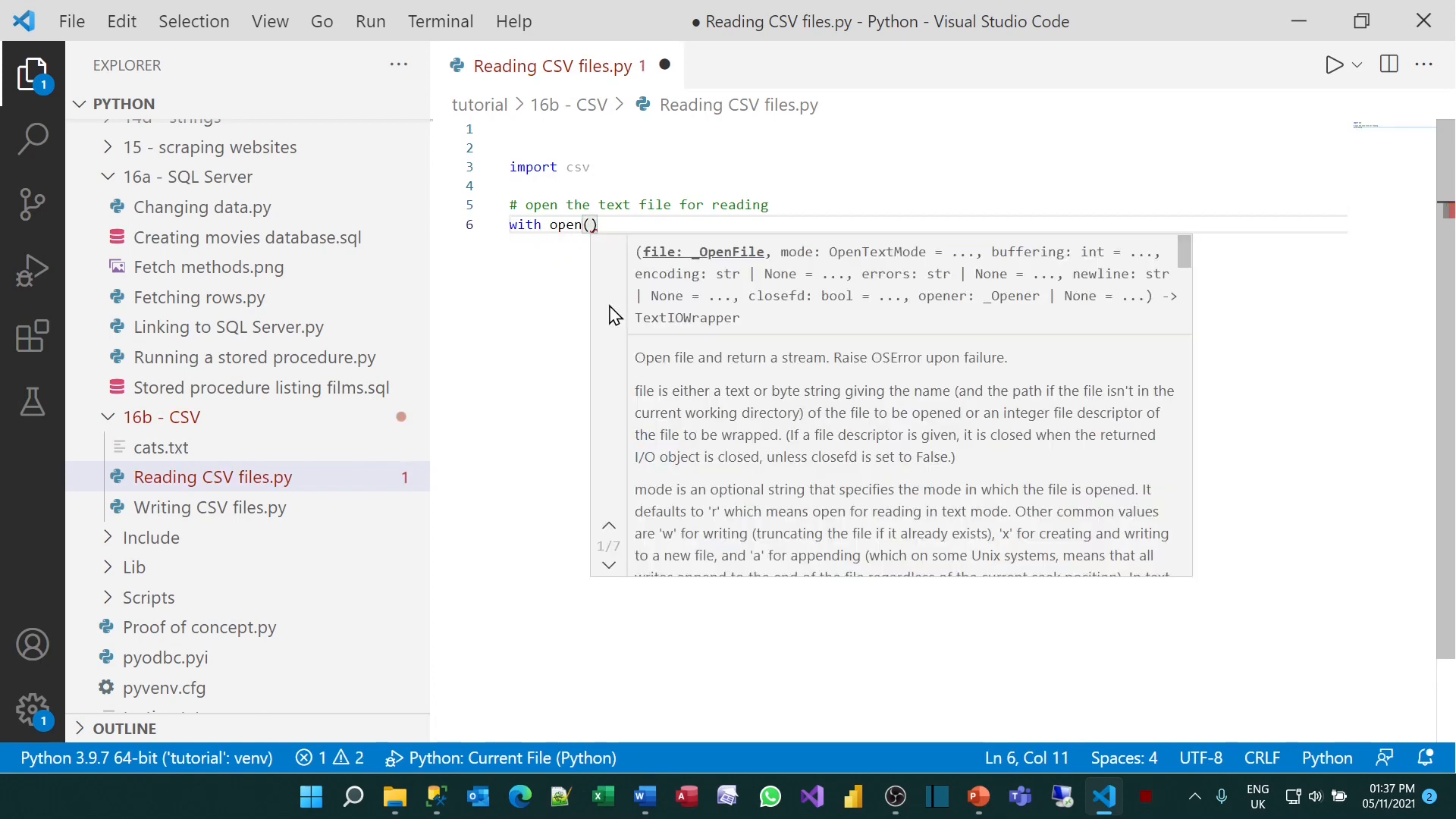
type("r\"C:\\__work\\Python\\tutorial\\16b - CSV\\cats.txt\"")
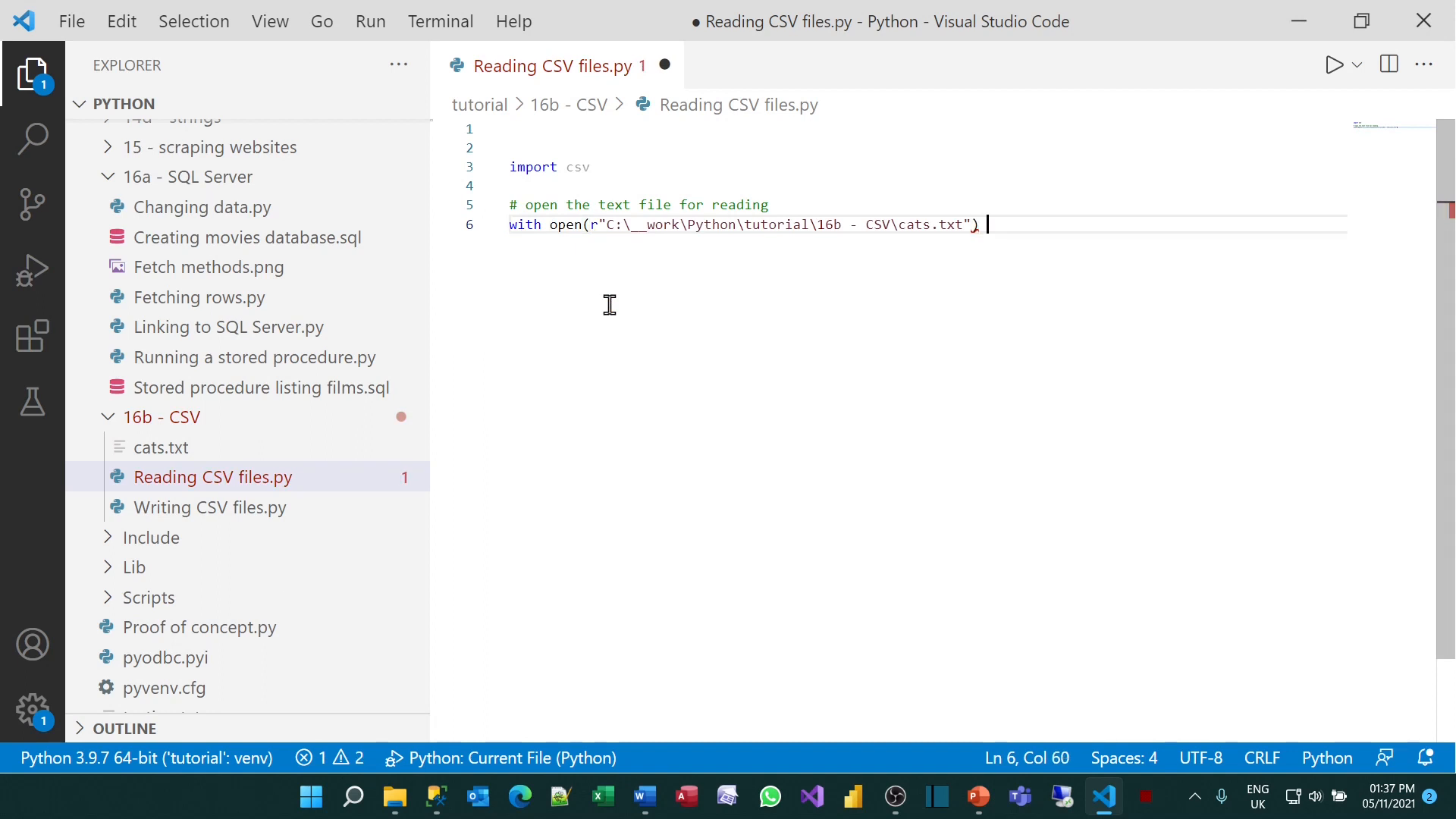
type("as cat_file:")
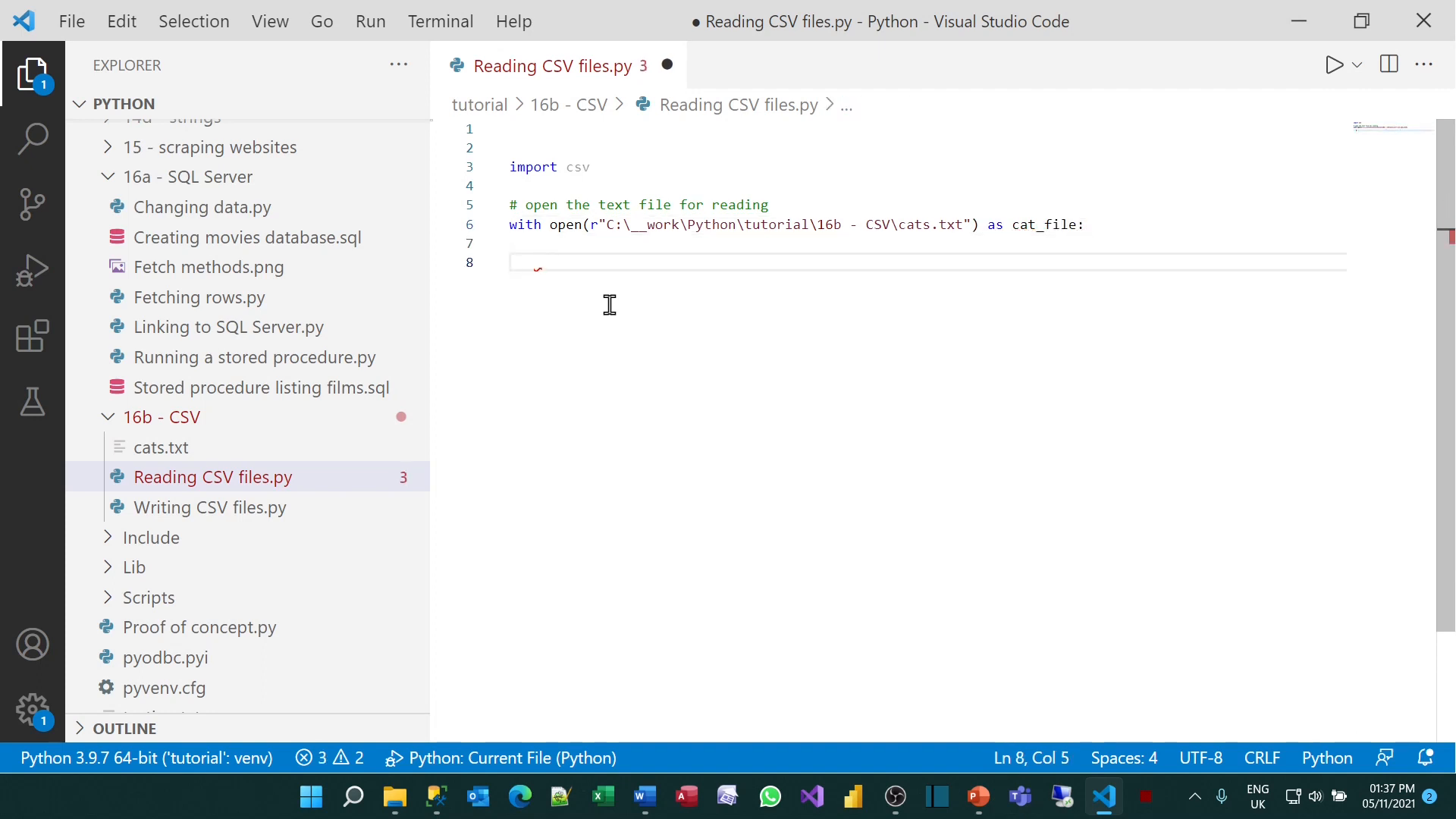
Add a # create a CSV reader comment and reader = csv.reader(cat_file)
type("# create a")
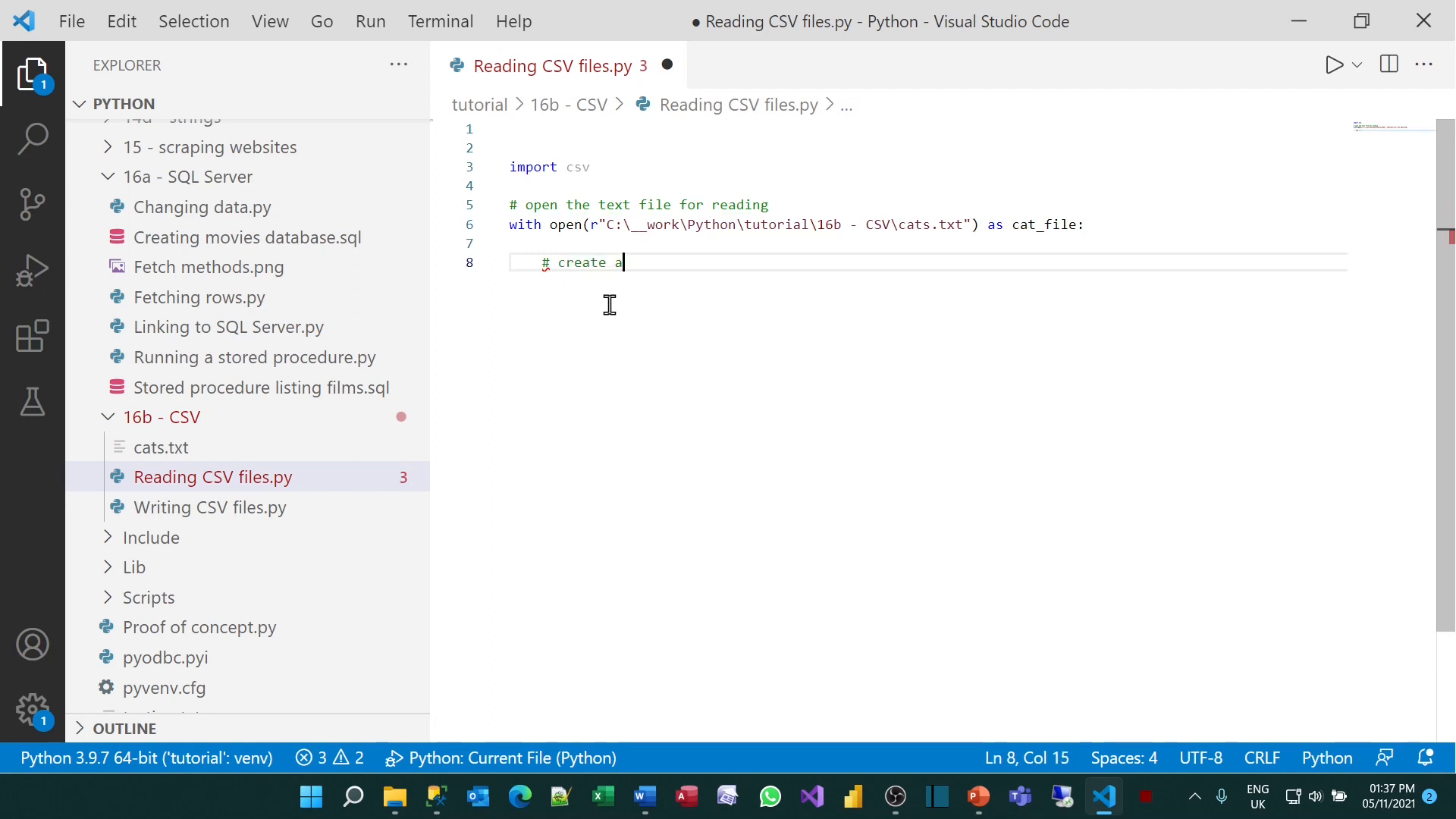
type("C")
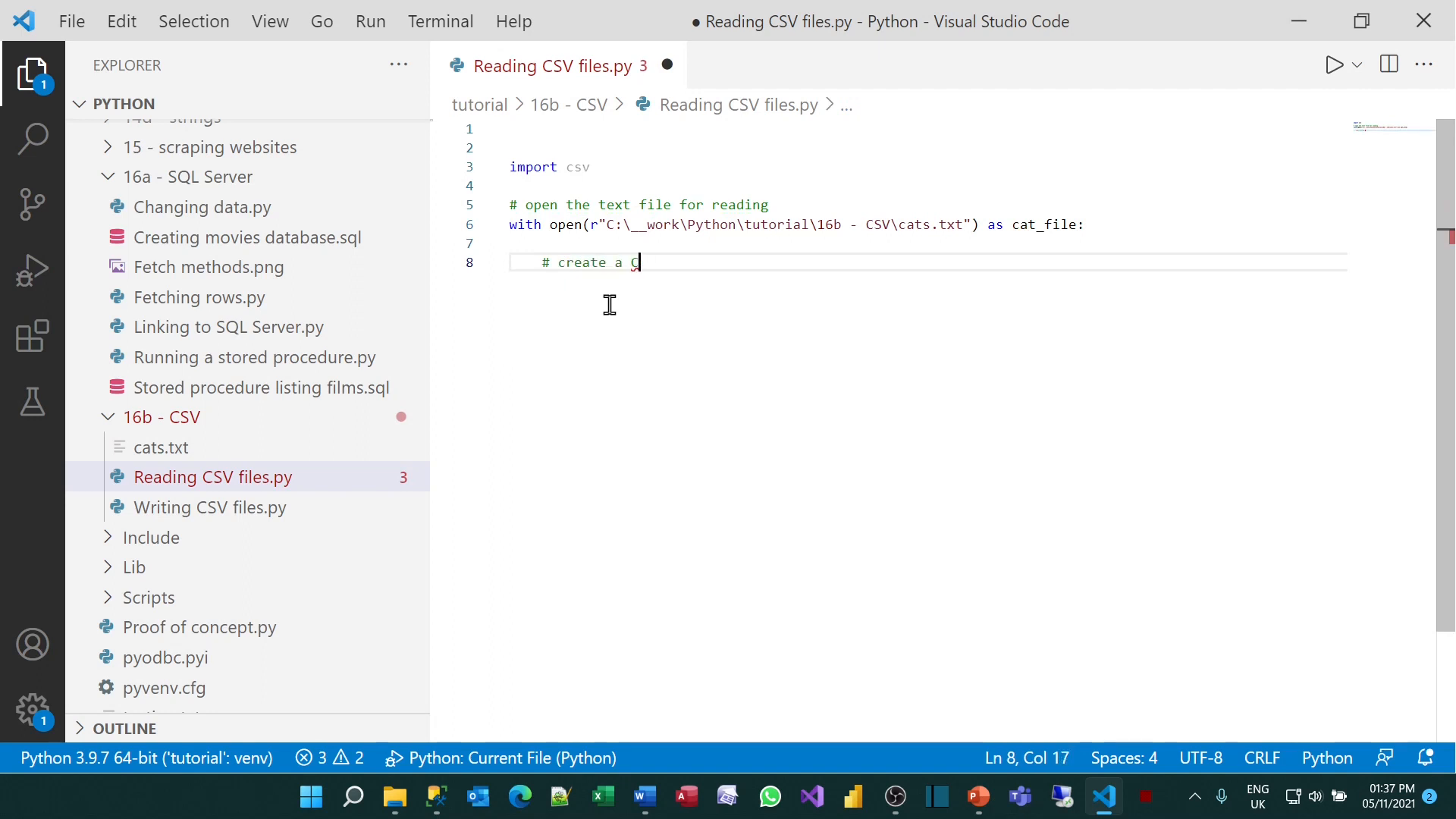
type("SV reader based")
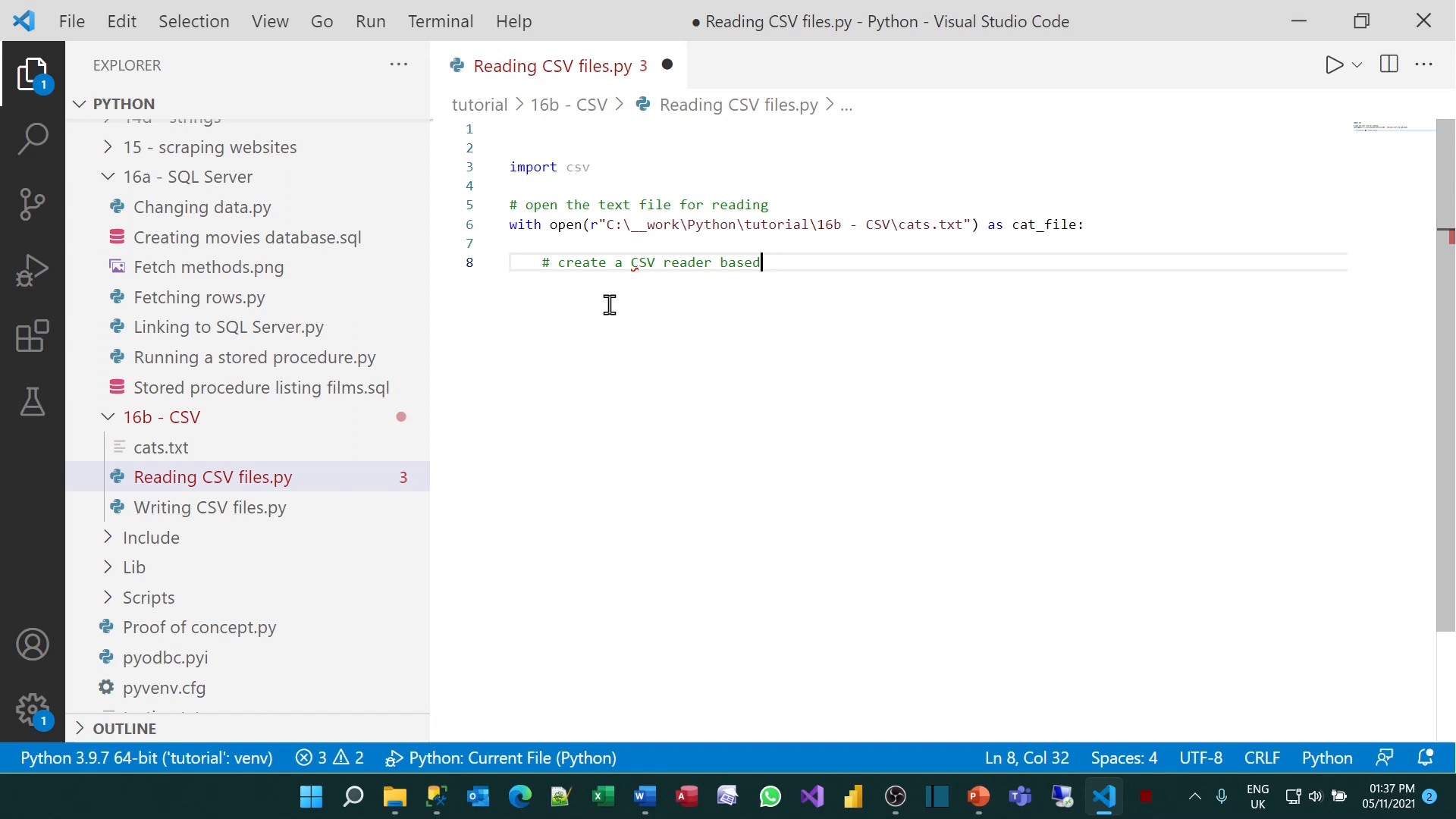
type("on this")
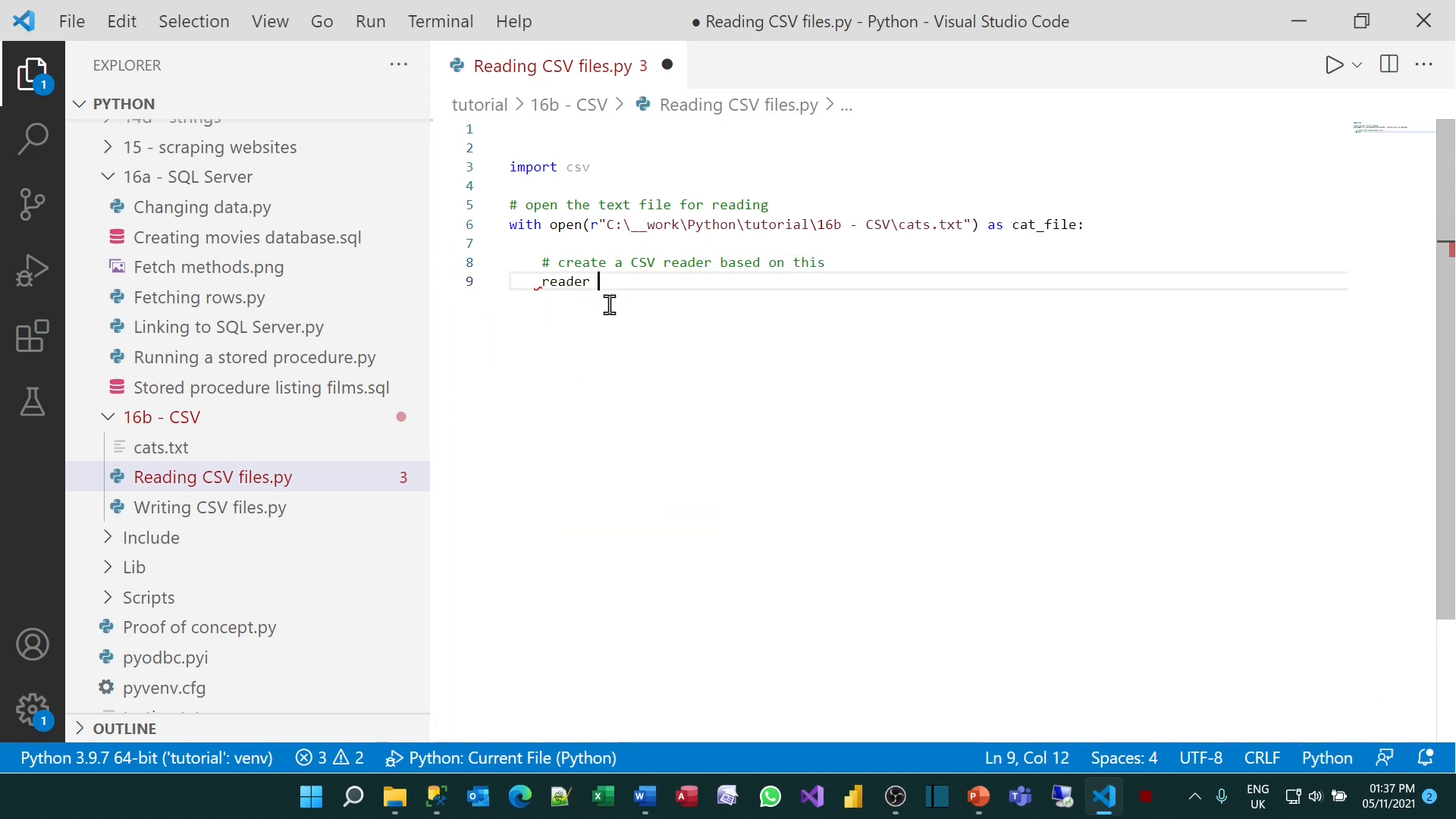
type("=")
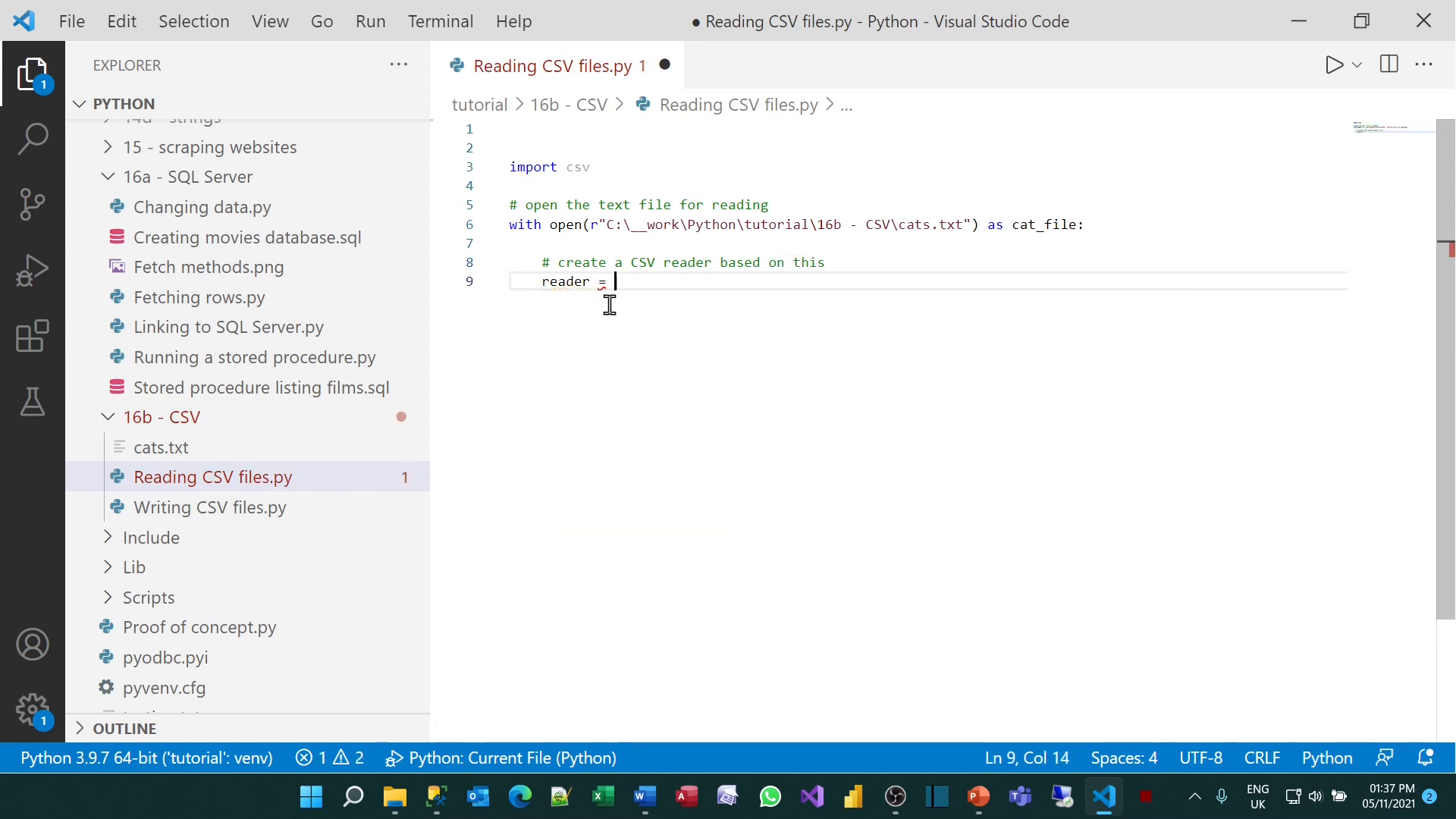
type("csv.")
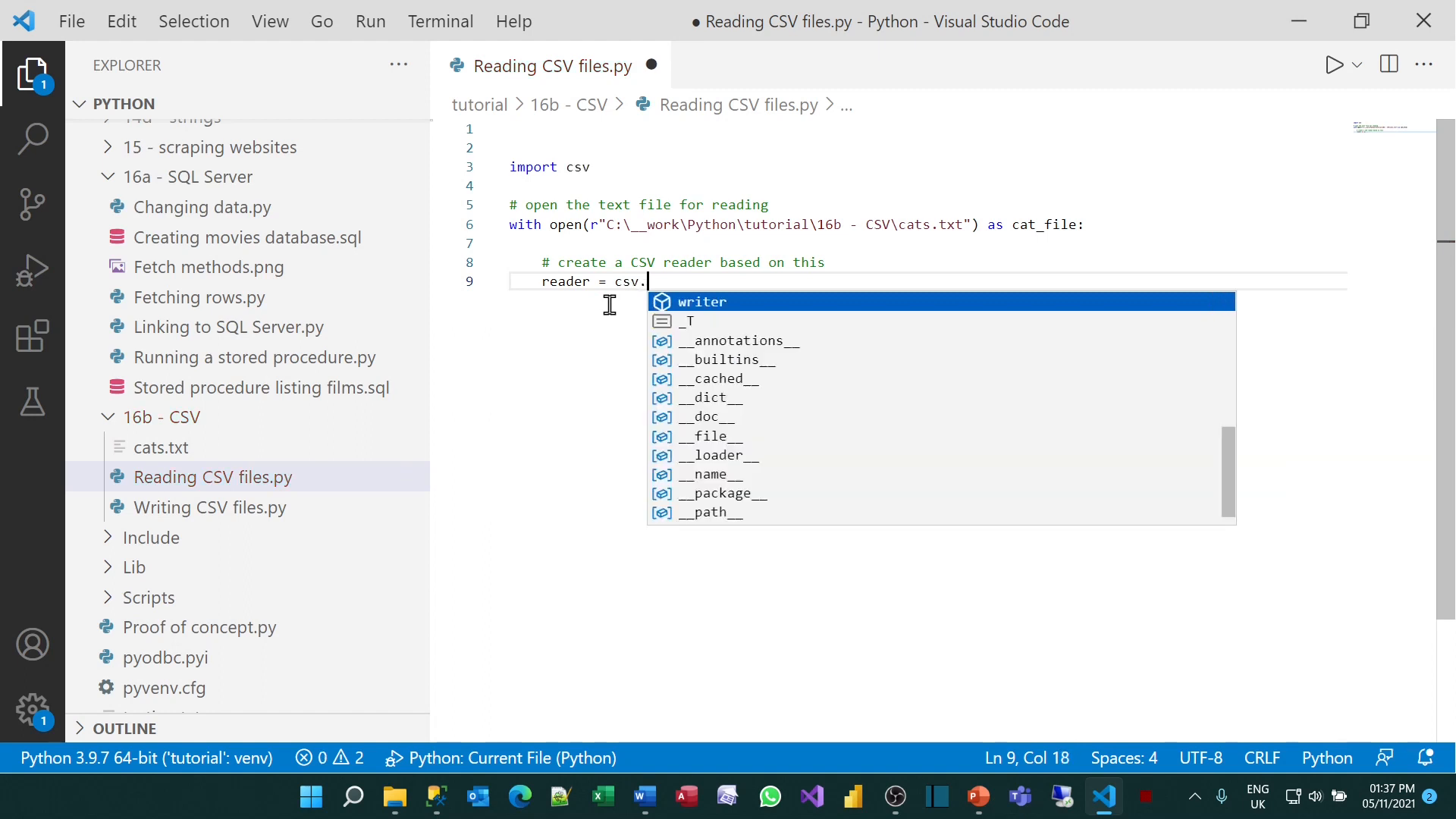
type("reader()")
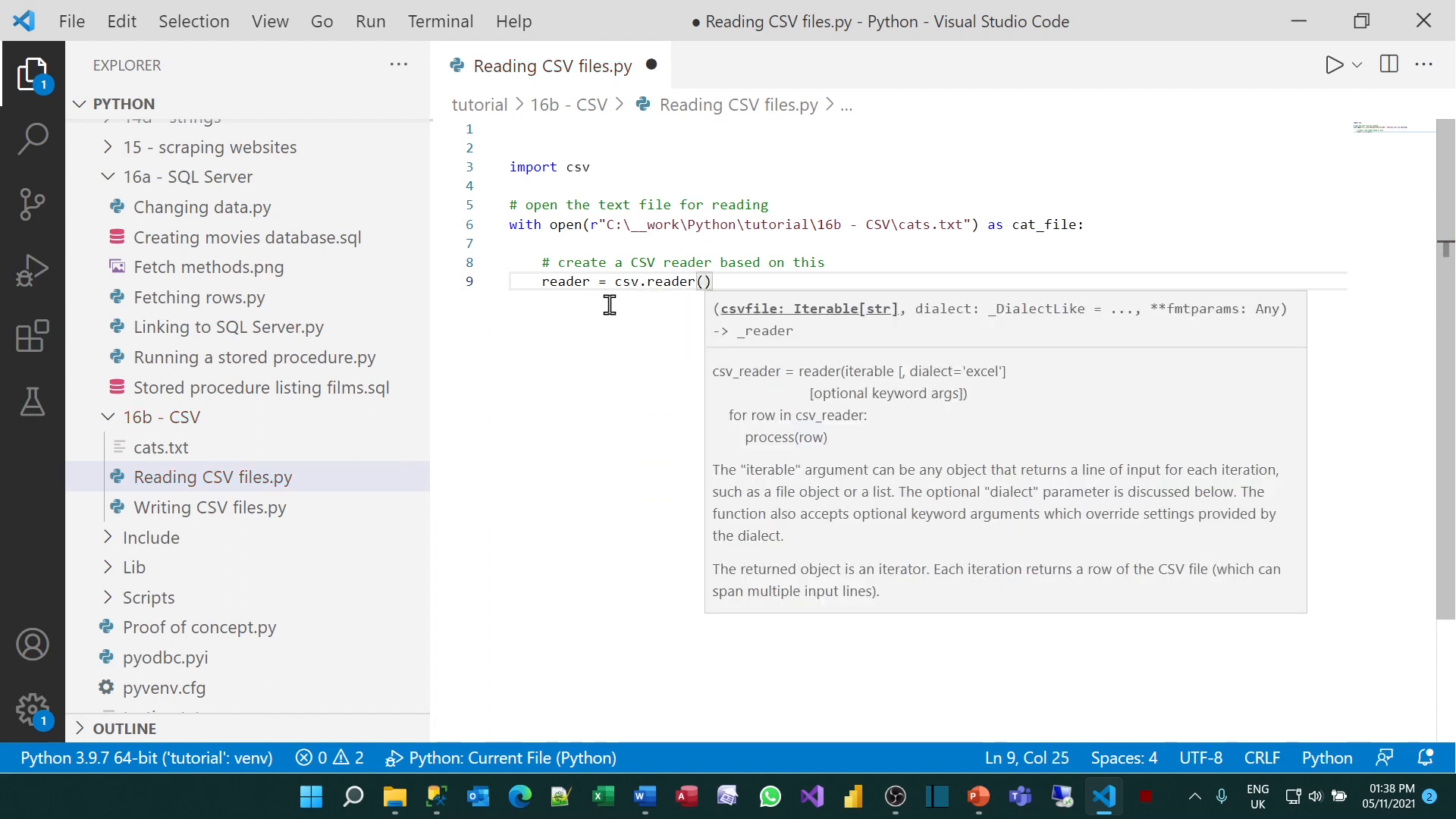
type("cat_file")
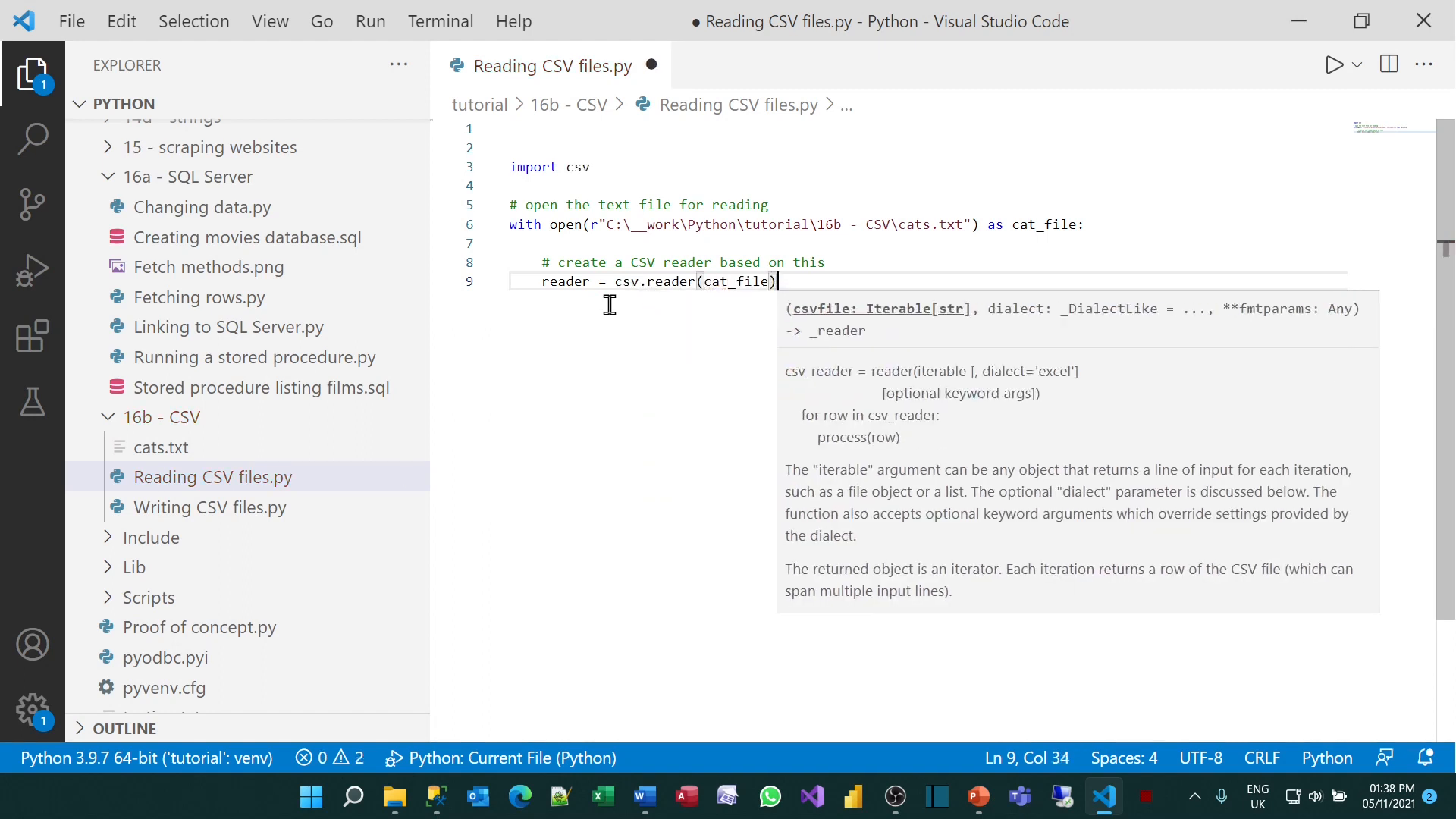
key("Enter")
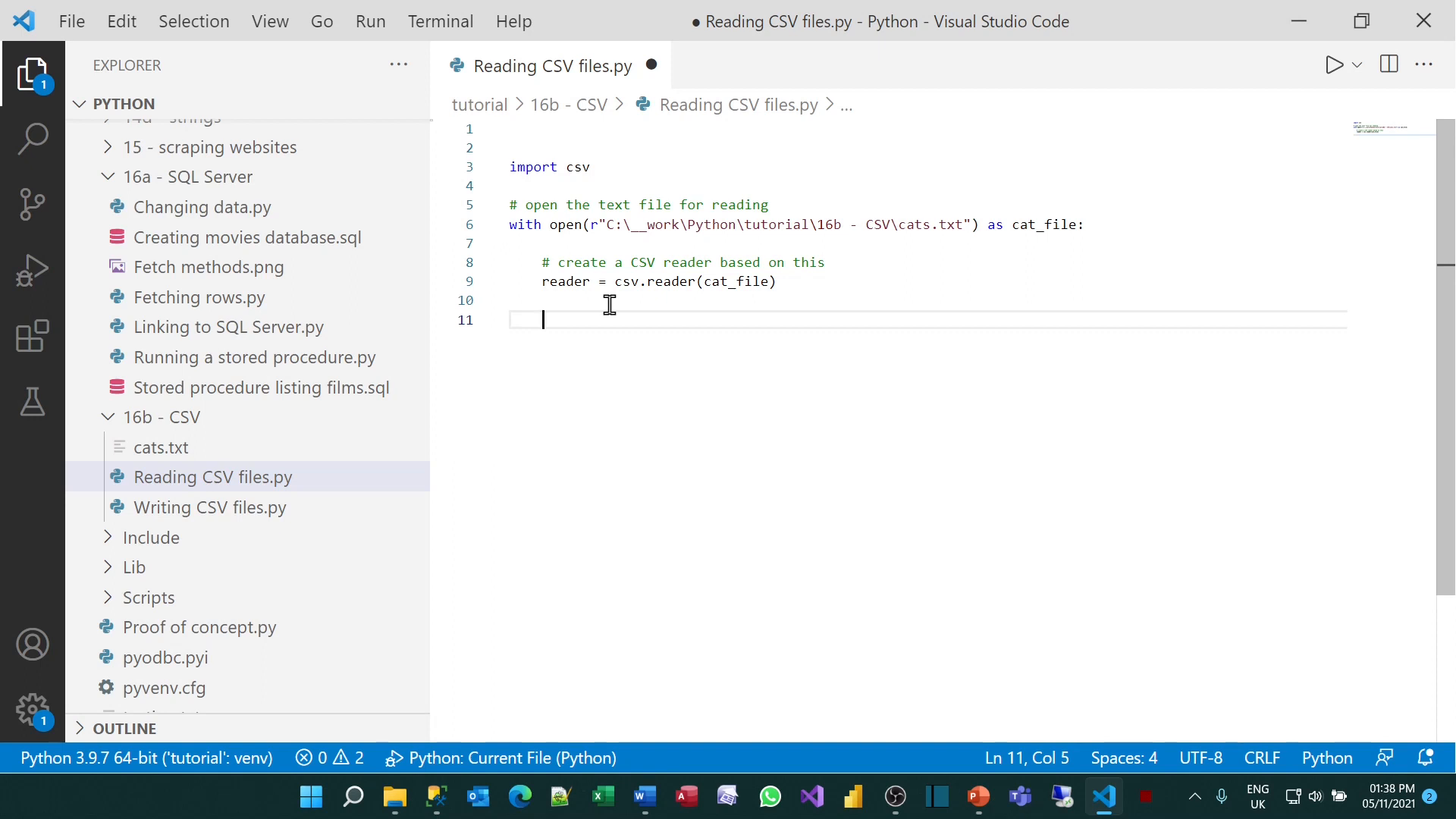
Add '# read in the header', header = next(reader), and a commented-out print(header)
type("#")
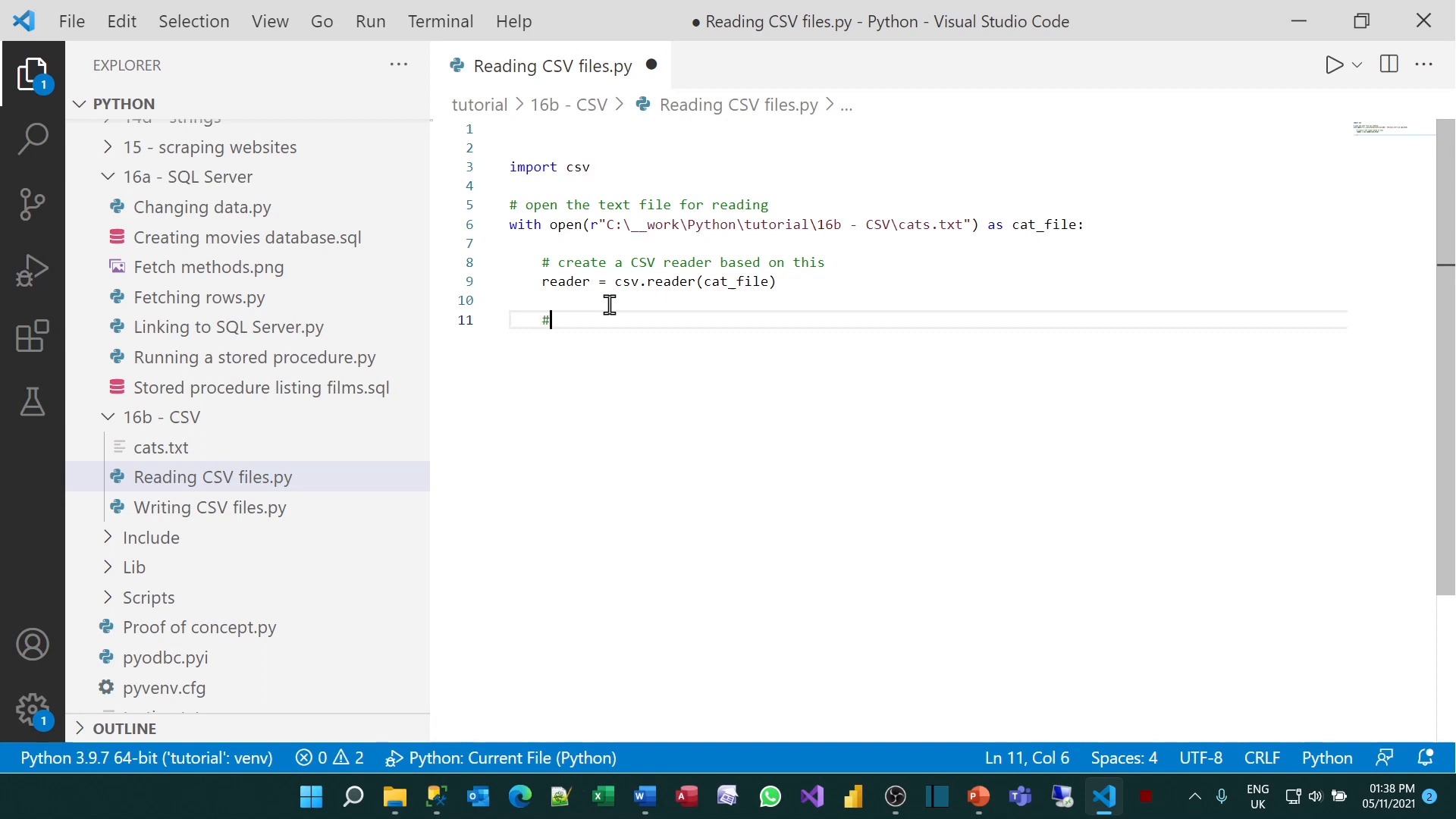
type("read in the header")
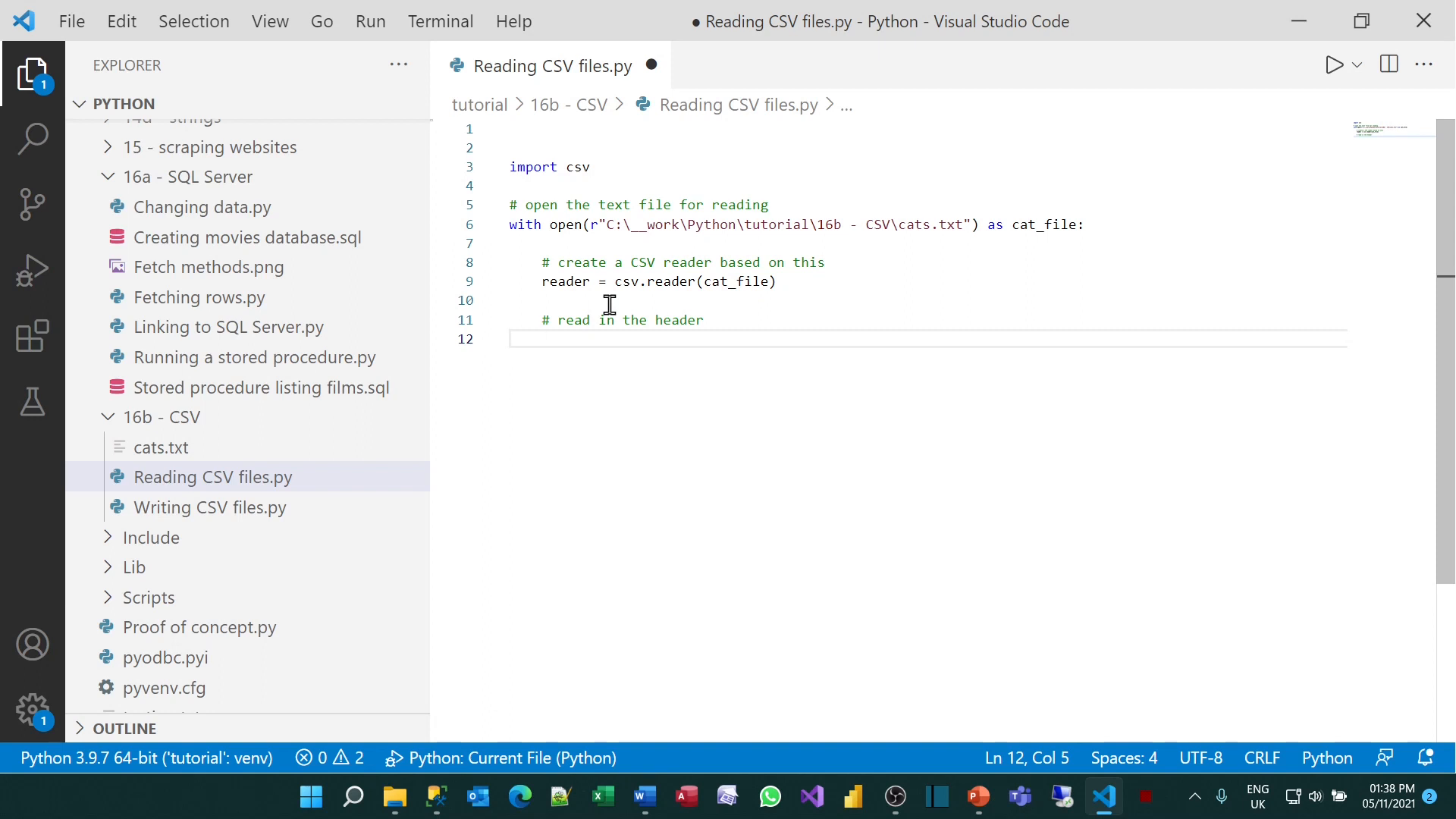
type("header =")
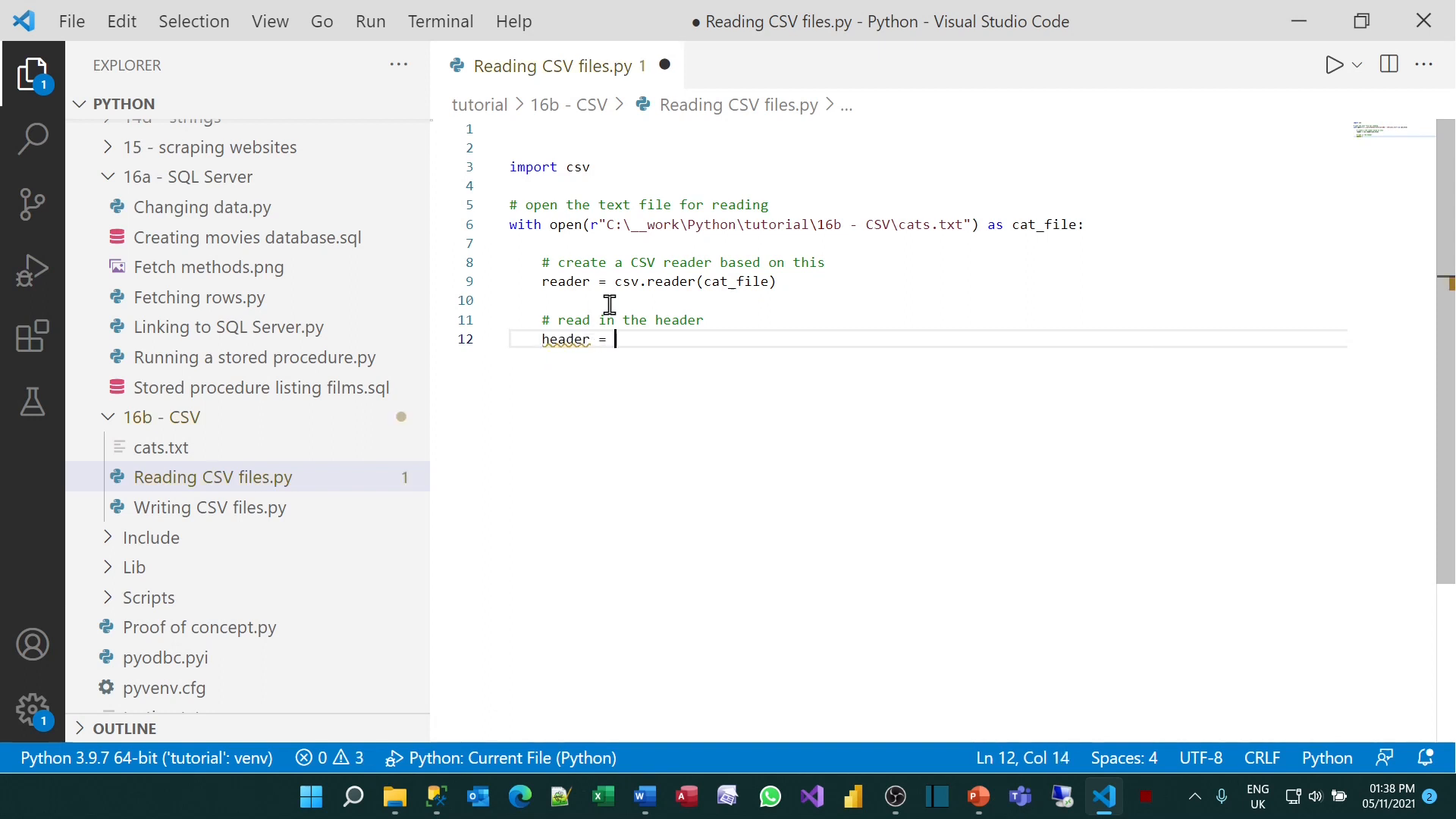
type("next(reader")
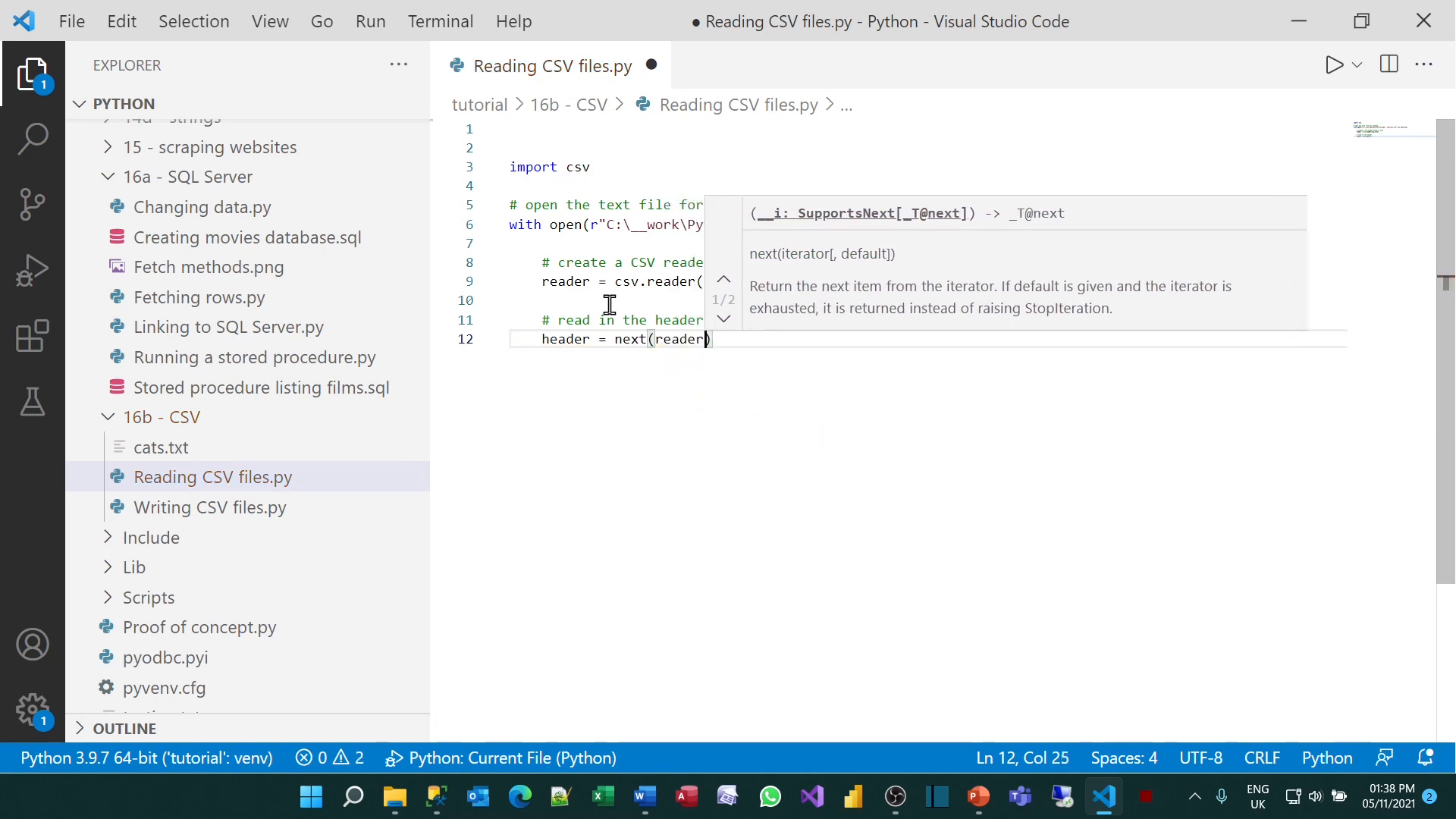
type("print(header")
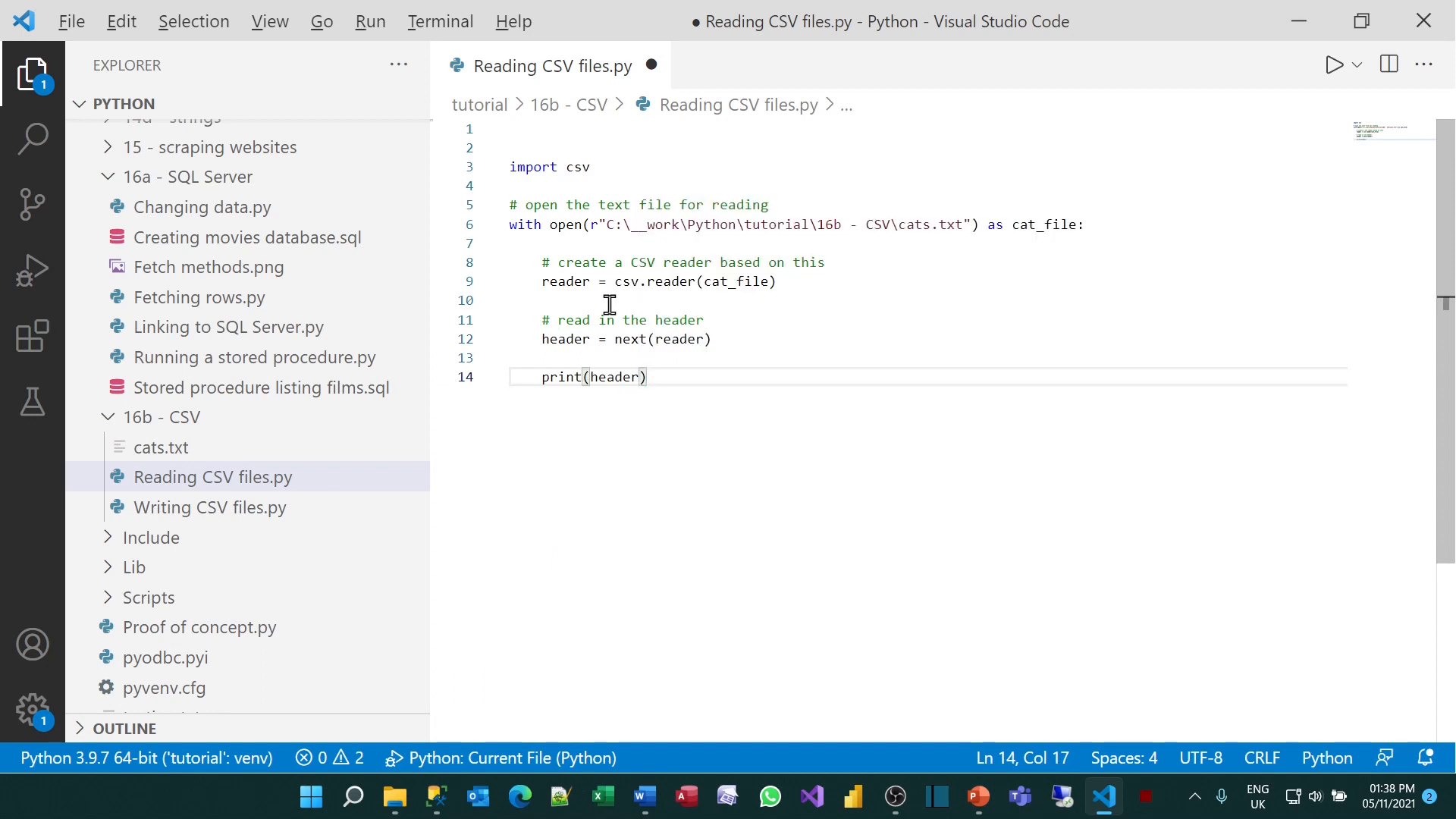
left_click(1334, 64)
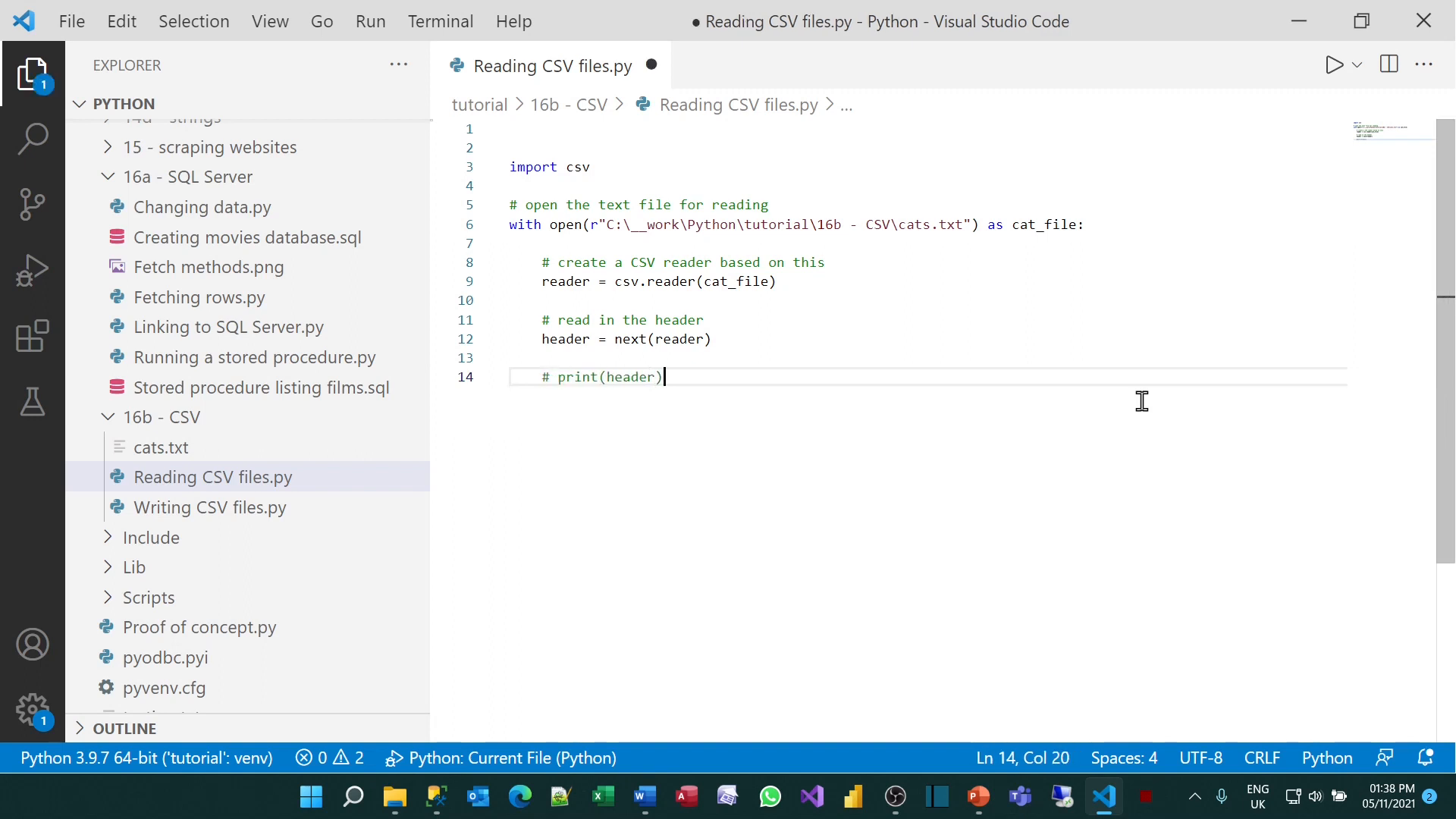
Add for row in reader: print(row) and run it, listing Annie's and Neo's rows
key("Enter")
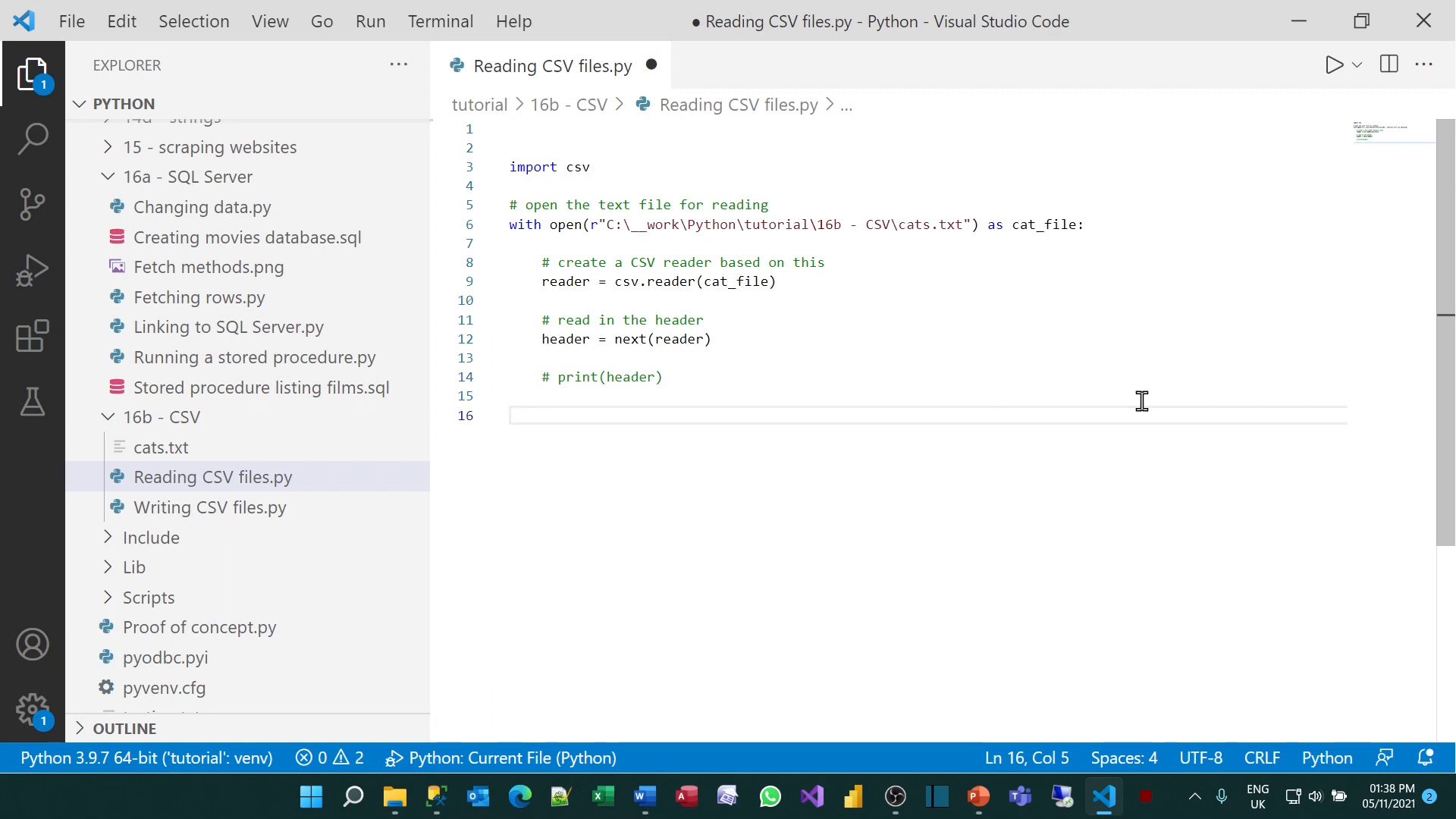
type("for")
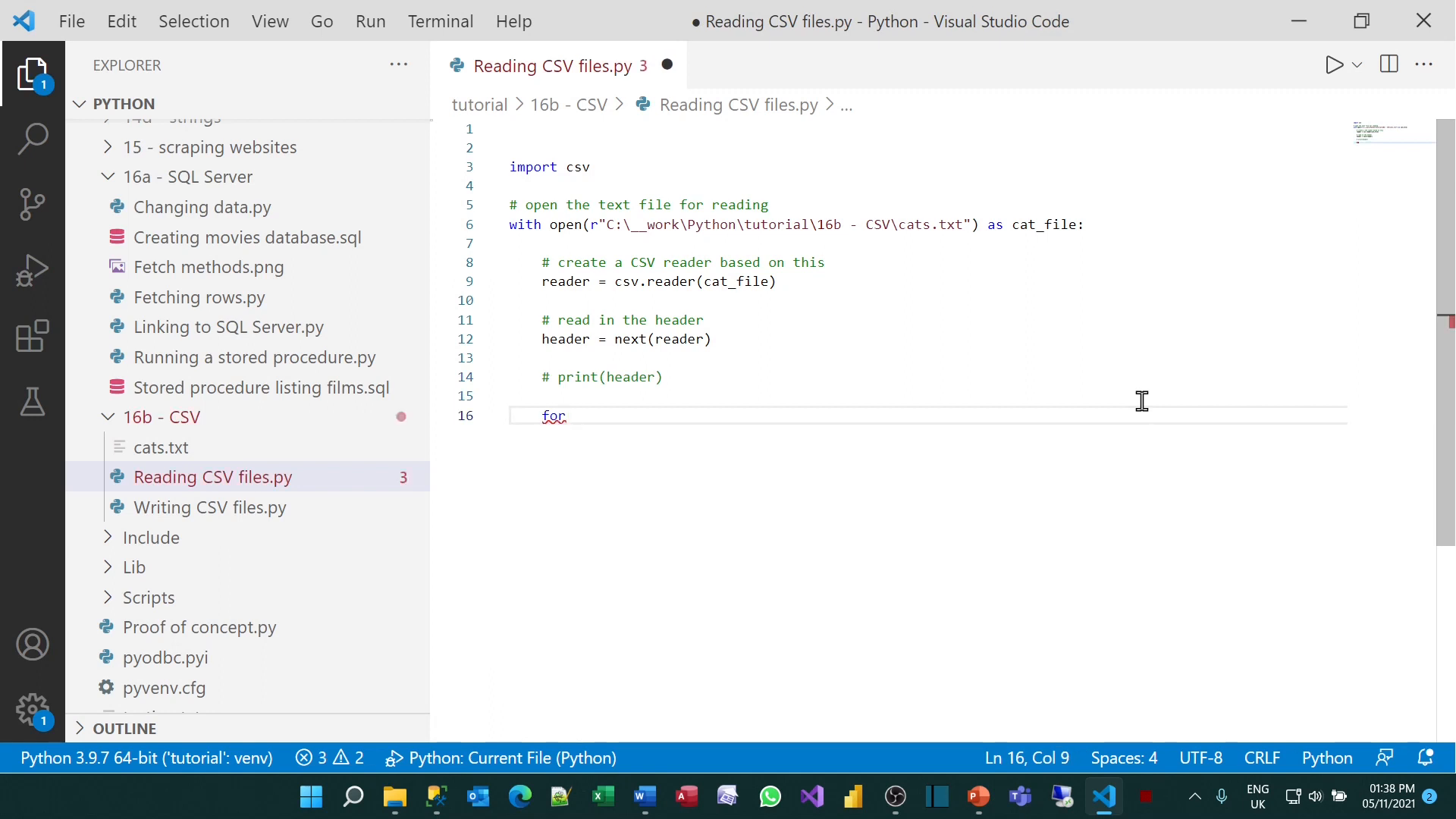
type("row in reader")
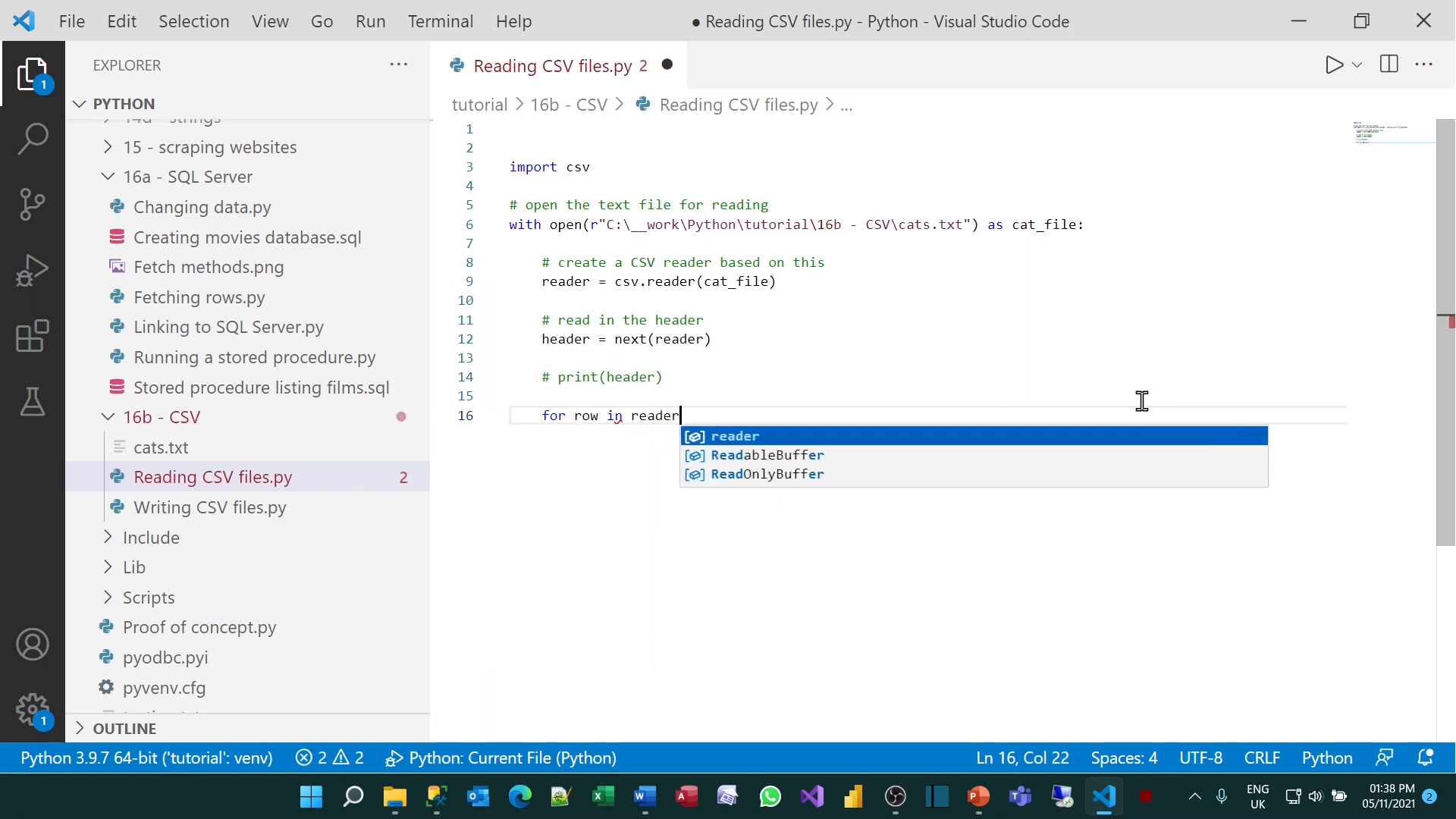
type(":")
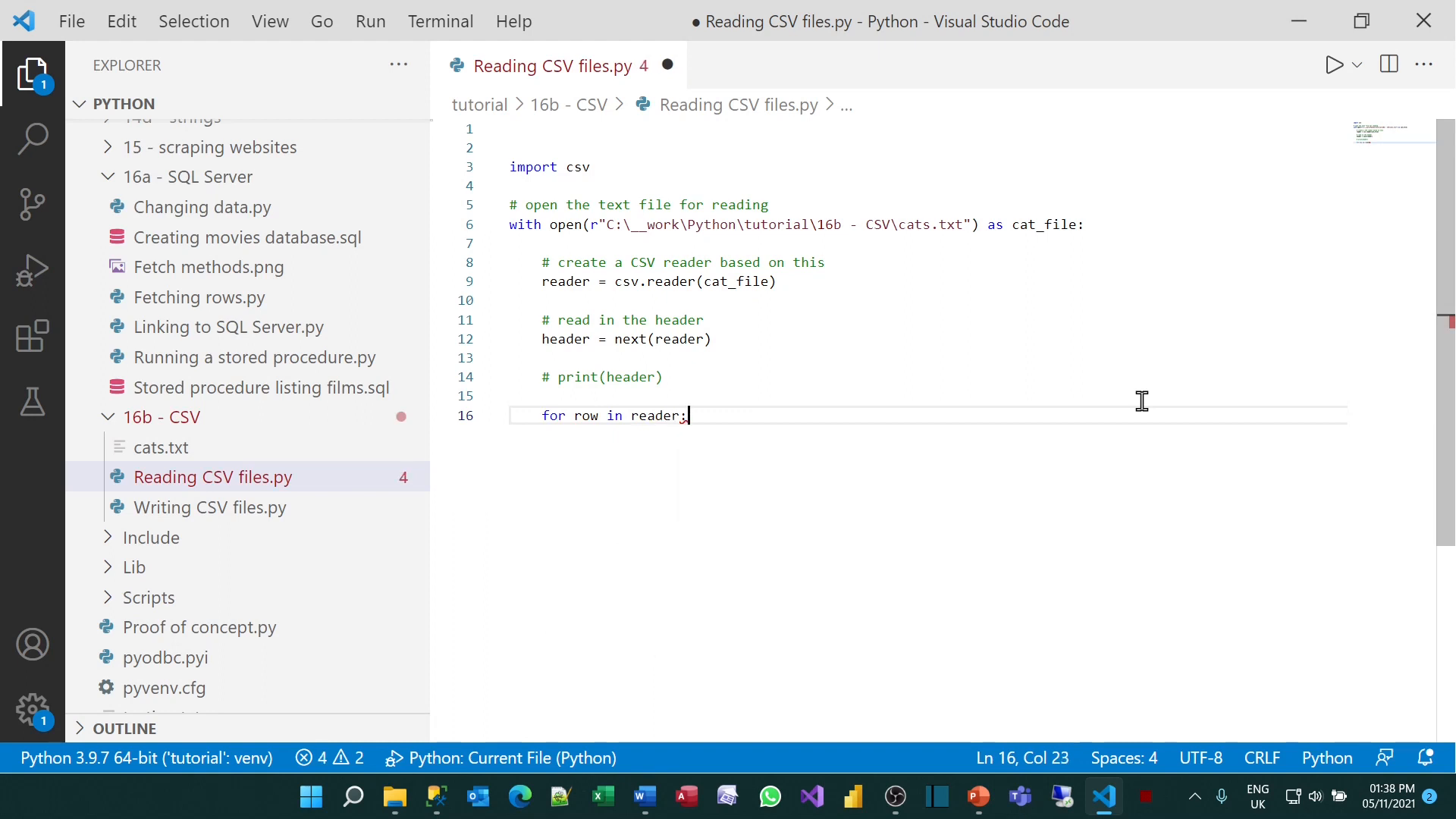
key("Enter")
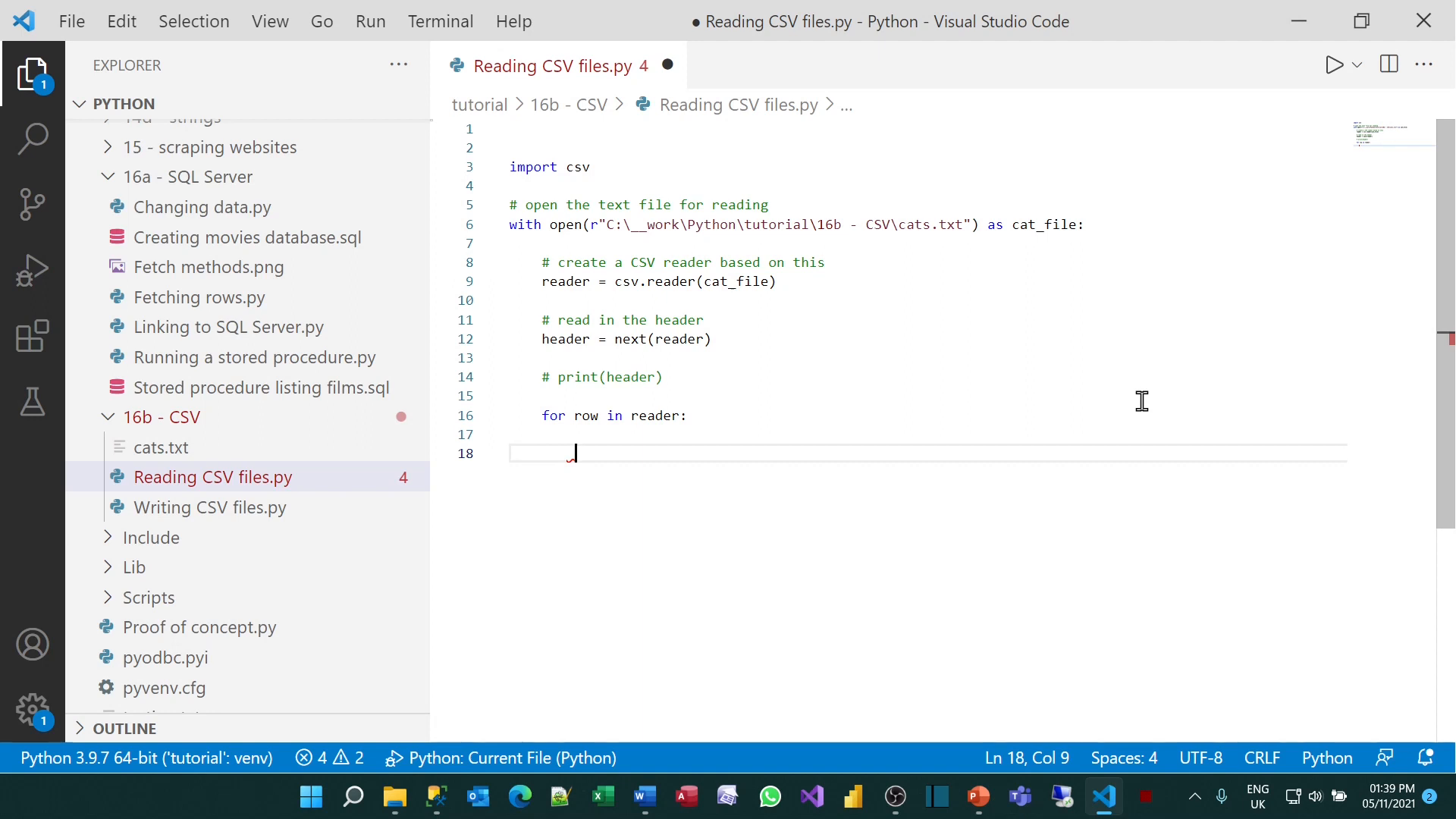
type("print(")
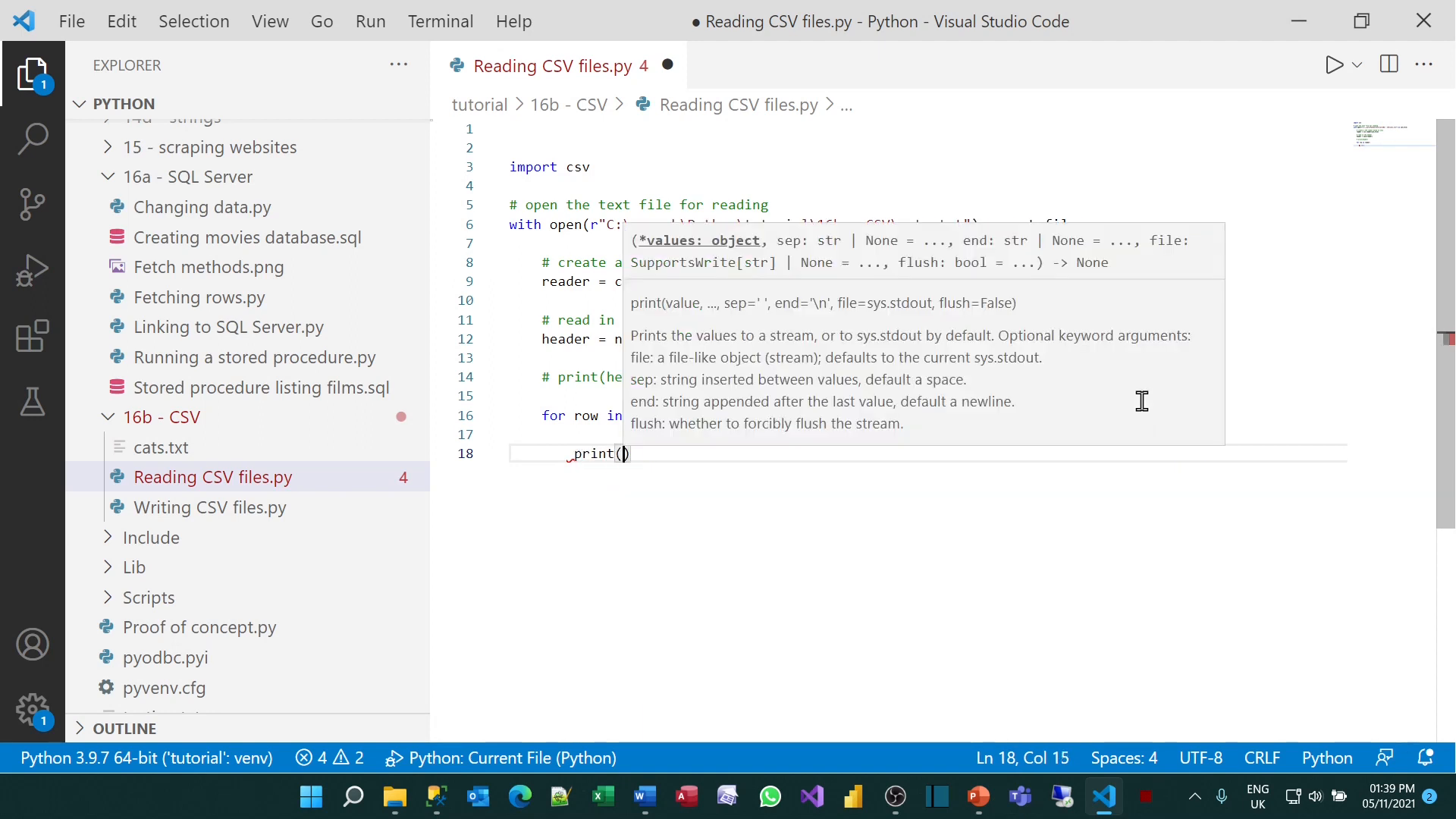
type("row")
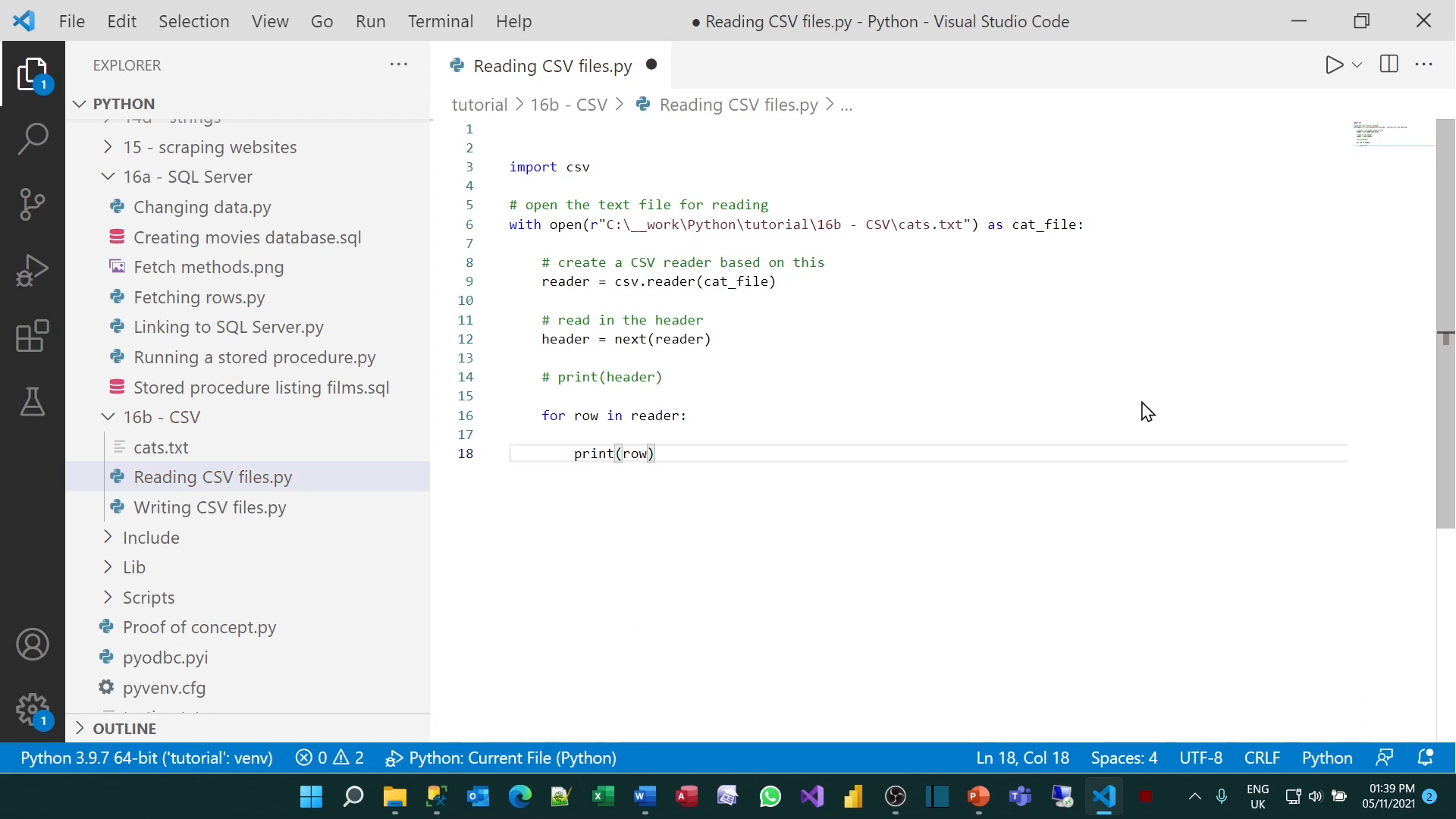
left_click(1334, 64)
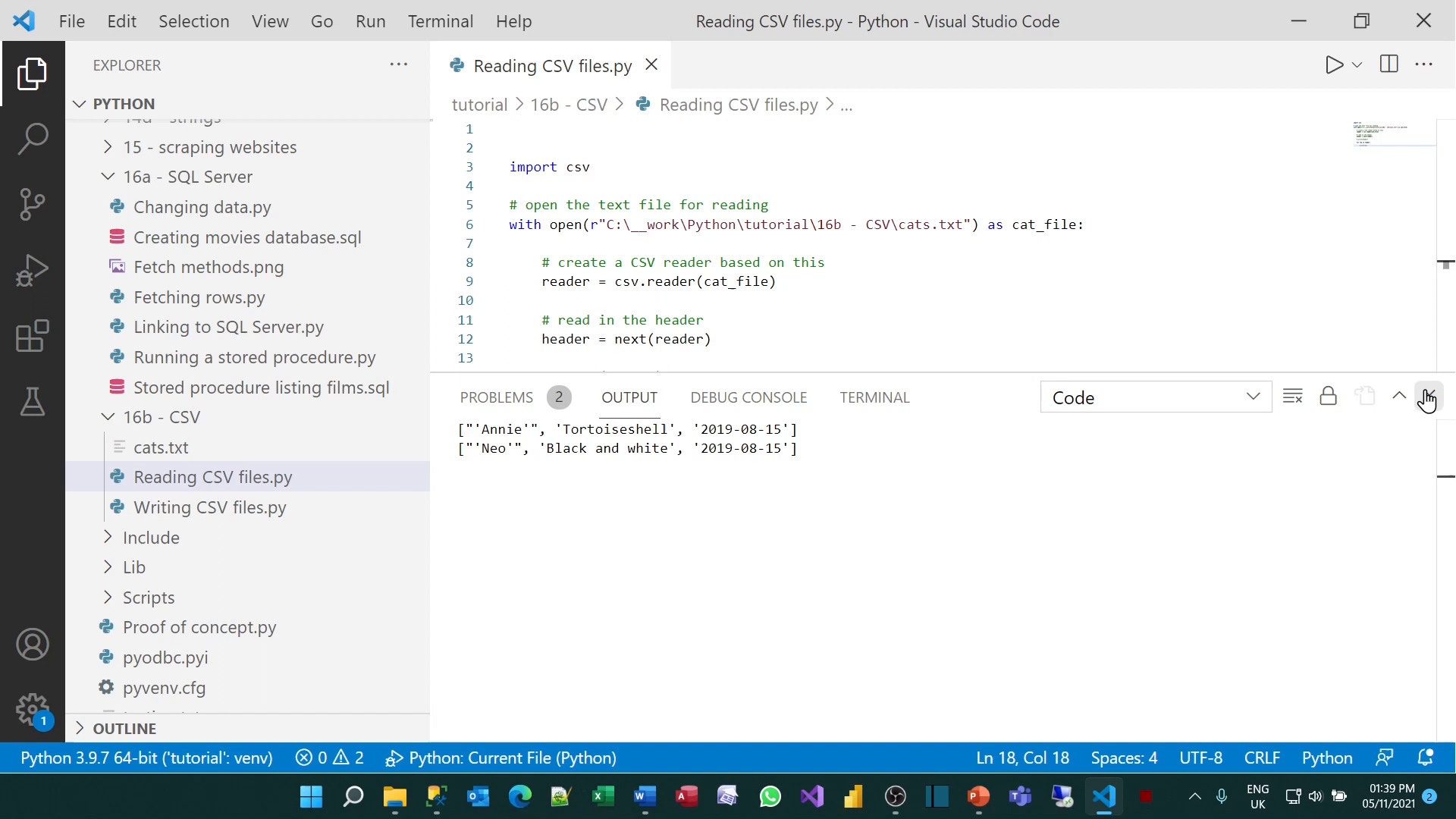
mouse_move(1427, 396)
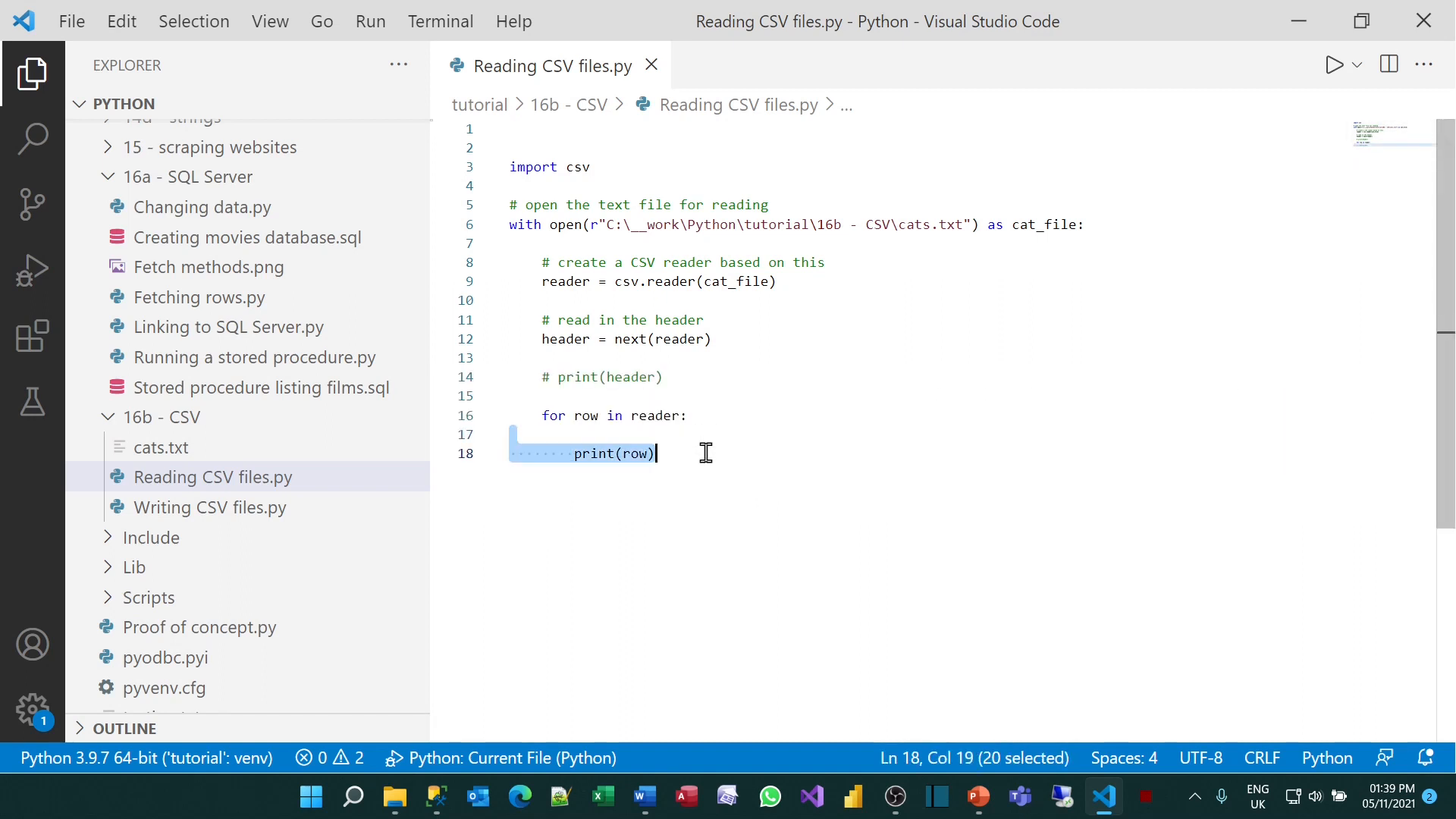
Replace print(row) with 'cat_name, colour, dob = row' and print(cat_name,colour,dob), then save
key("Delete")
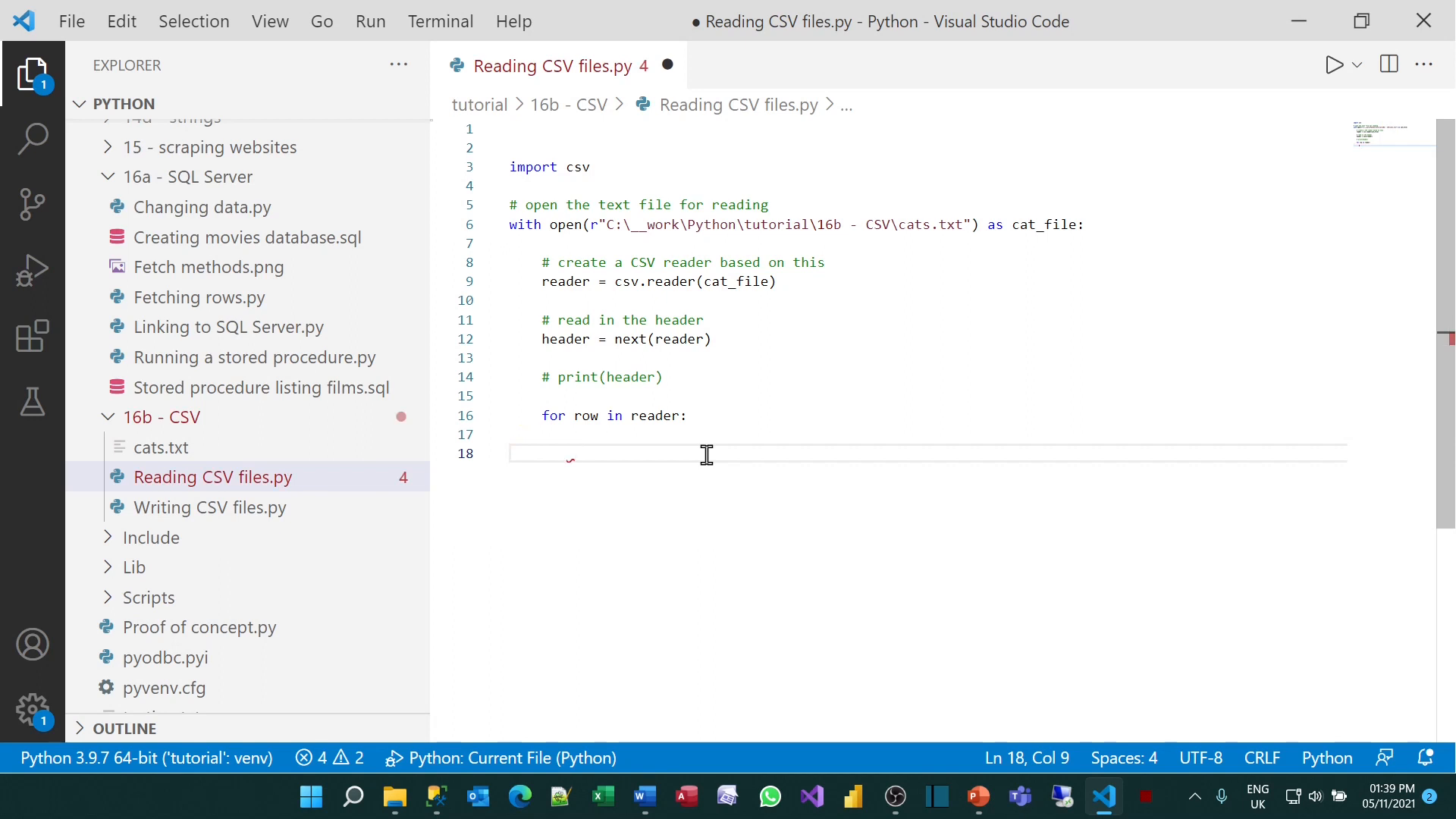
type("cat_n")
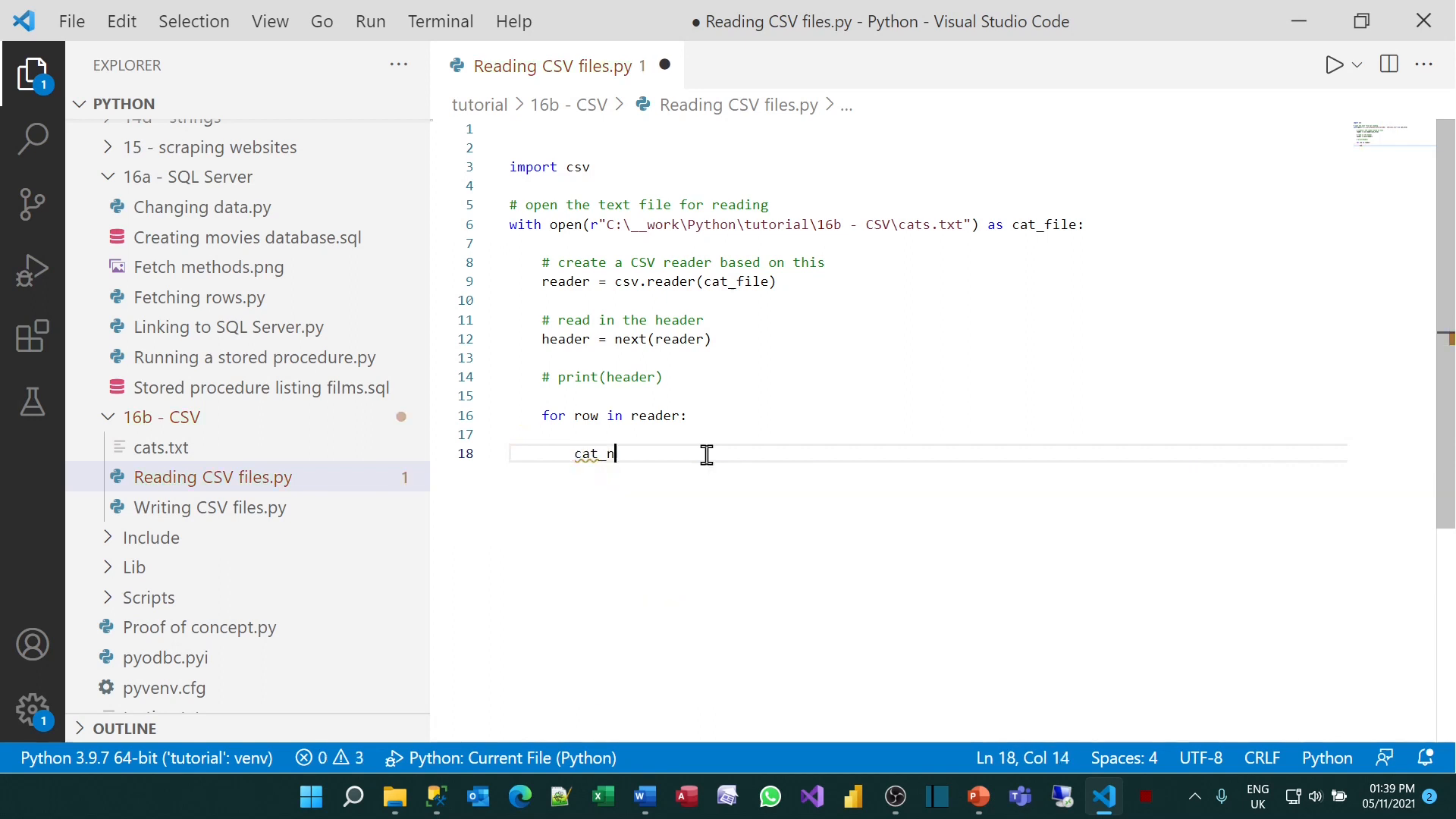
type("ame, col")
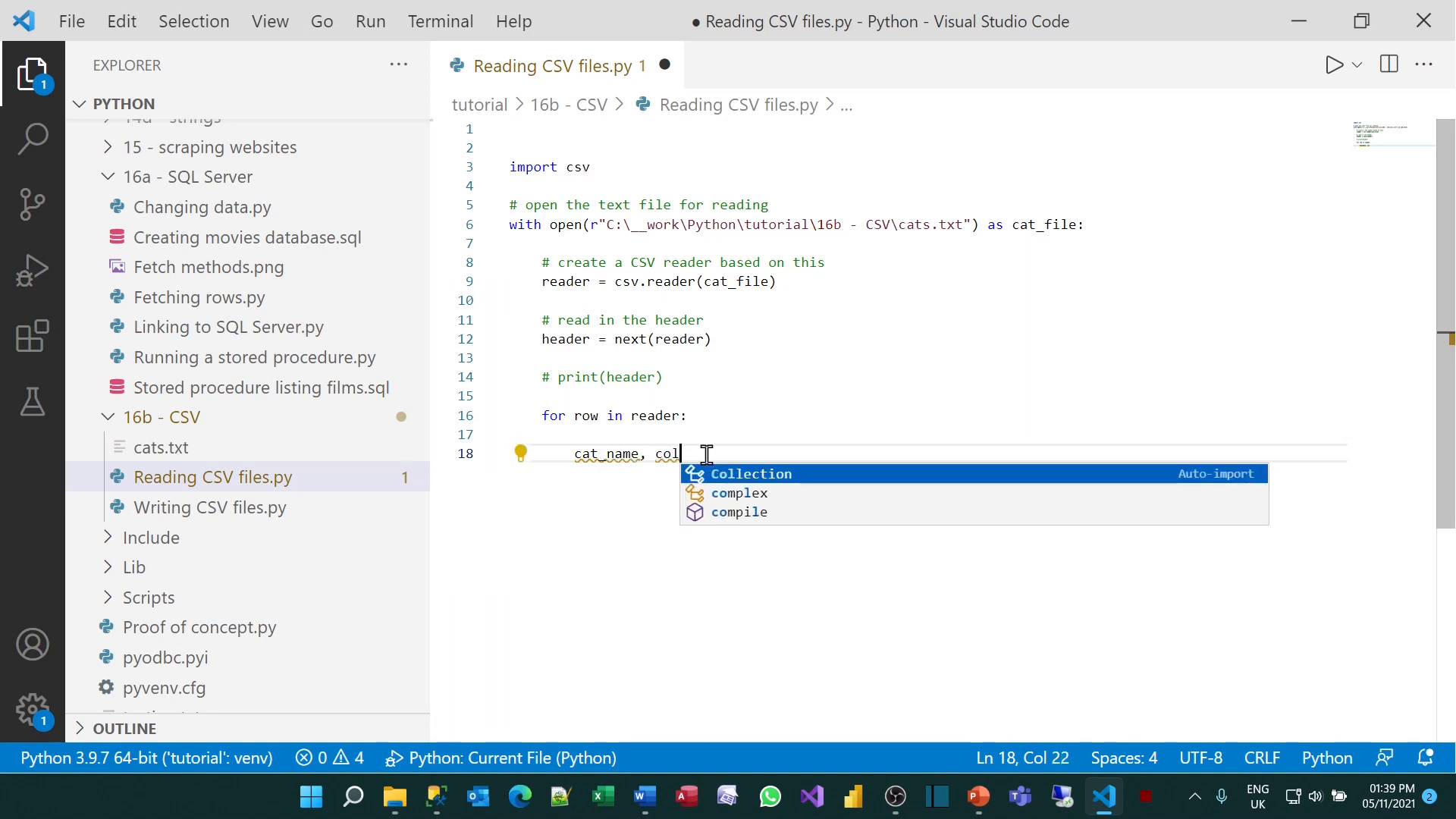
type("our, dob")
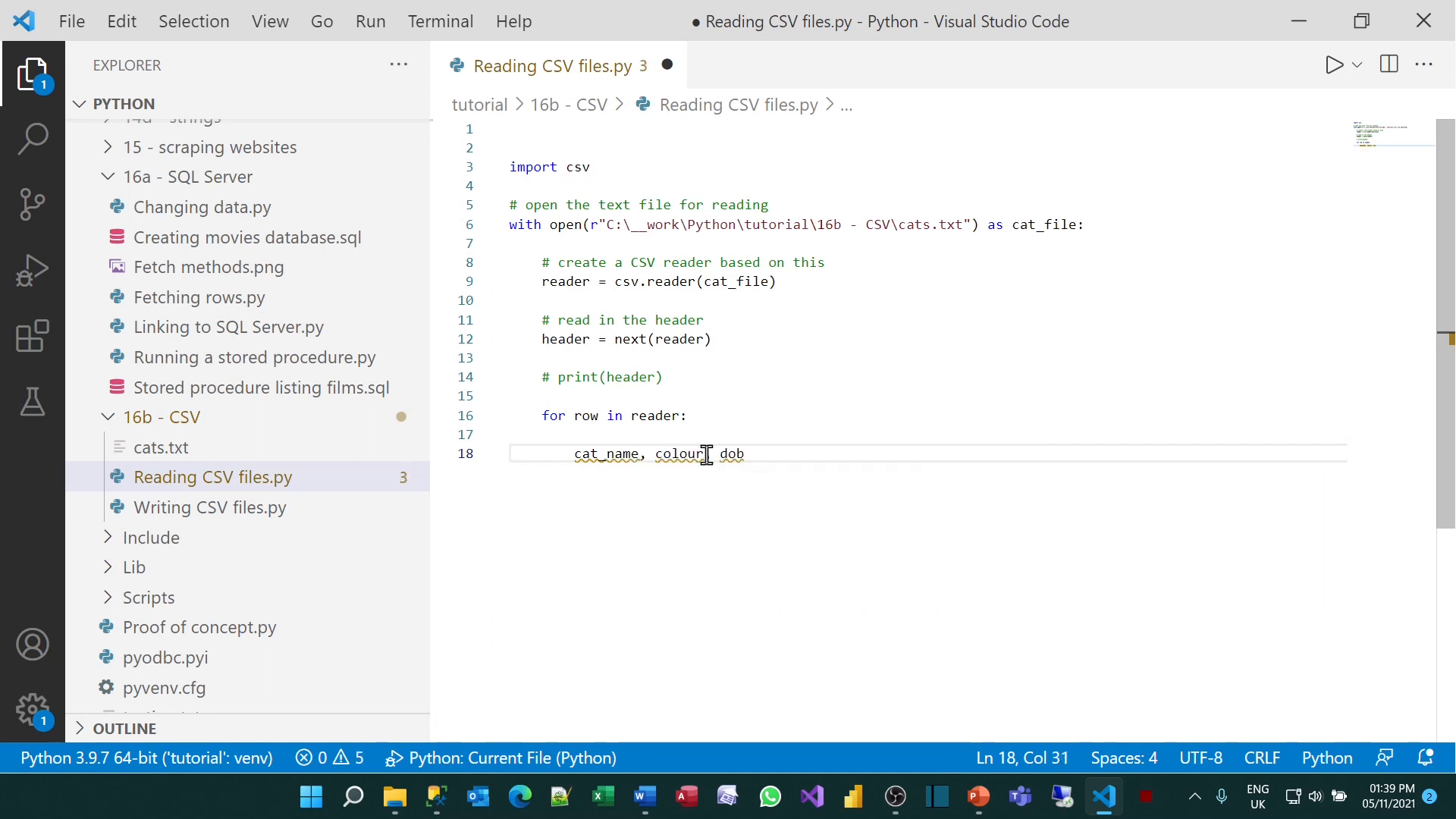
type("= row")
type("p")
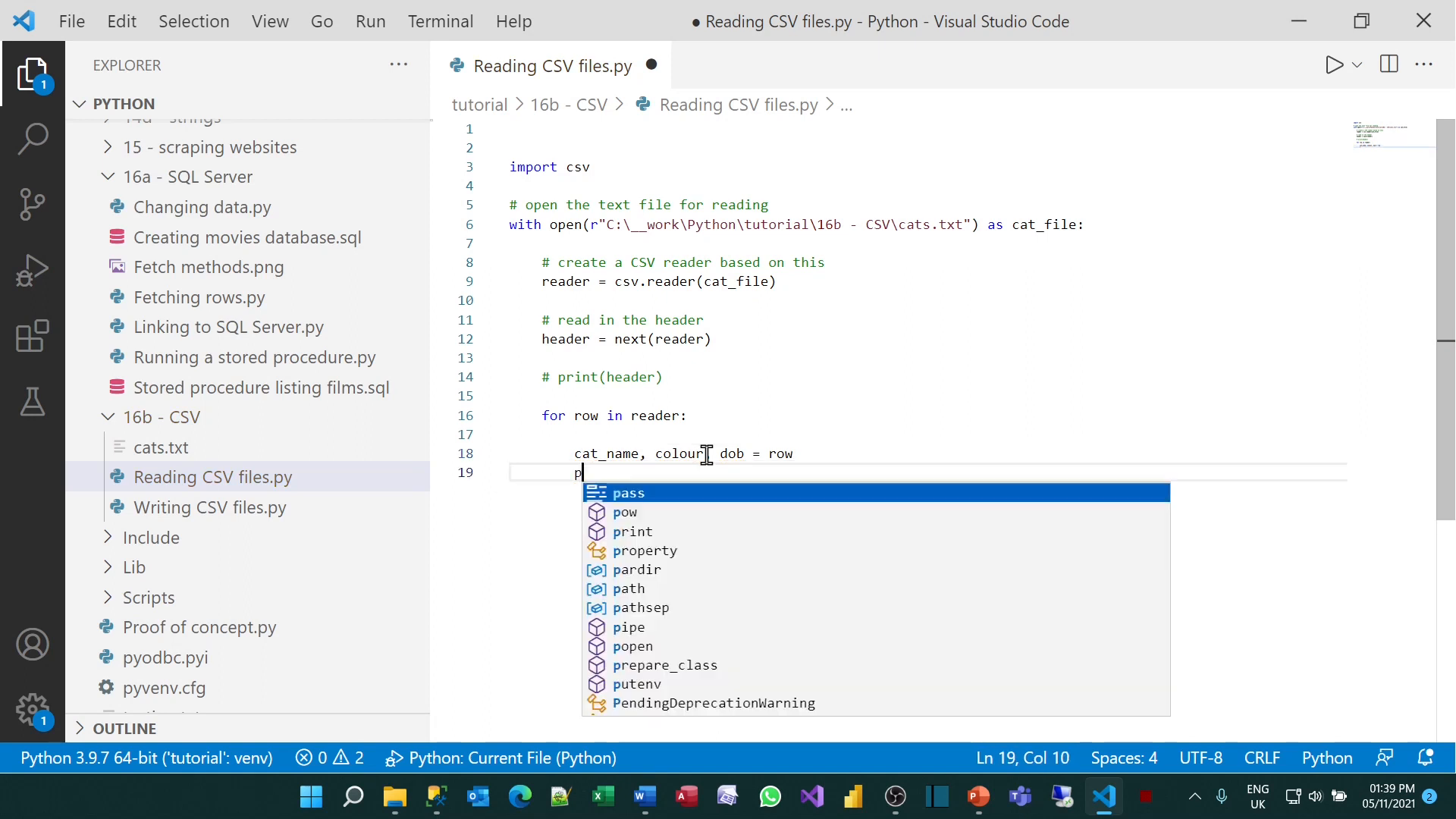
type("rint(cat_name,")
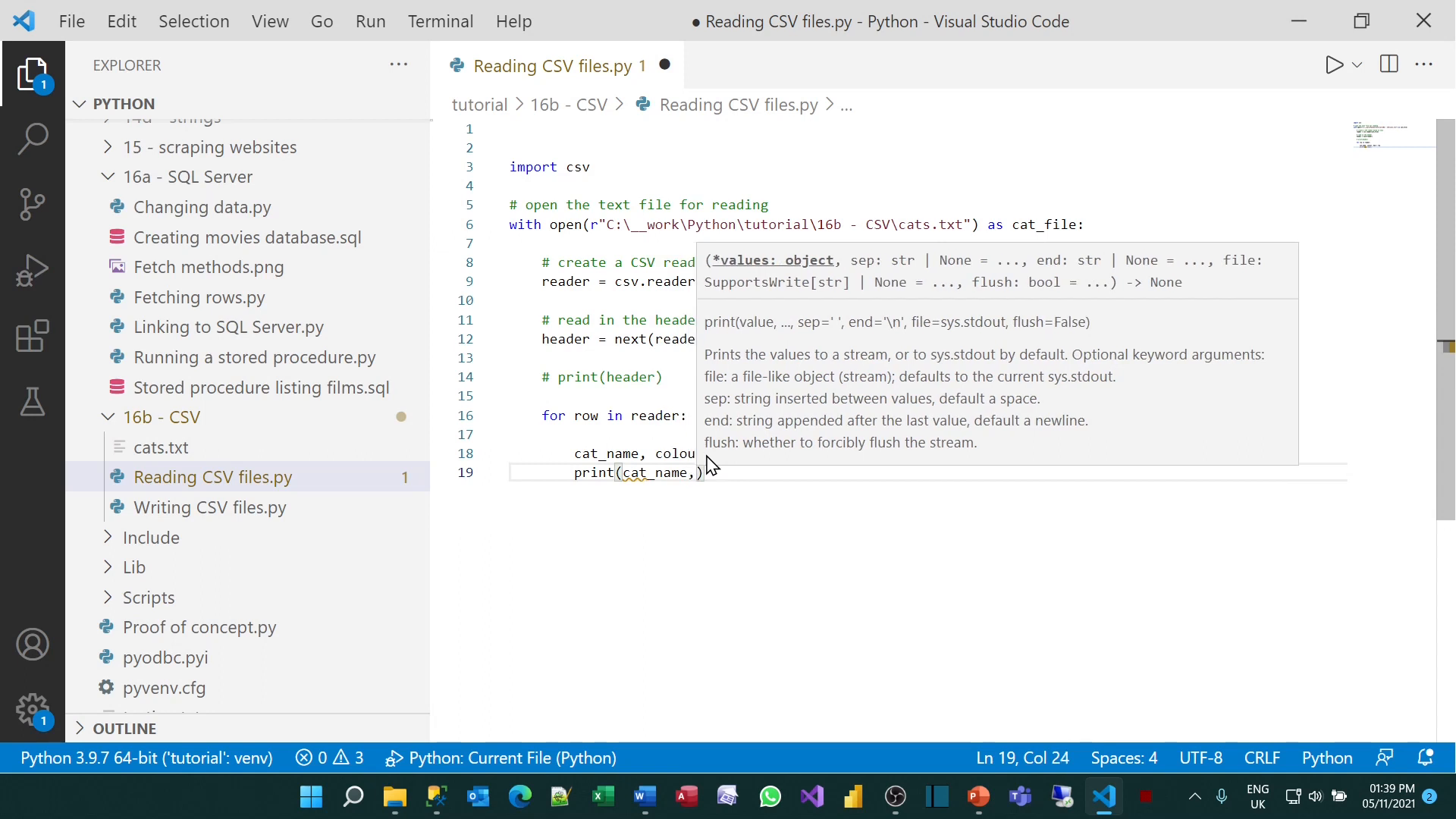
type("colour,")
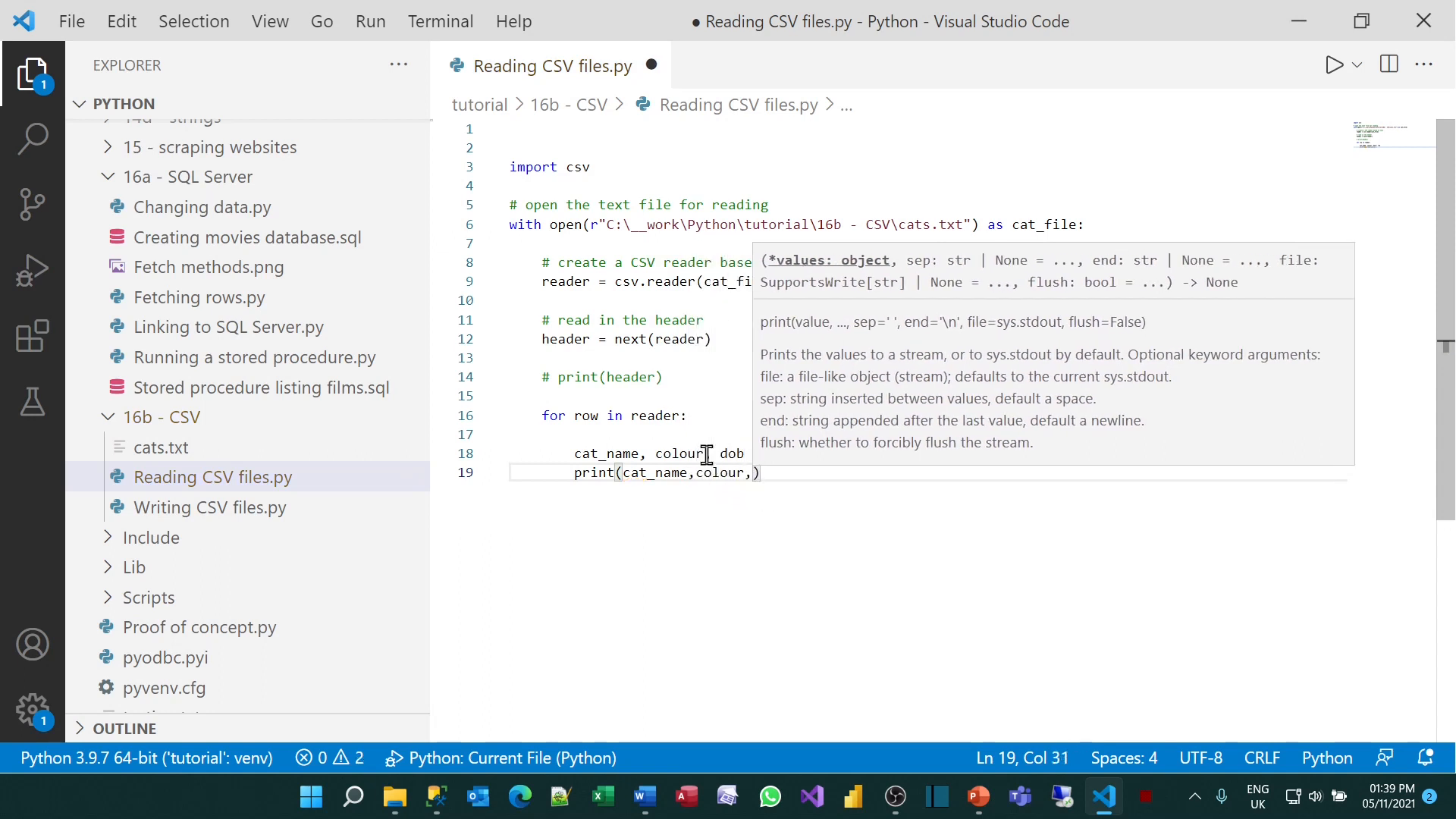
type("dob")
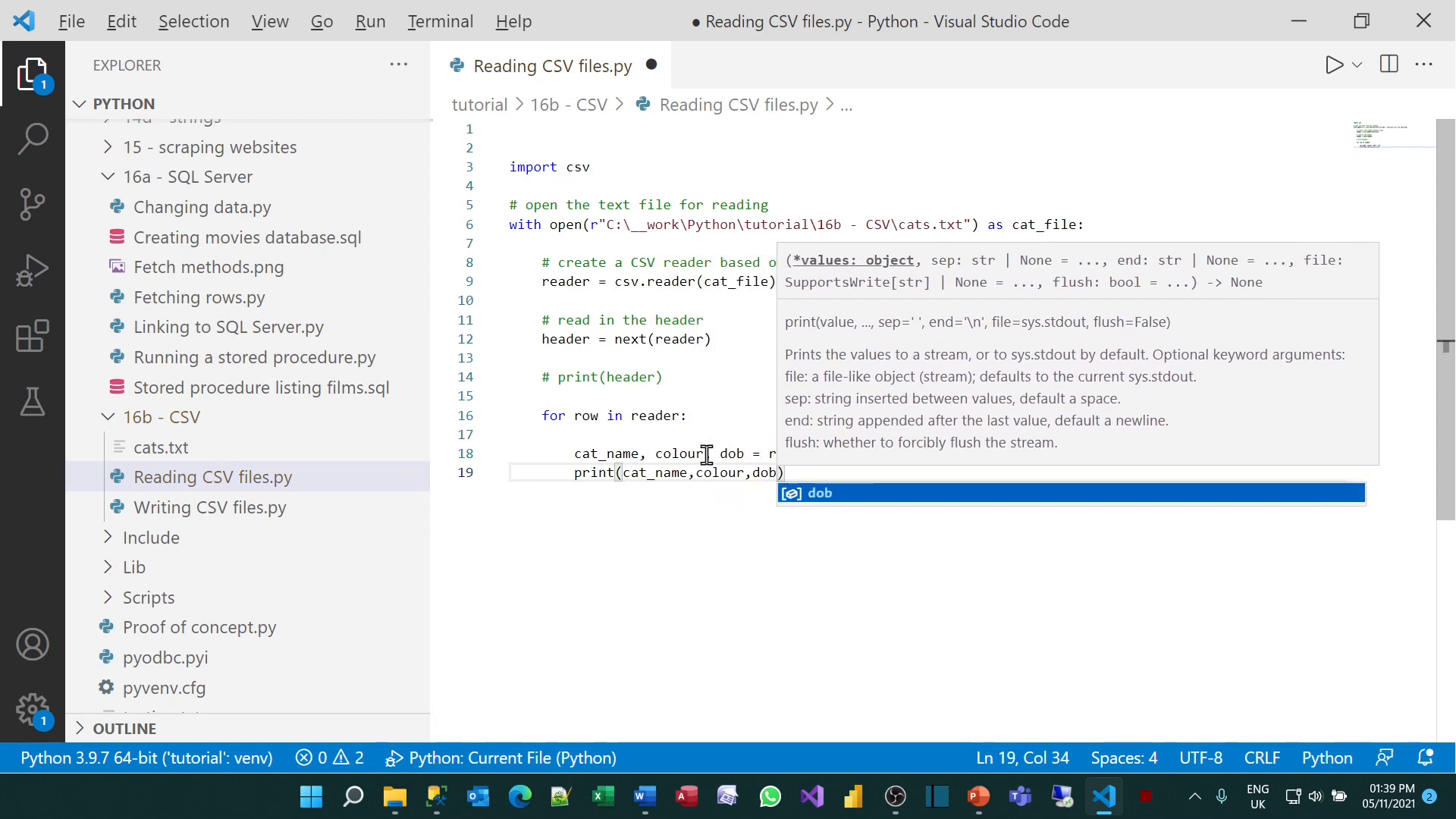
key("Escape")
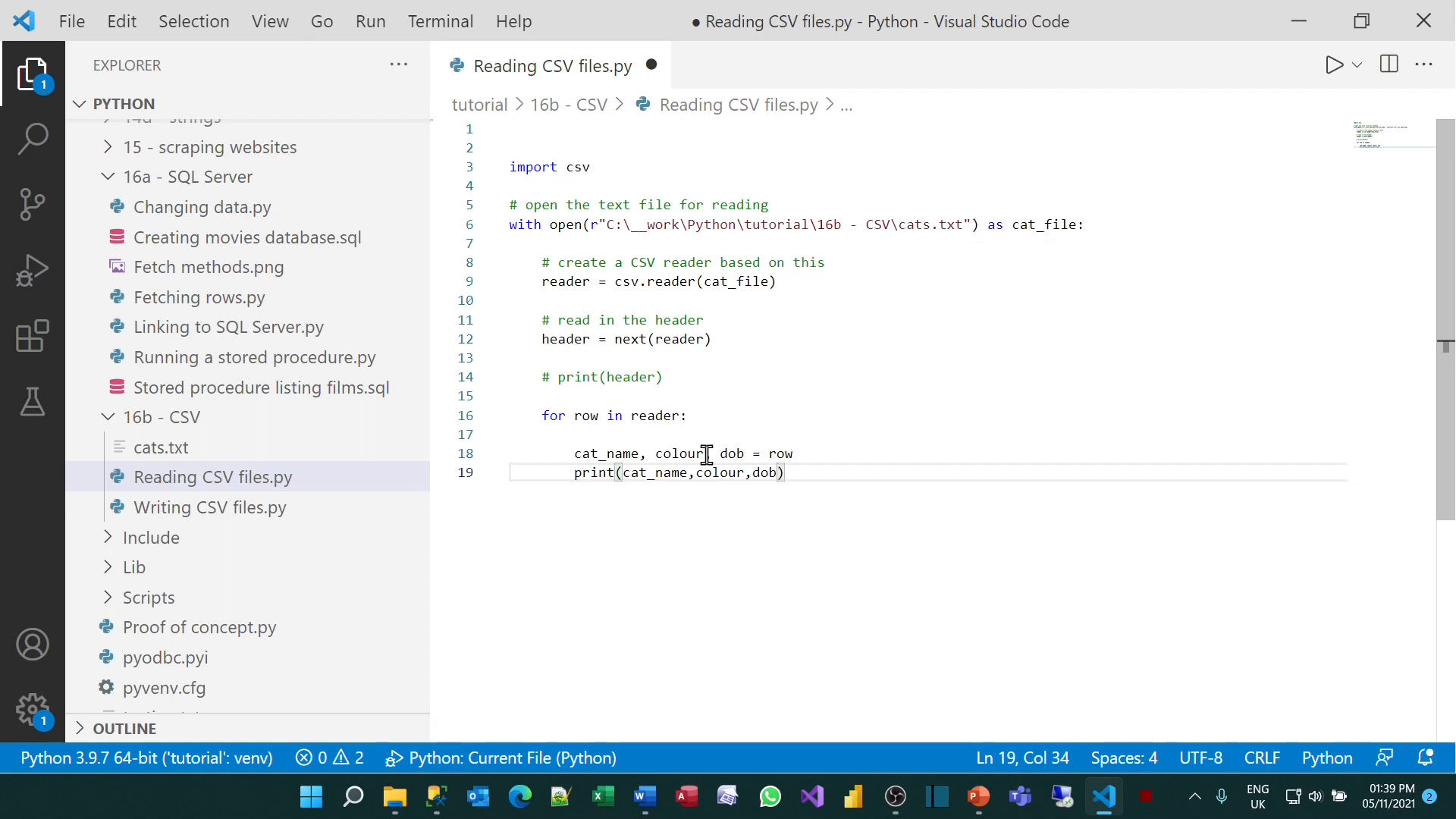
left_click(1334, 64)
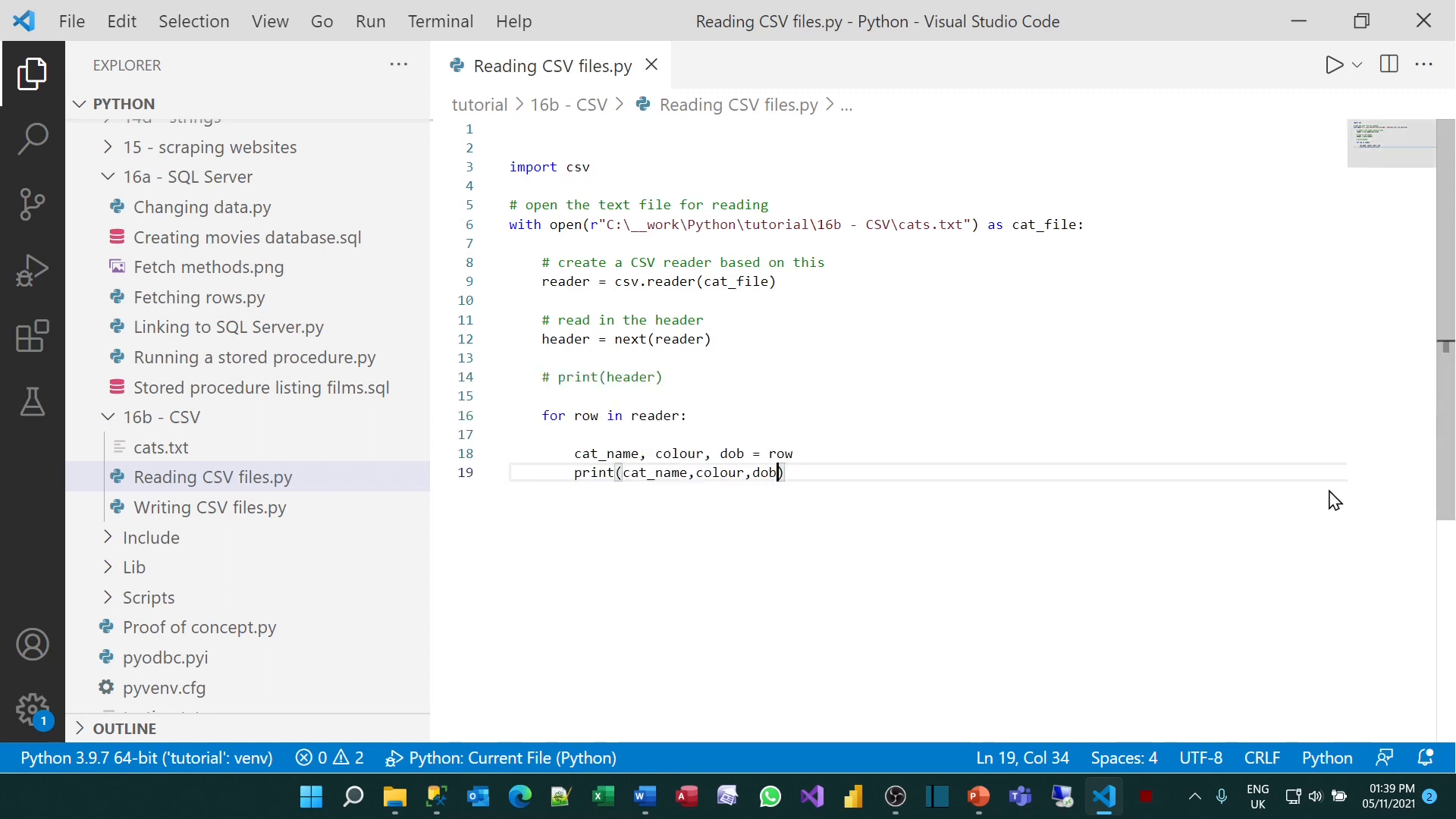
mouse_move(1210, 549)
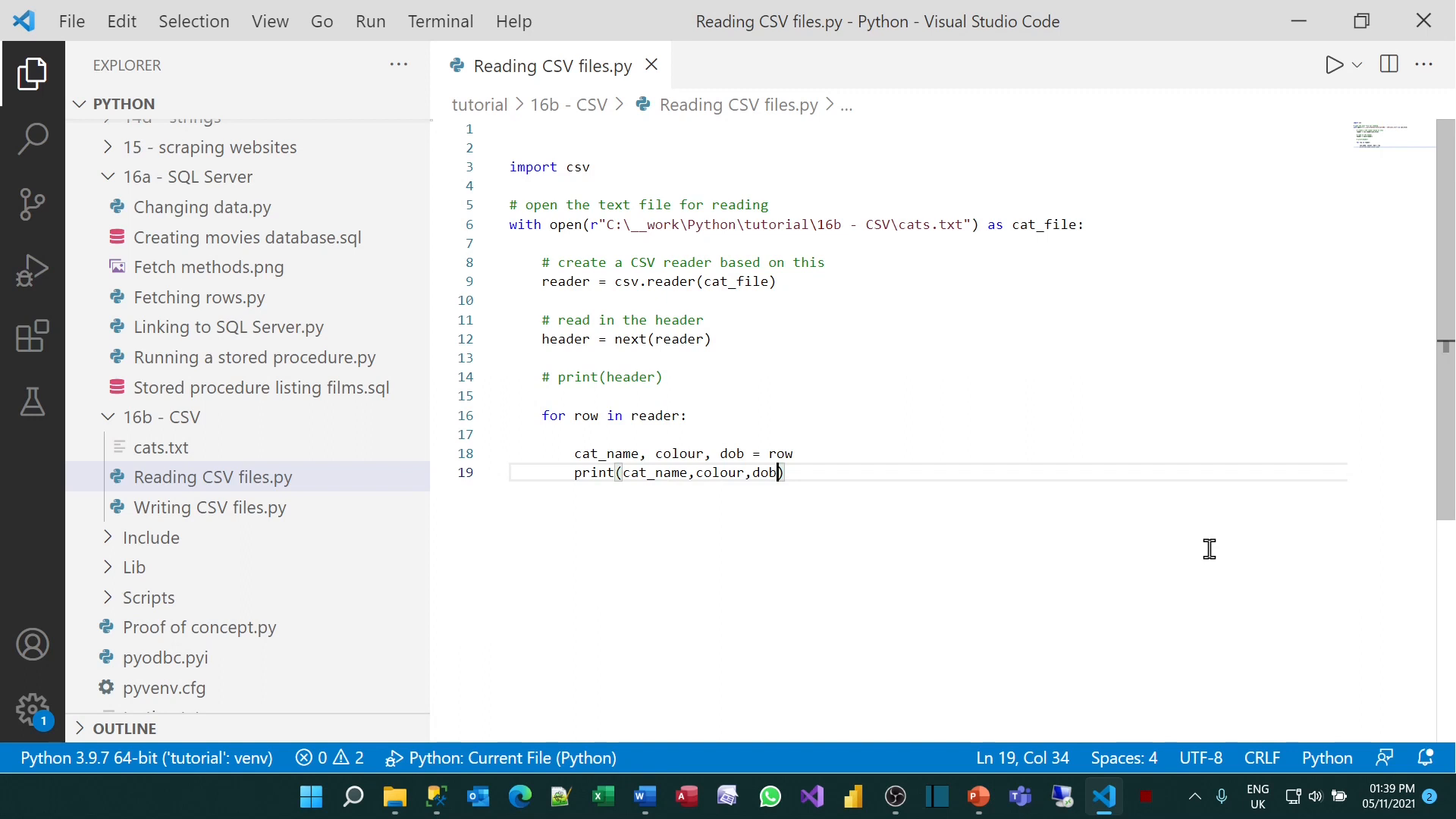
mouse_move(775, 472)
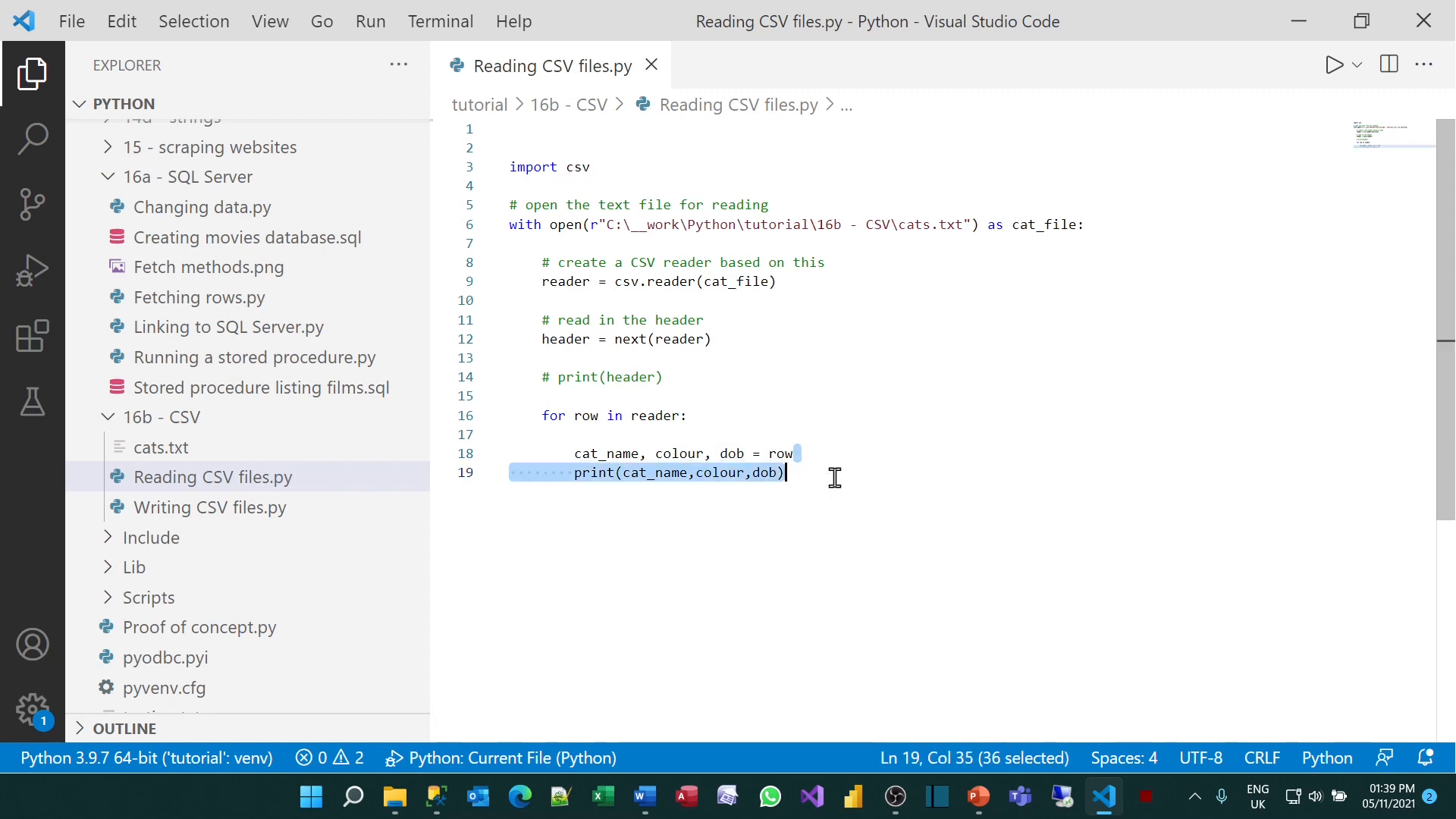
Delete the loop's print line and add 'from datetime import datetime' to the imports
key("Delete")
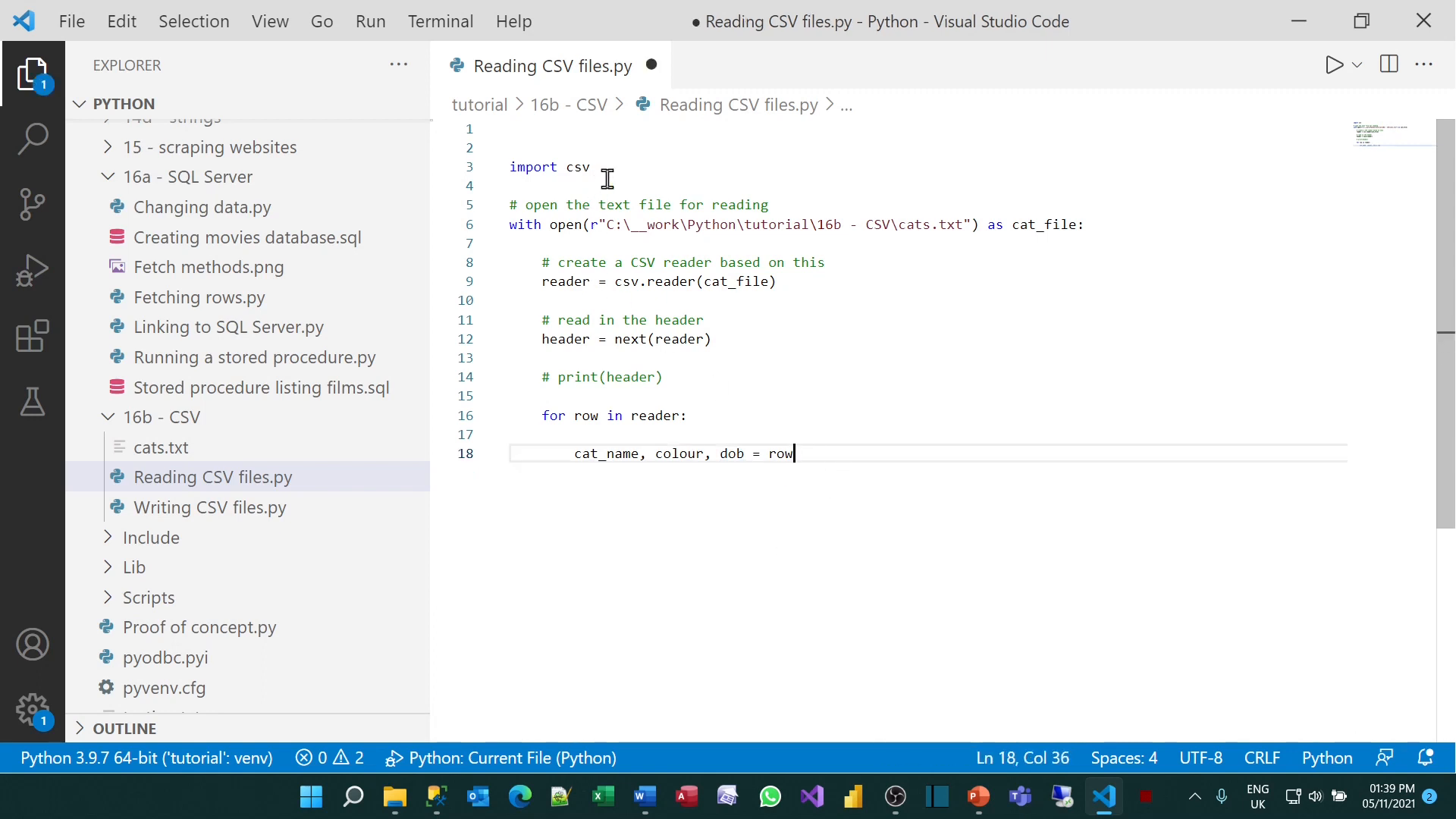
type("import")
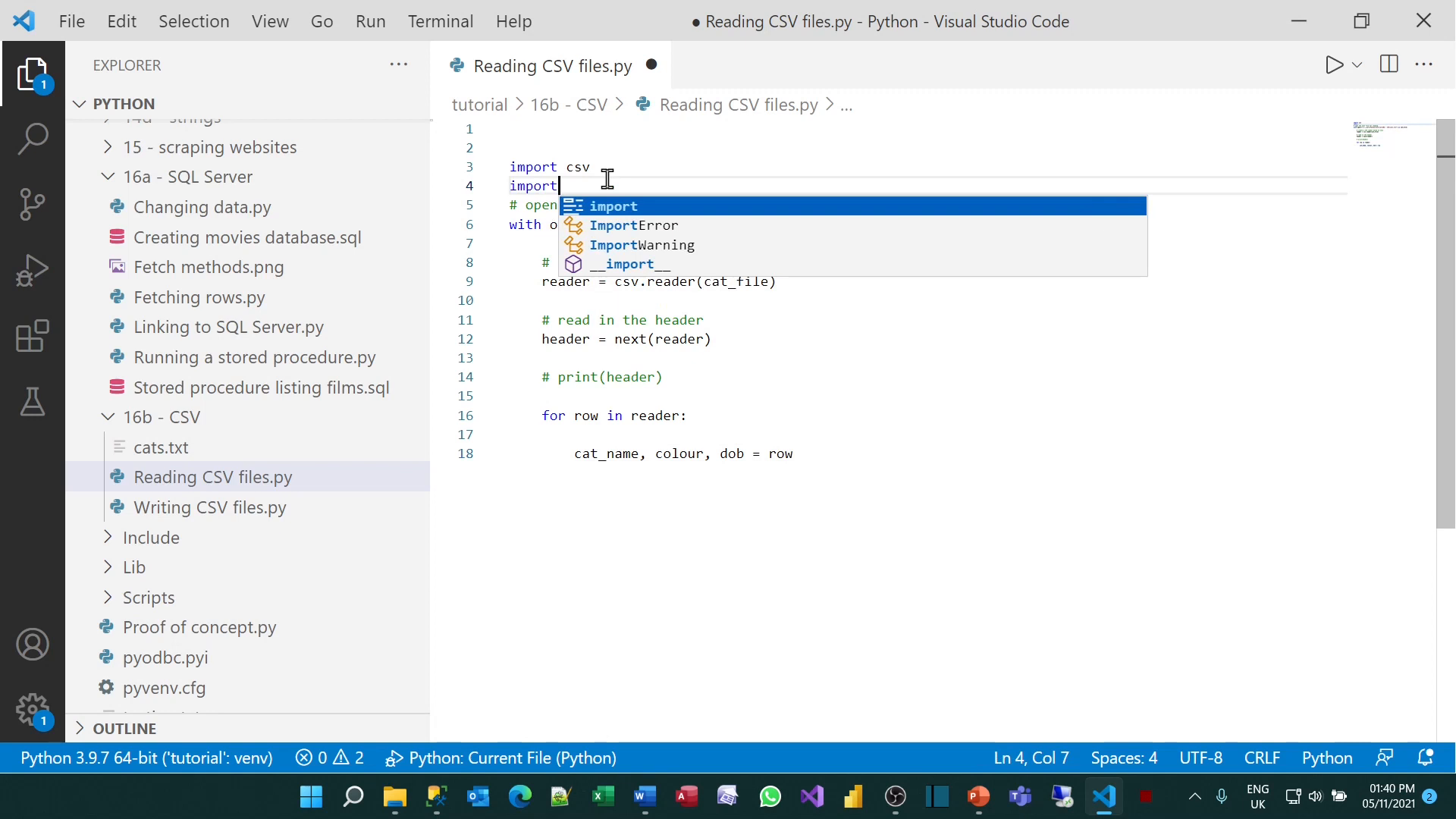
type("from datetime")
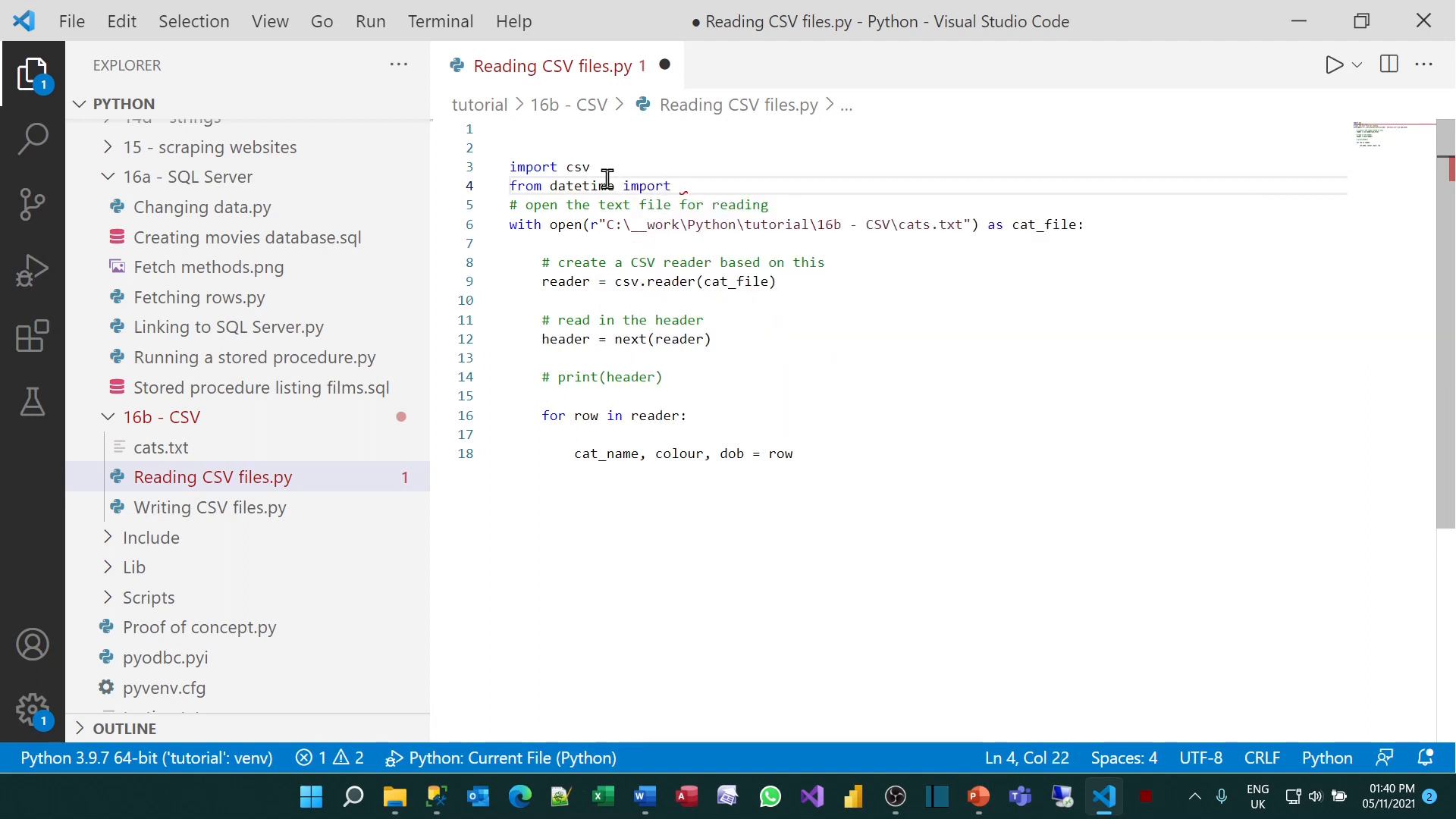
type("datetime")
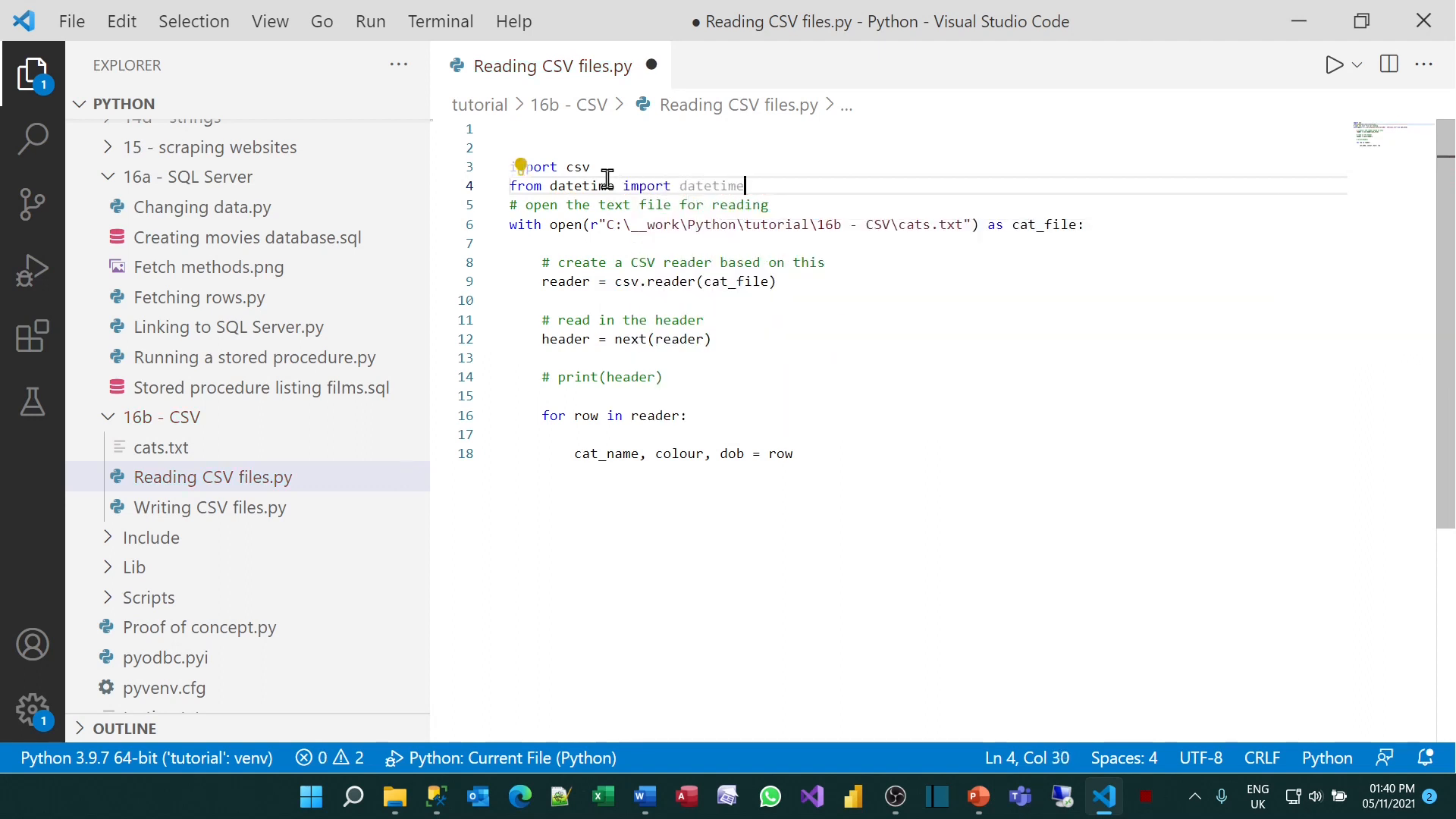
key("Enter")
type("#")
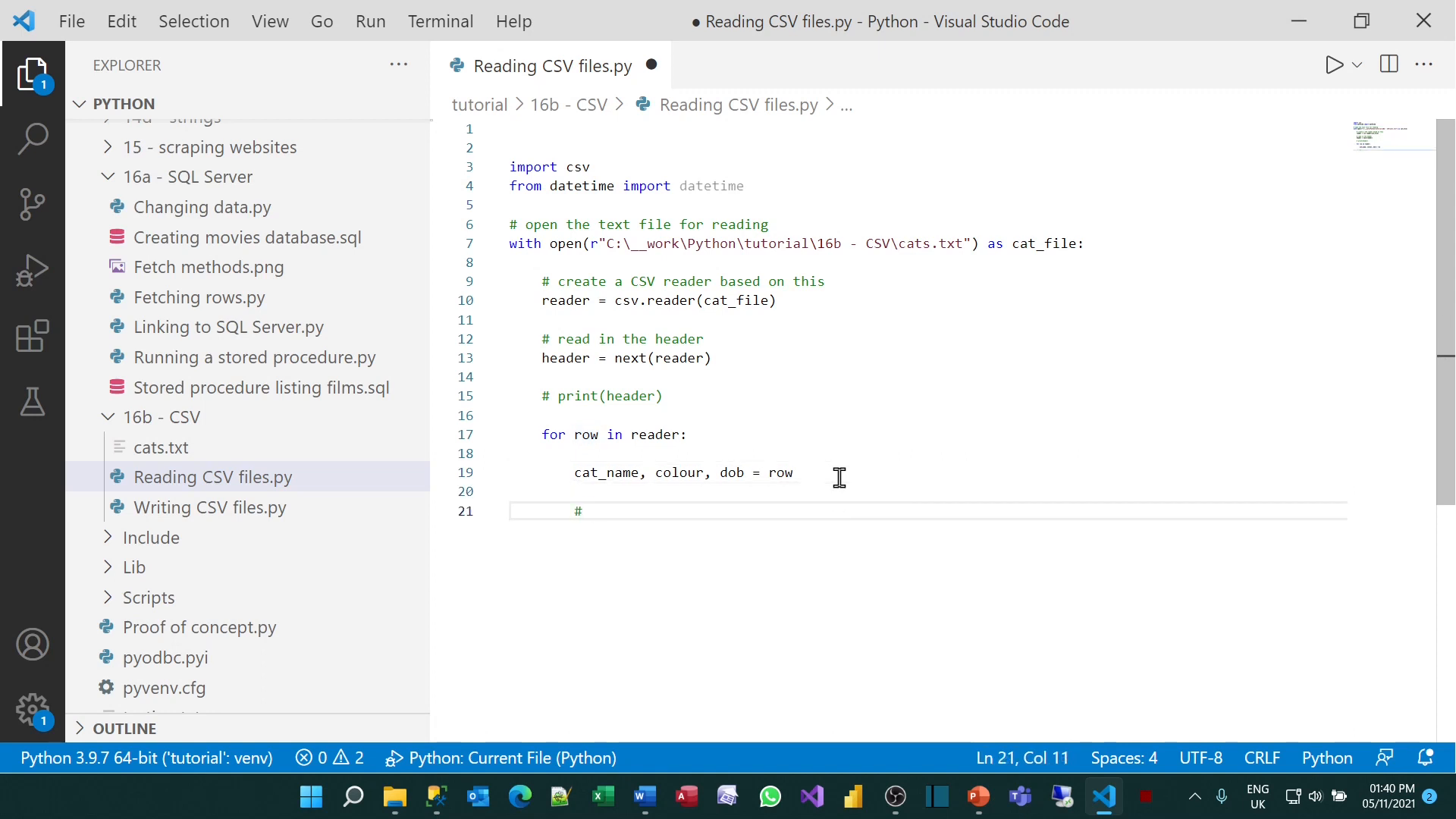
Add an 'extract the date' comment and 'date_of_birth = datetime.fromisoformat(dob)' in the loop
type("extract the date as a")
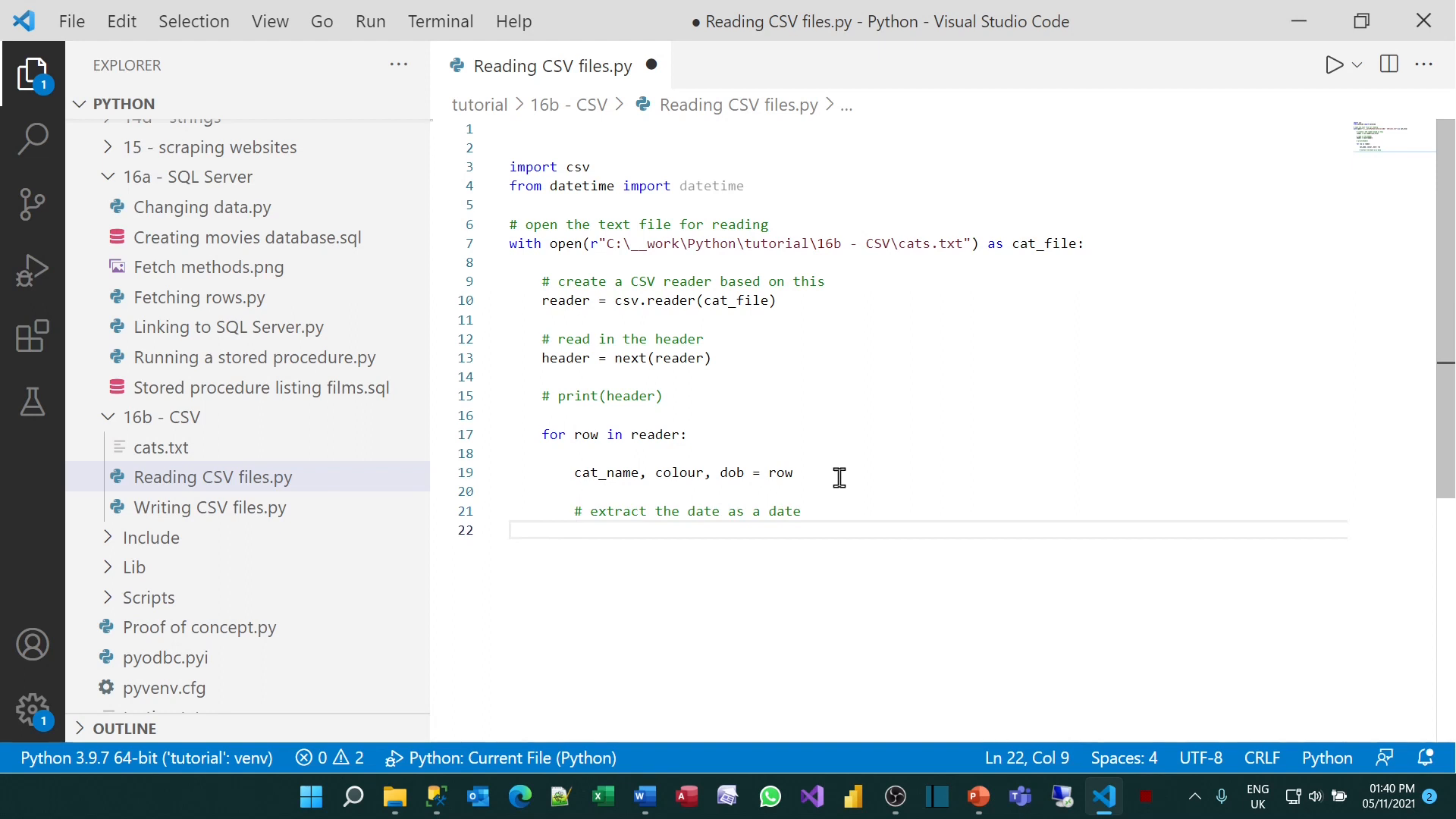
type("date_")
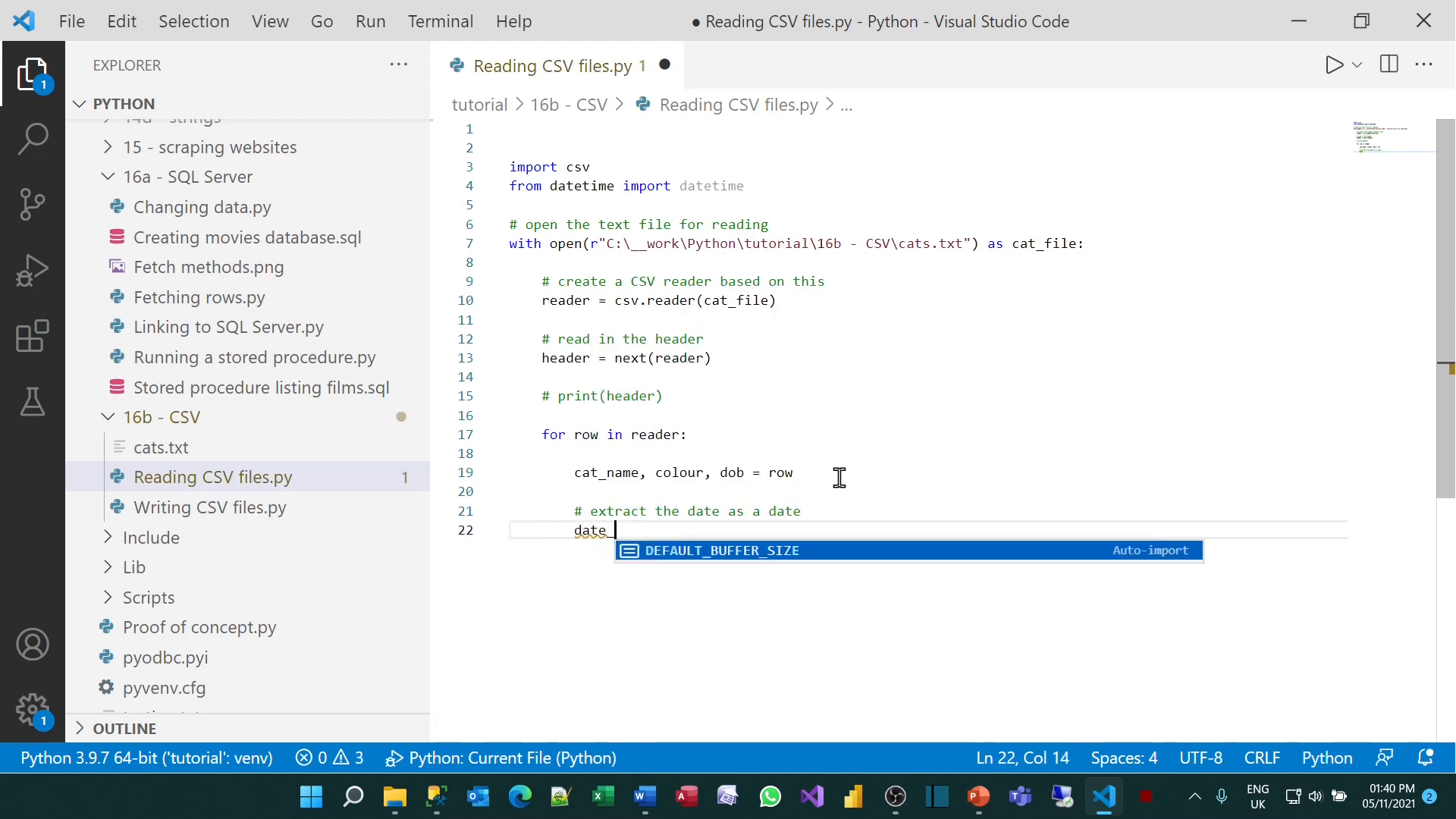
type("of_birth")
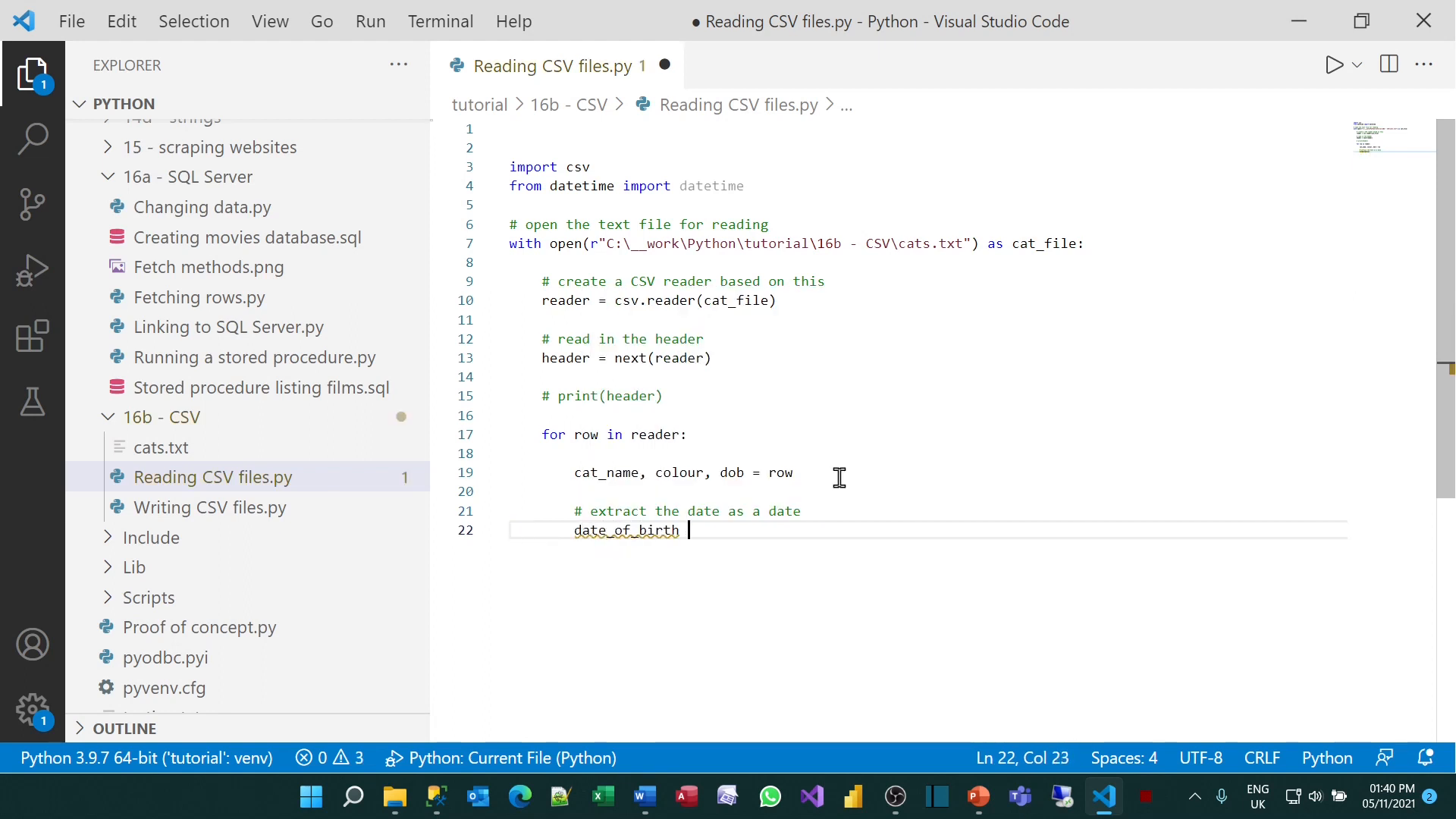
type("= datetime.")
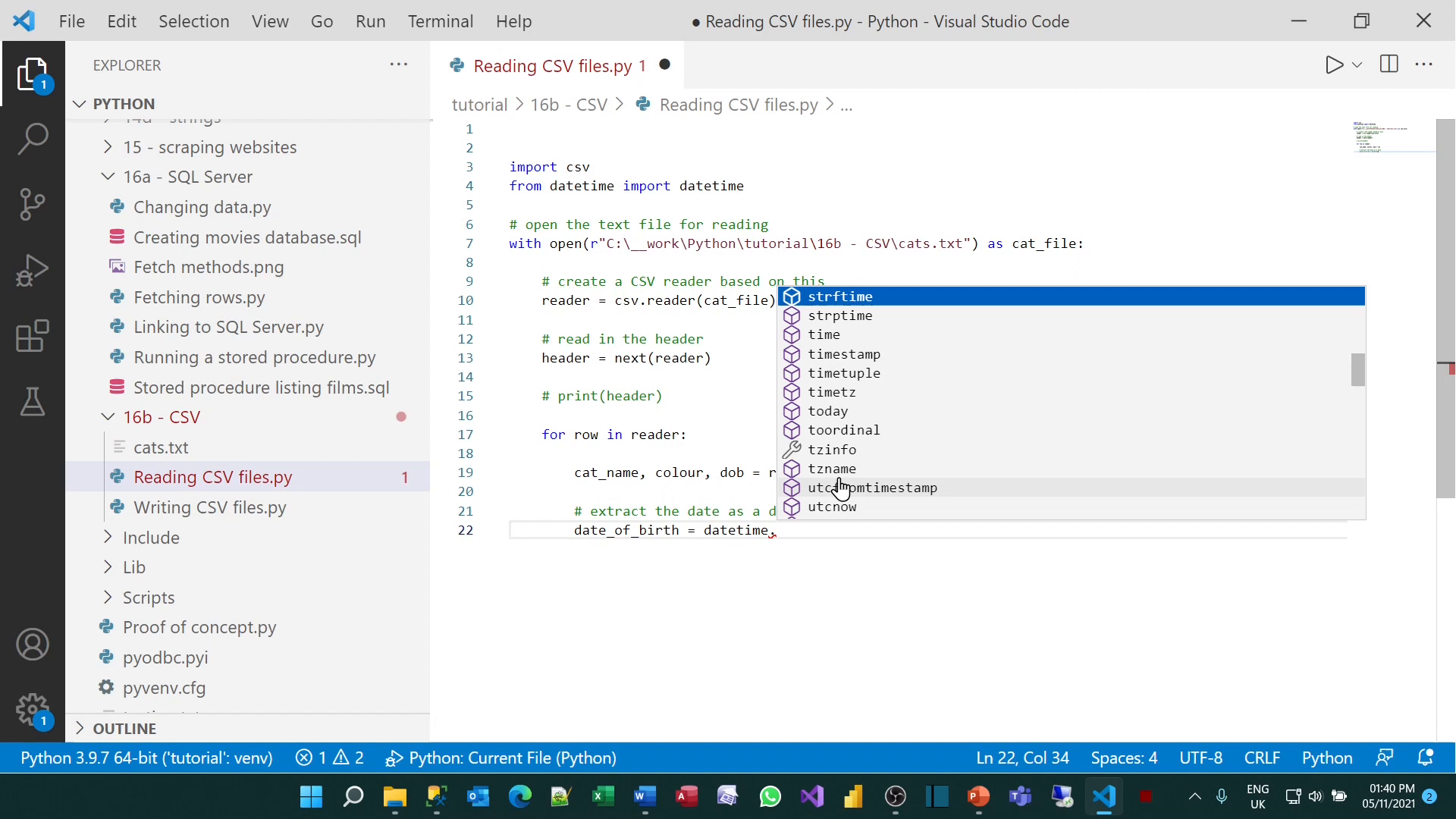
key("Down")
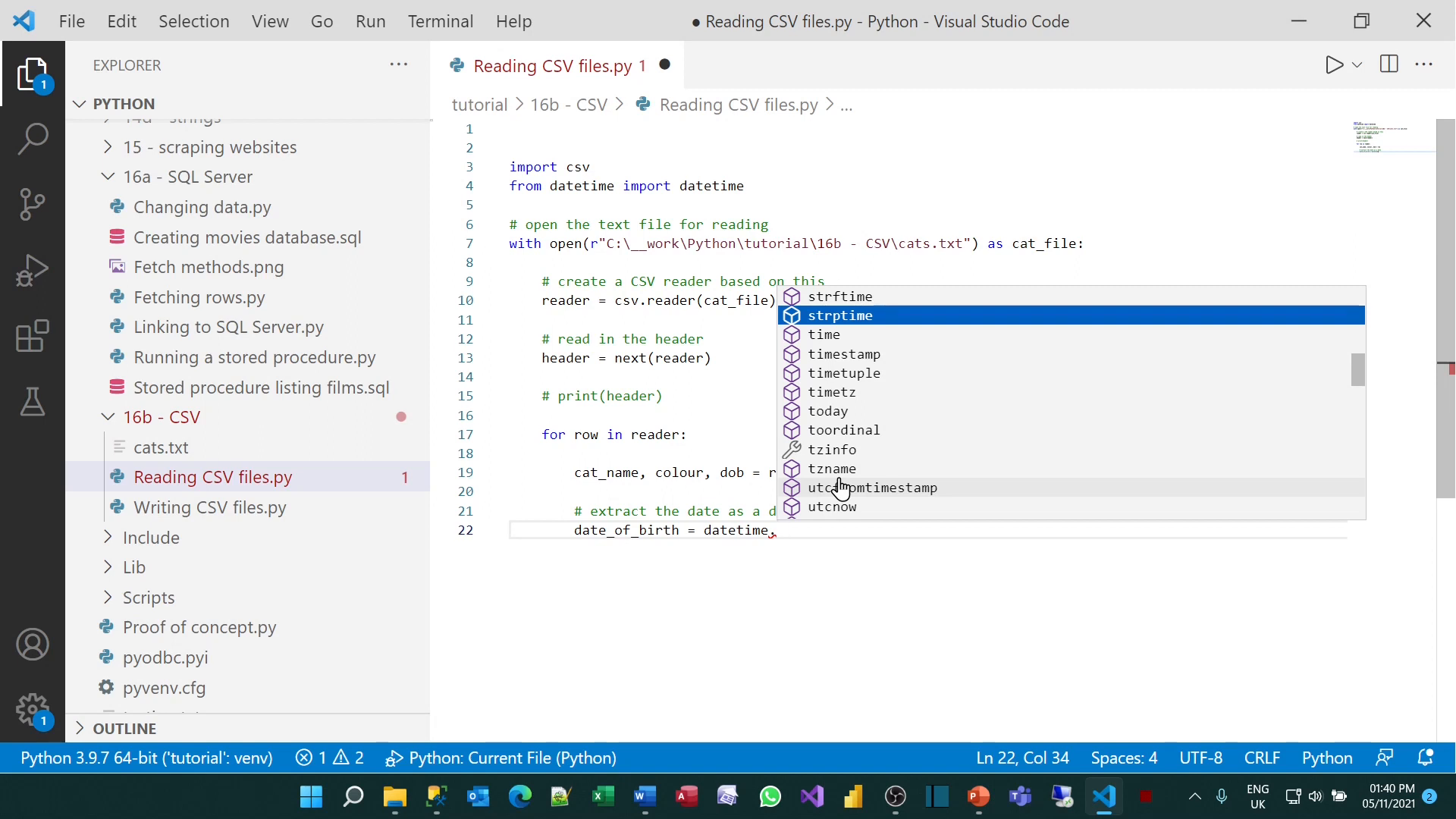
key("Up")
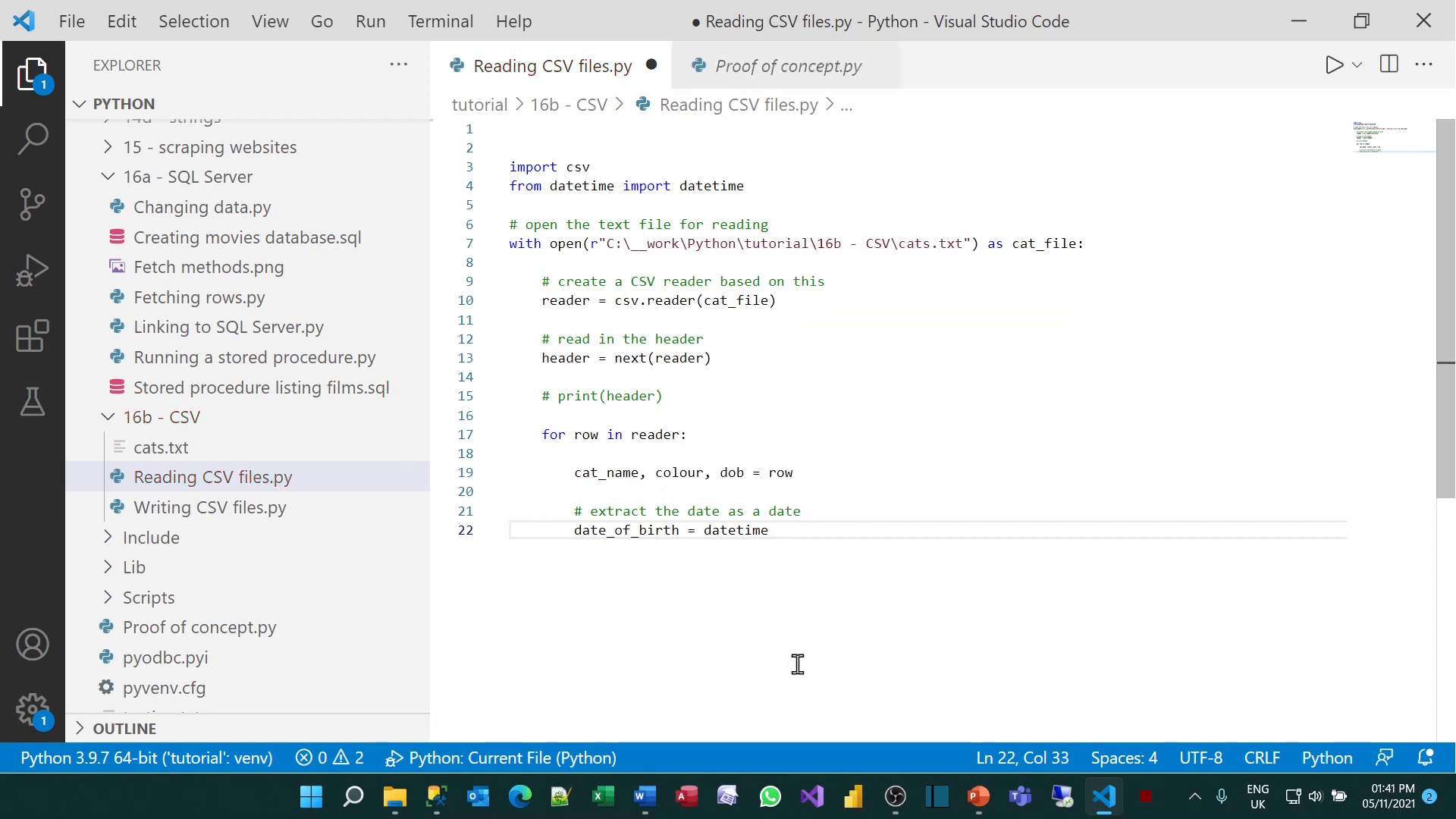
type(".fromisoformat")
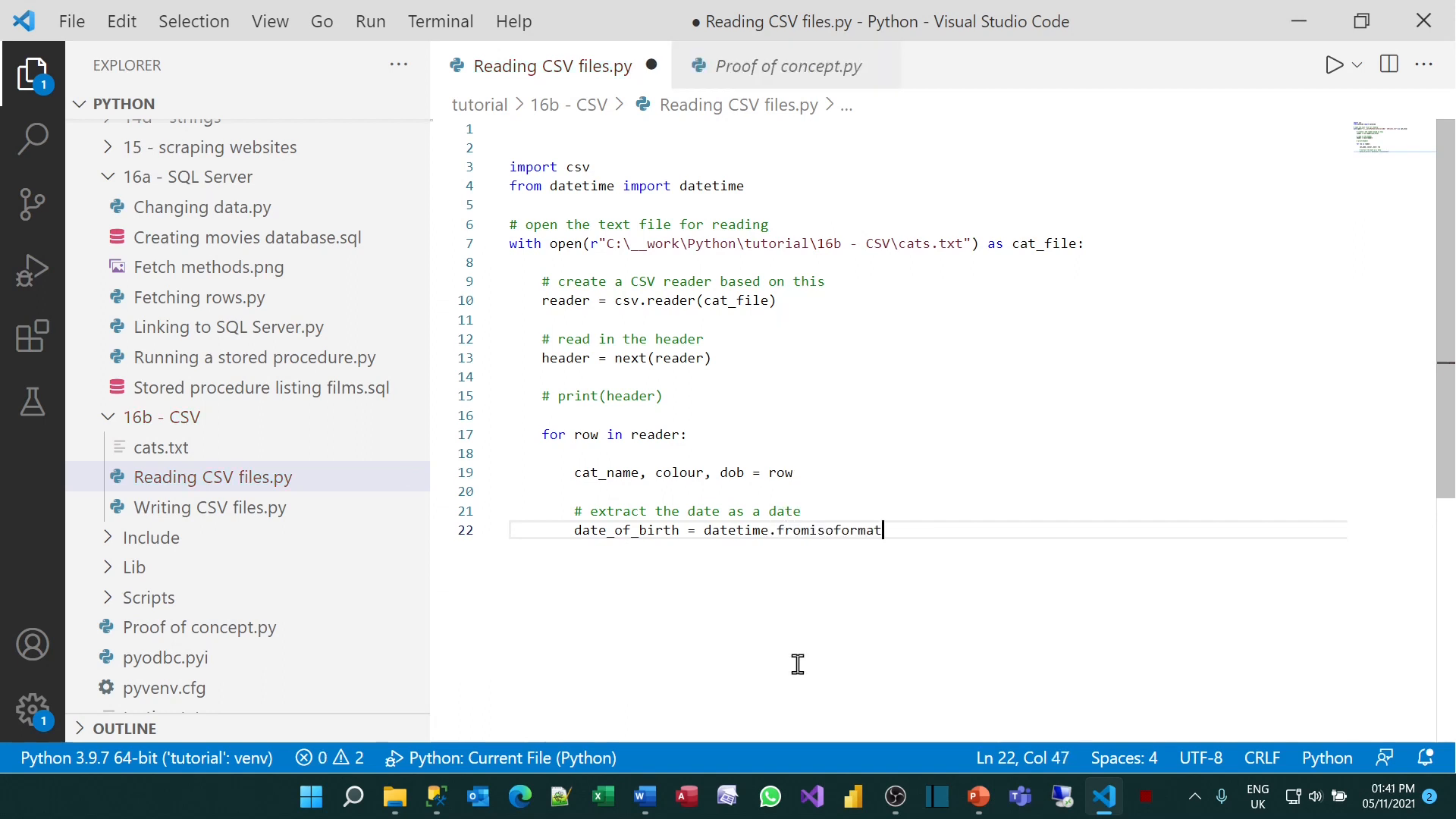
type("(")
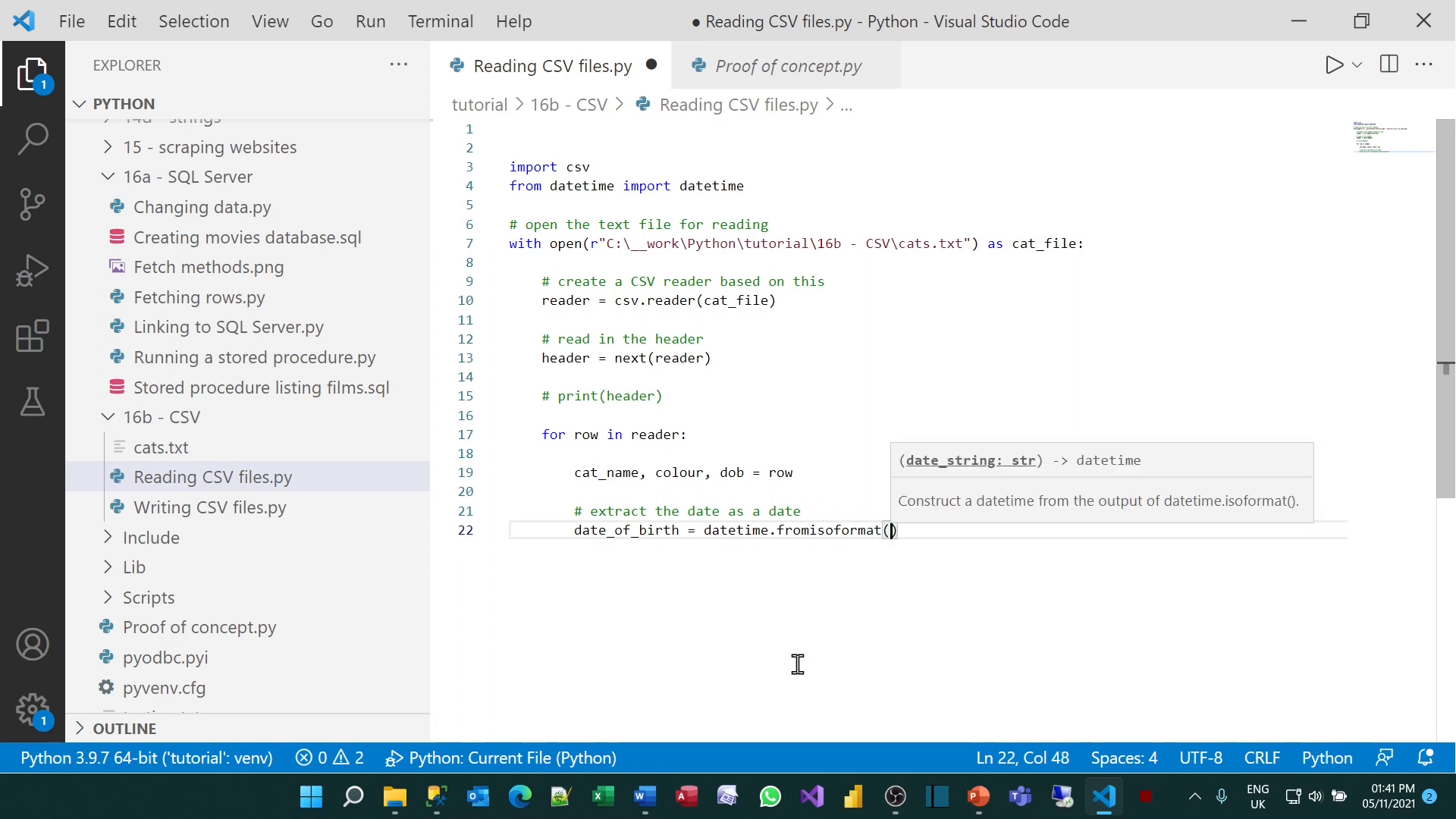
type("dob")
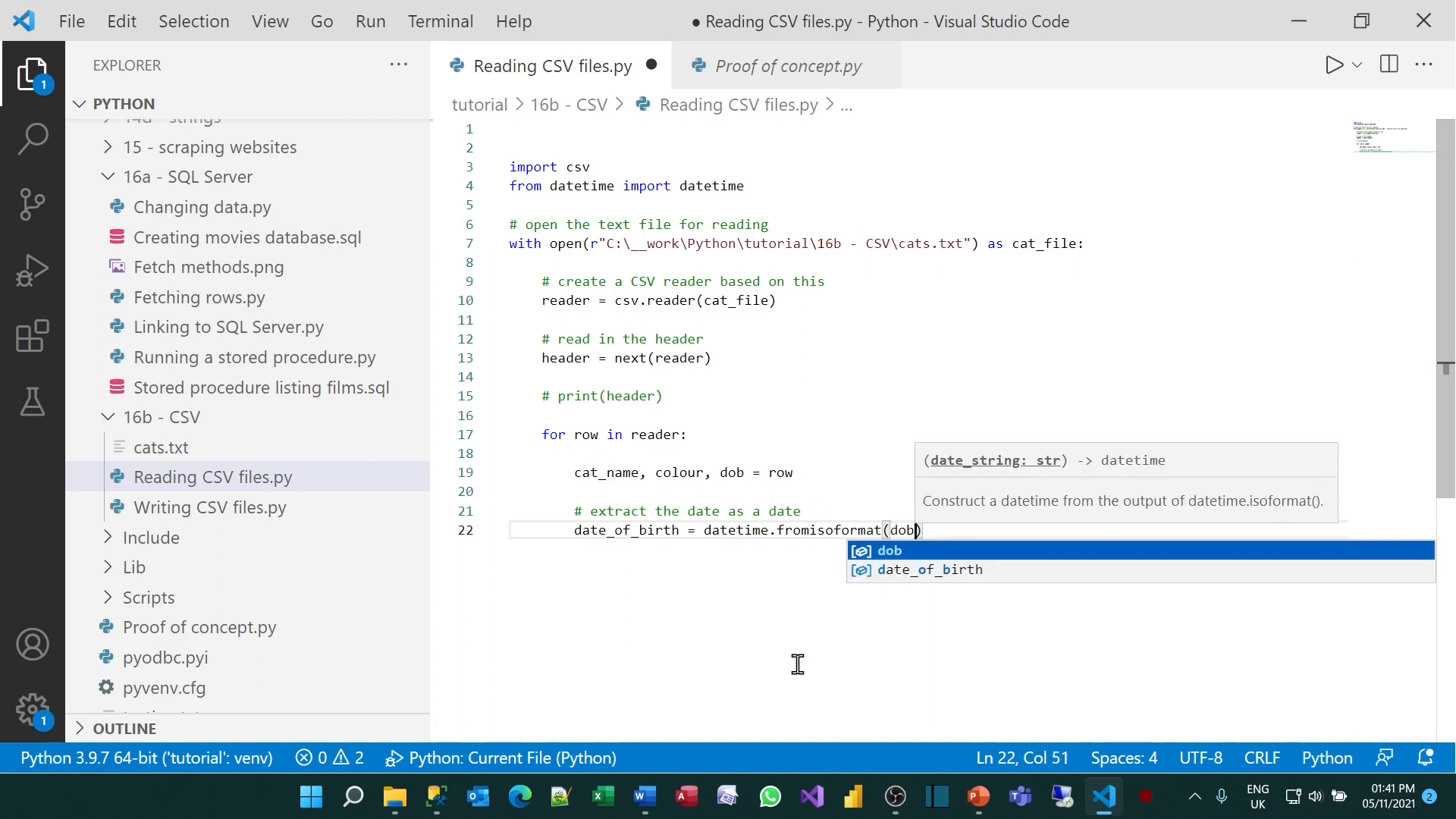
key("Enter")
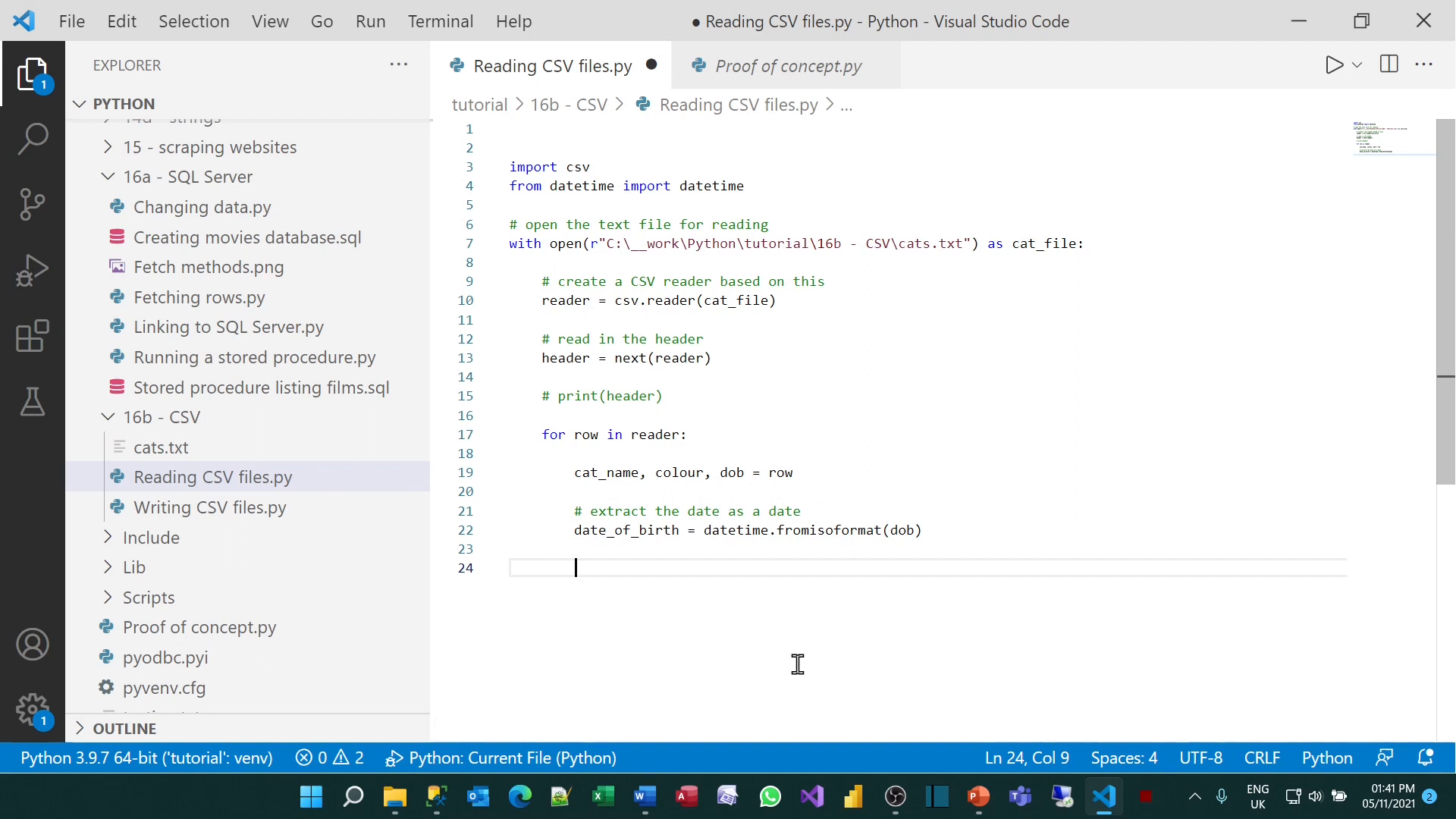
Print cat_name, colour and date_of_birth via a "{}".format string, and hide the output panel
type("print(")
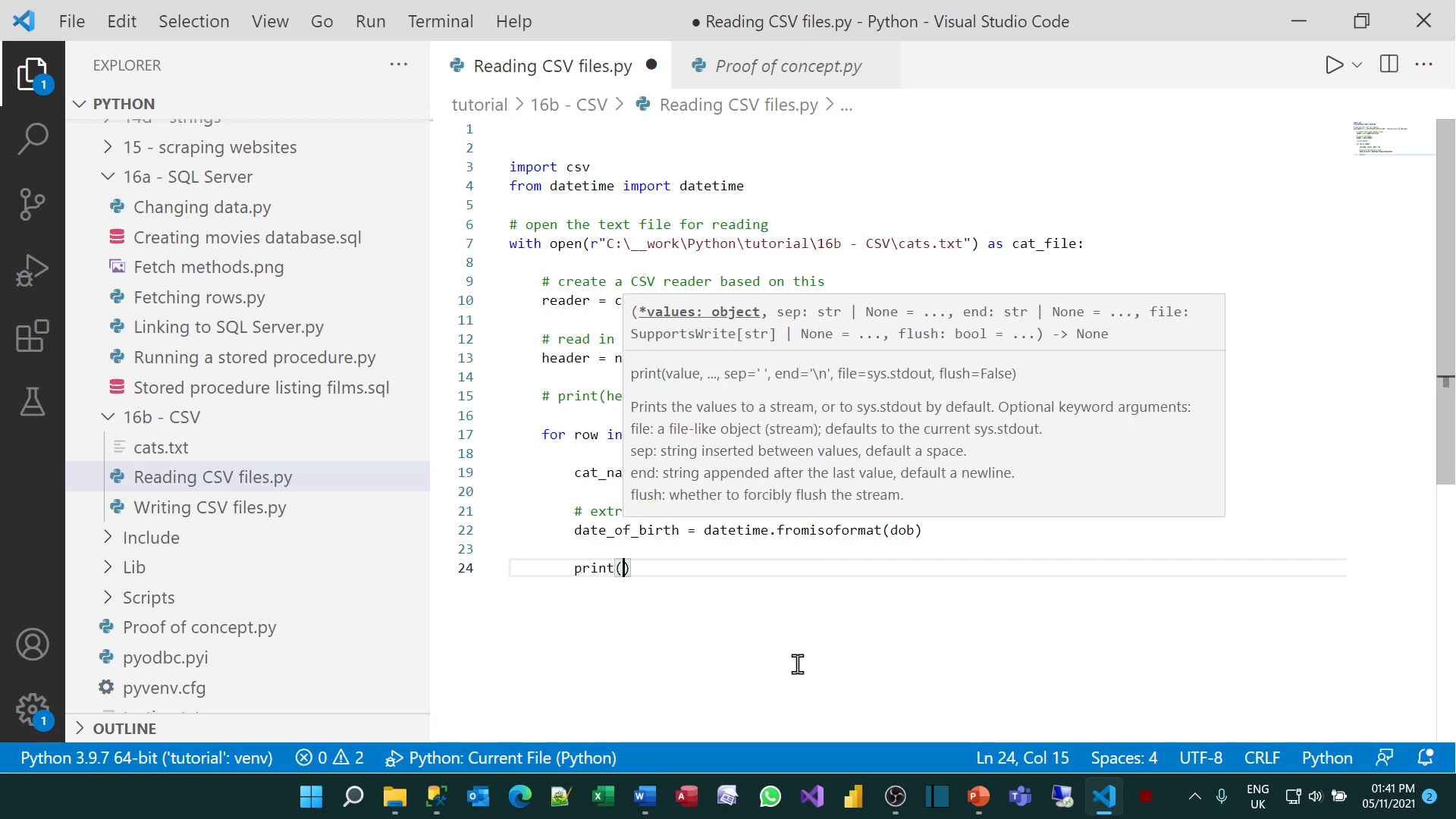
type("\"{\"")
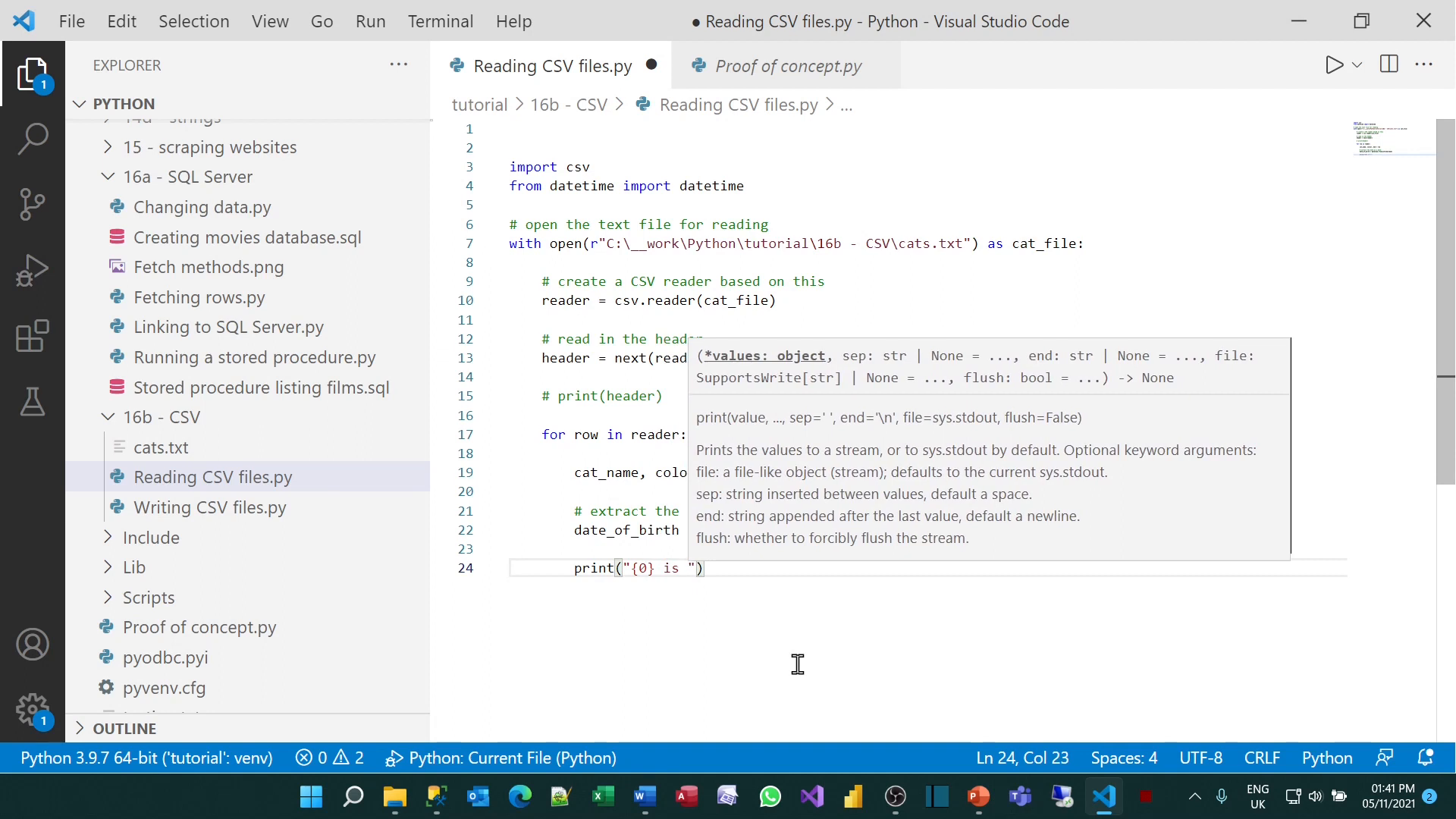
type("{1} was born in")
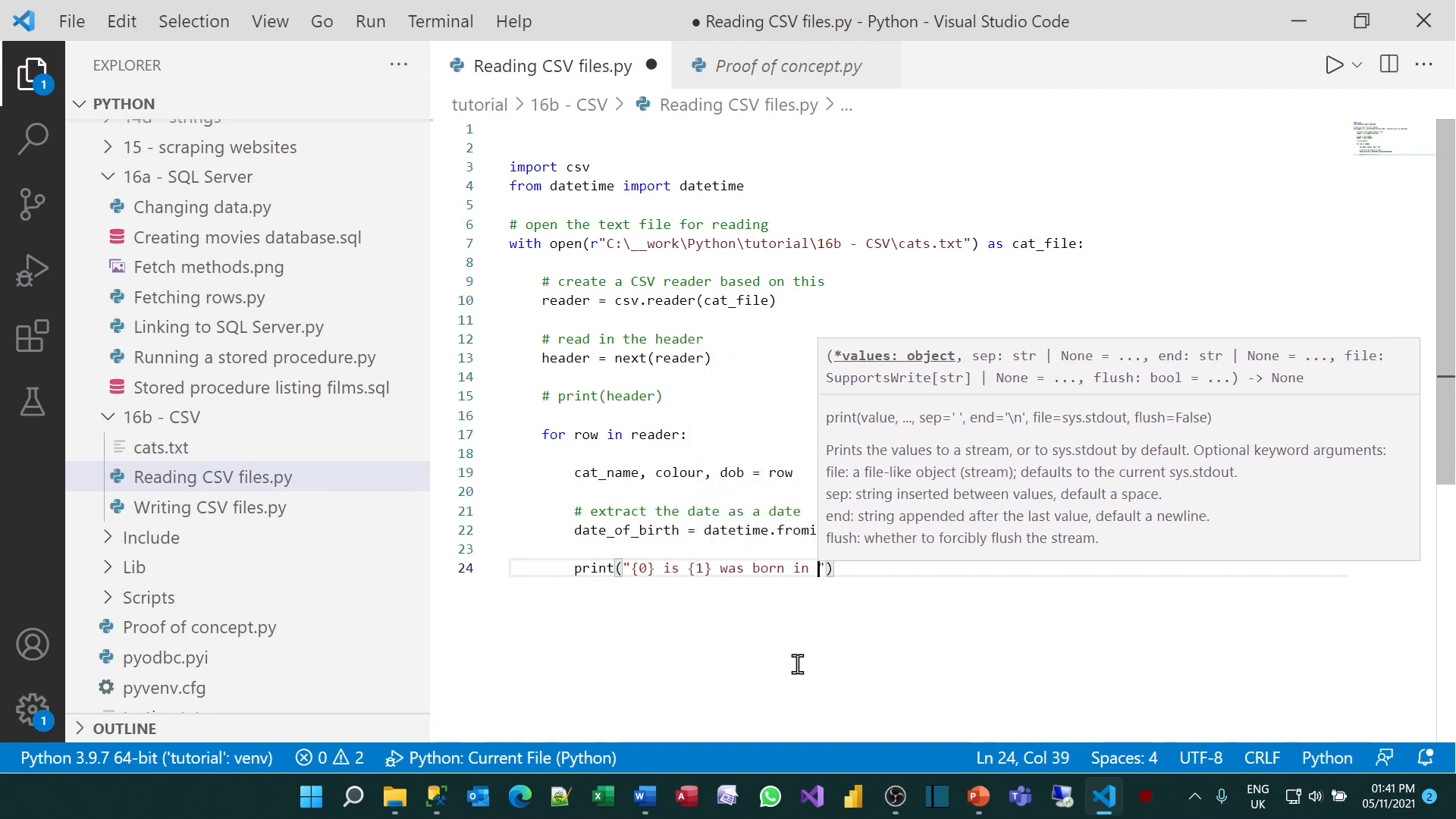
type("{2")
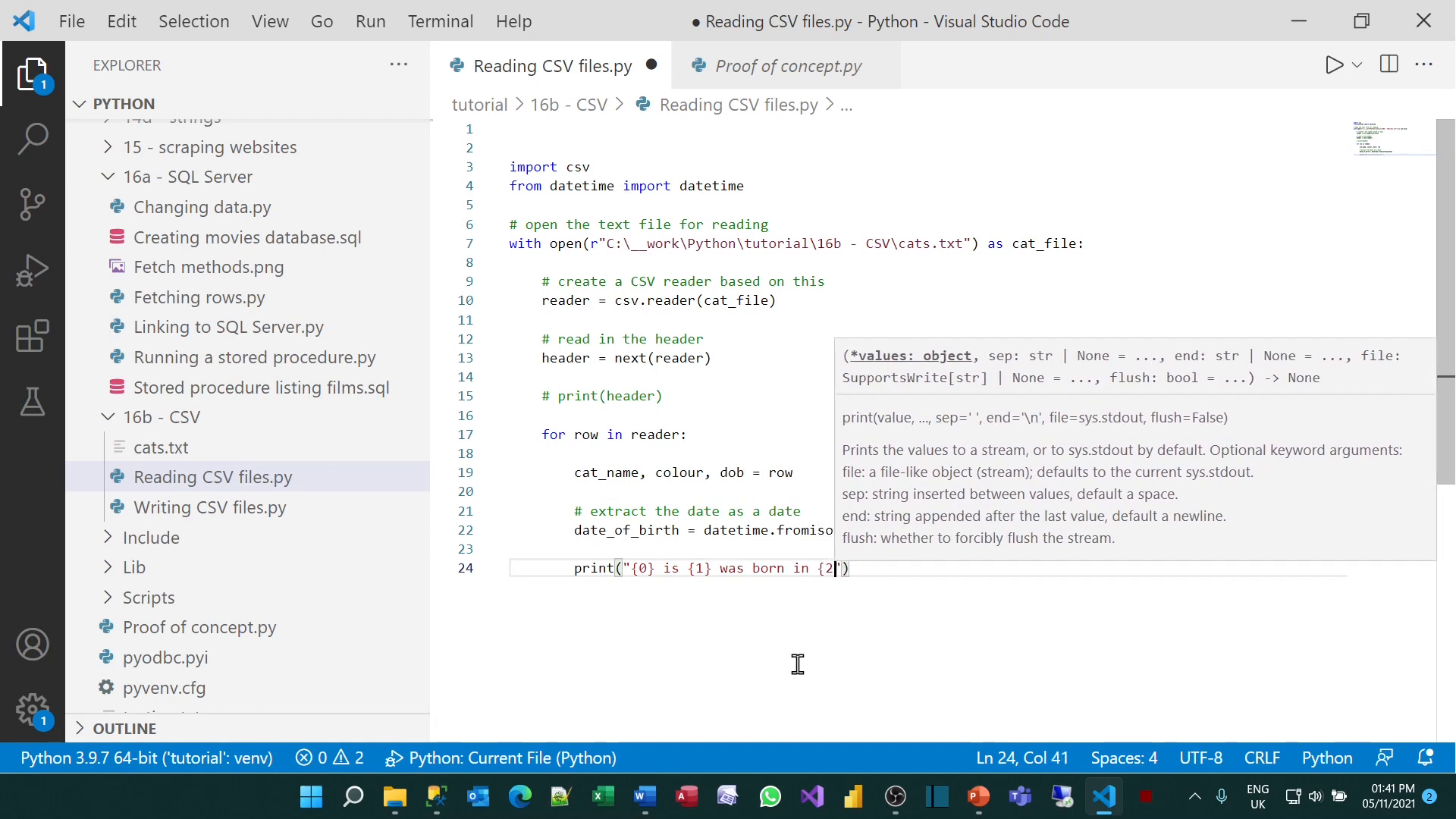
type("}\".f")
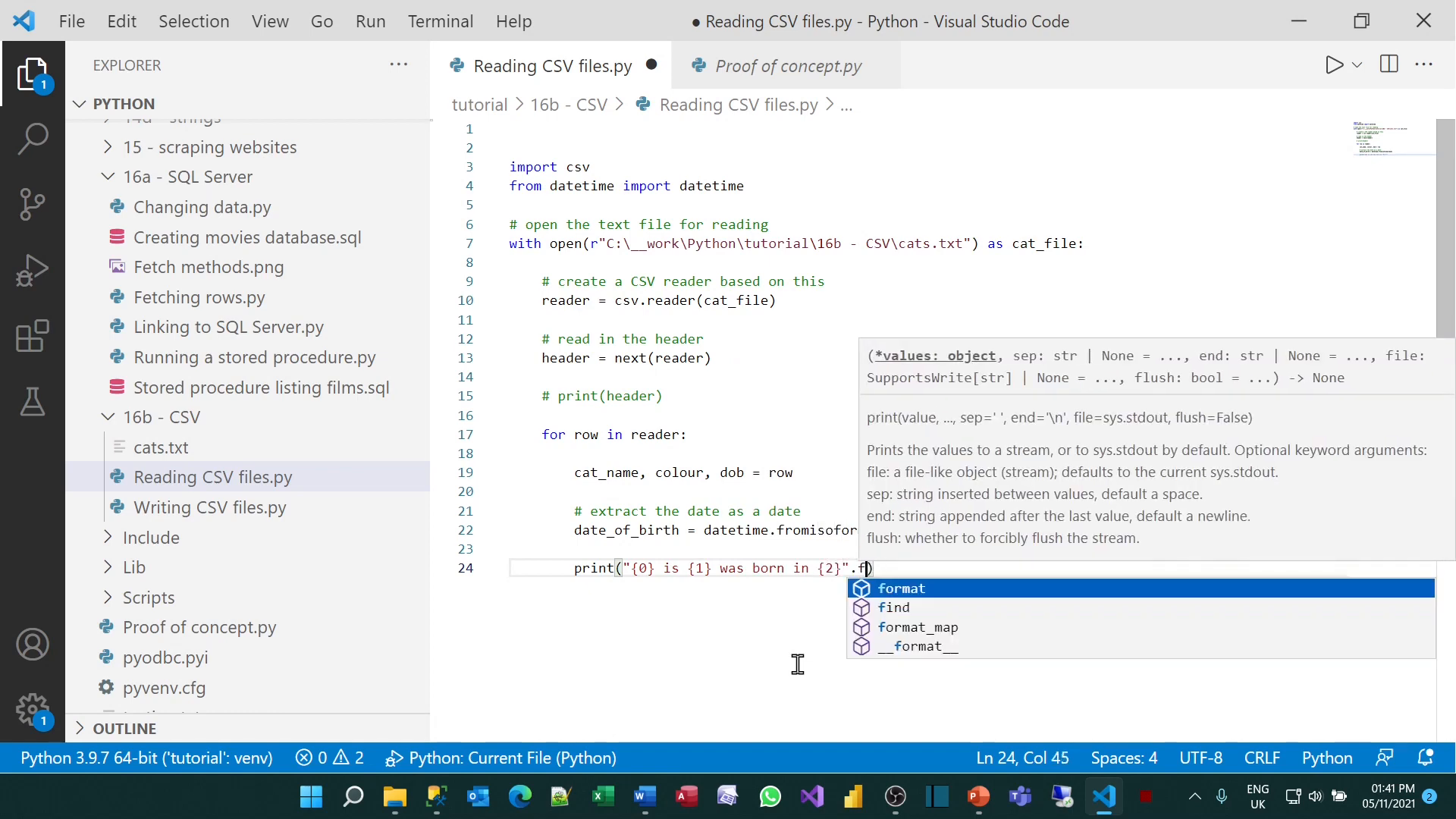
type("ormat(cat_name,colour,datae")
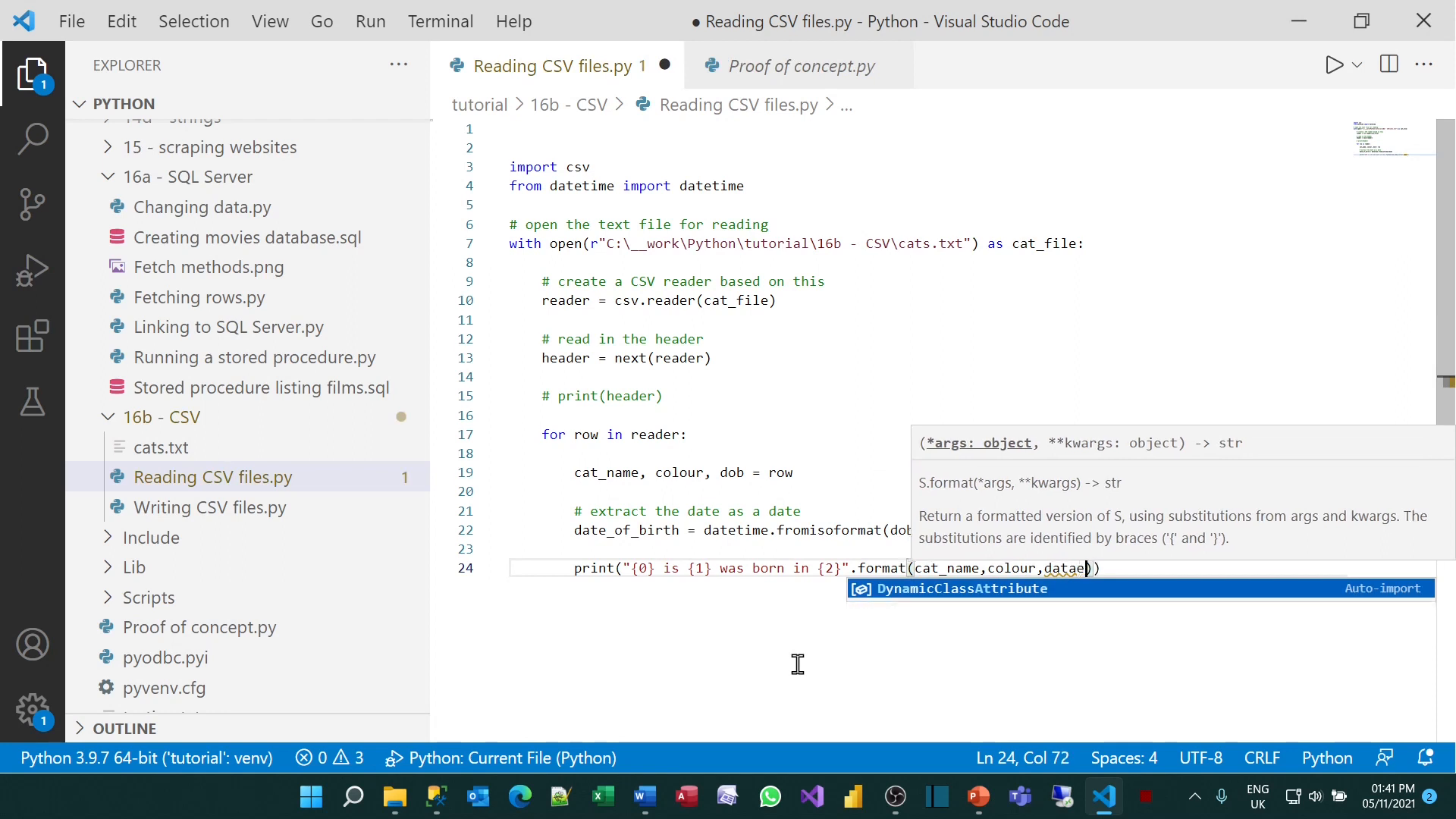
key("Tab")
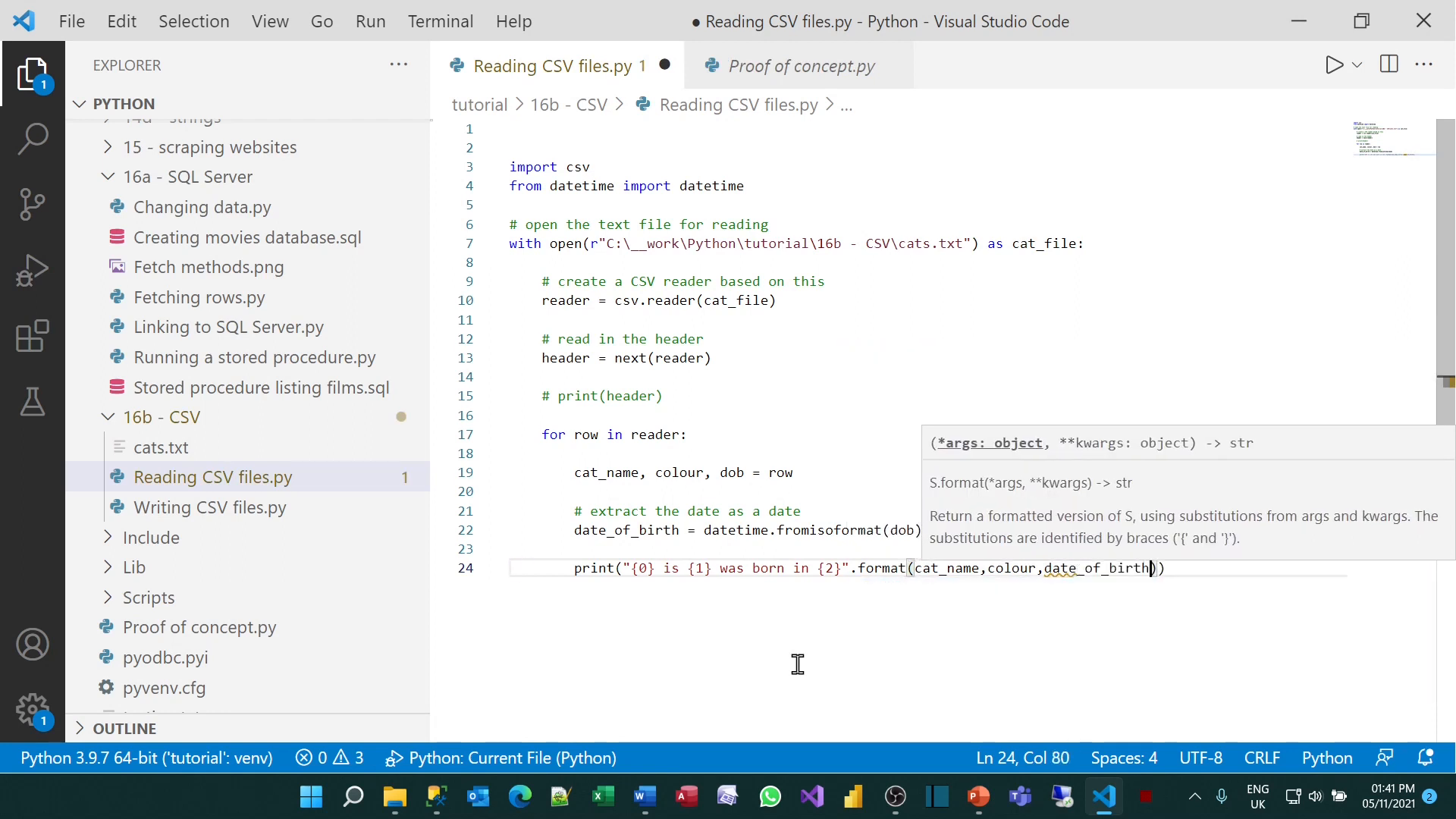
type(")")
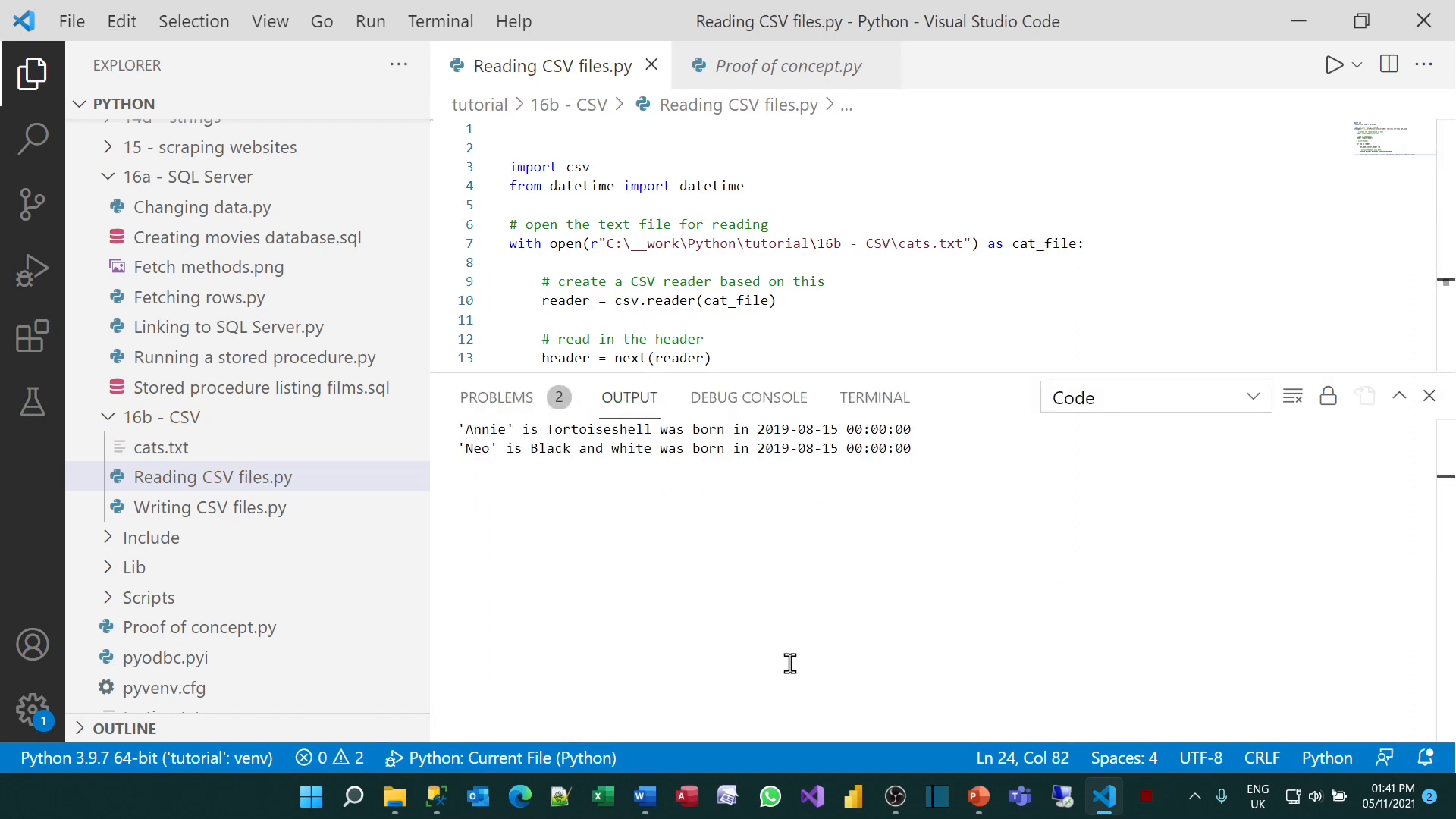
mouse_move(763, 429)
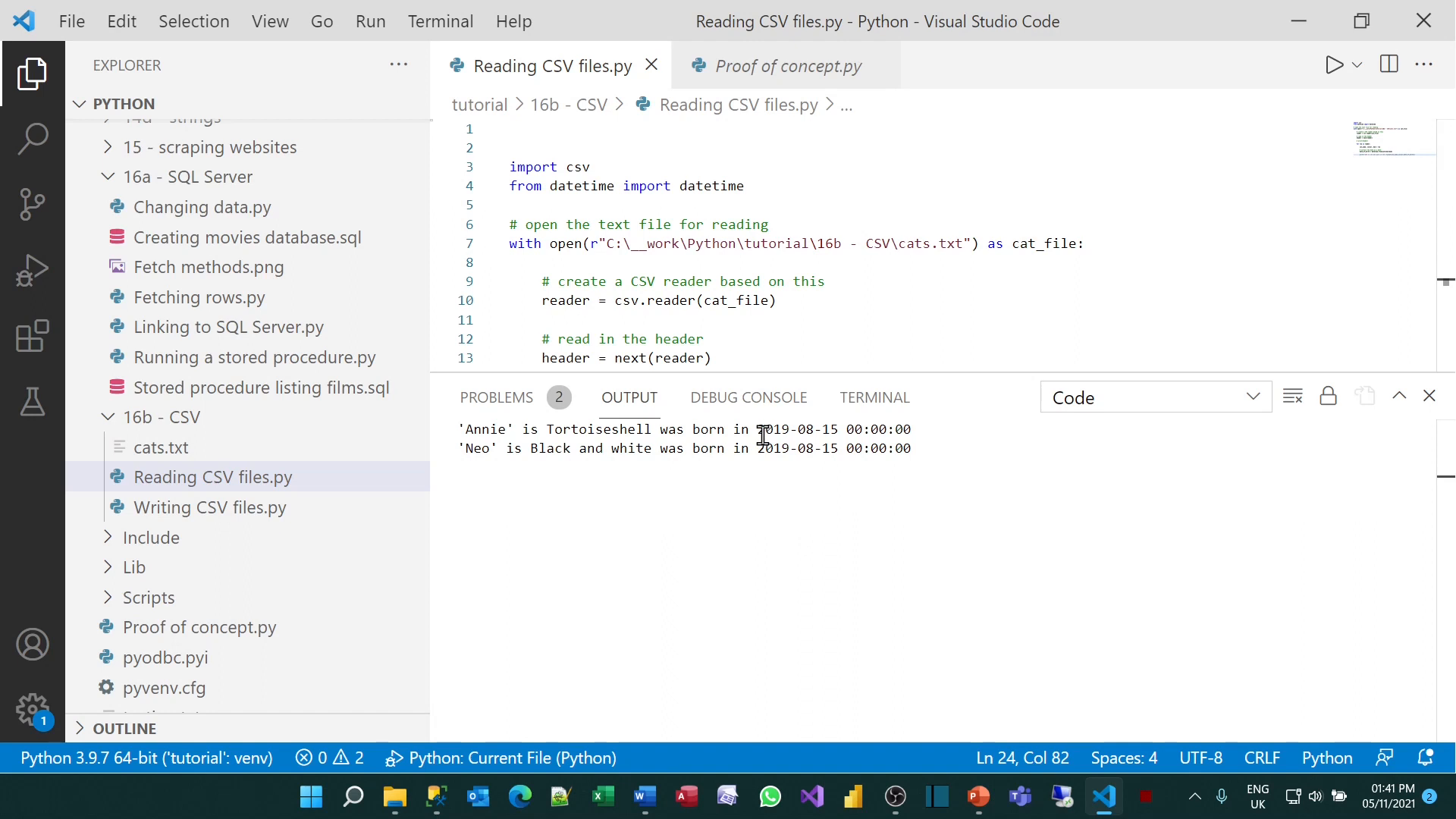
left_click_drag(757, 429, 913, 429)
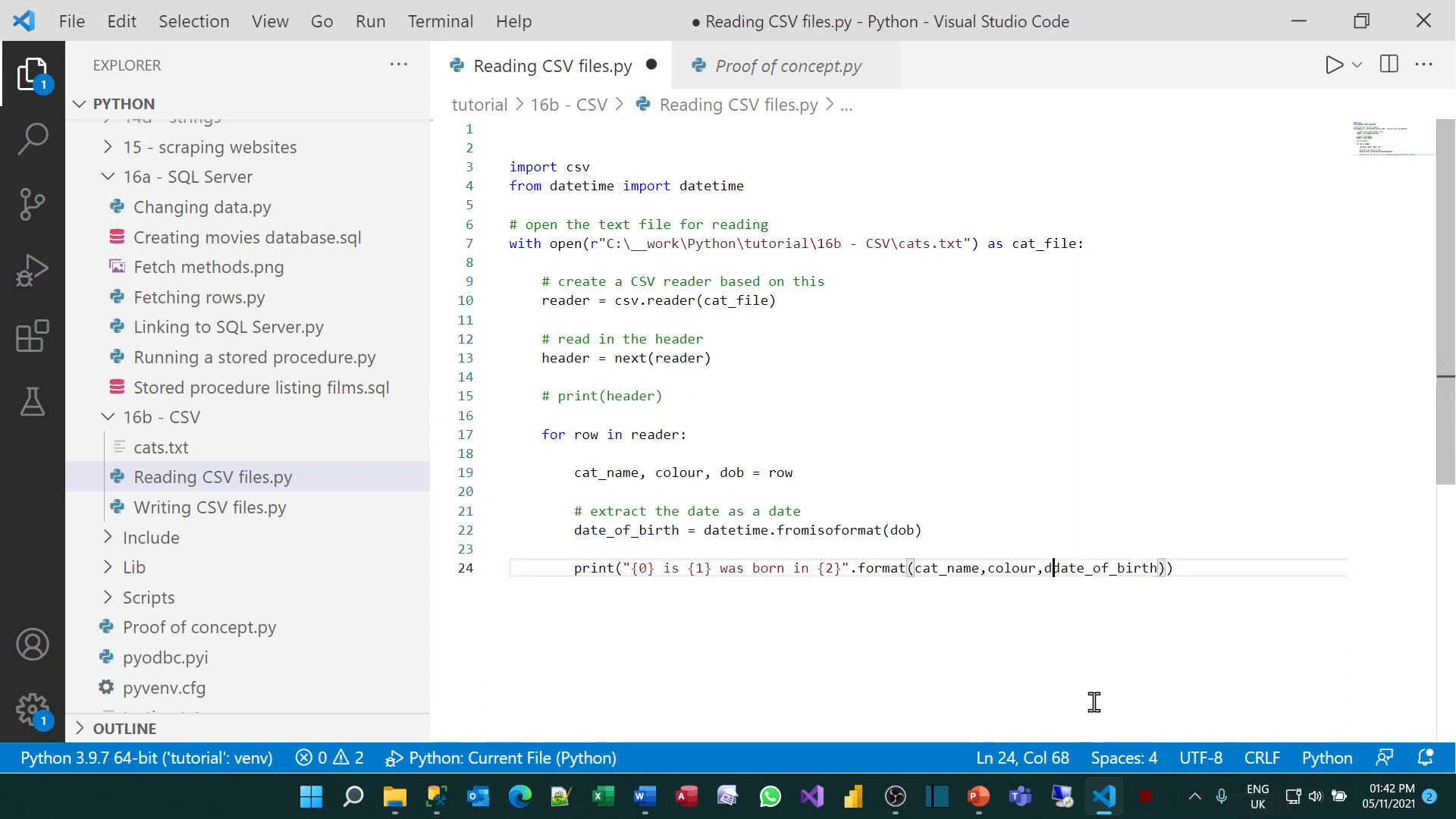
Wrap date_of_birth in datetime.strftime(date_of_birth, "%B %Y") and save the script
type("datetime")
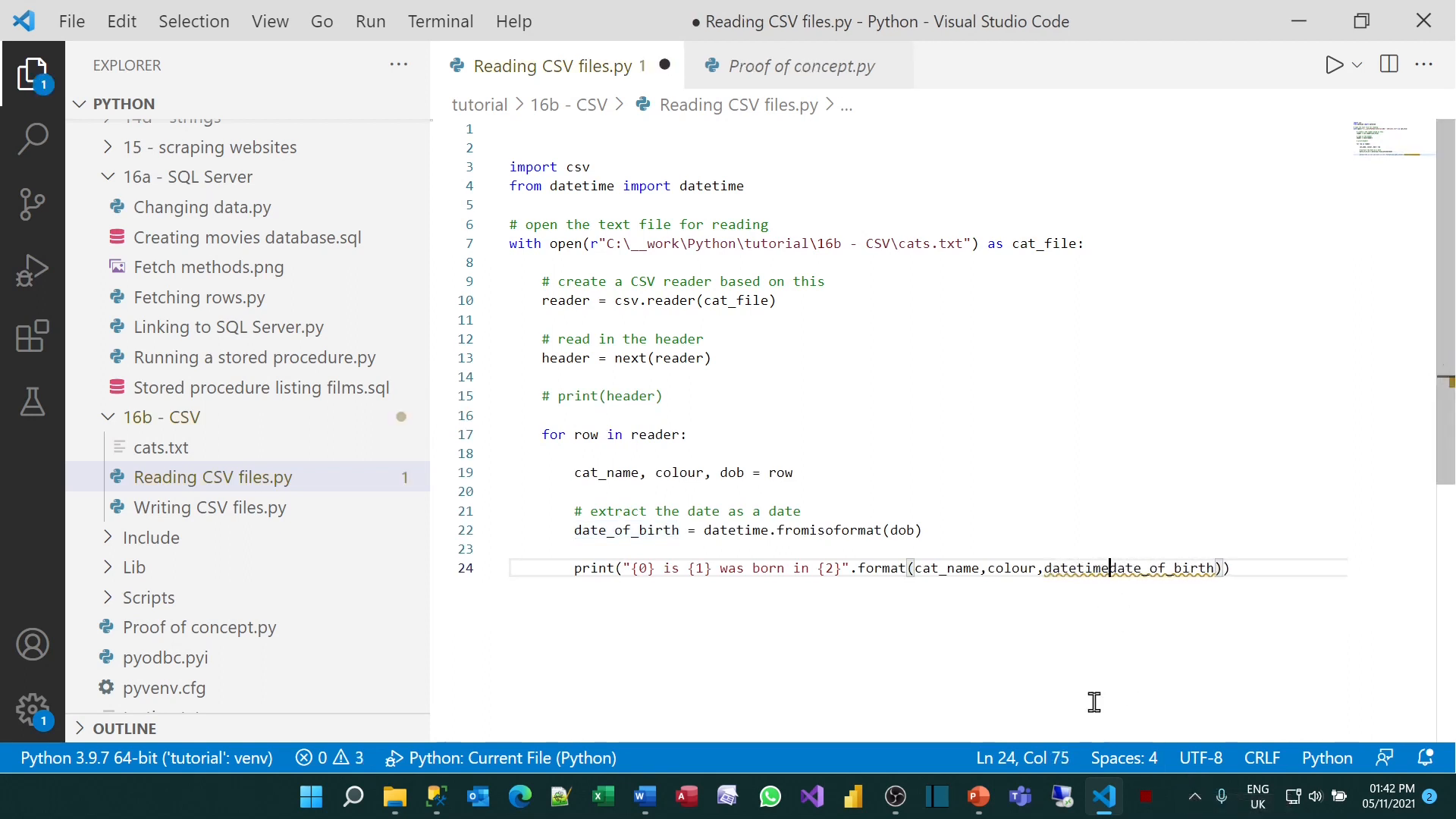
type(".s")
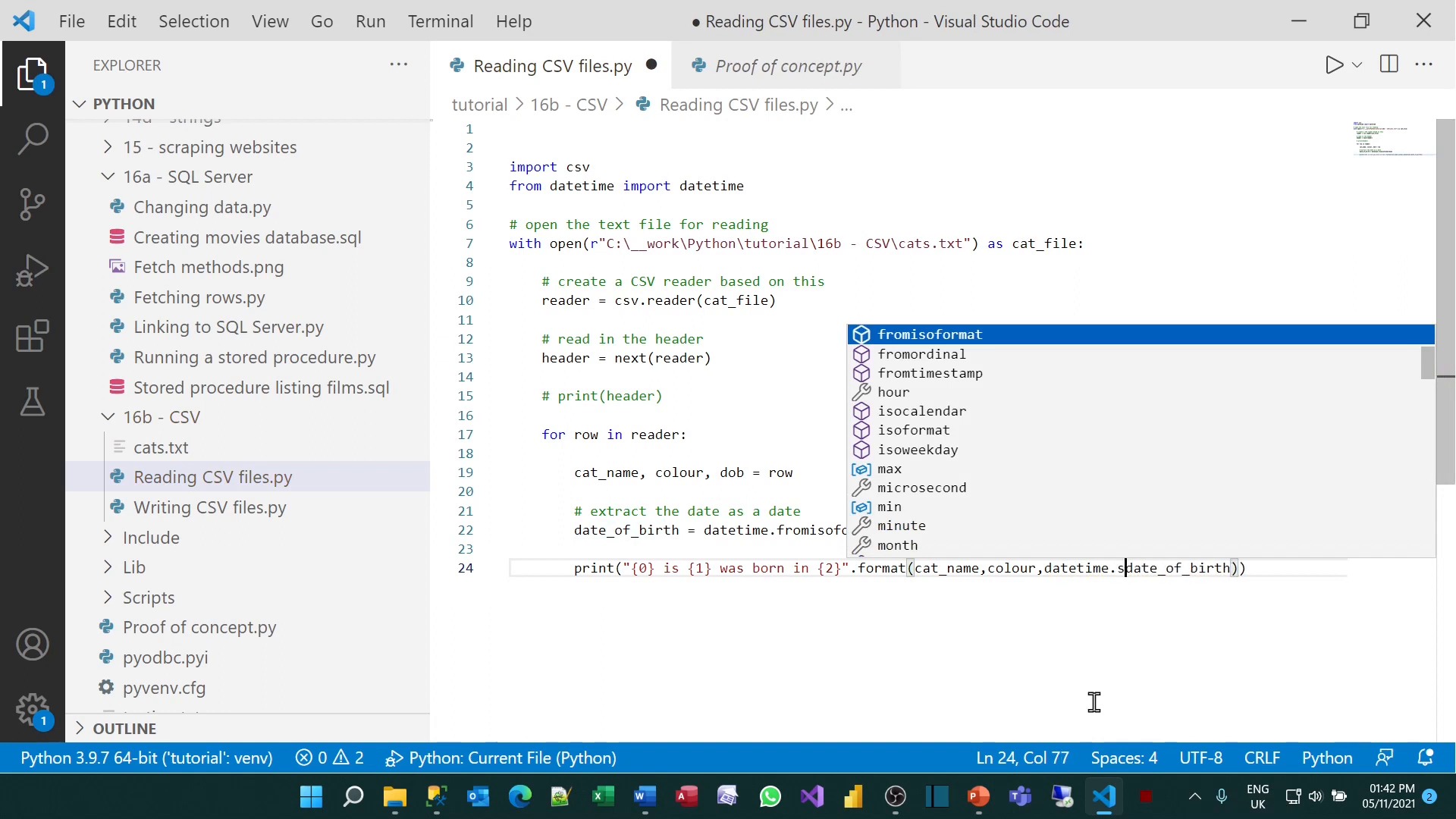
type("strftime(")
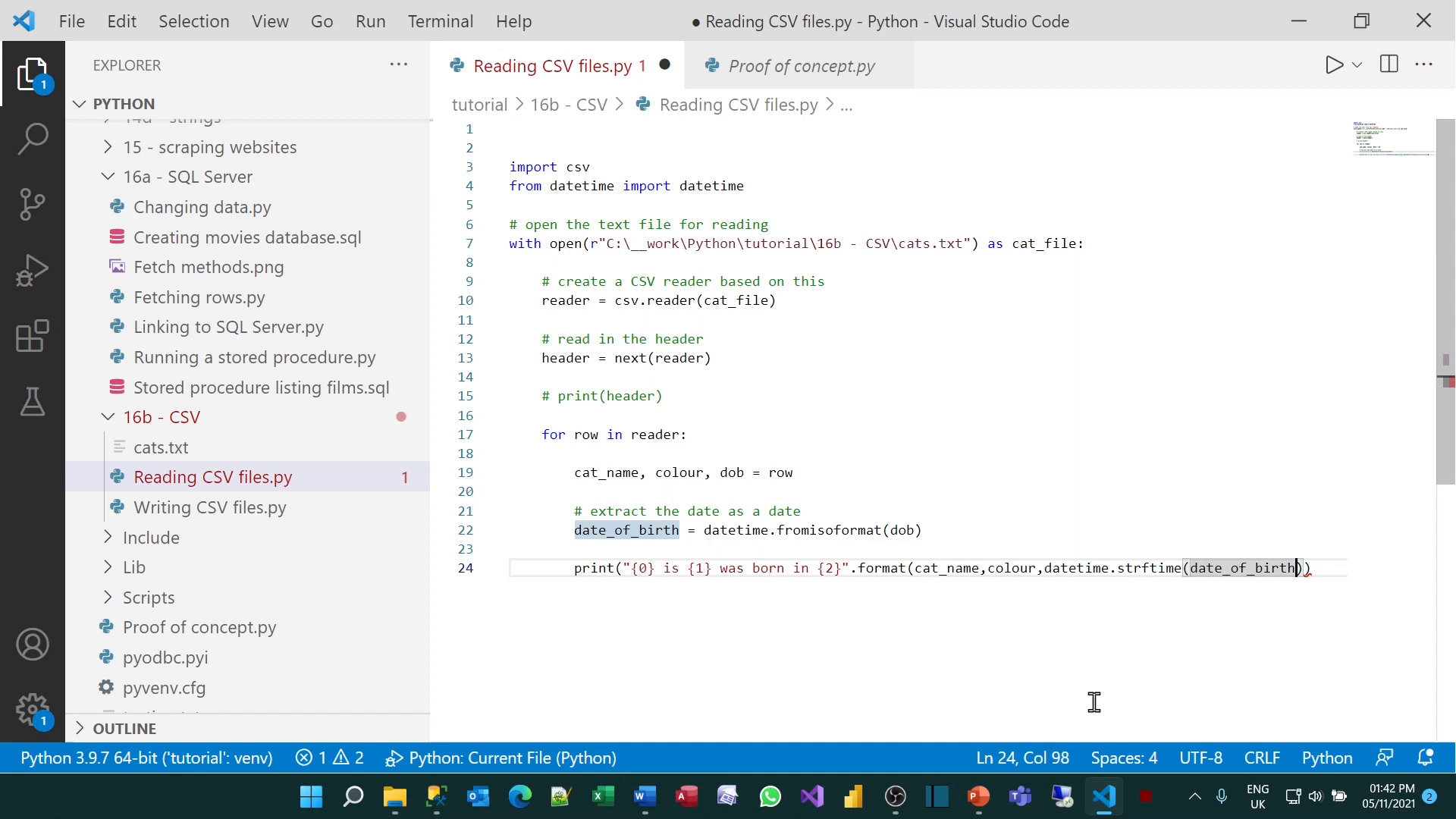
type(",\"%\"")
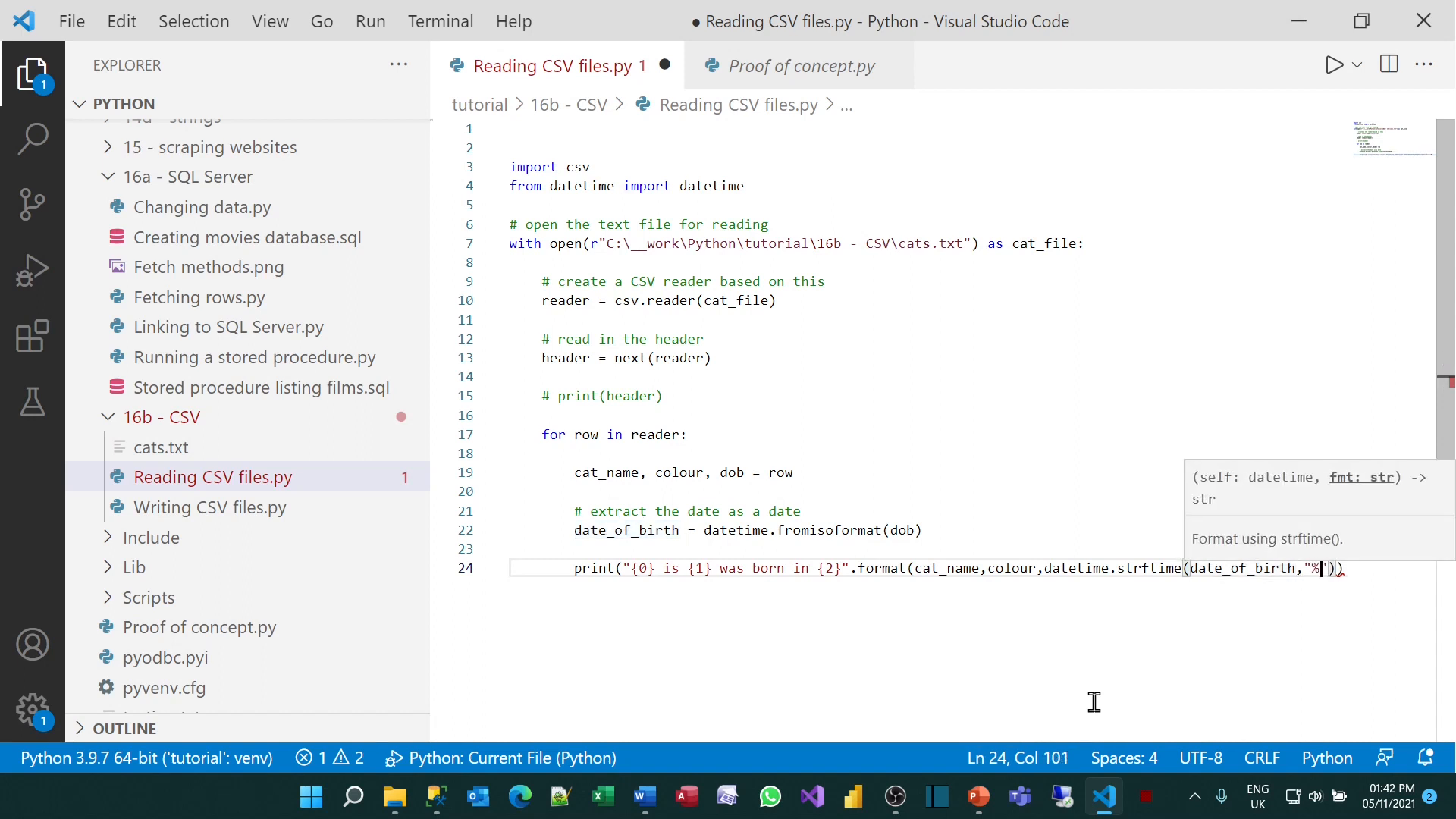
type("B")
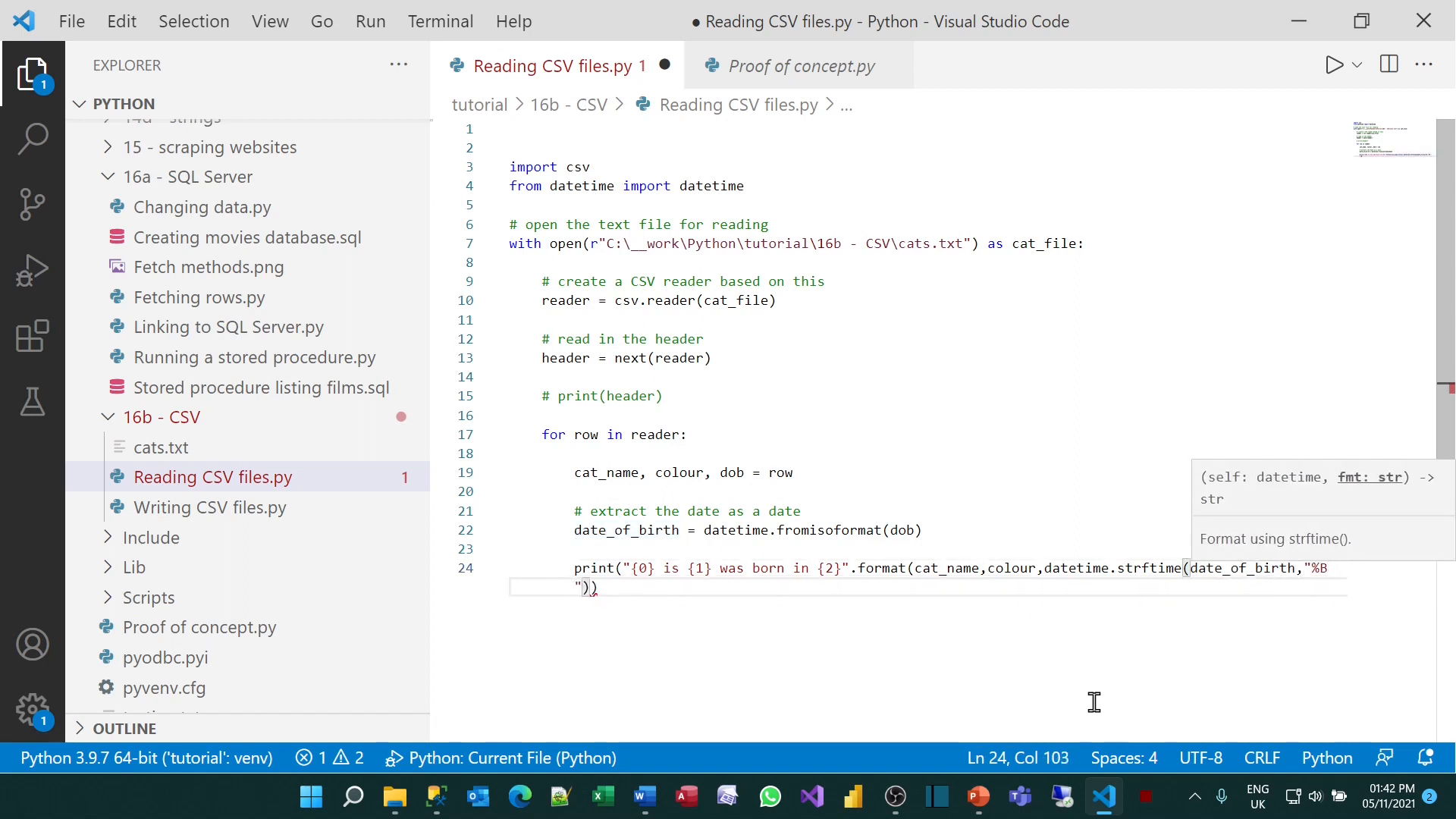
type("%Y")
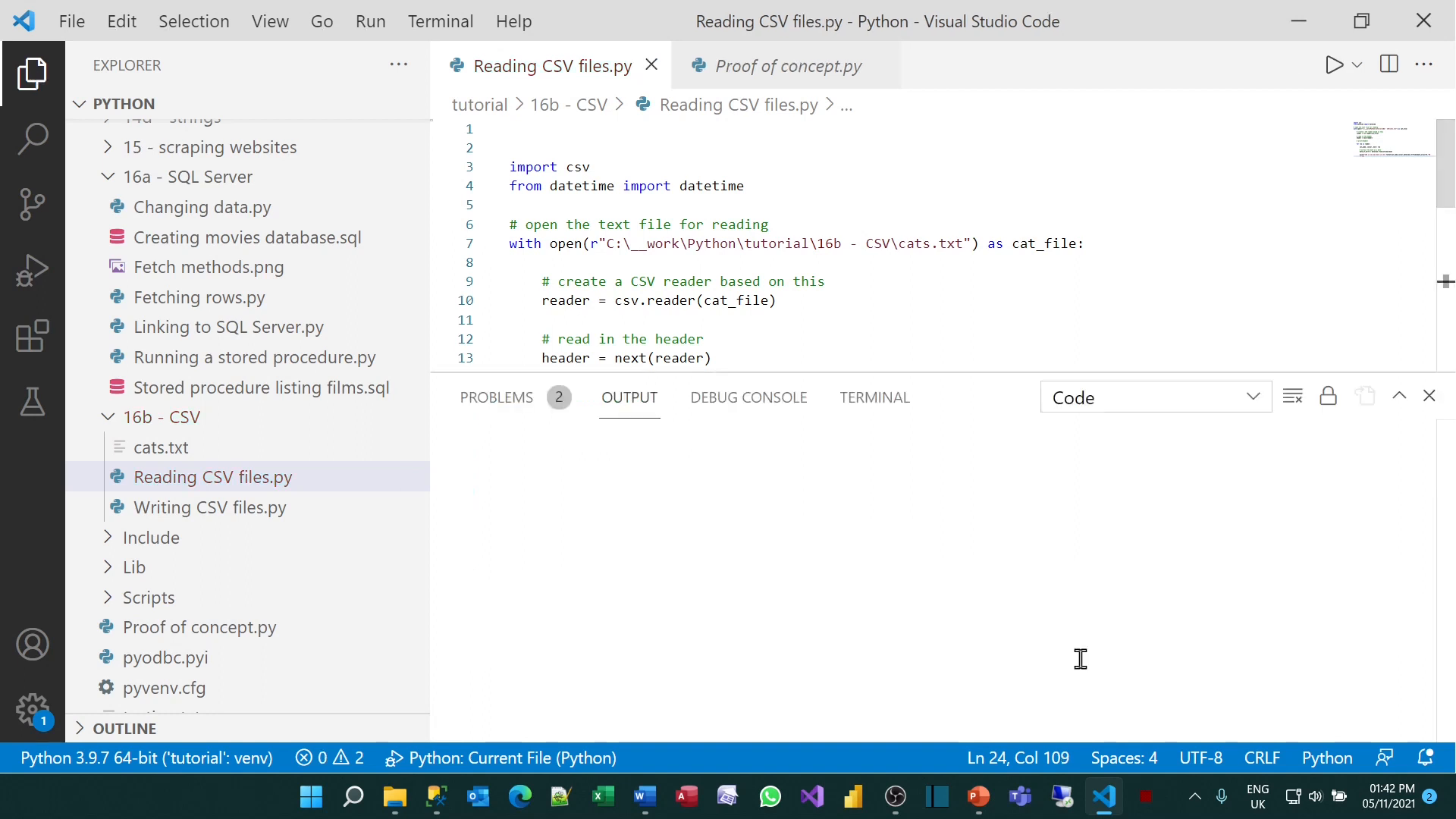
left_click(1334, 64)
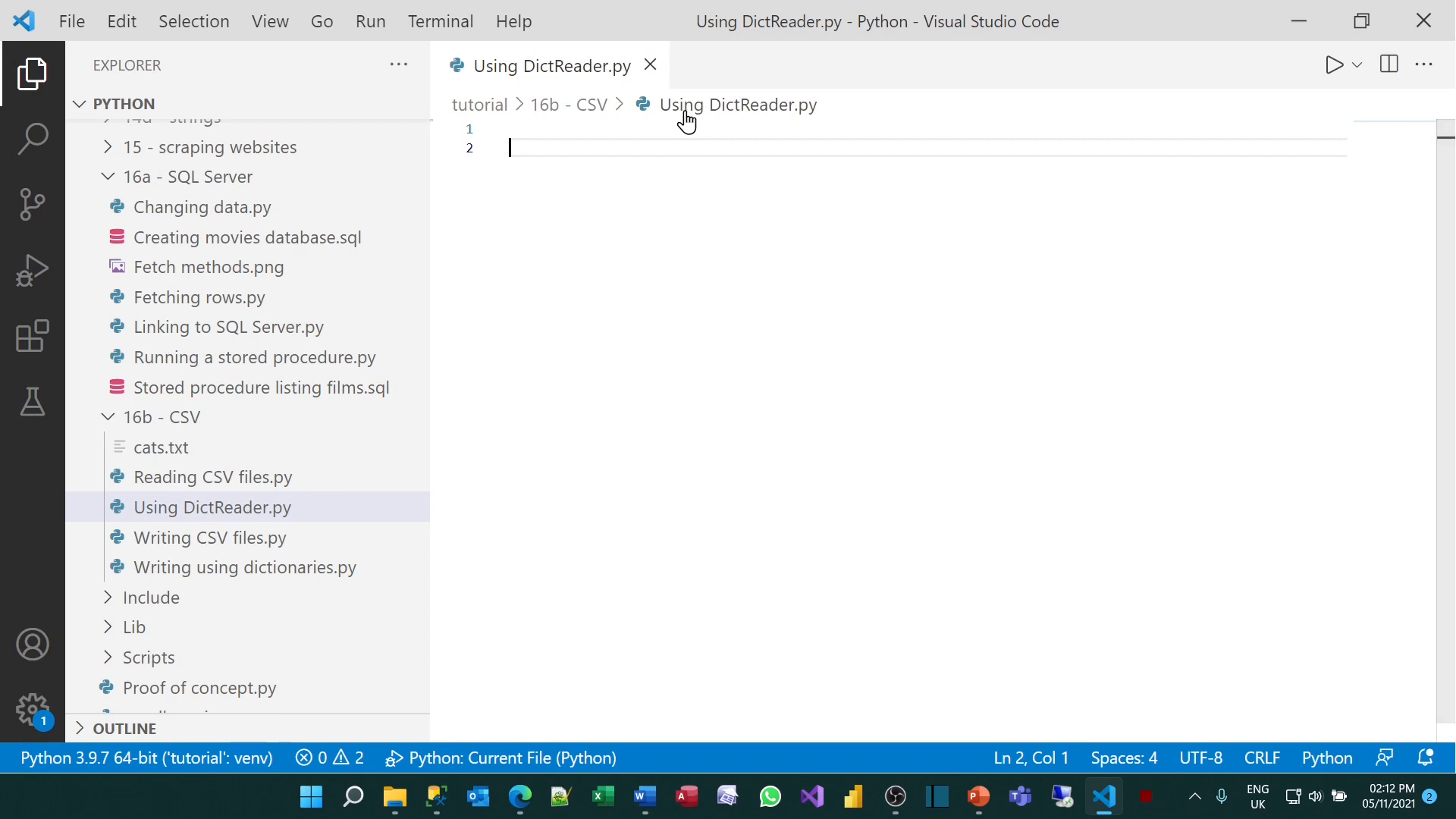
mouse_move(650, 327)
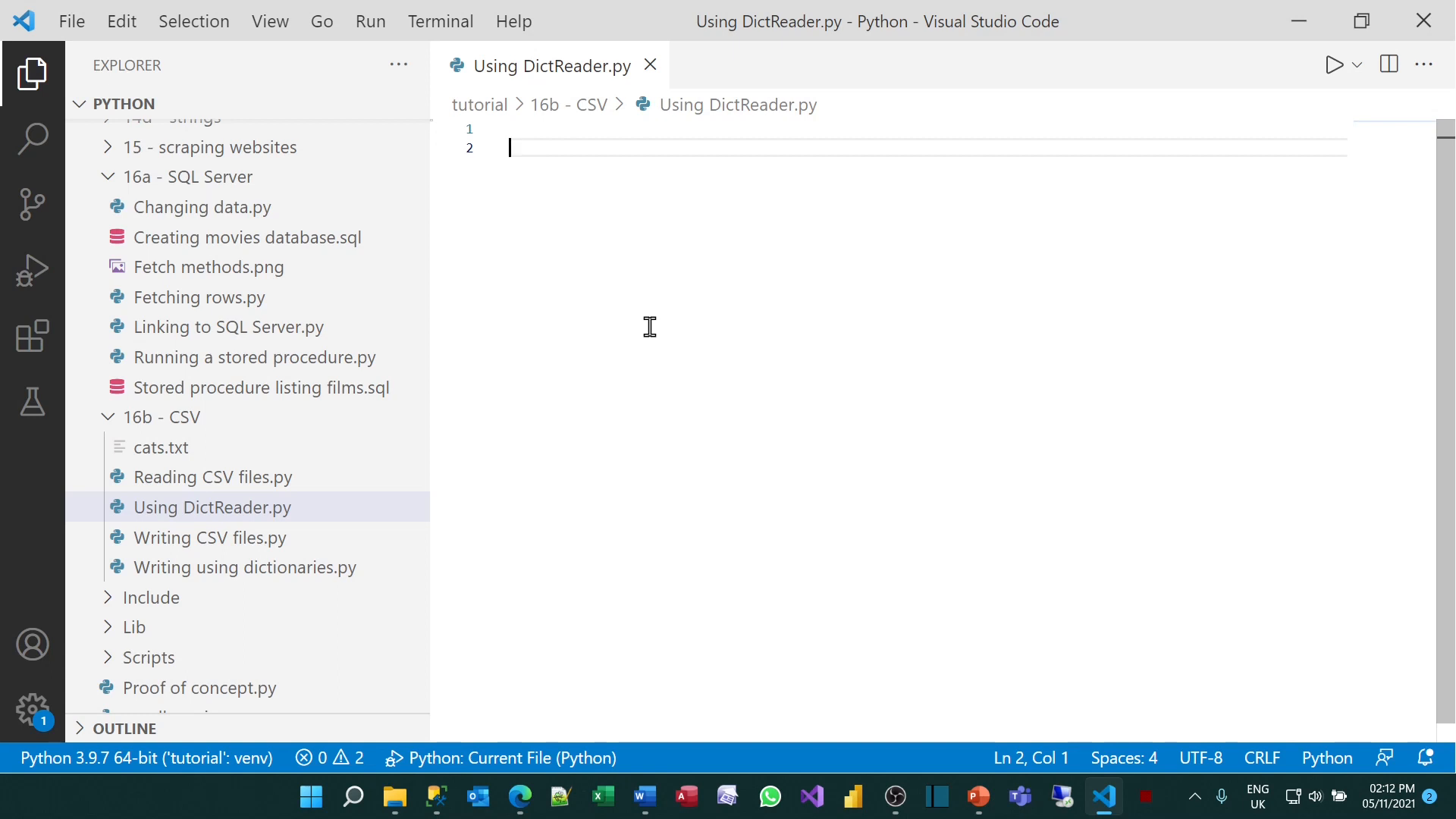
Import csv and open C:\__work\Python\tutorial\16b - CSV\cats.txt as cat_file under a comment
type("import c")
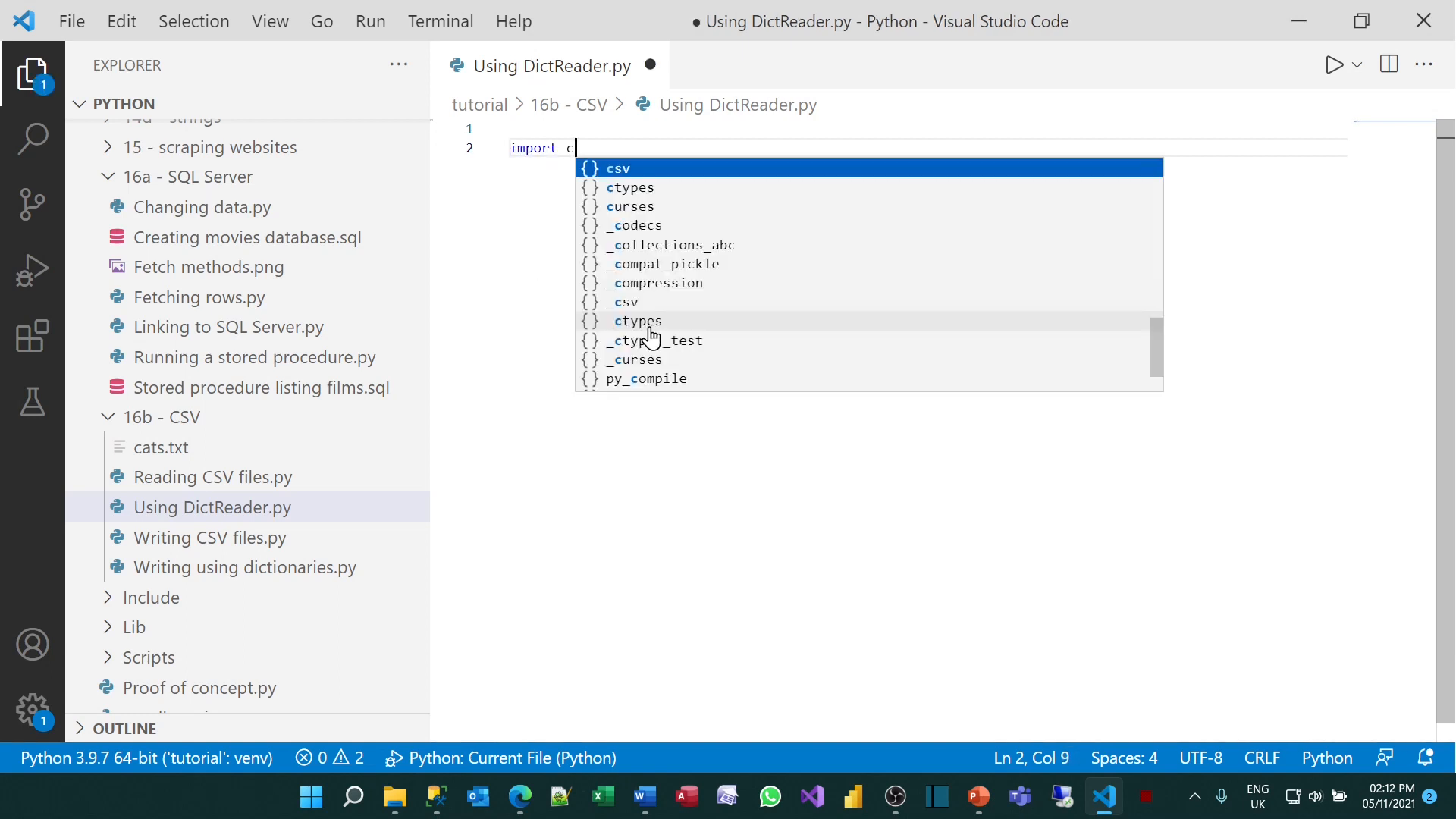
type("sv")
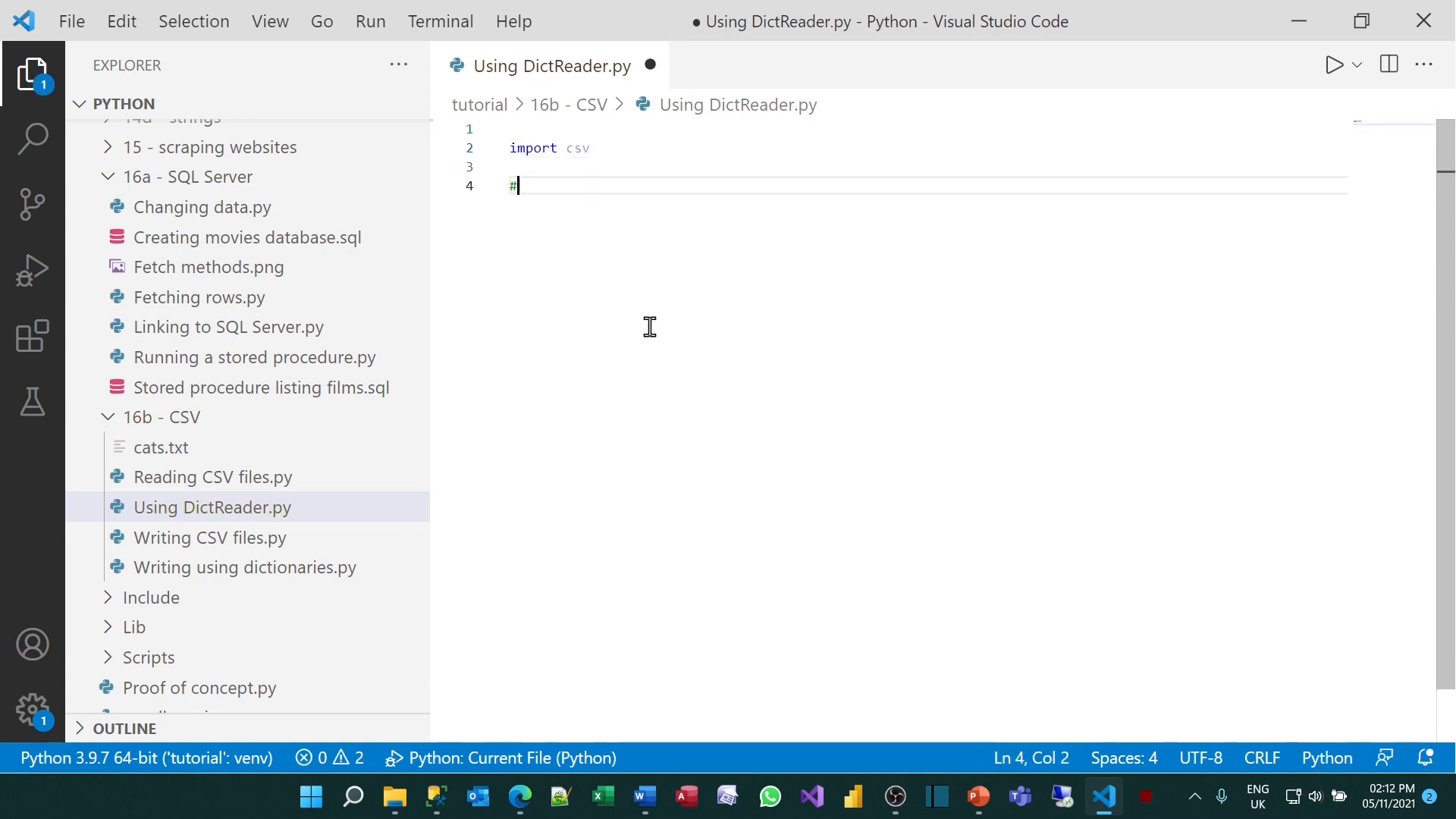
type("open cats file for reading")
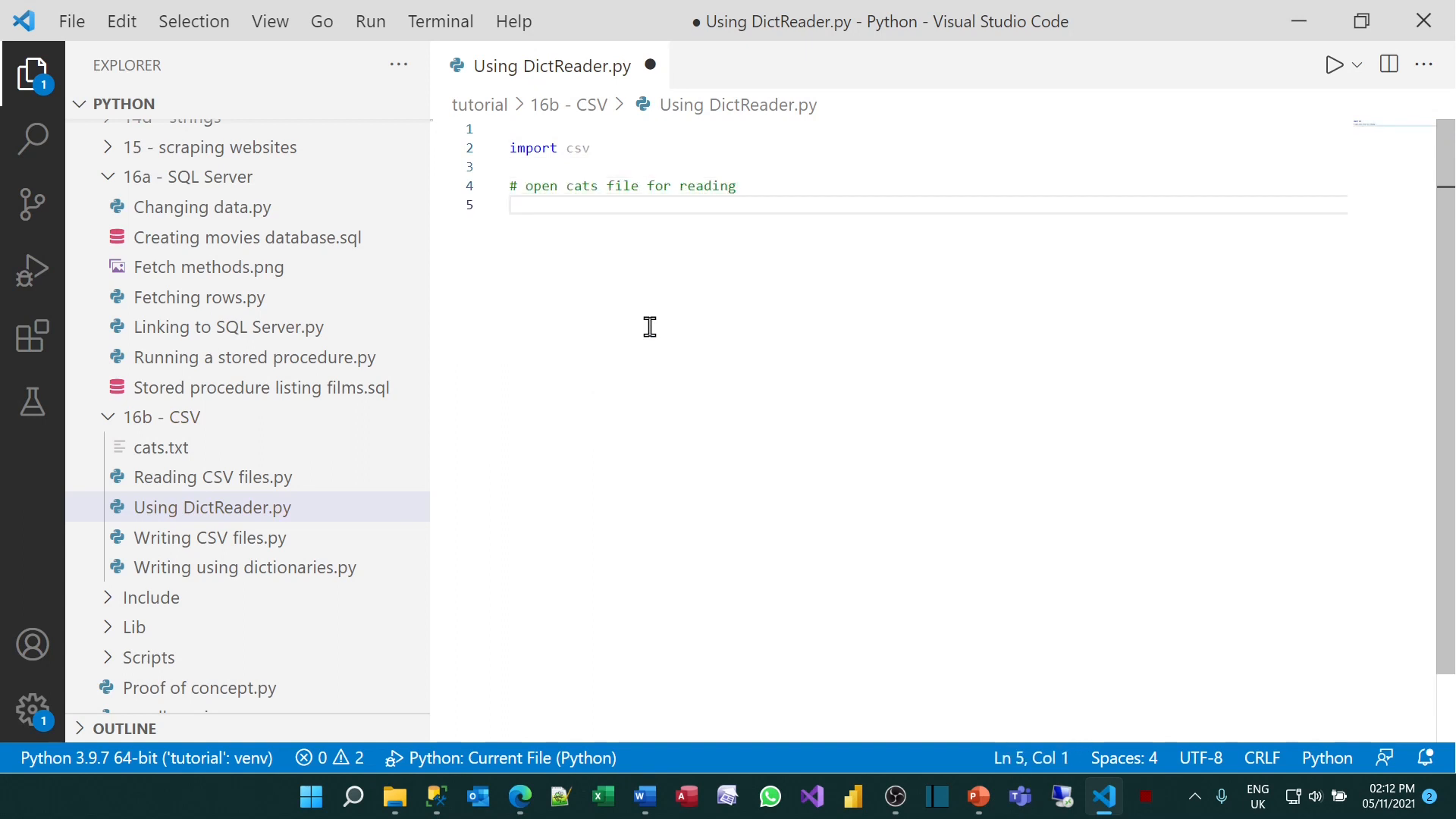
type("with open")
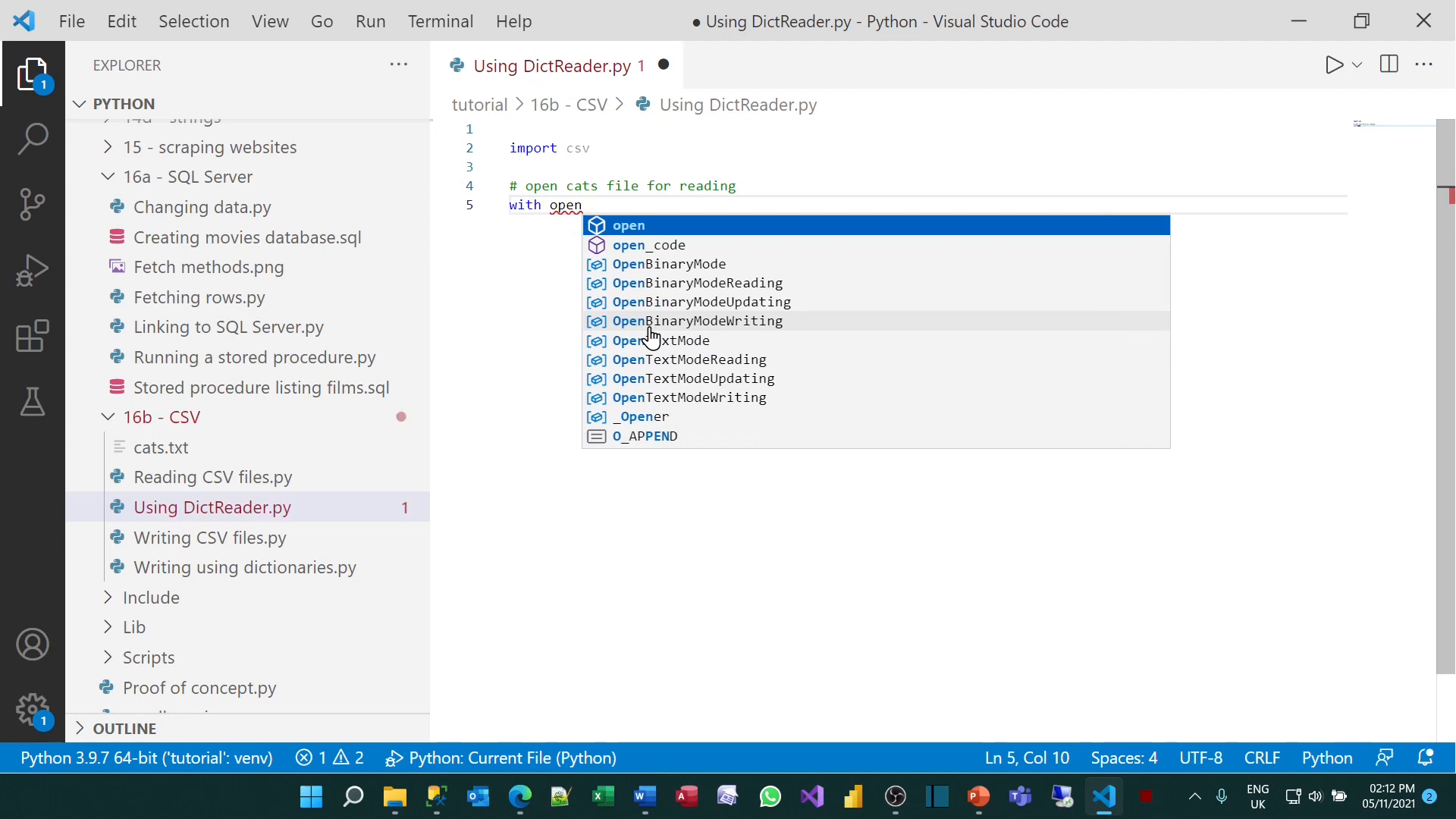
type("(r")
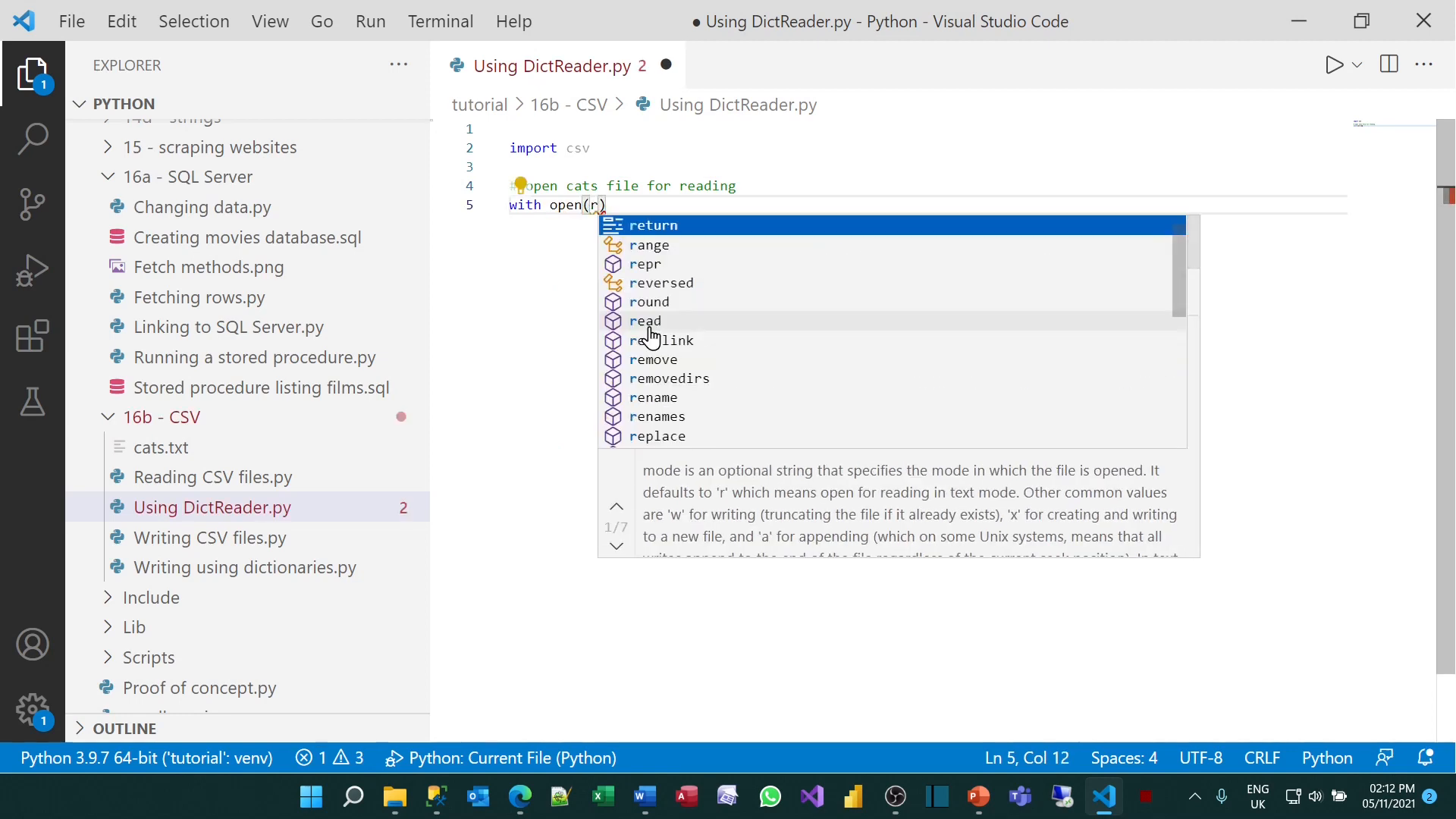
type("\"C:\\__work\\Python\\tutorial\\16b - CSV\\cats.txt\") as")
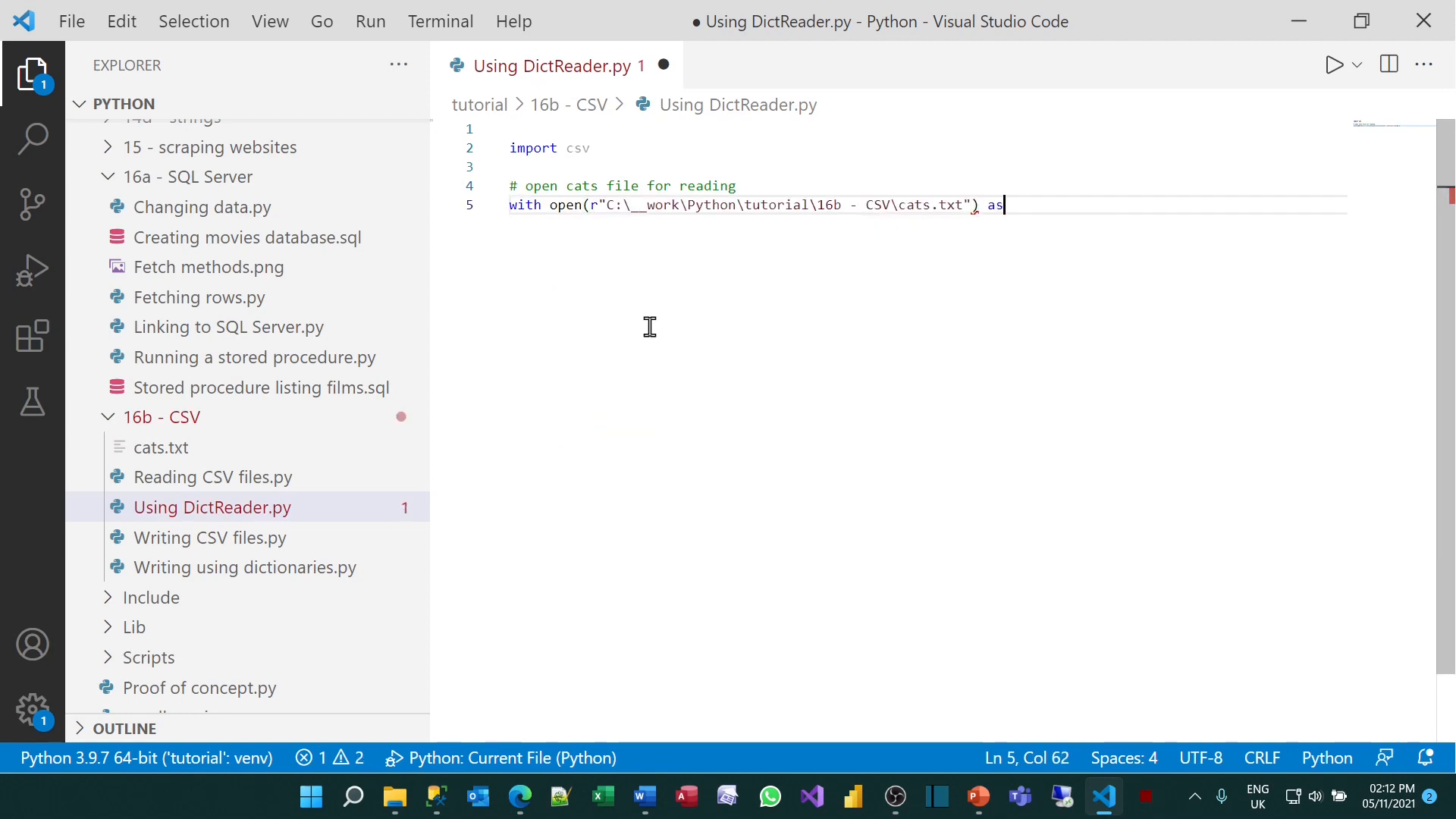
type("cat)fl")
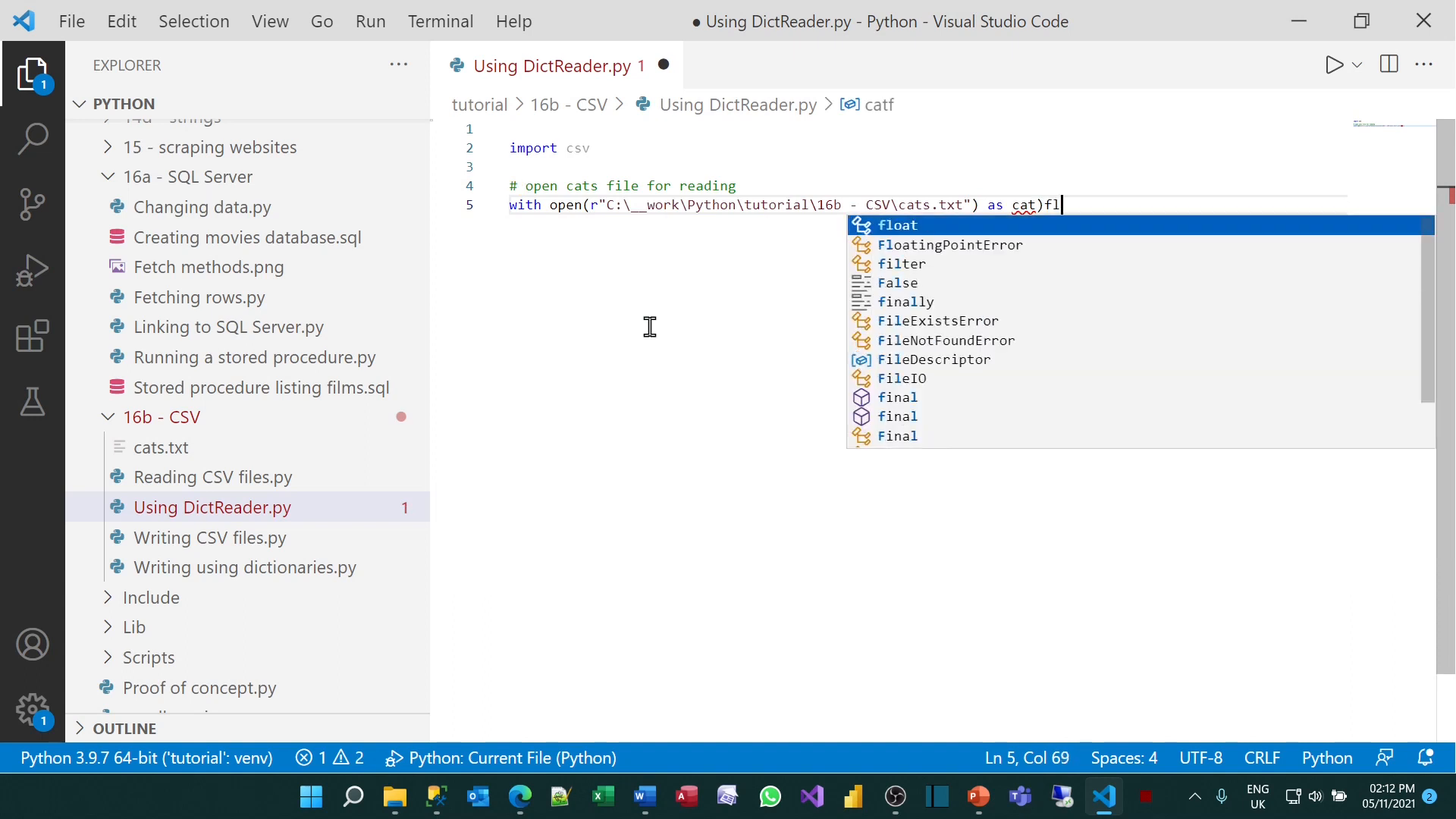
type("_file:")
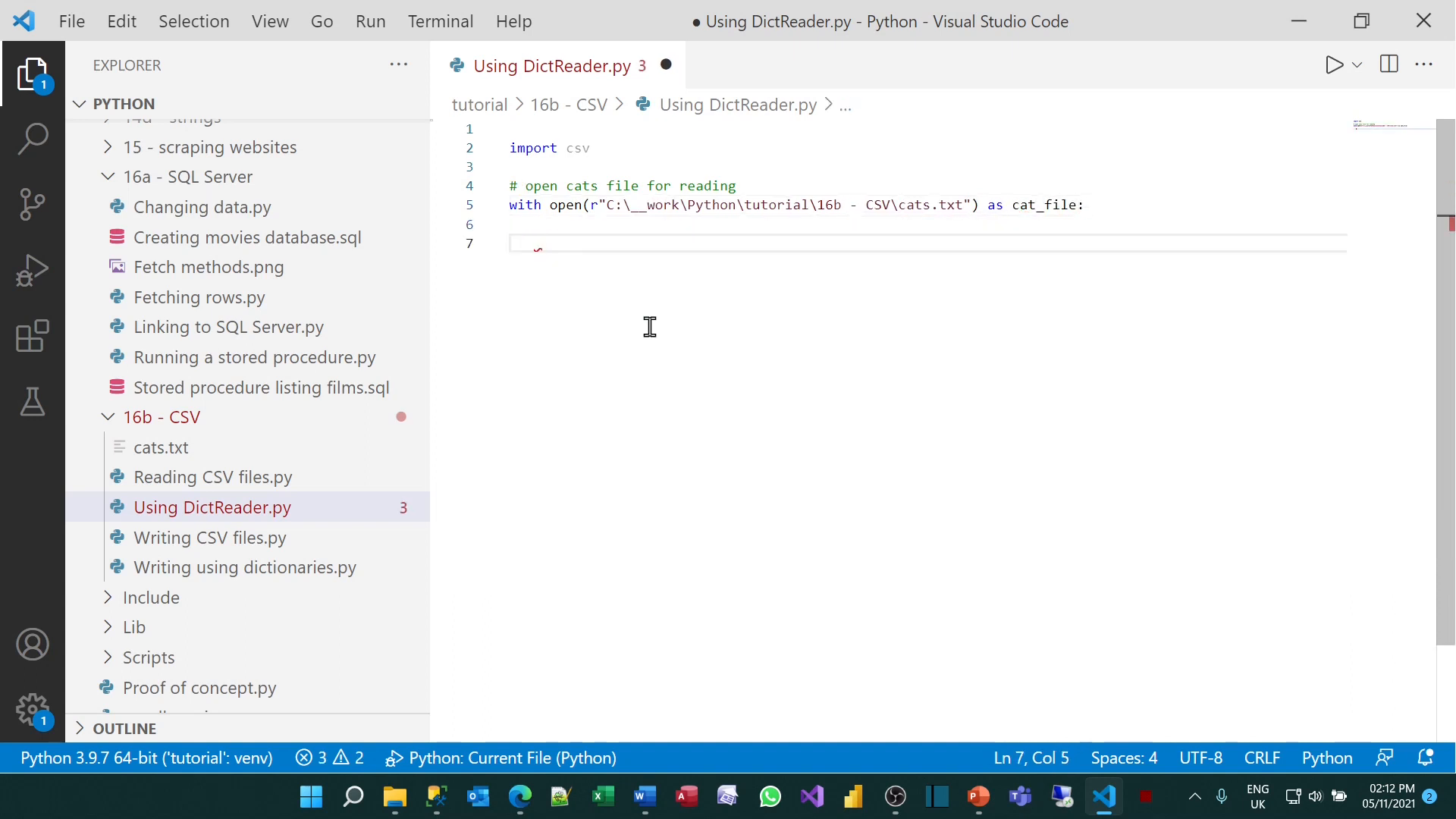
Add a 'create a dictionary' comment and cats = csv.DictReader(cat_file) inside the with block
type("# cre")
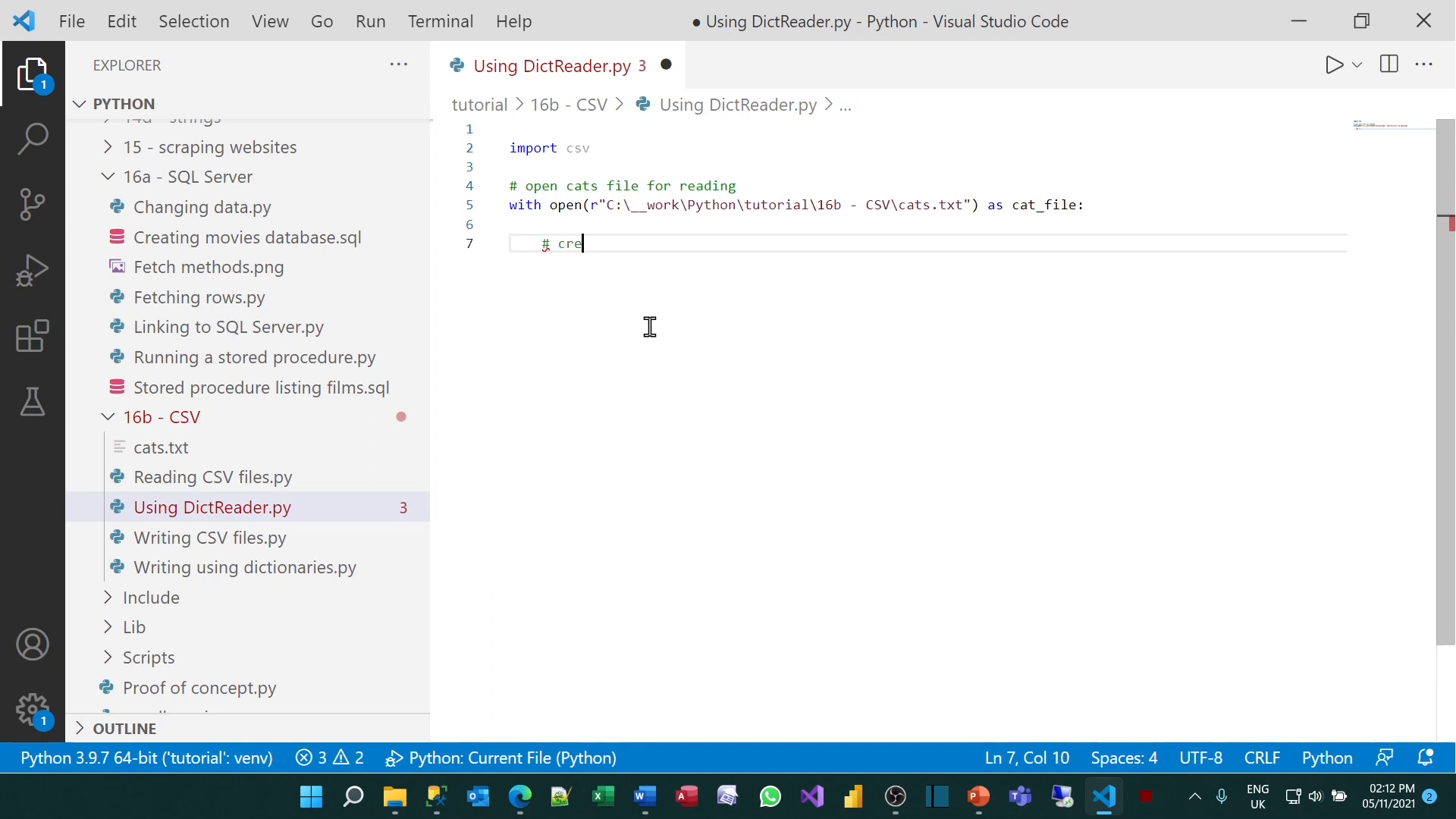
type("ate a dictionary reader")
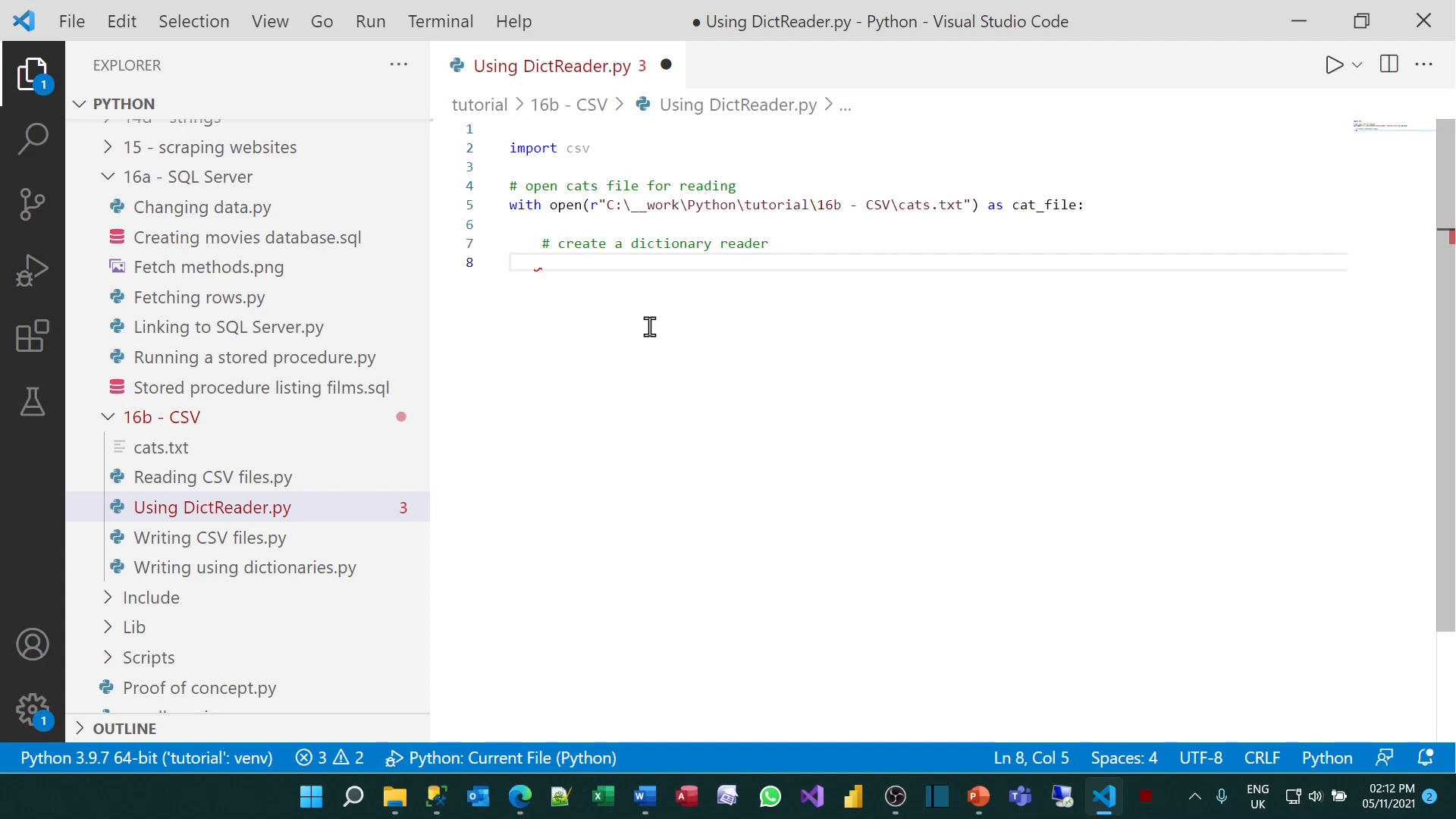
type("cats = csv")
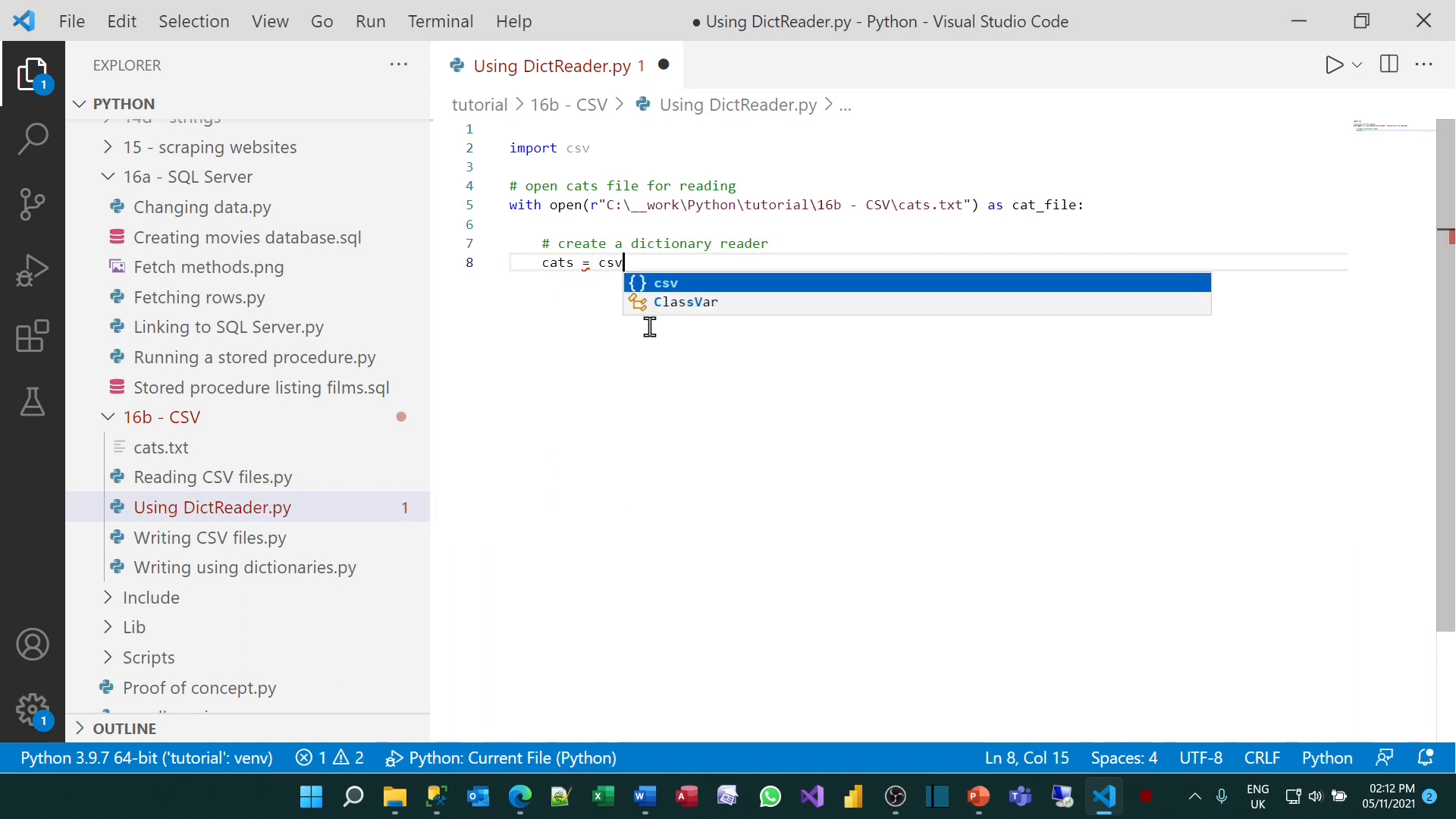
type(".DictReader9")
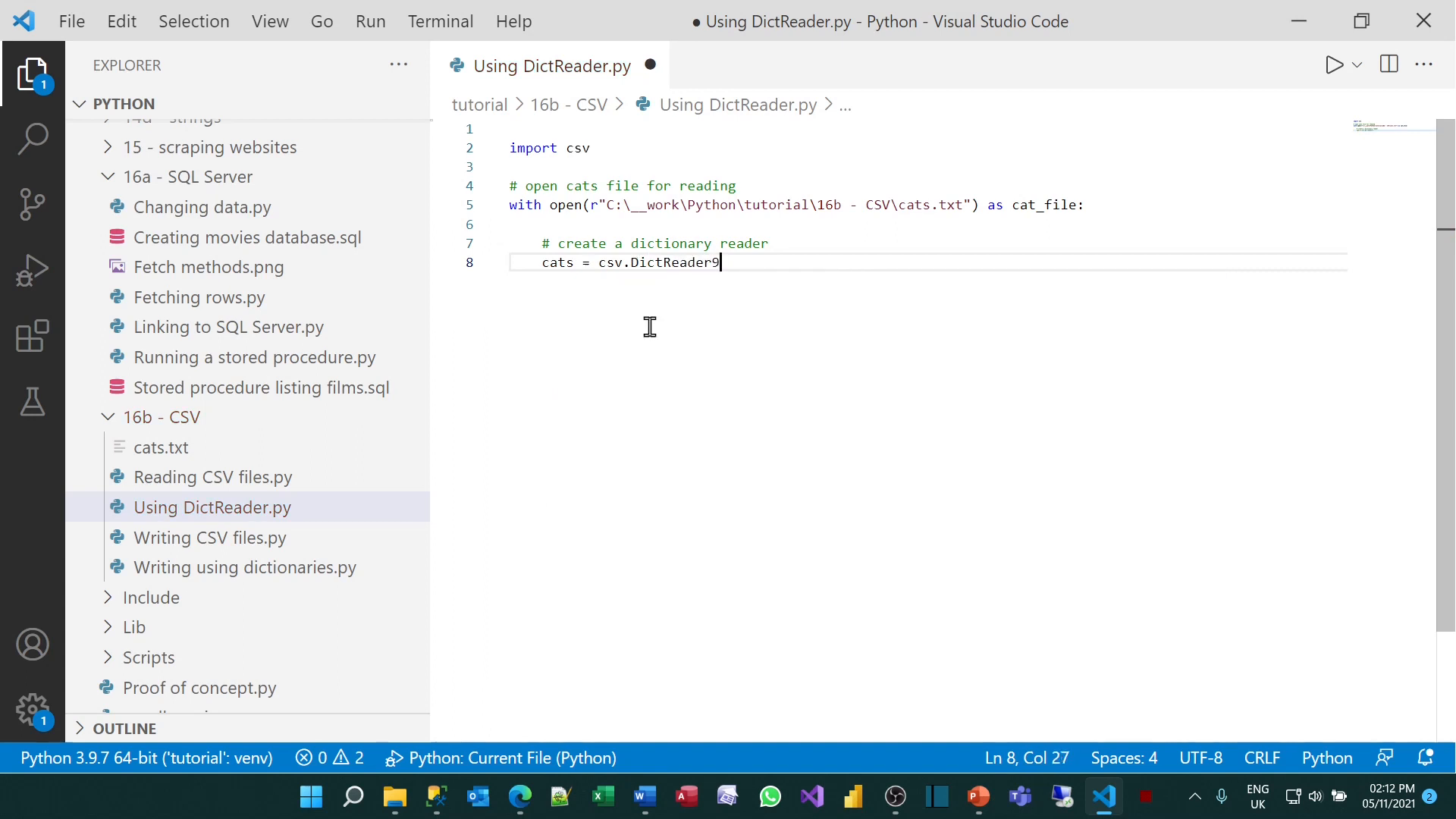
type("(cat_file)")
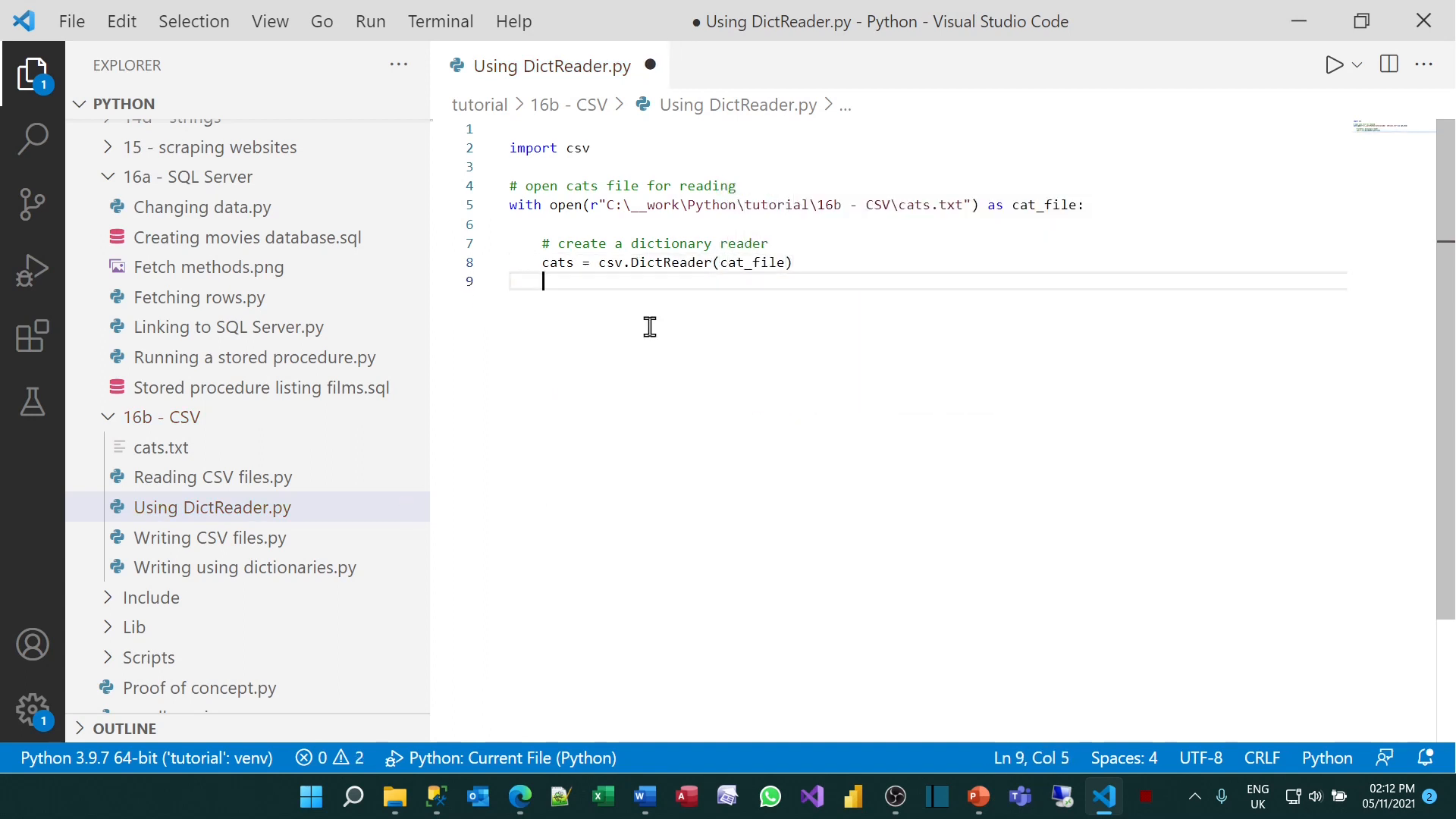
key("Enter")
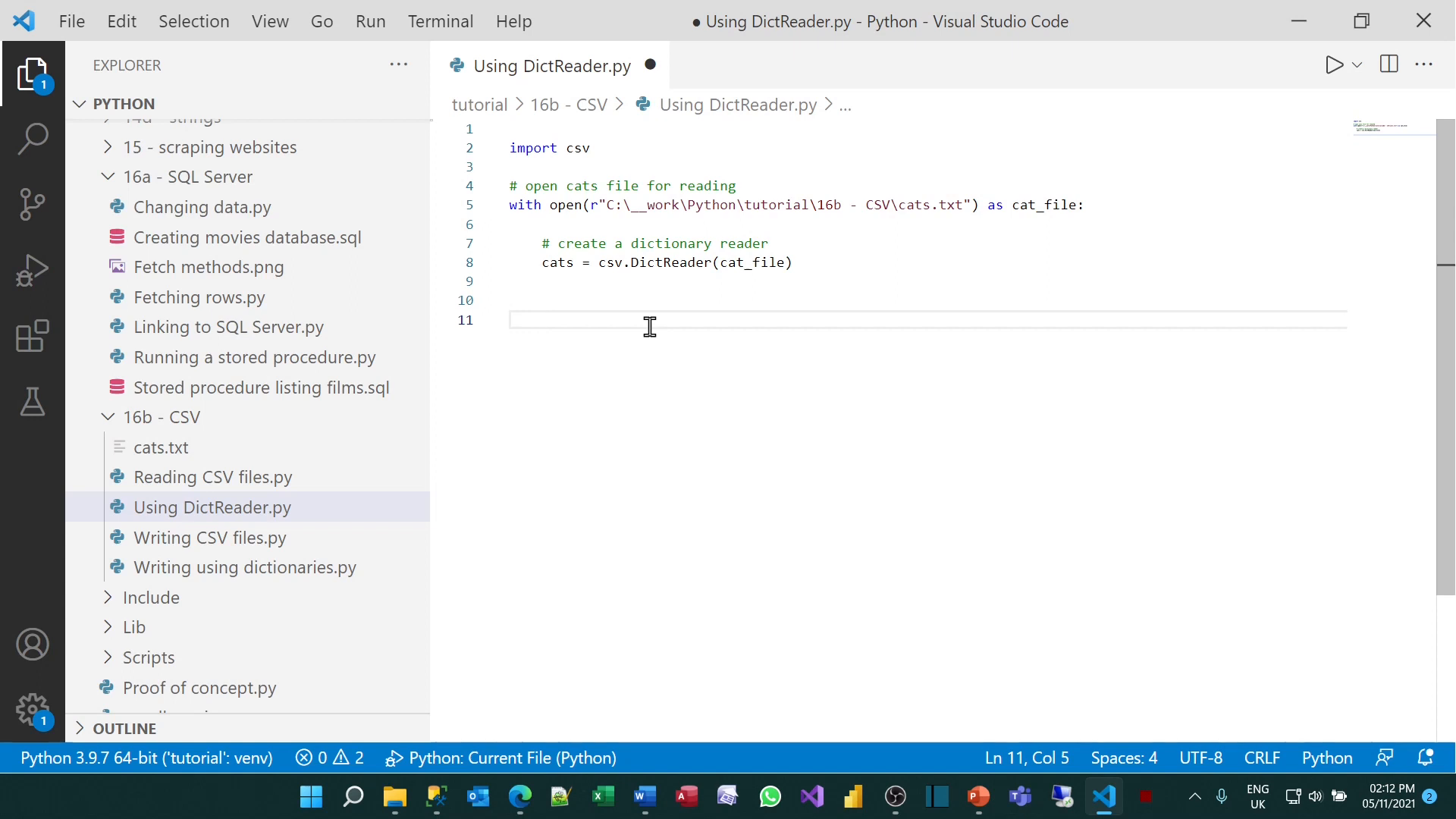
left_click(514, 301)
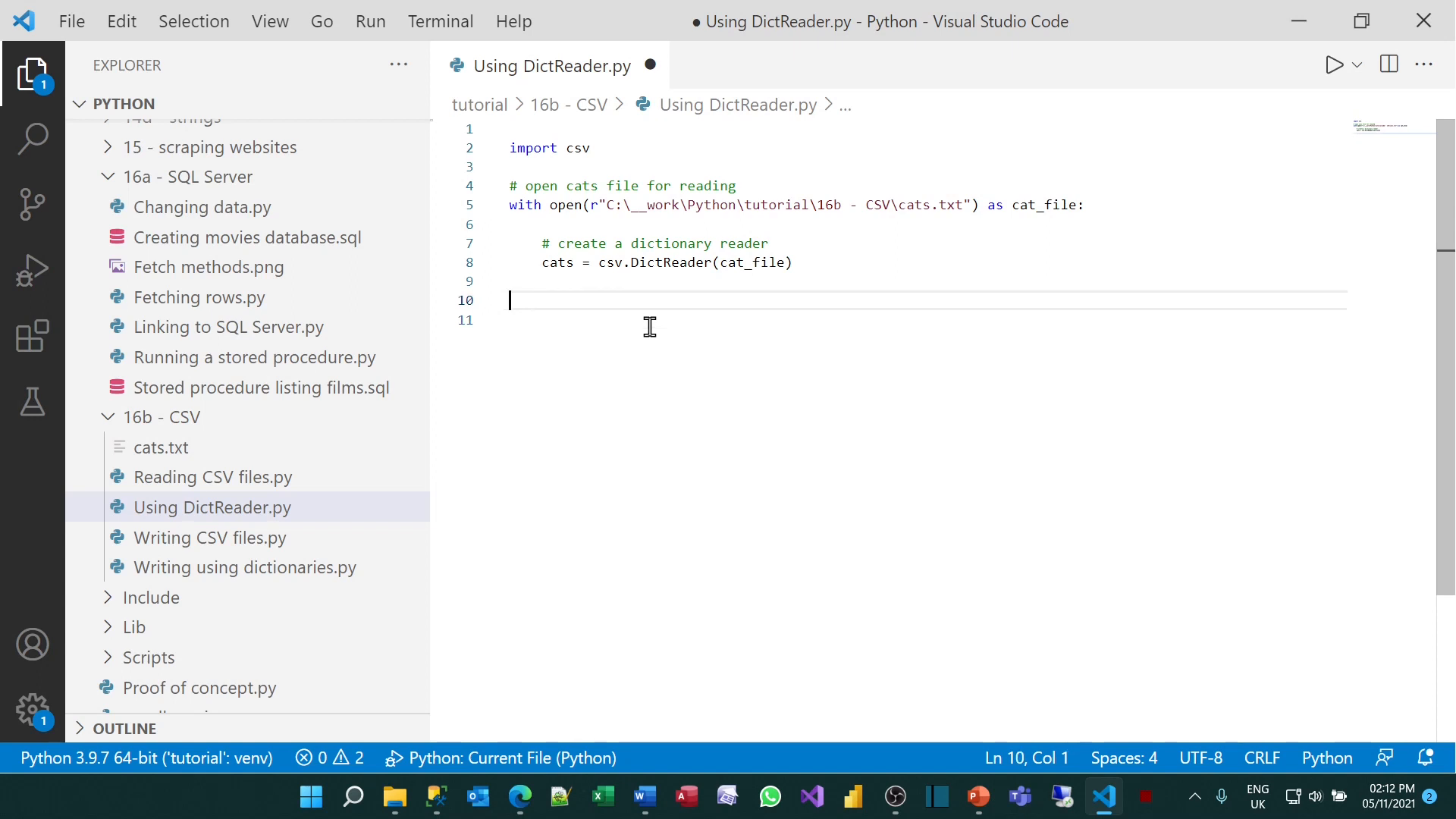
key("Tab")
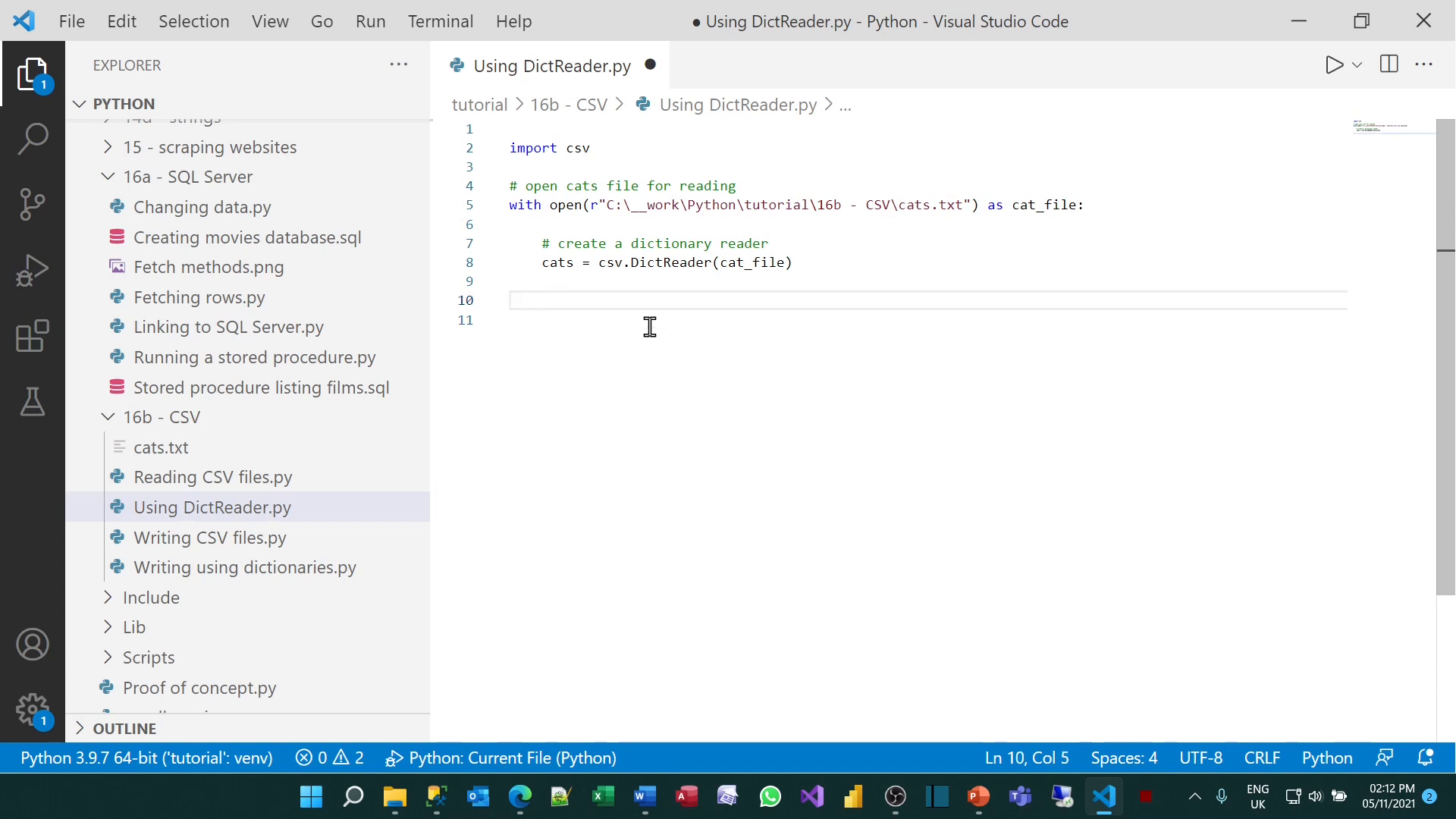
Add a 'print these lines' loop printing type(cat) and cat for each row, and save
type("# print")
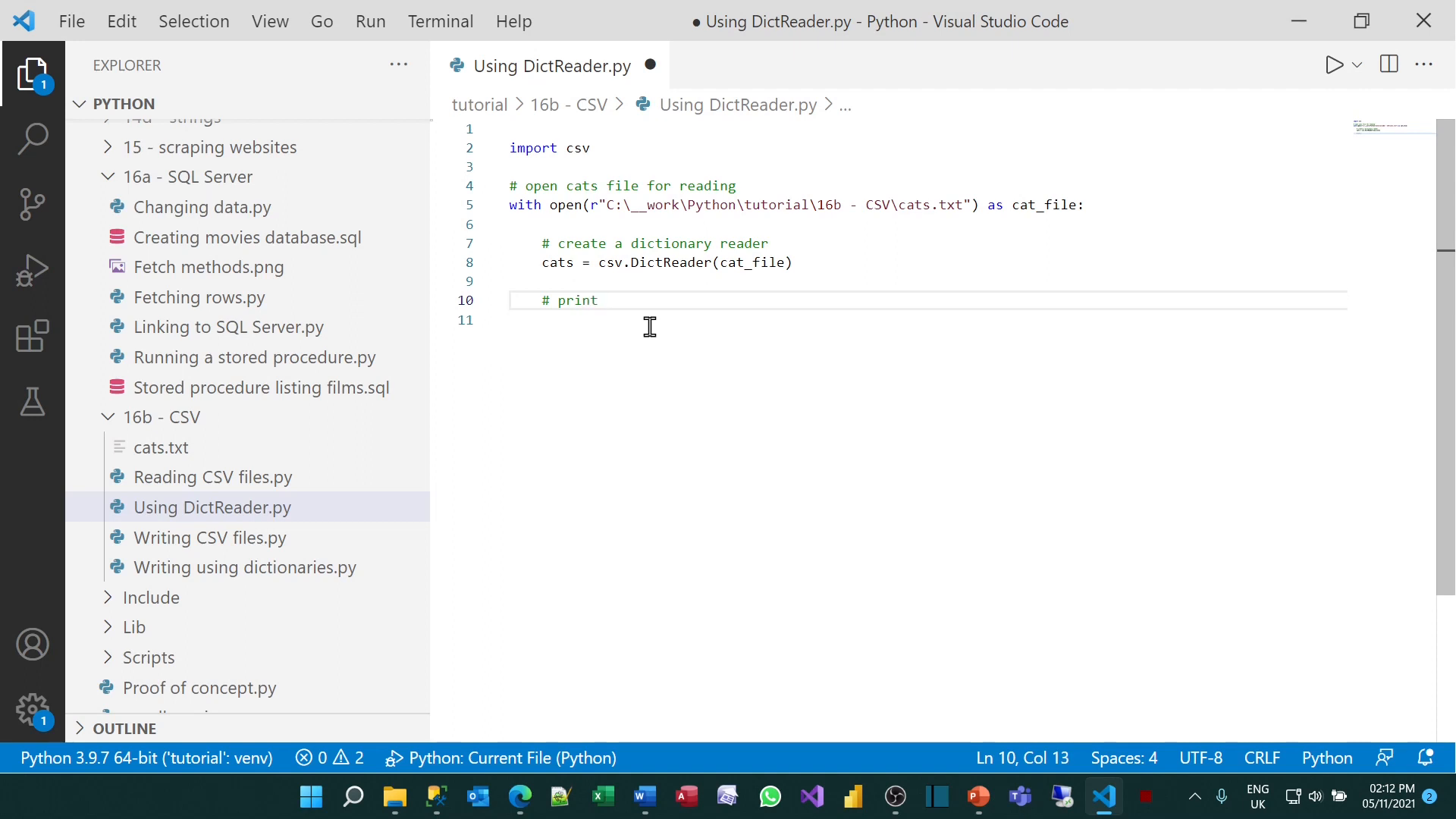
type("thes")
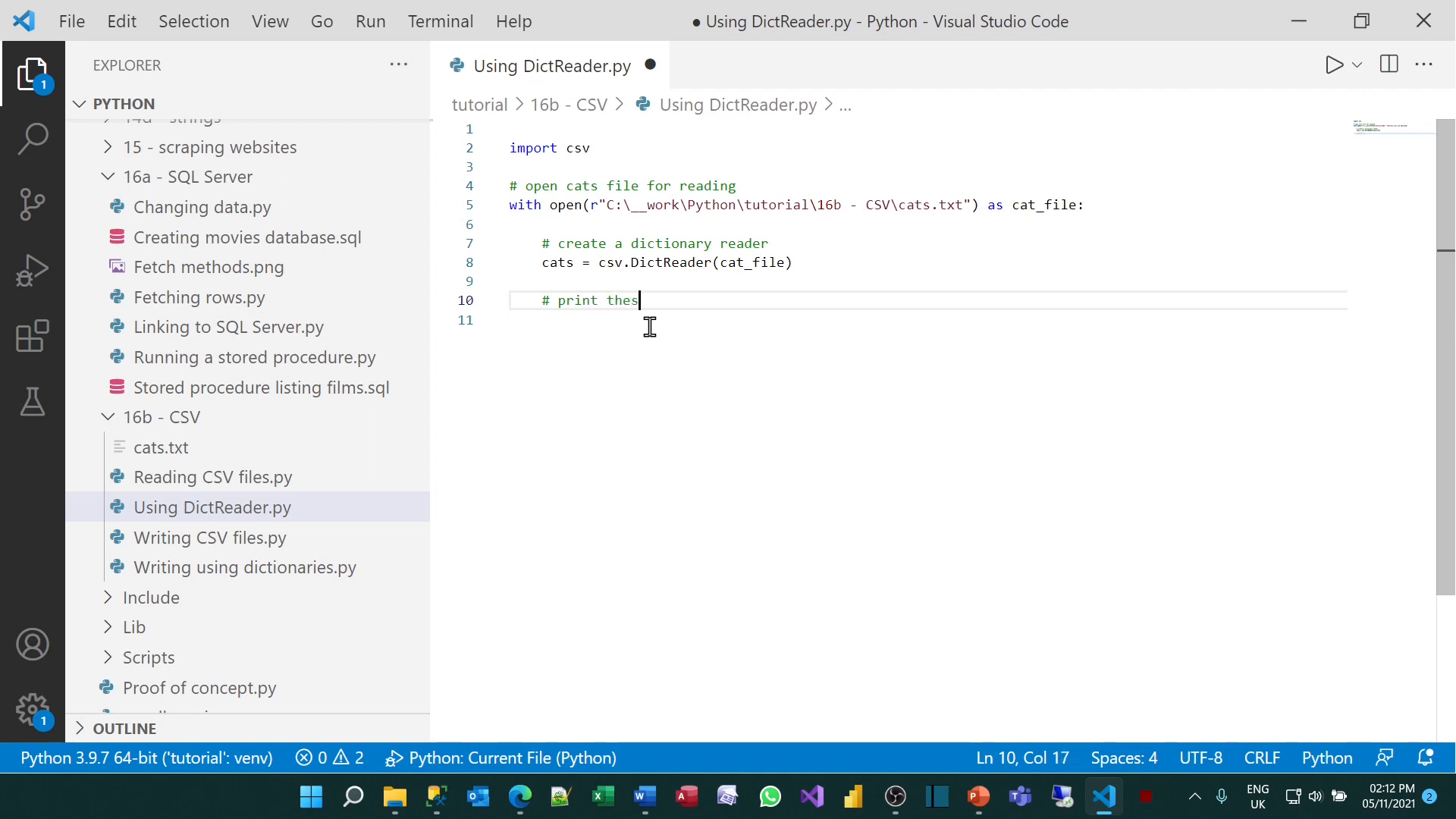
type("e lines")
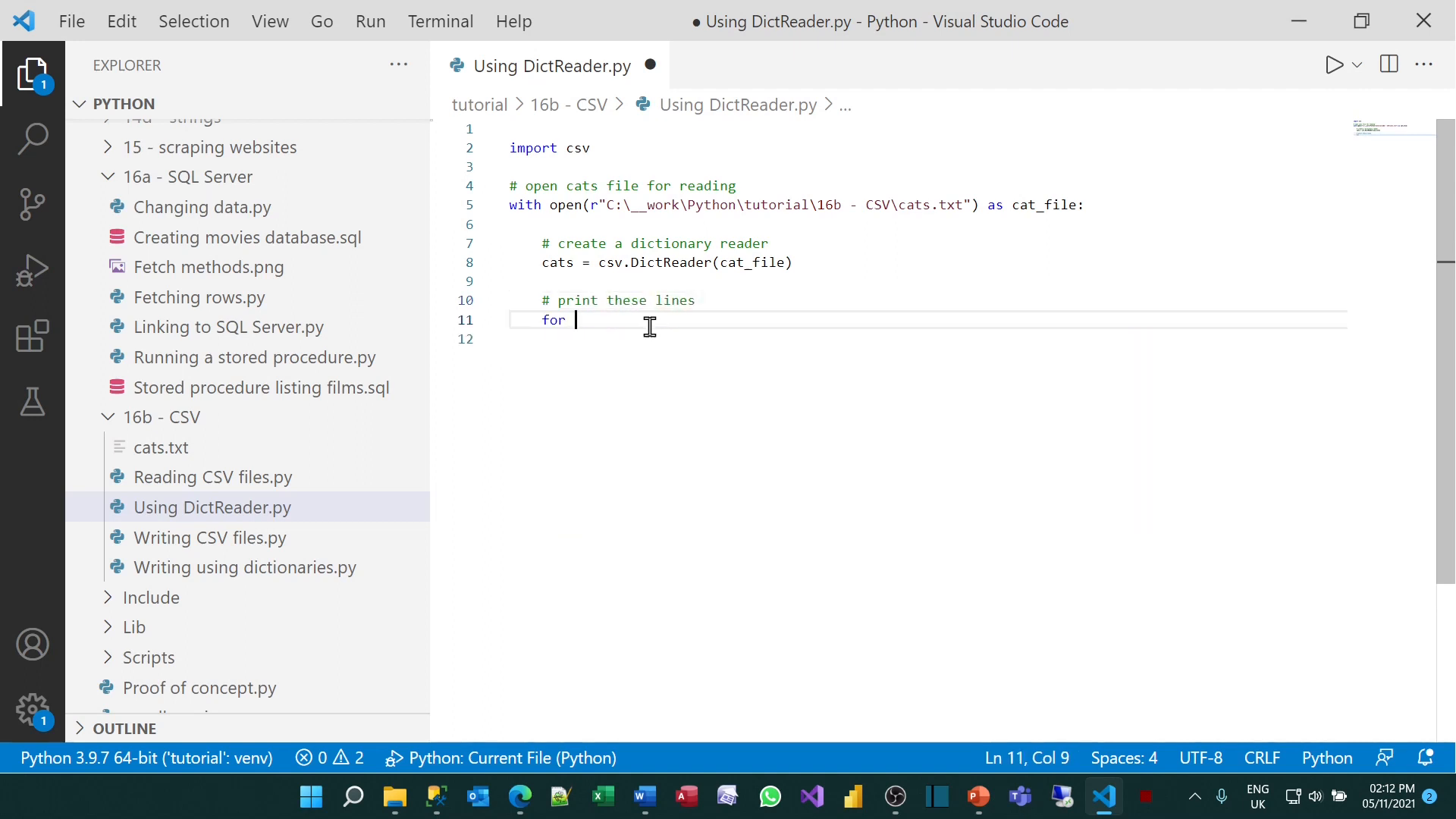
type("cat in cats:")
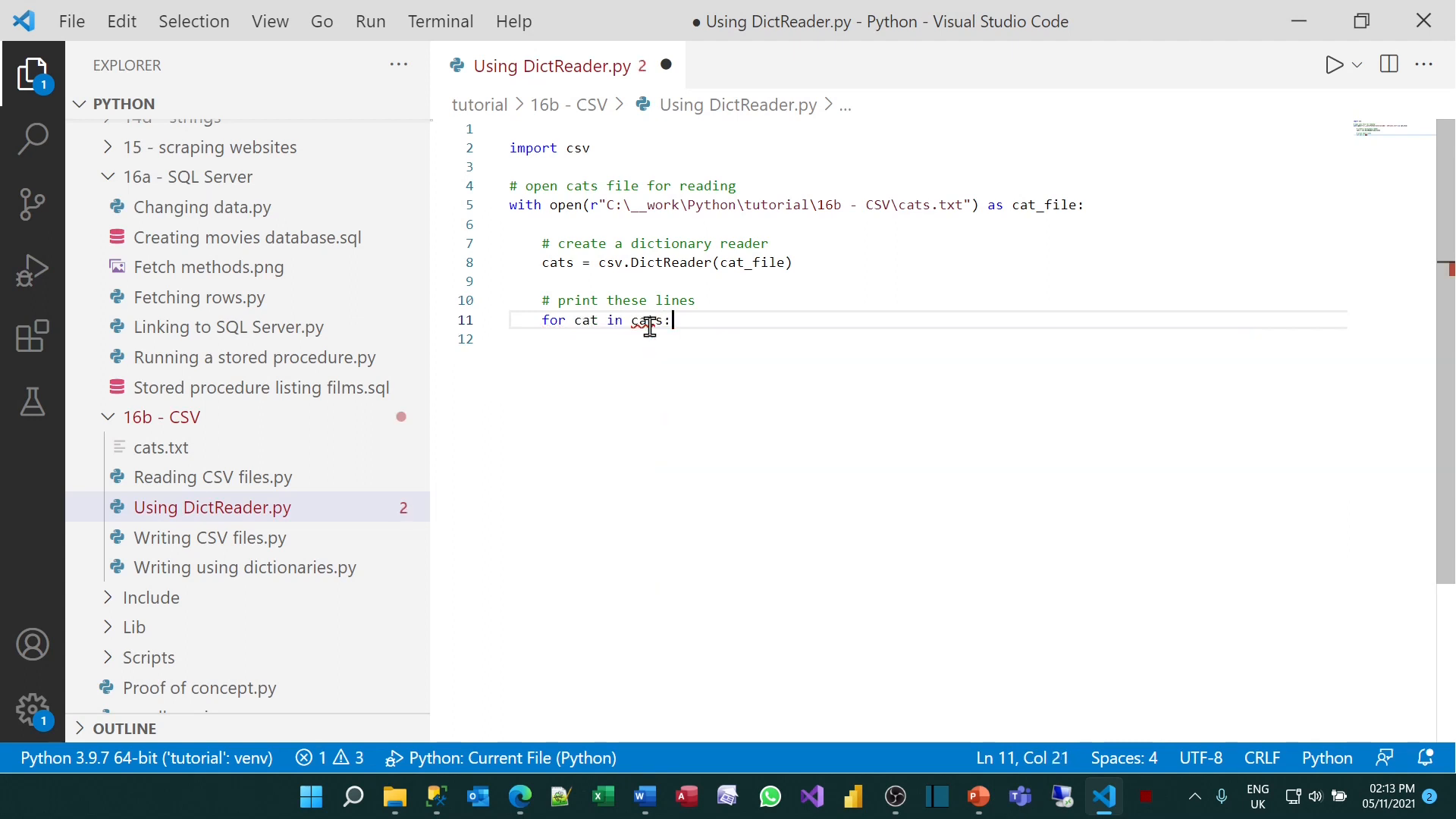
key("Enter")
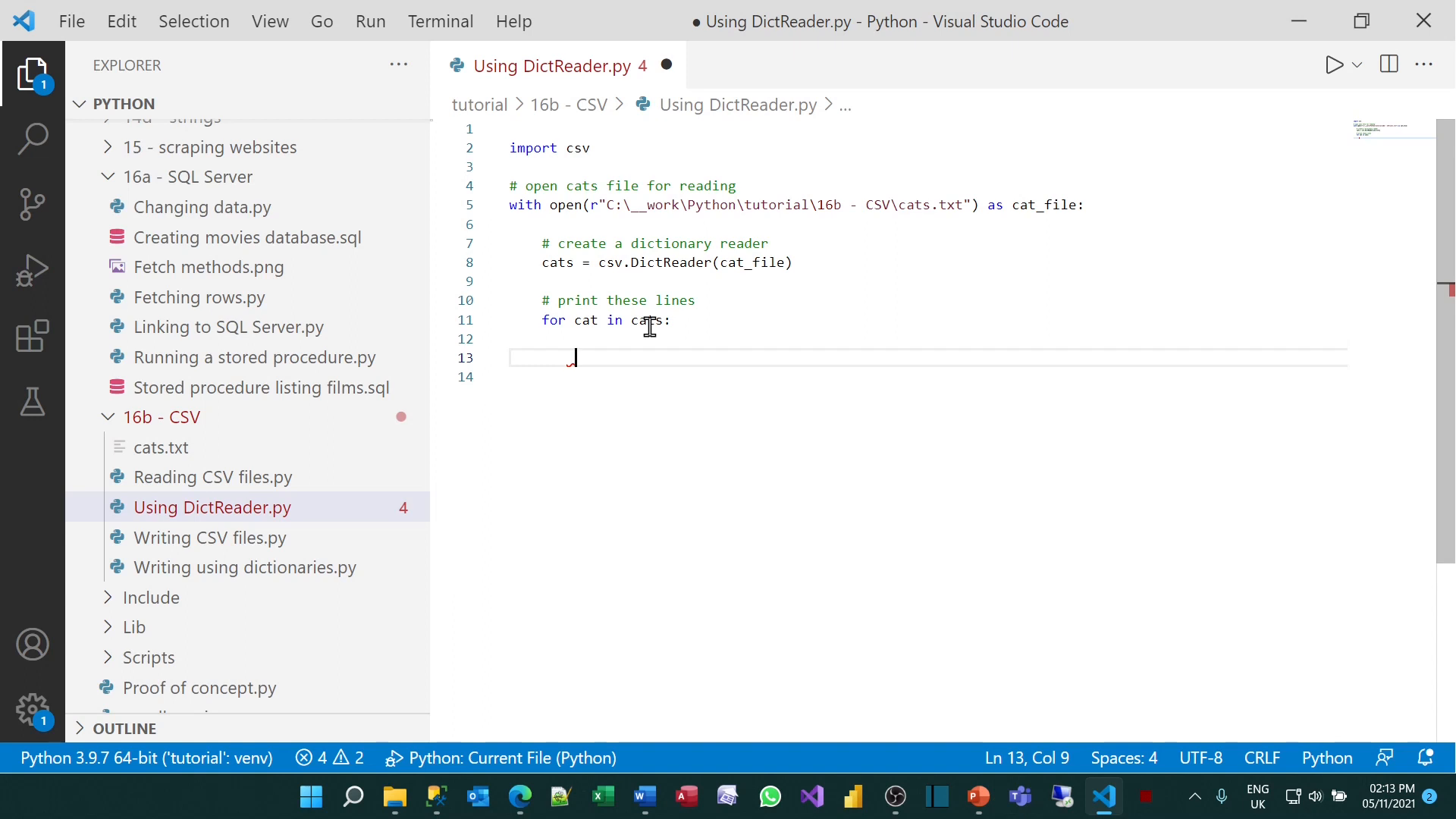
type("print()")
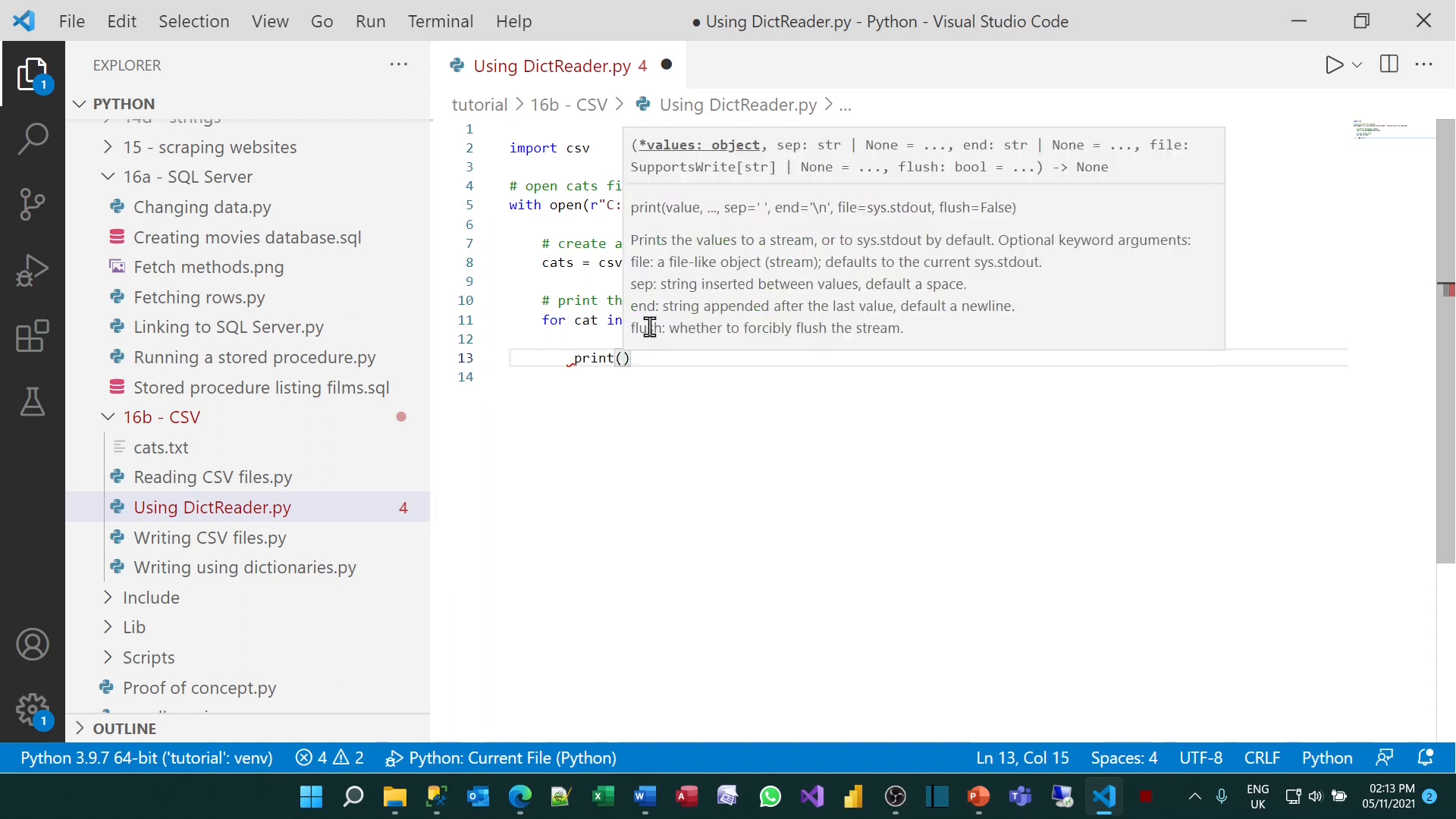
type("type(cat")
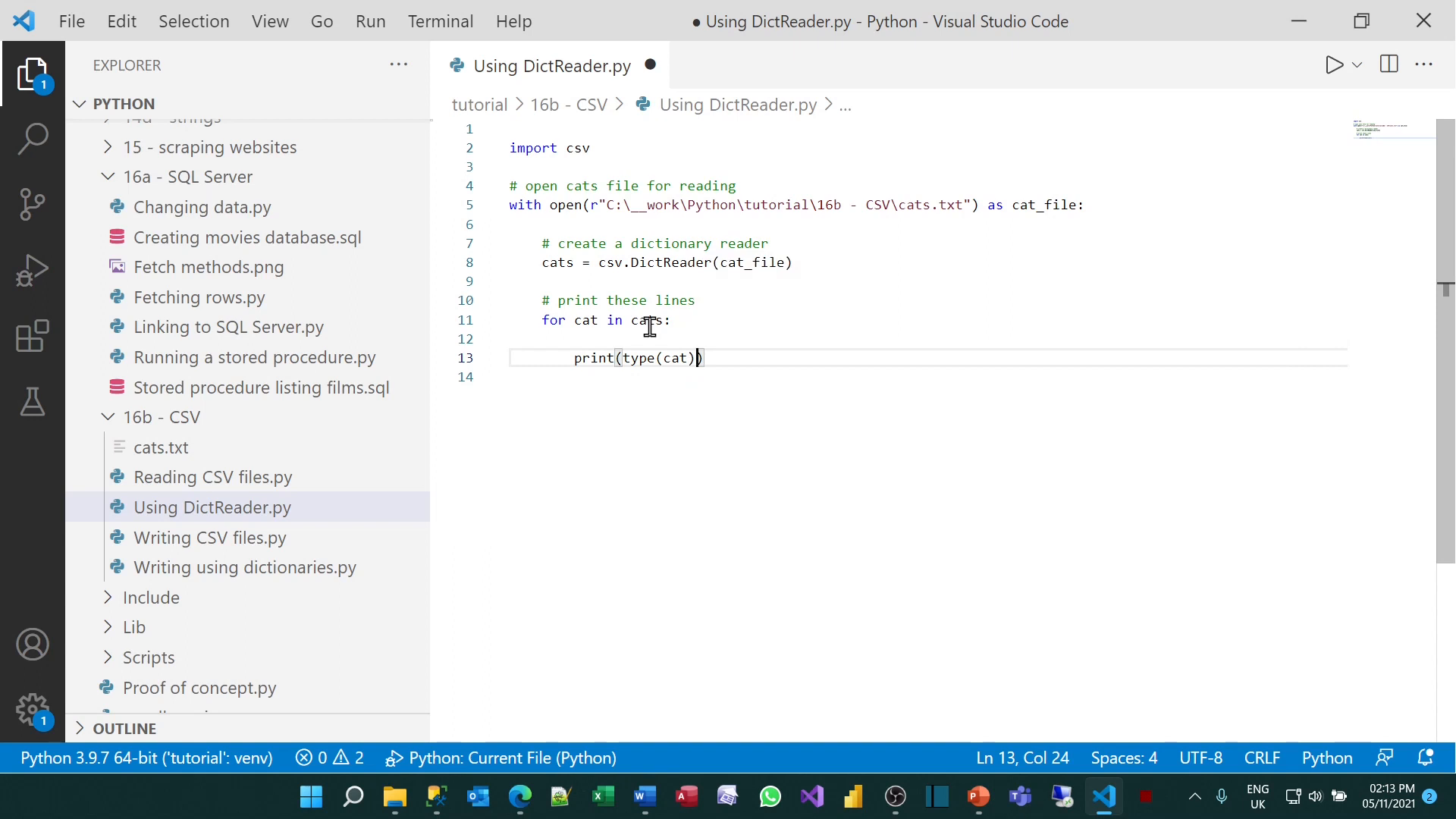
type(",cat")
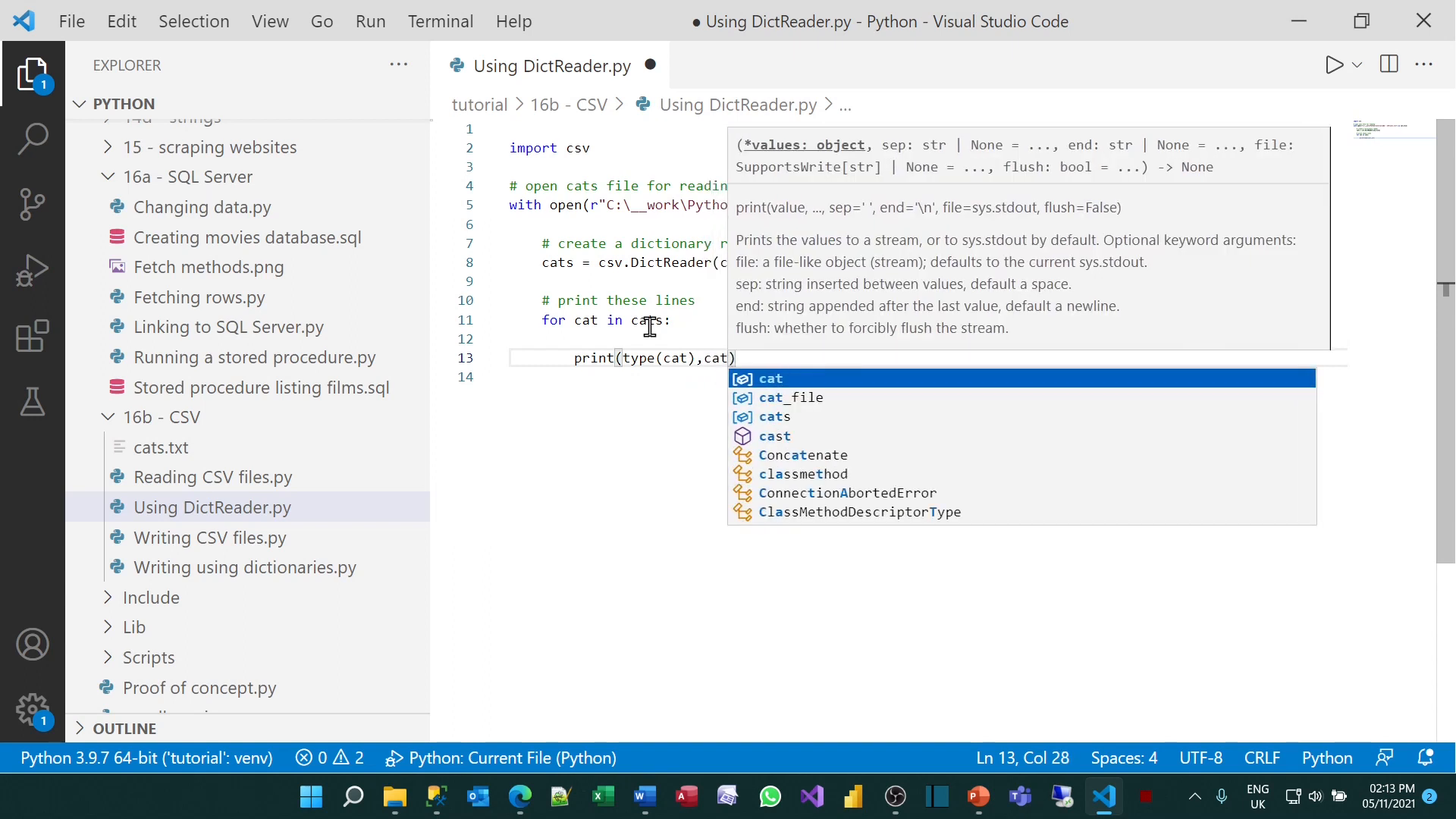
key("Escape")
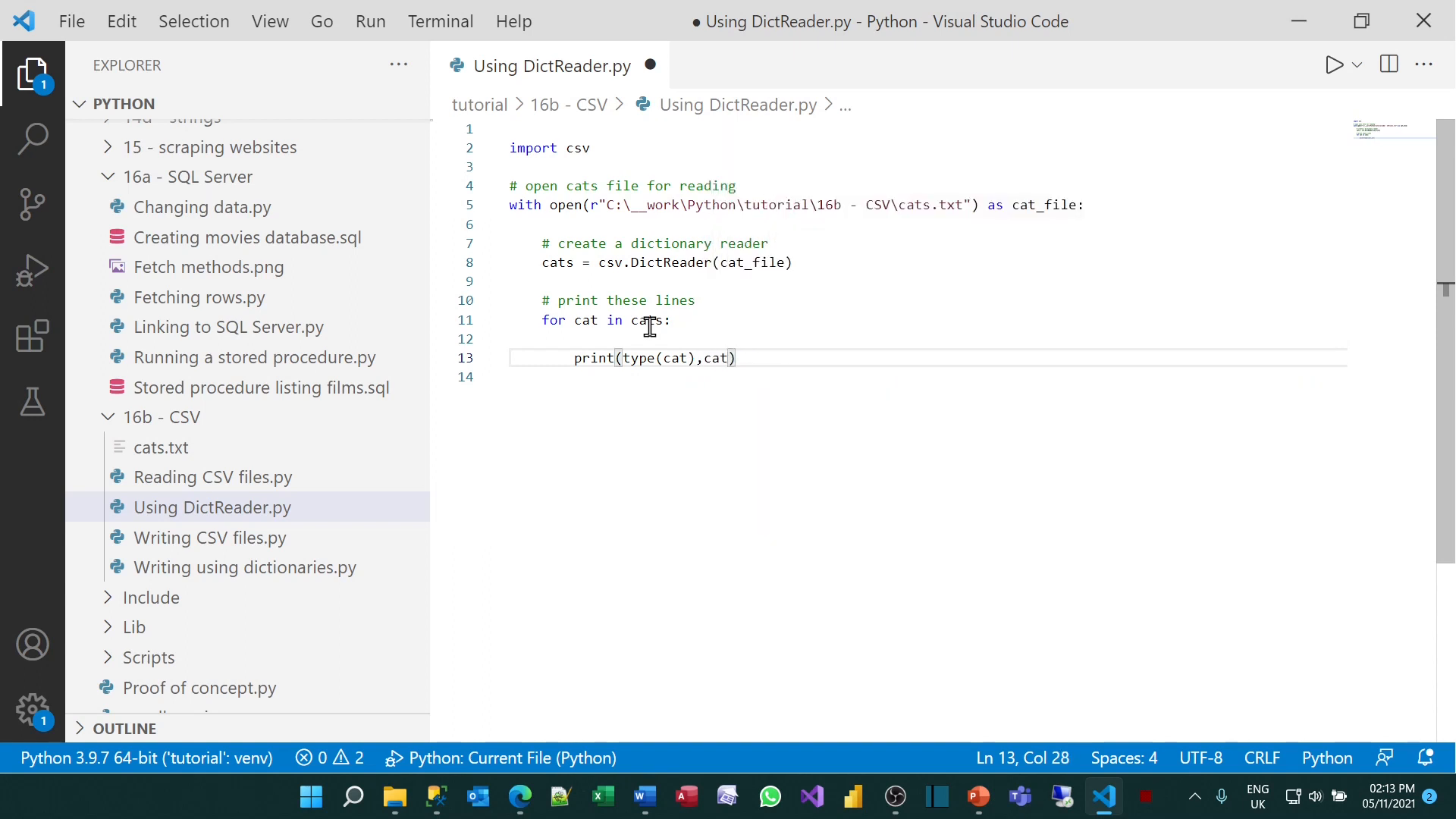
key("ctrl+s")
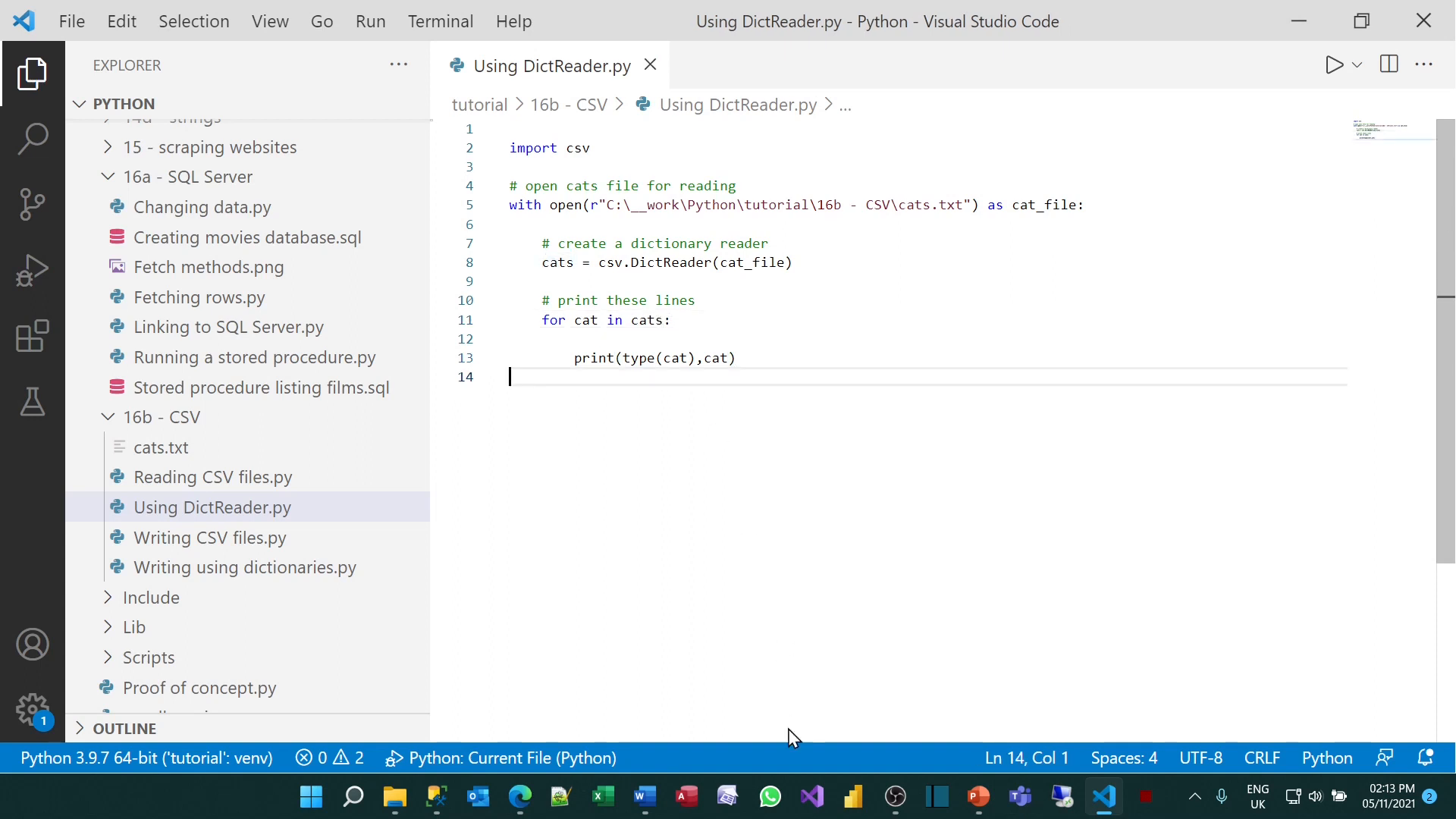
left_click(1333, 64)
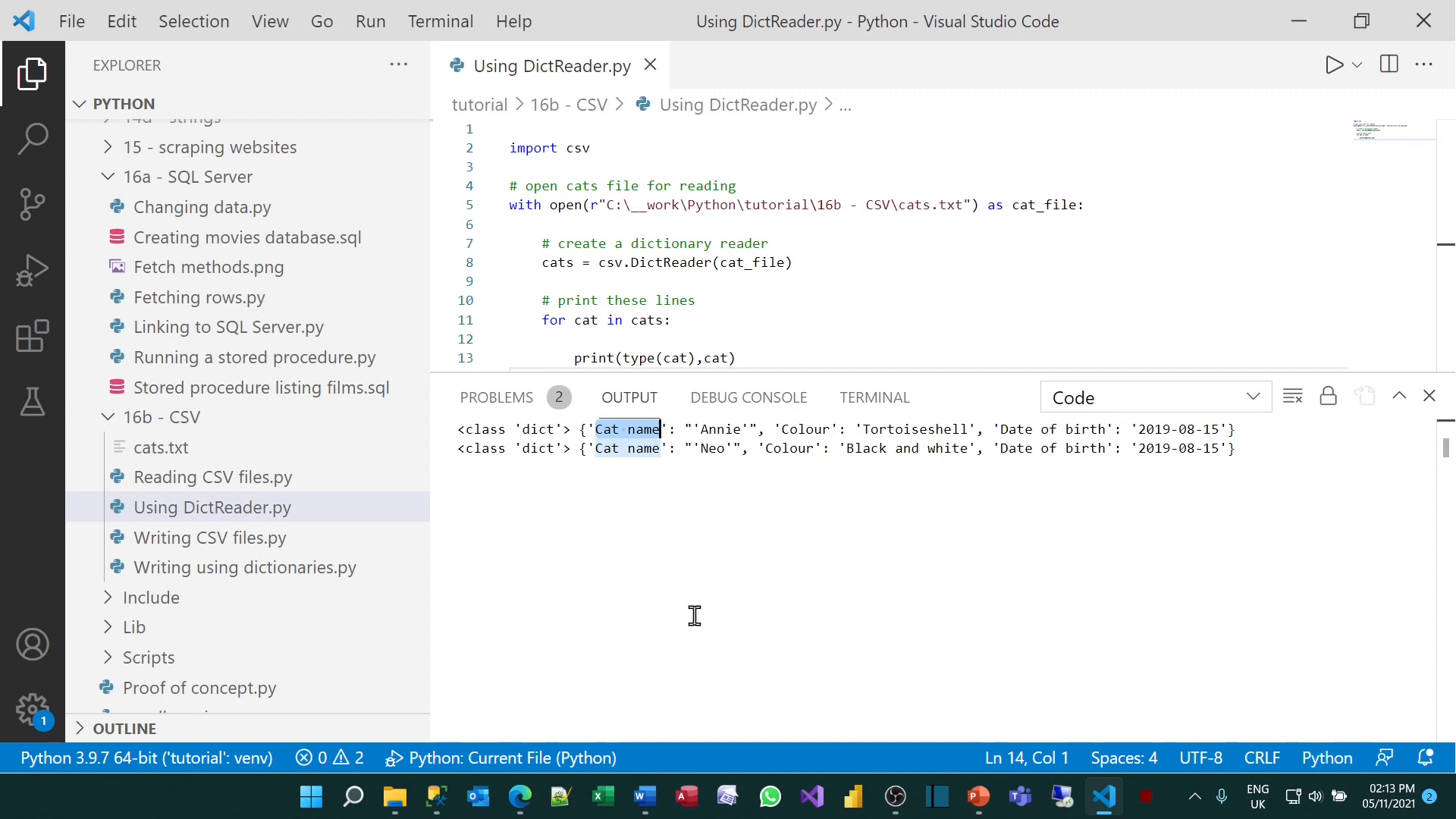
mouse_move(710, 458)
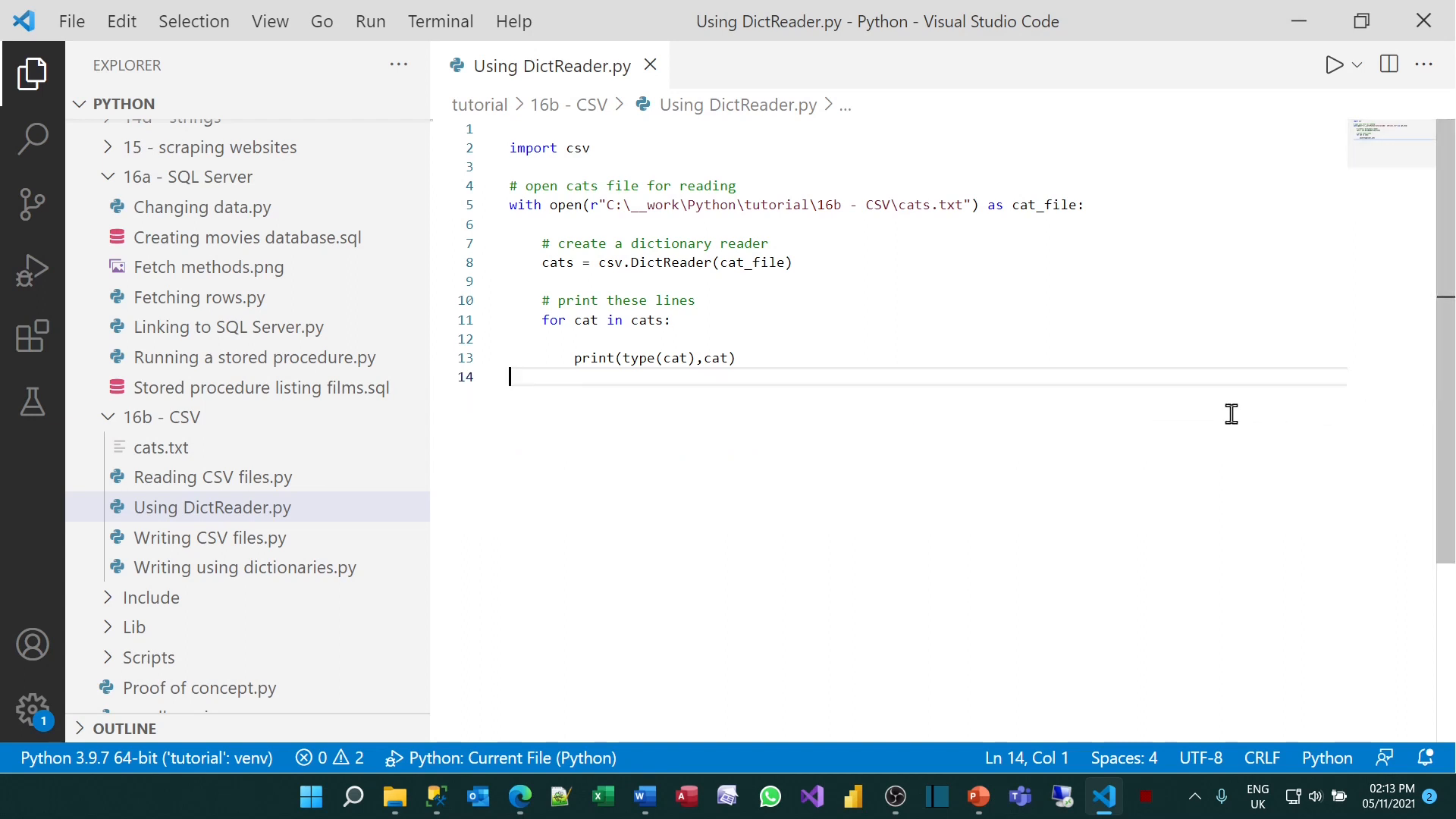
Add a 'when all is over' comment and print(cats) below the loop, highlighting DictReader
key("Enter")
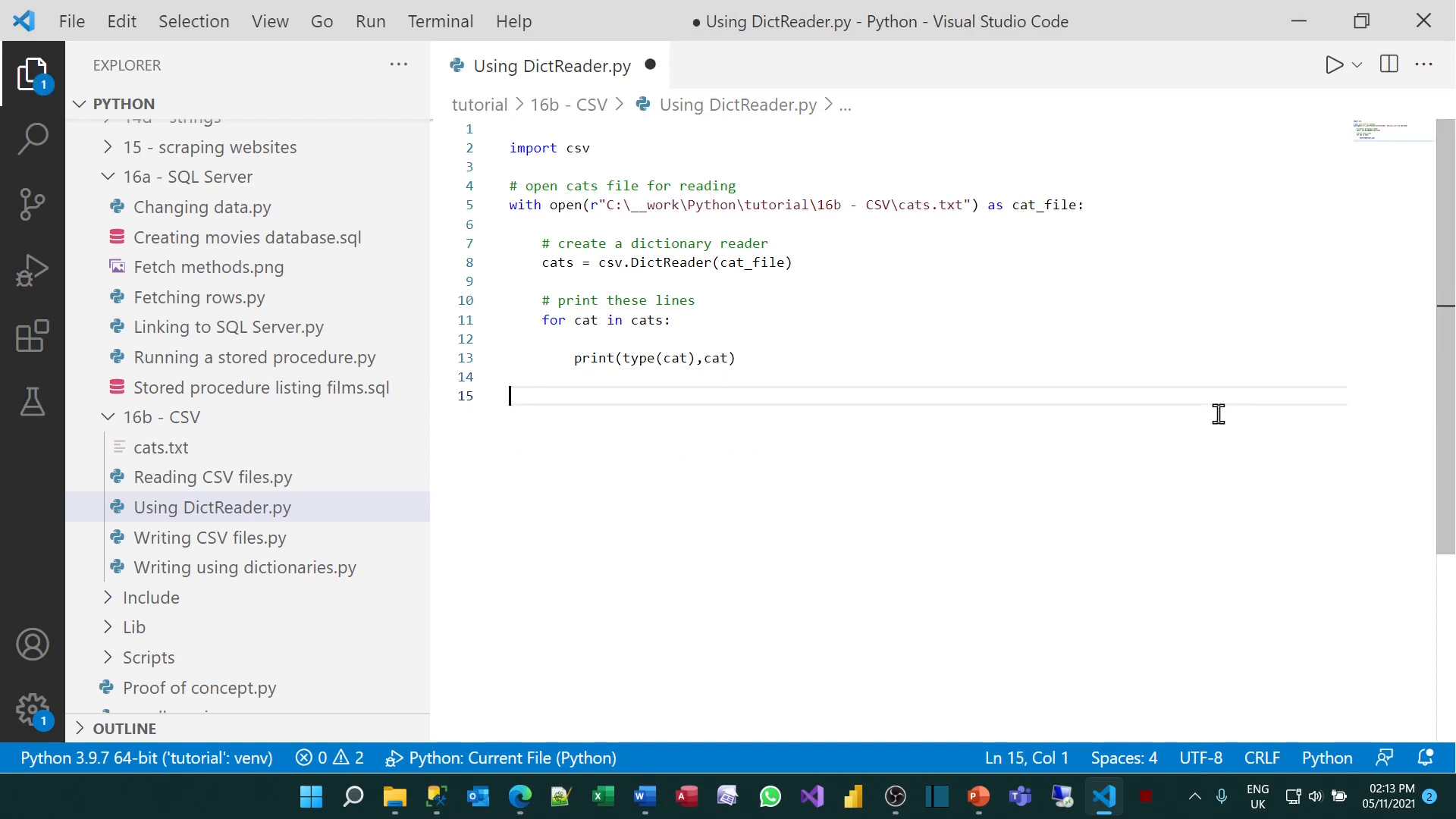
type("# when all is ov")
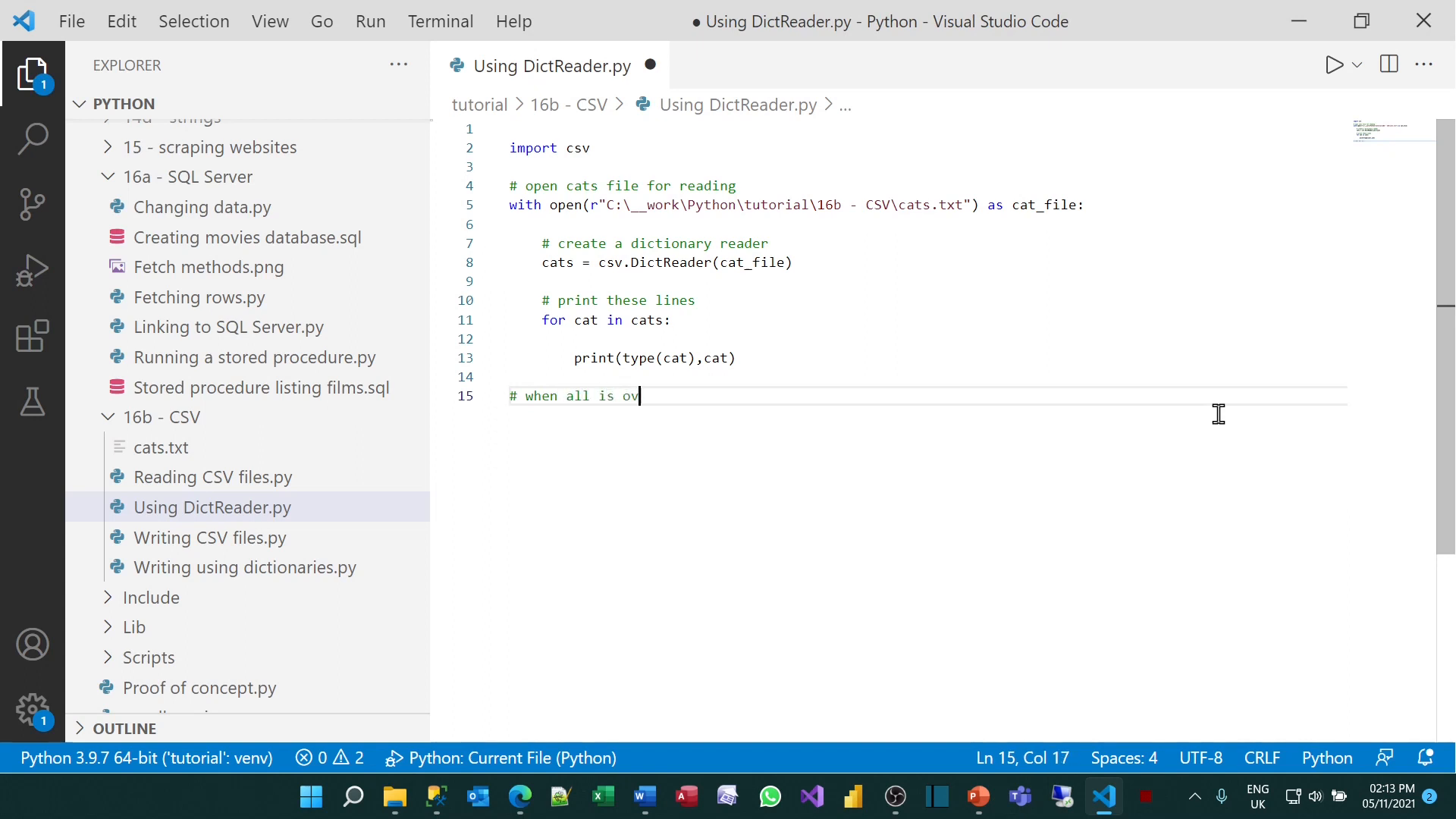
type("print(cats")
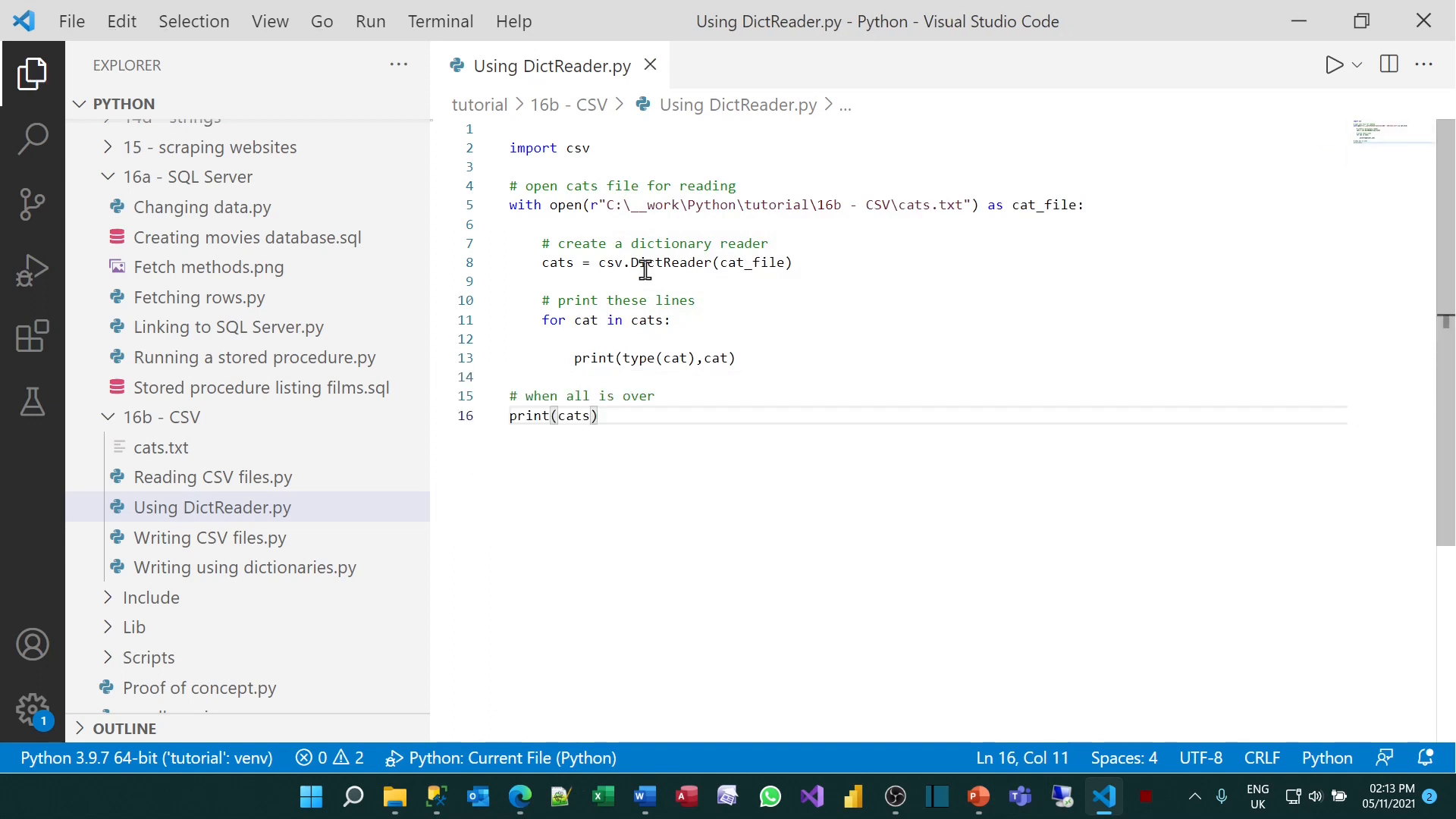
double_click(674, 263)
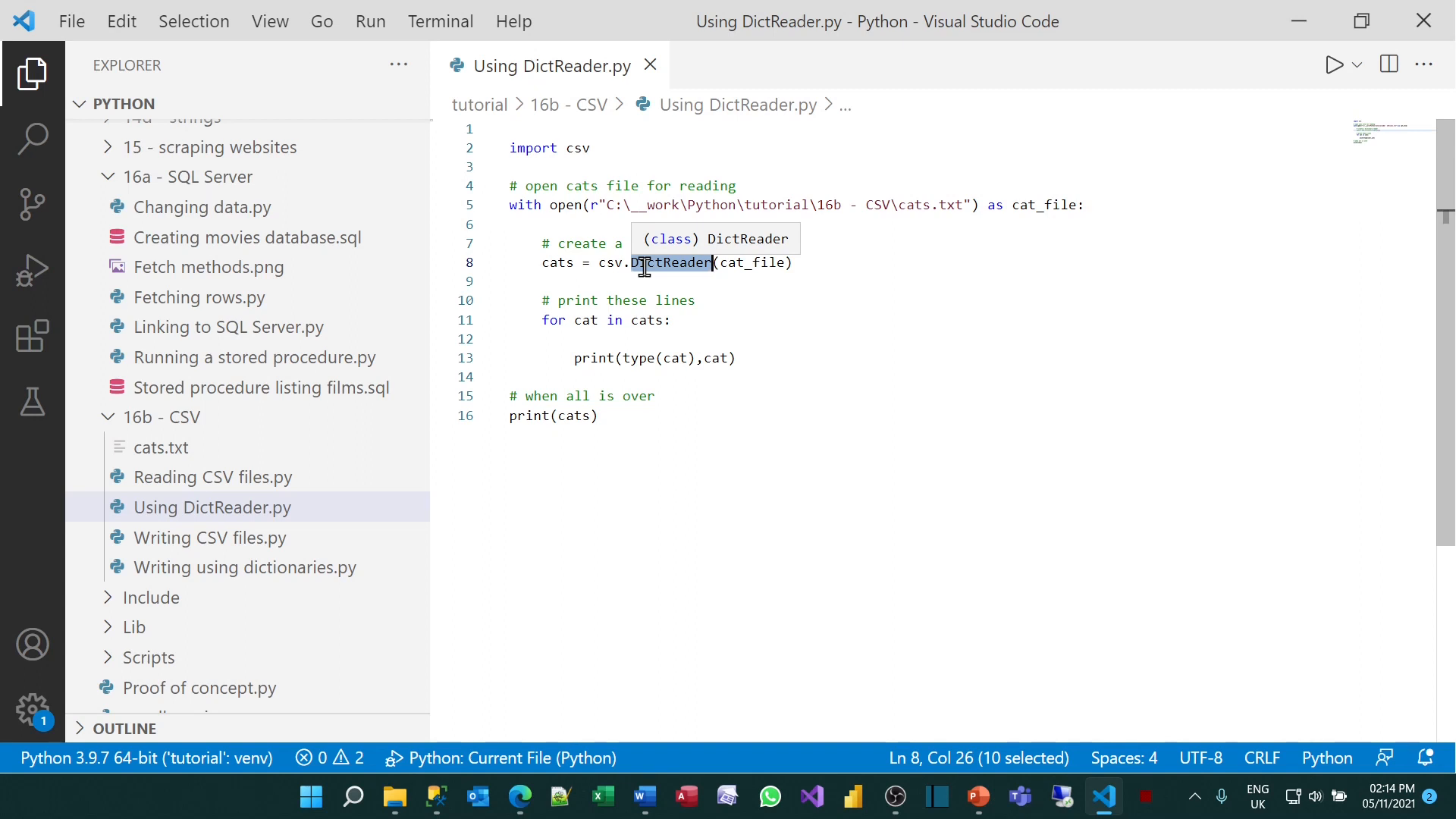
left_click(631, 415)
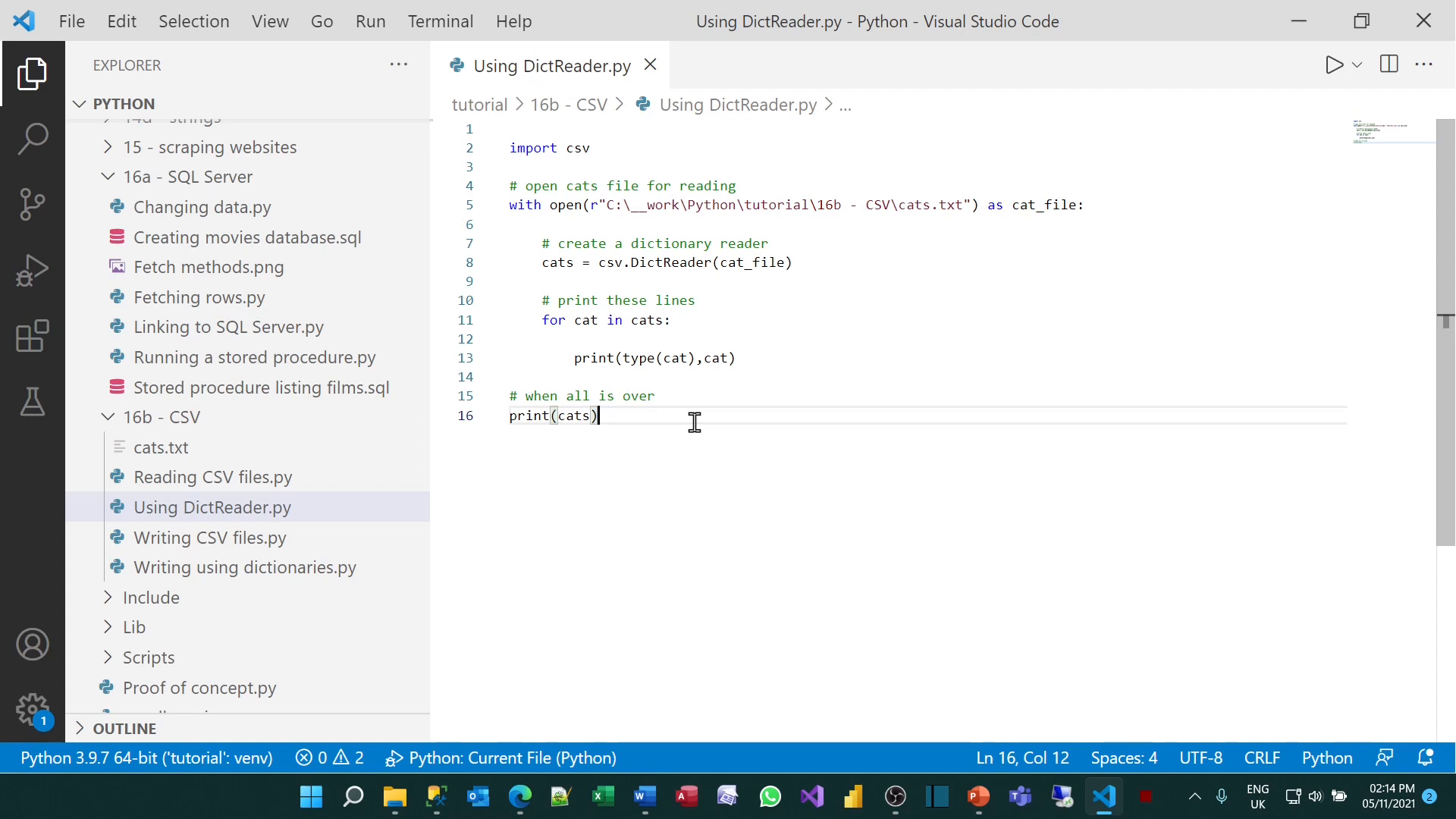
left_click(246, 508)
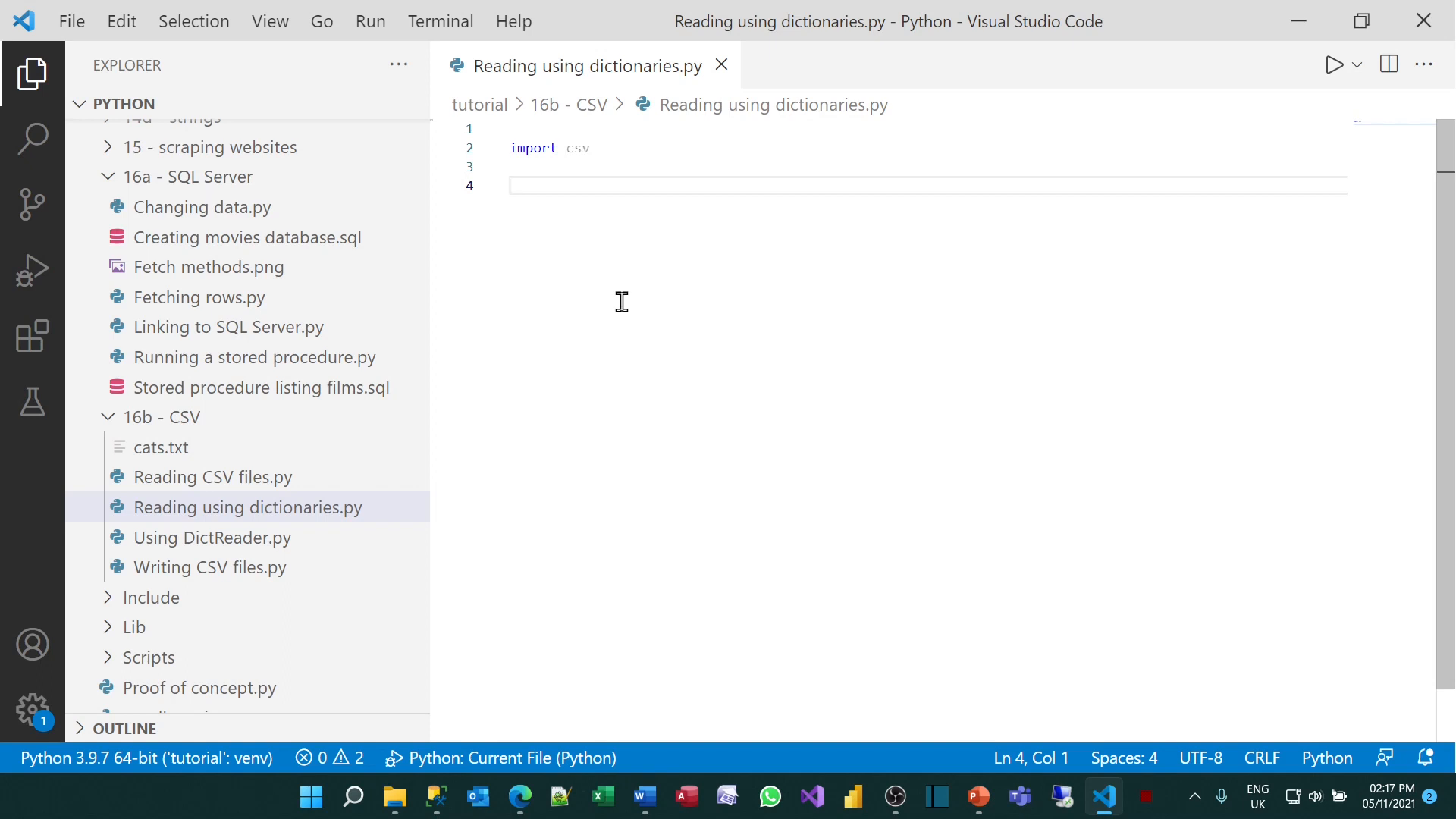
Open cats.txt as cat_file and create reader = csv.reader(cat_file) under a comment
type("with ope")
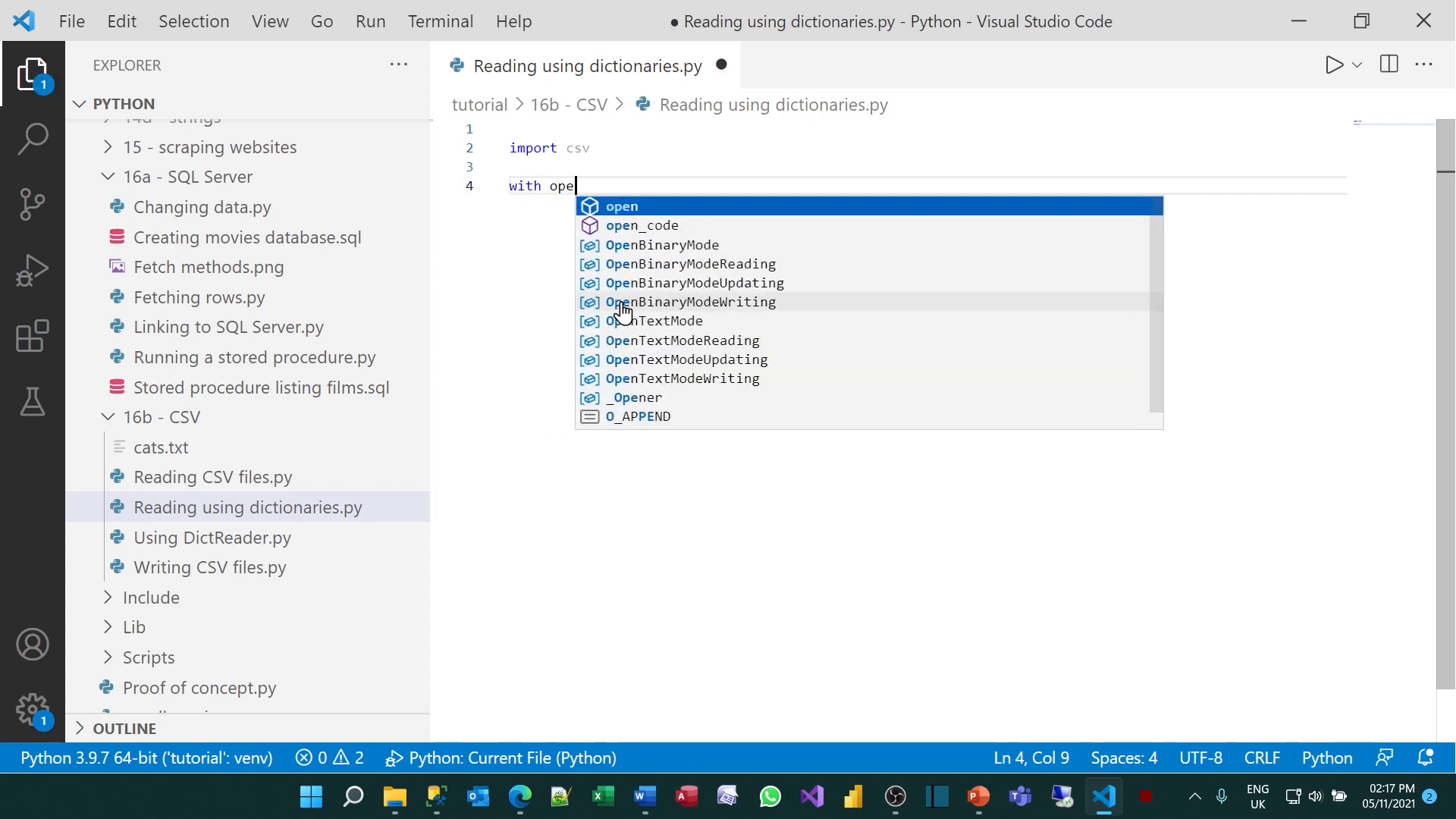
type("n(r")
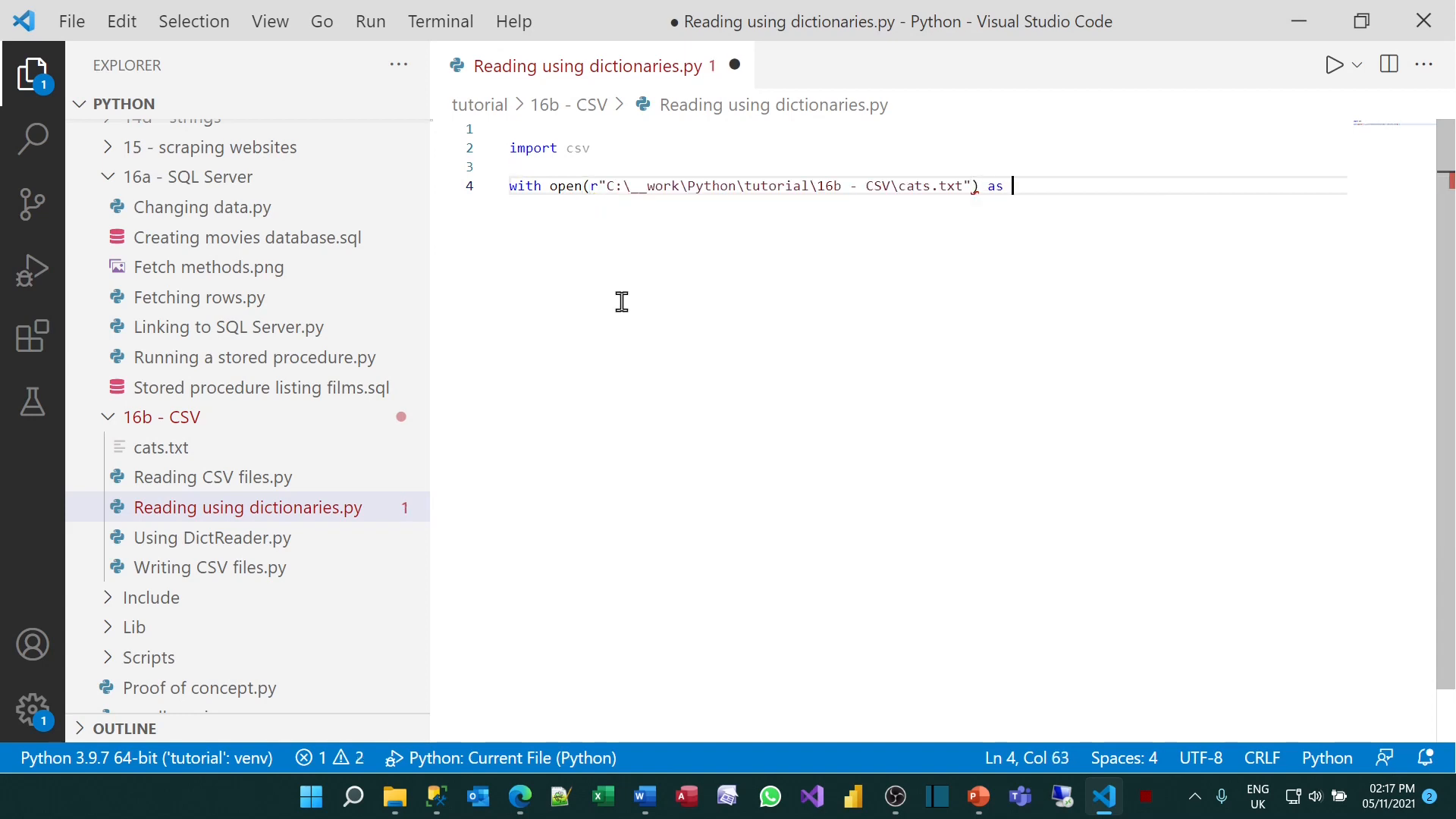
type("cat_file:")
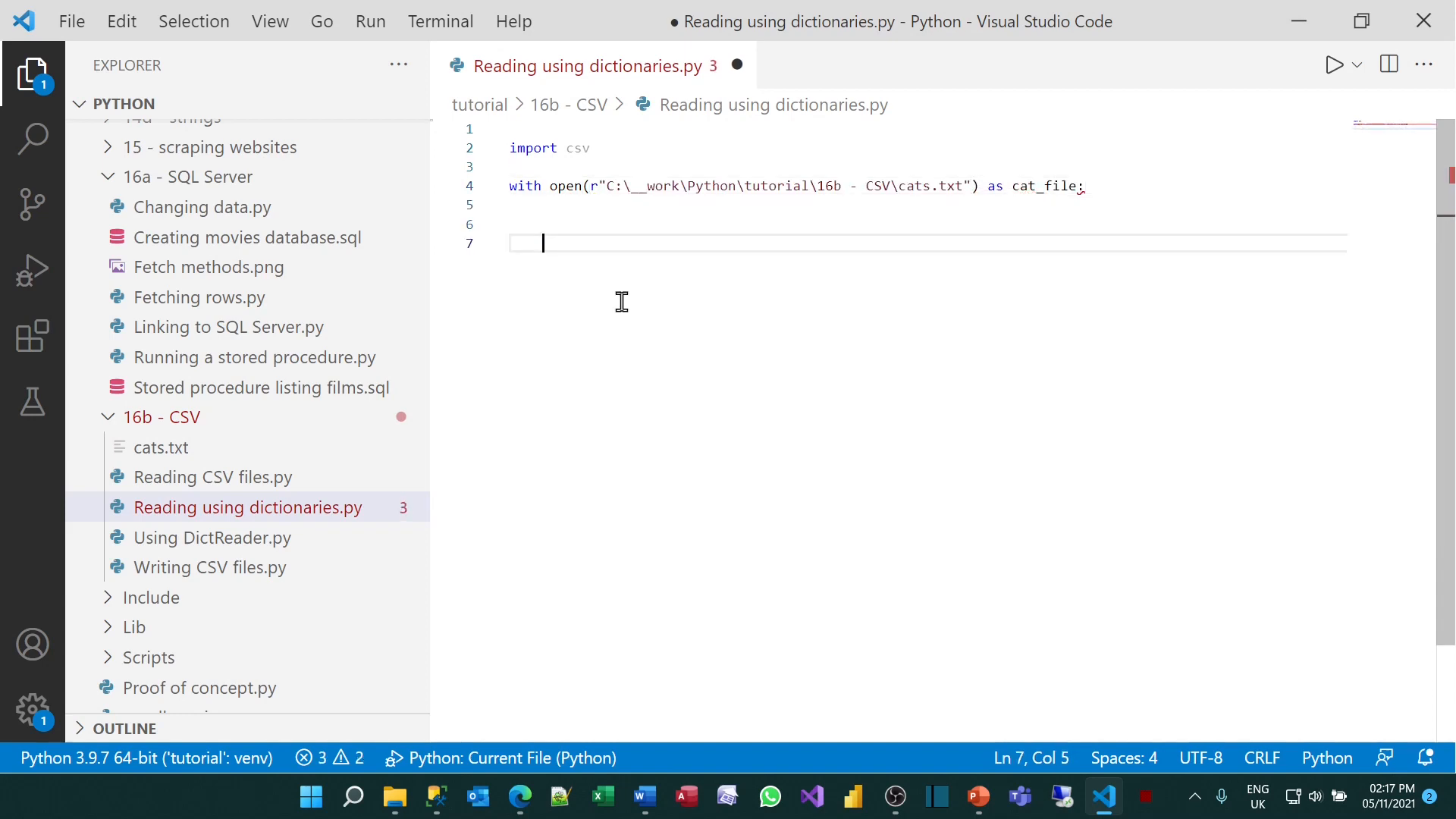
type("# cr")
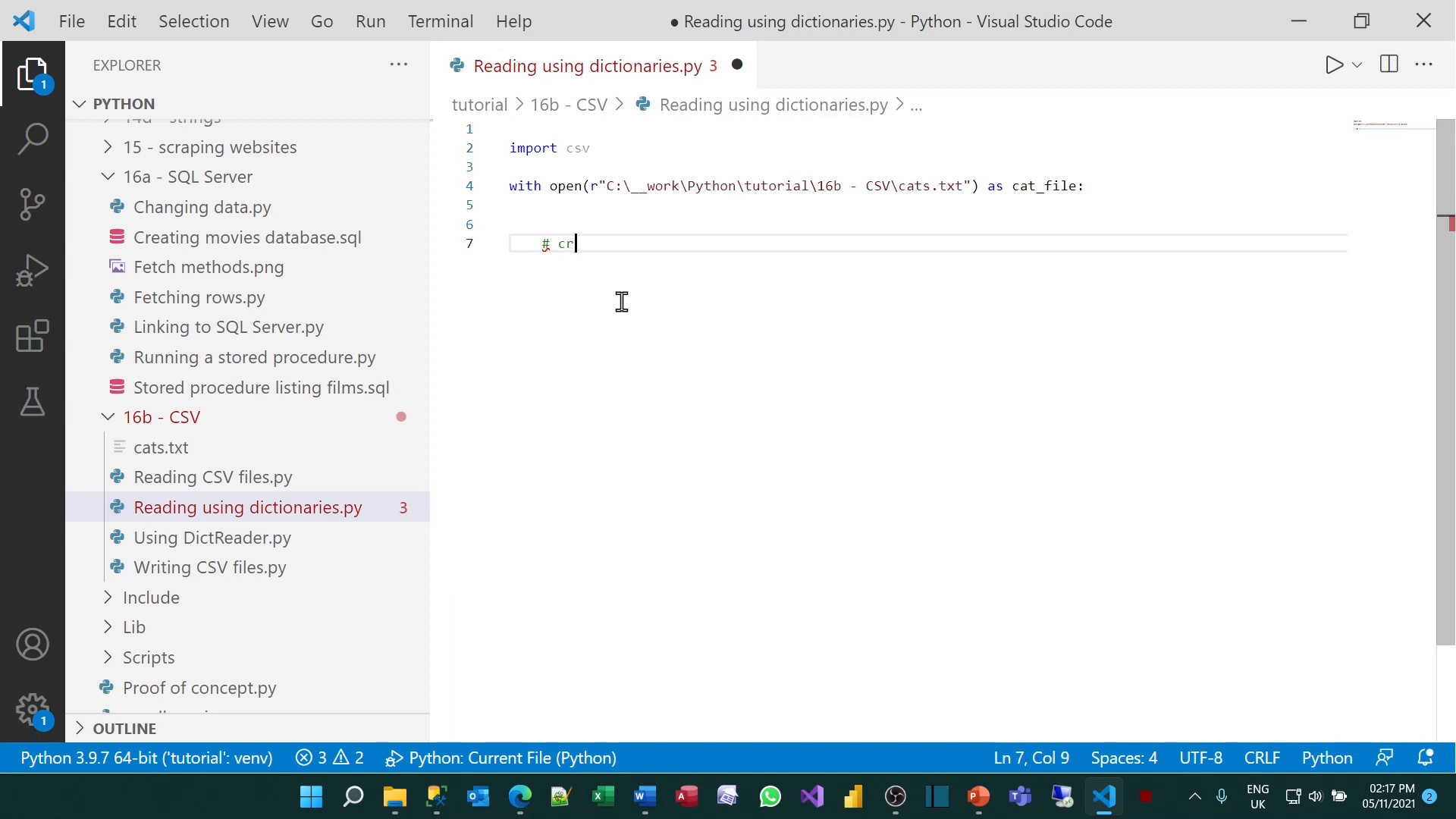
type("eate a CSV reade")
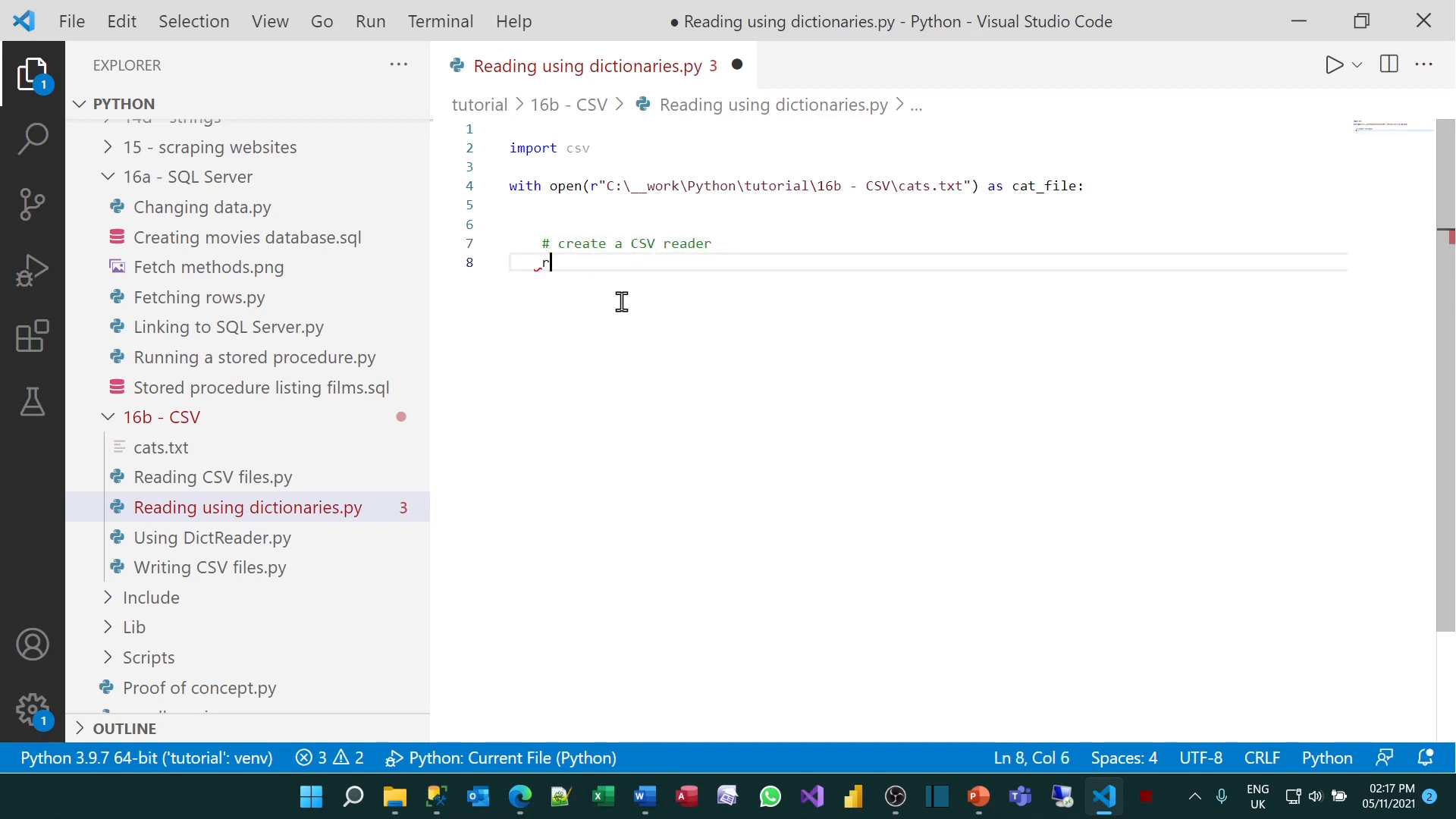
type("reader = csv.reader(")
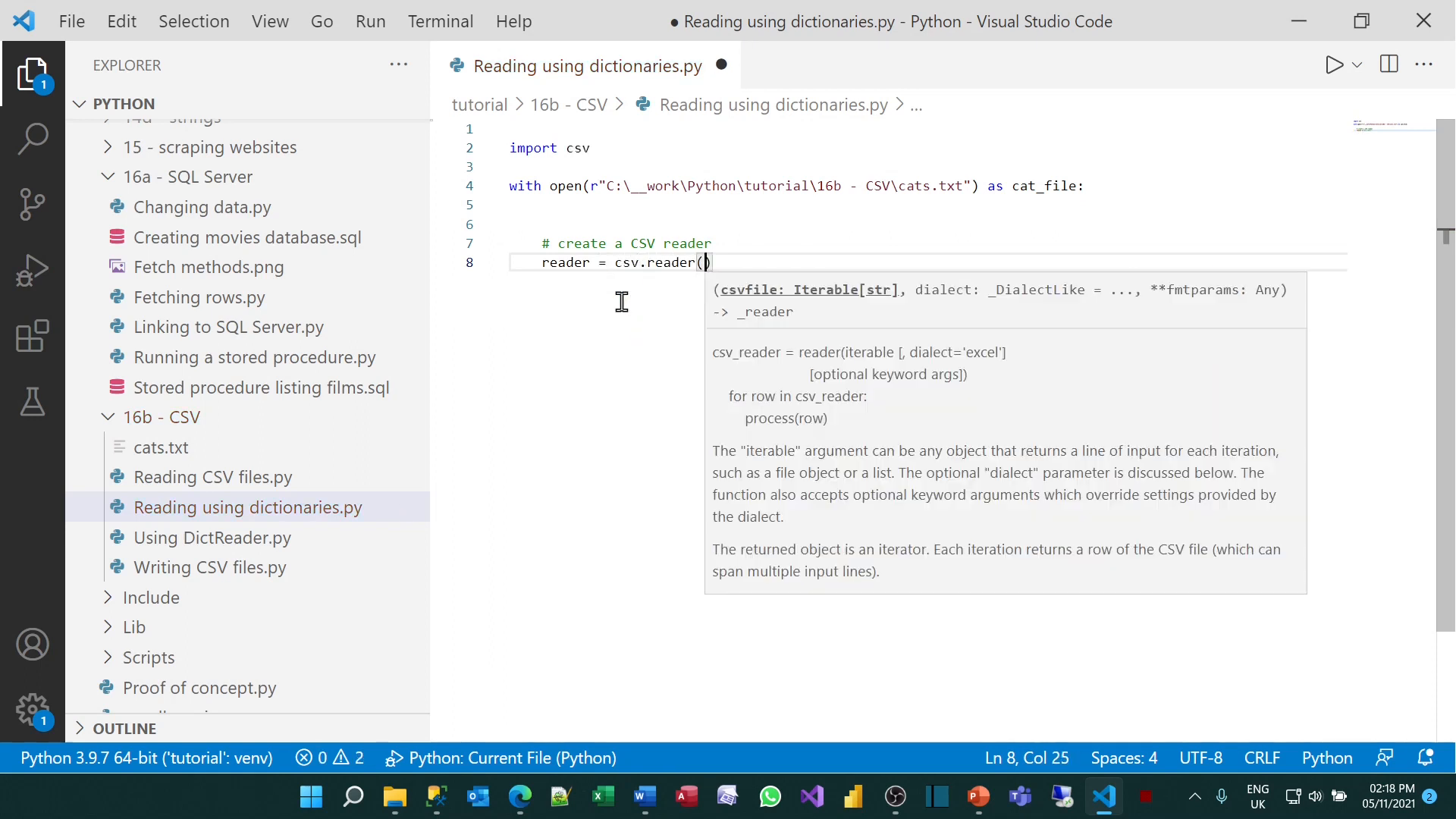
type("cat_file)")
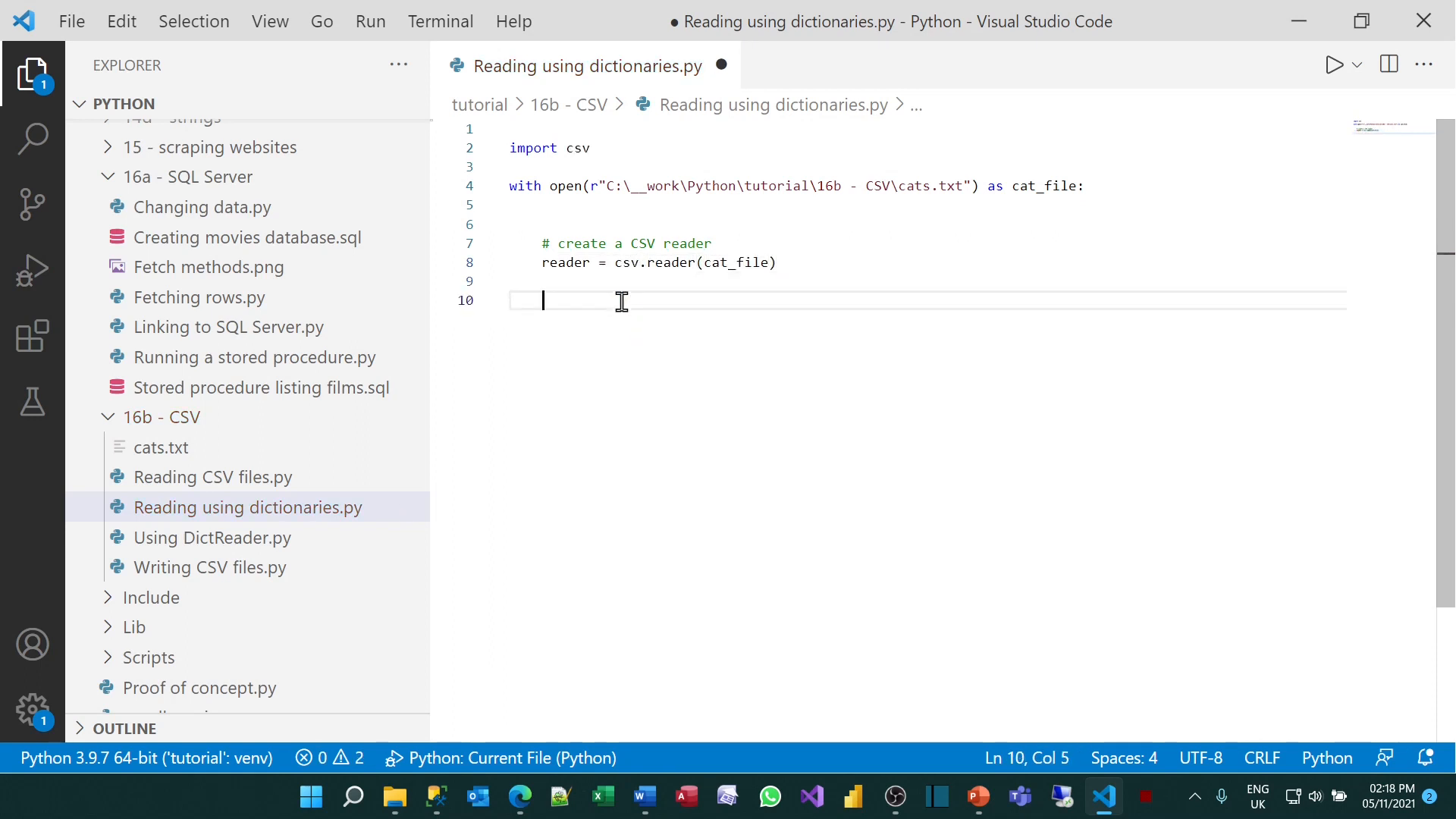
Discard the header row with '_ = next(reader)' under a 'discard the header' comment
type("# d")
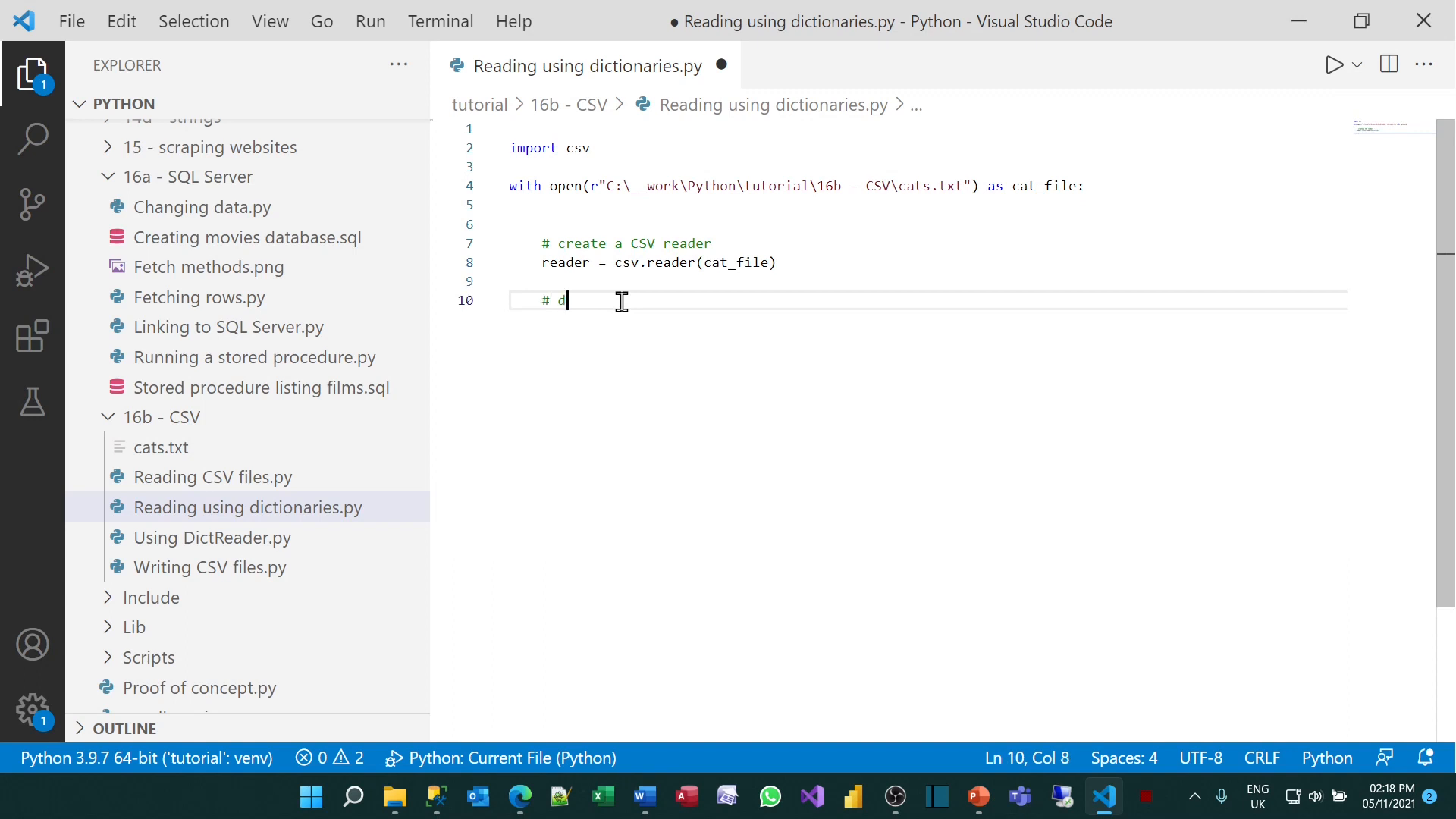
type("iscard the header row")
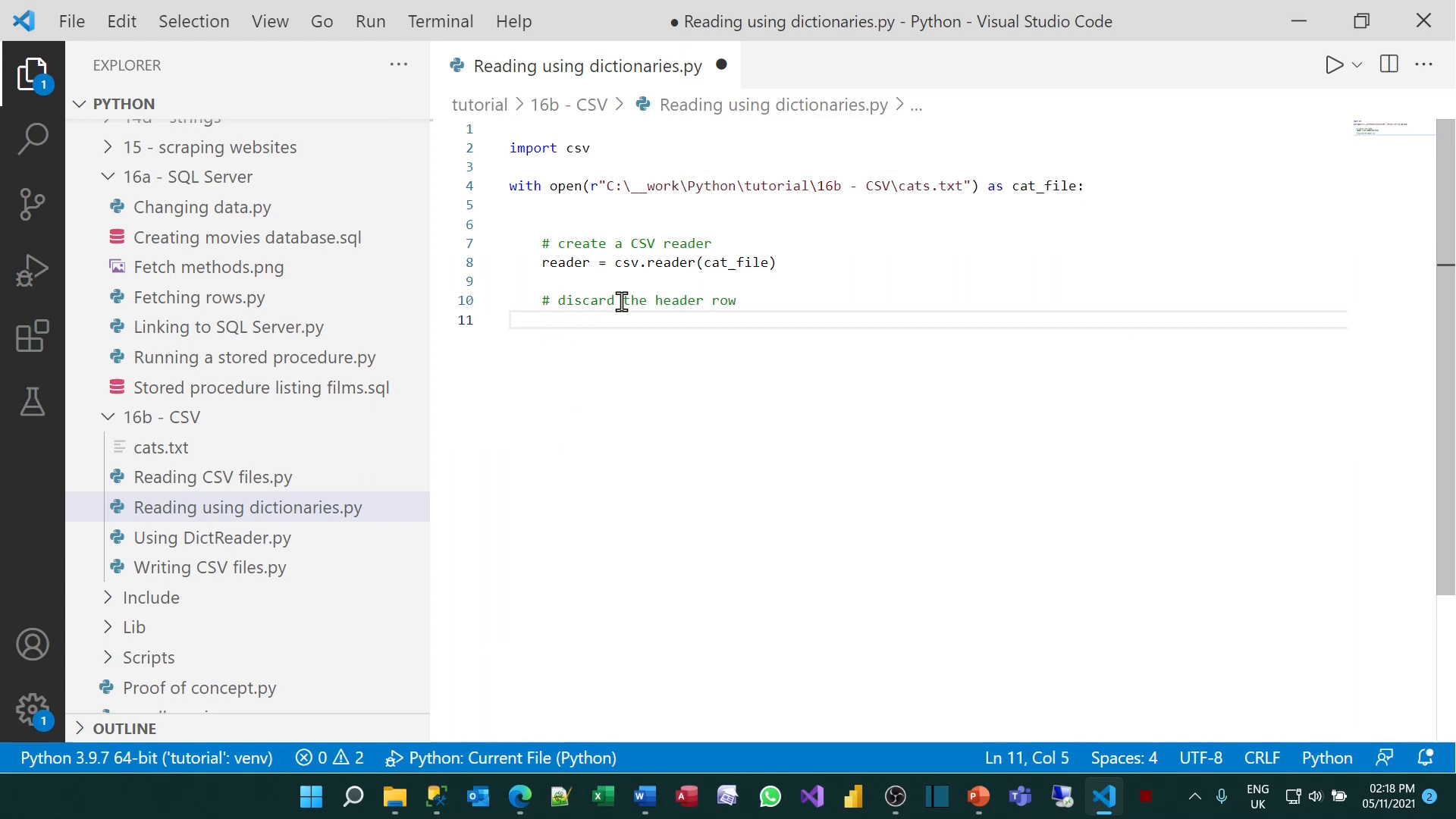
type("_ =")
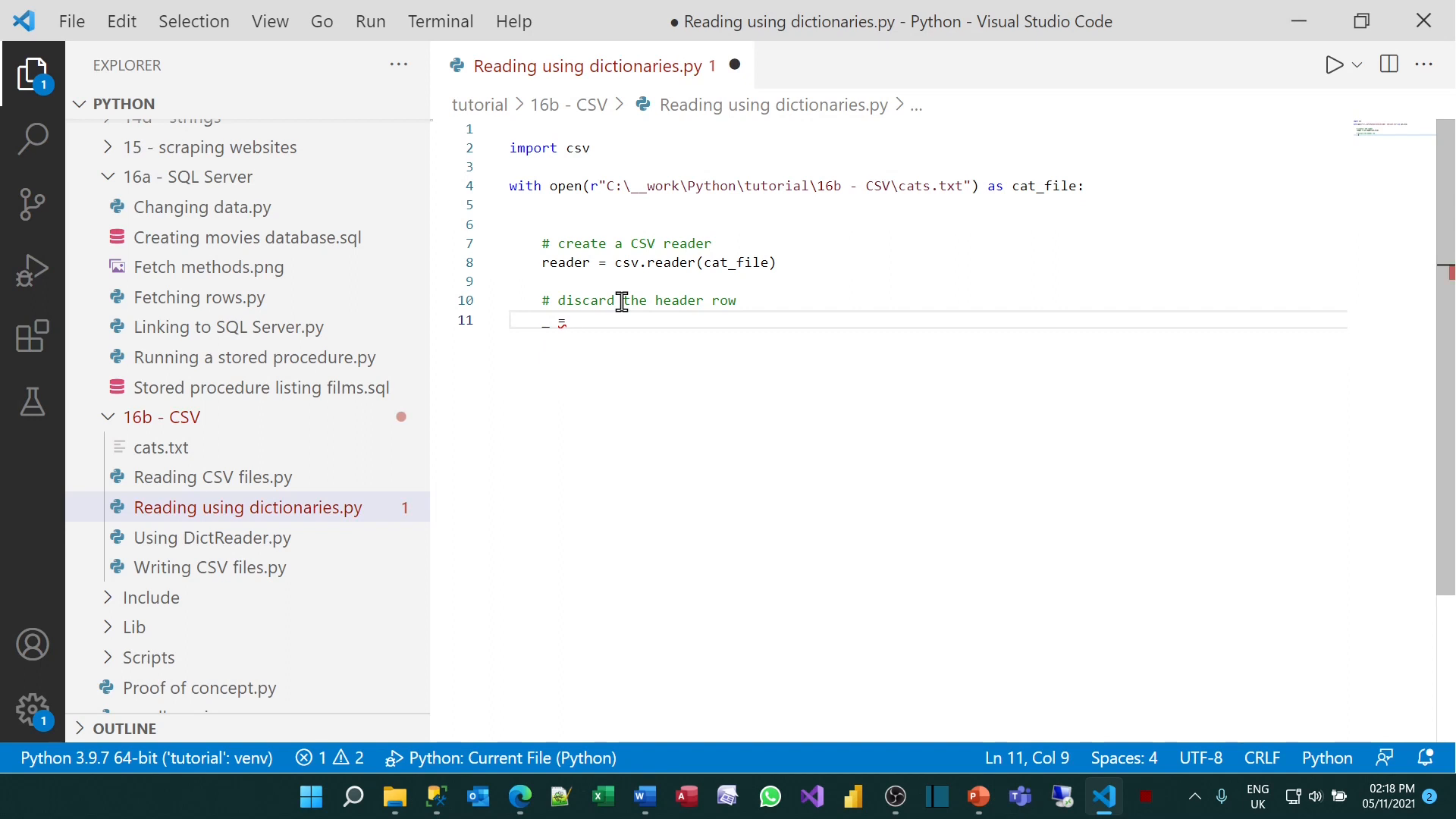
type("cs")
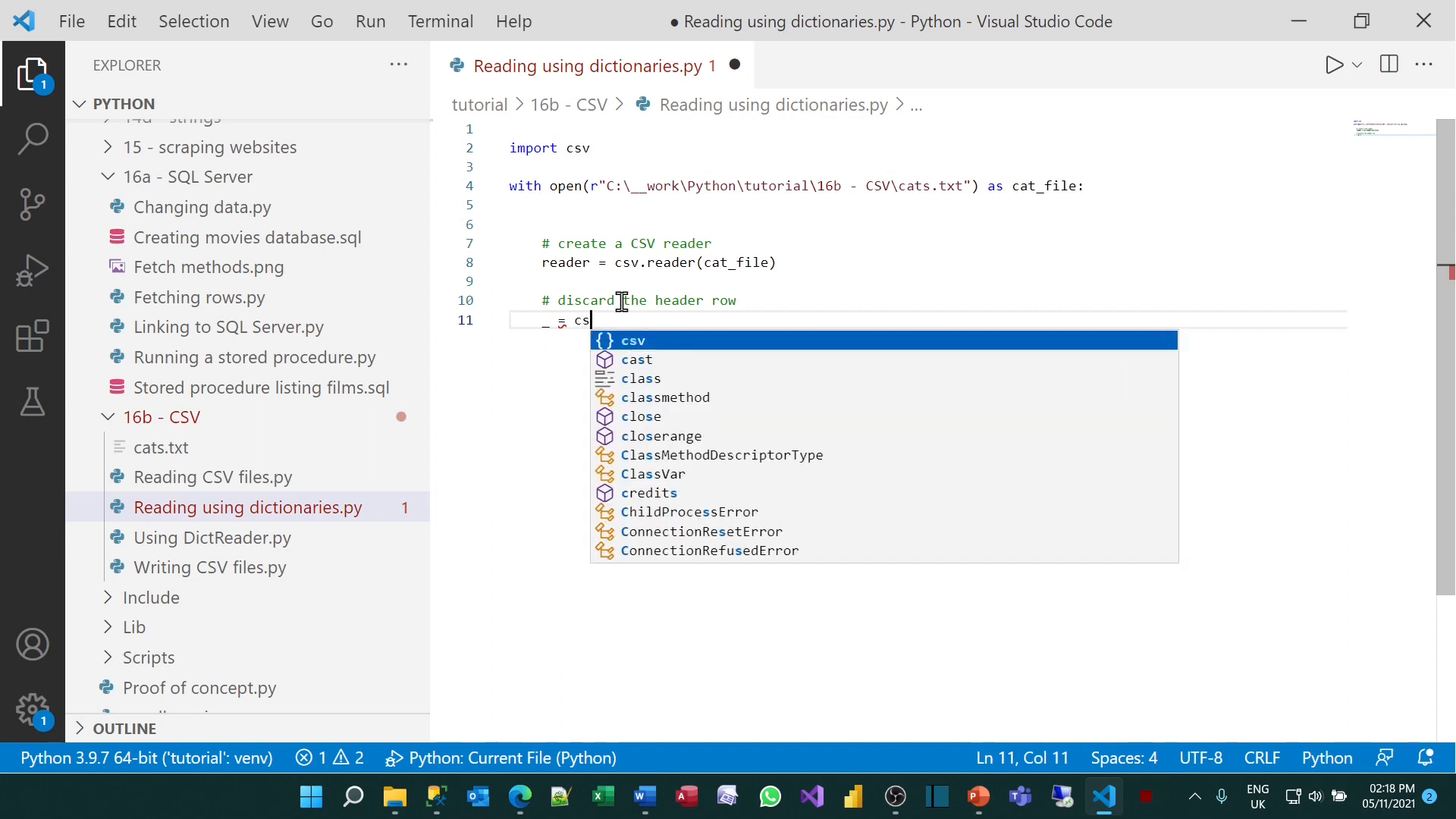
type("next(reader")
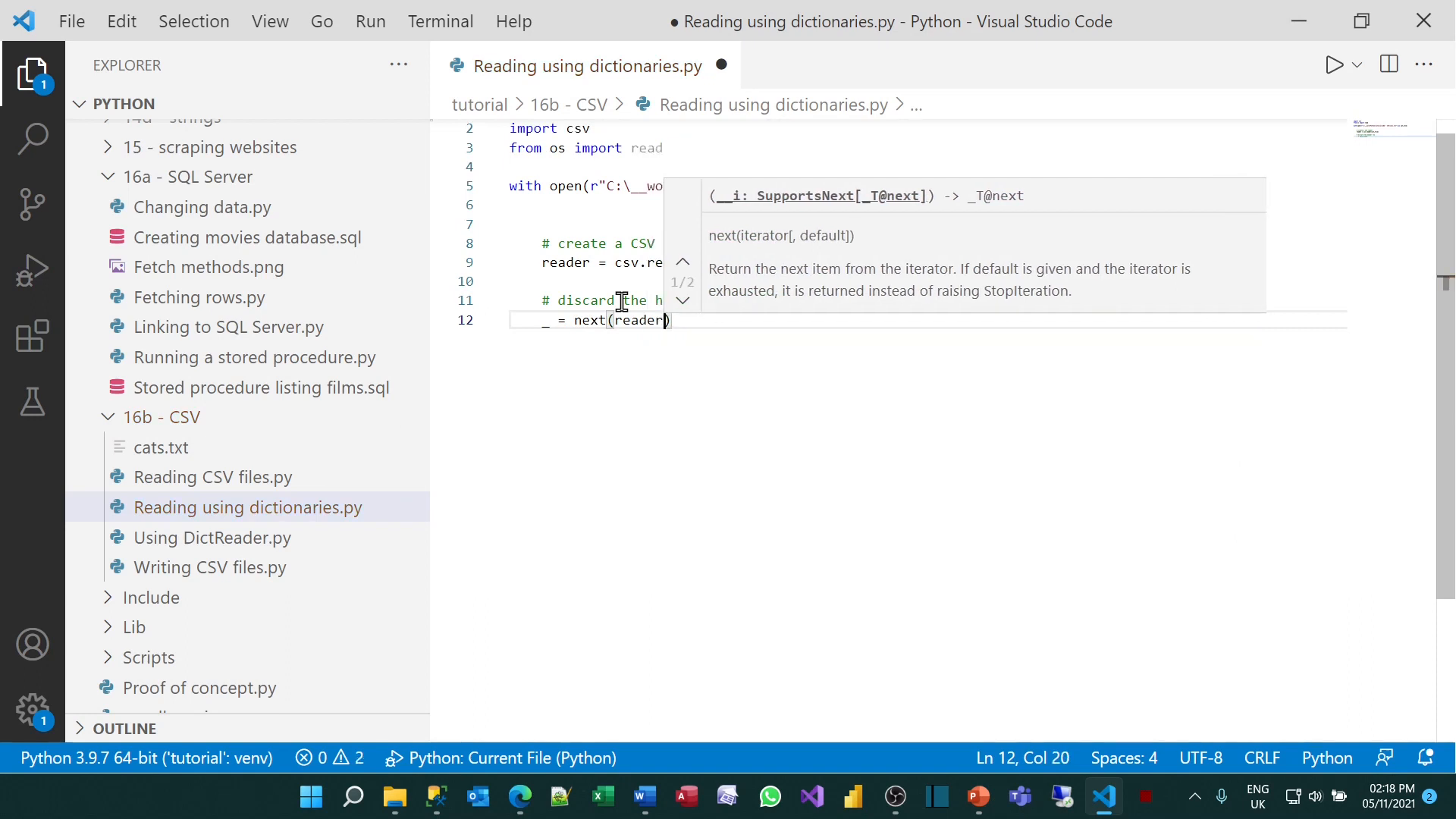
key("Enter")
type("#")
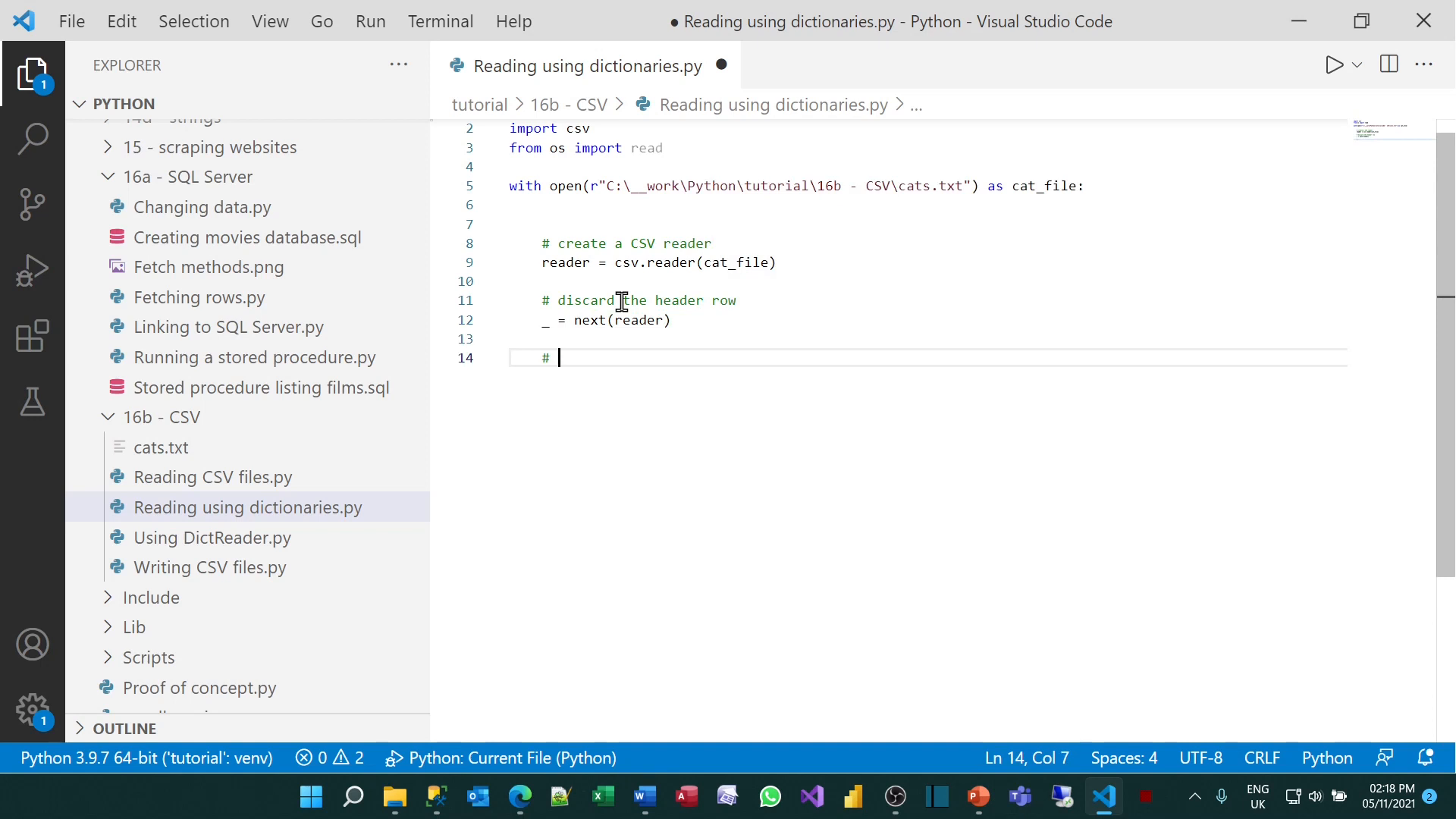
Add a 'create a dictionary to hold' comment and initialise cats = {}
type("create a")
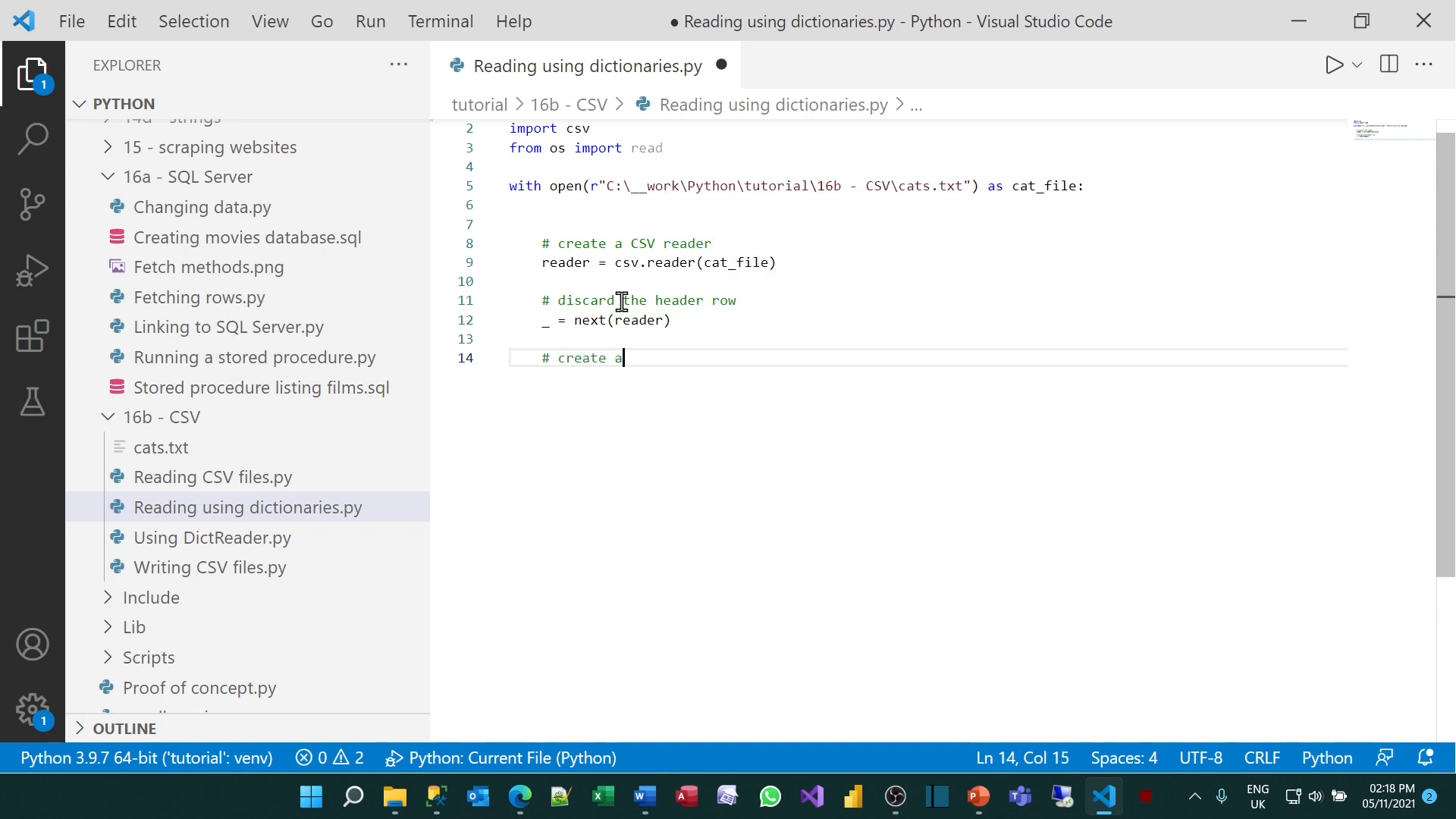
type("dictionary to hold the cat")
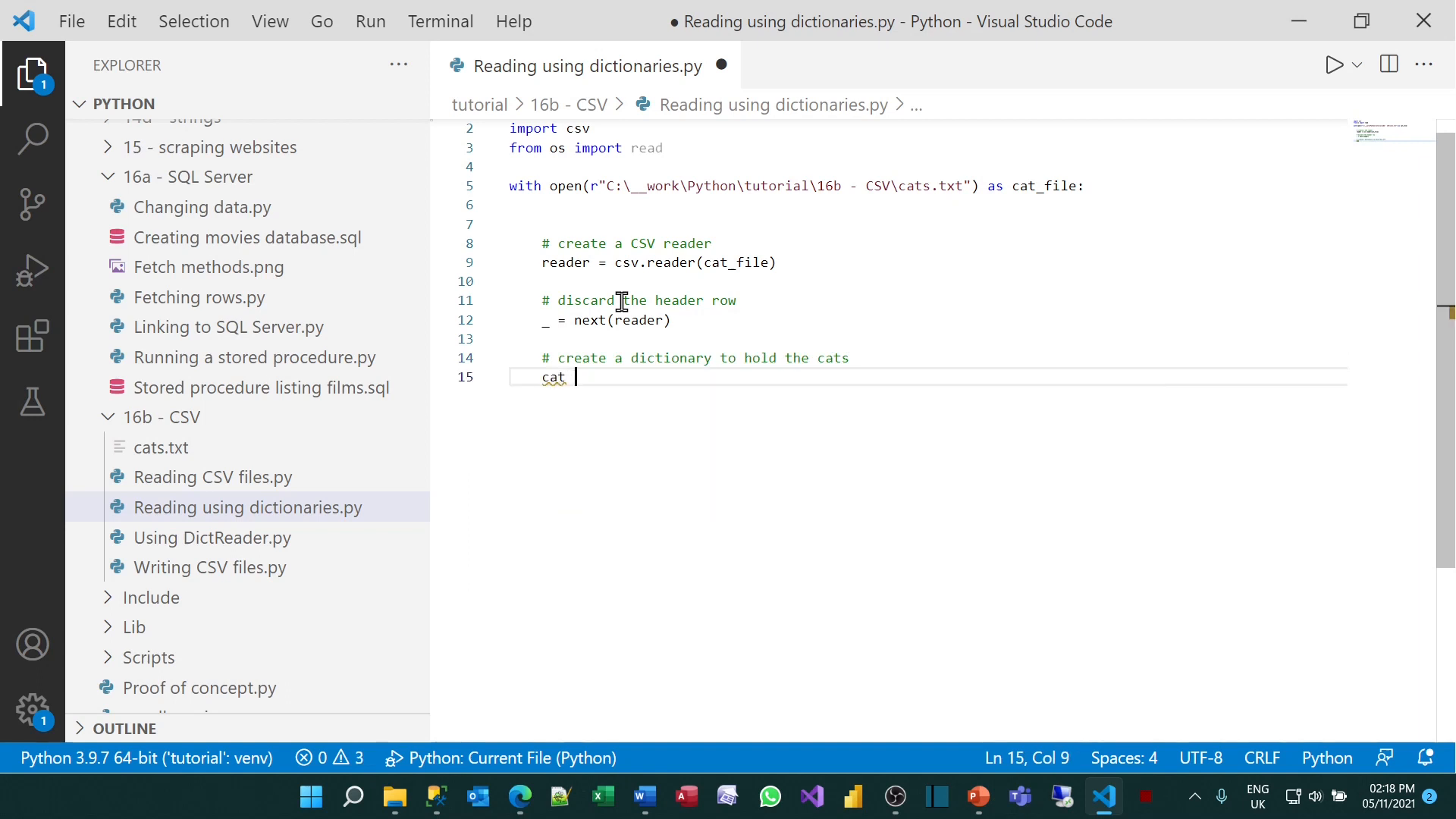
type("s =")
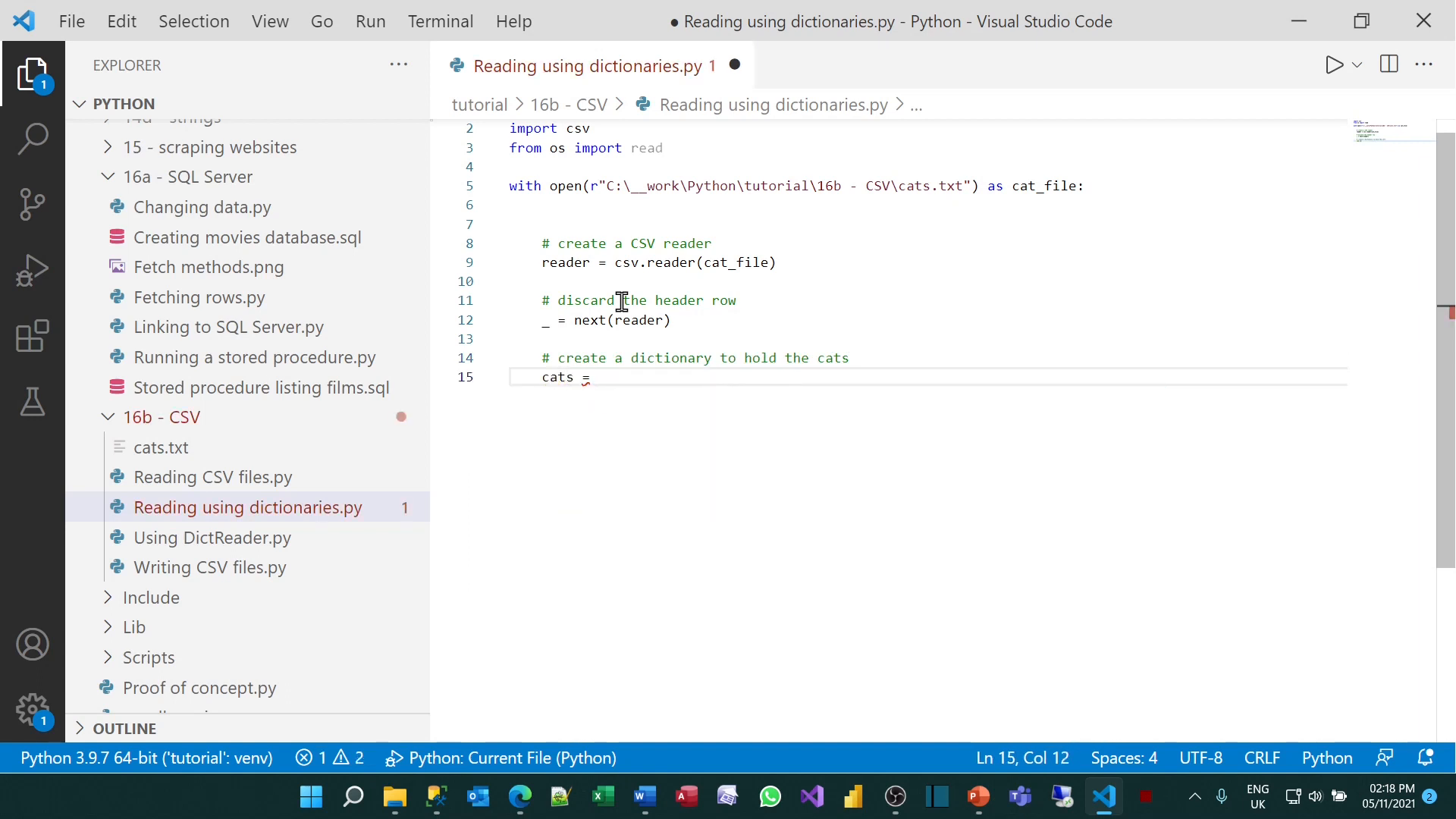
type("{}")
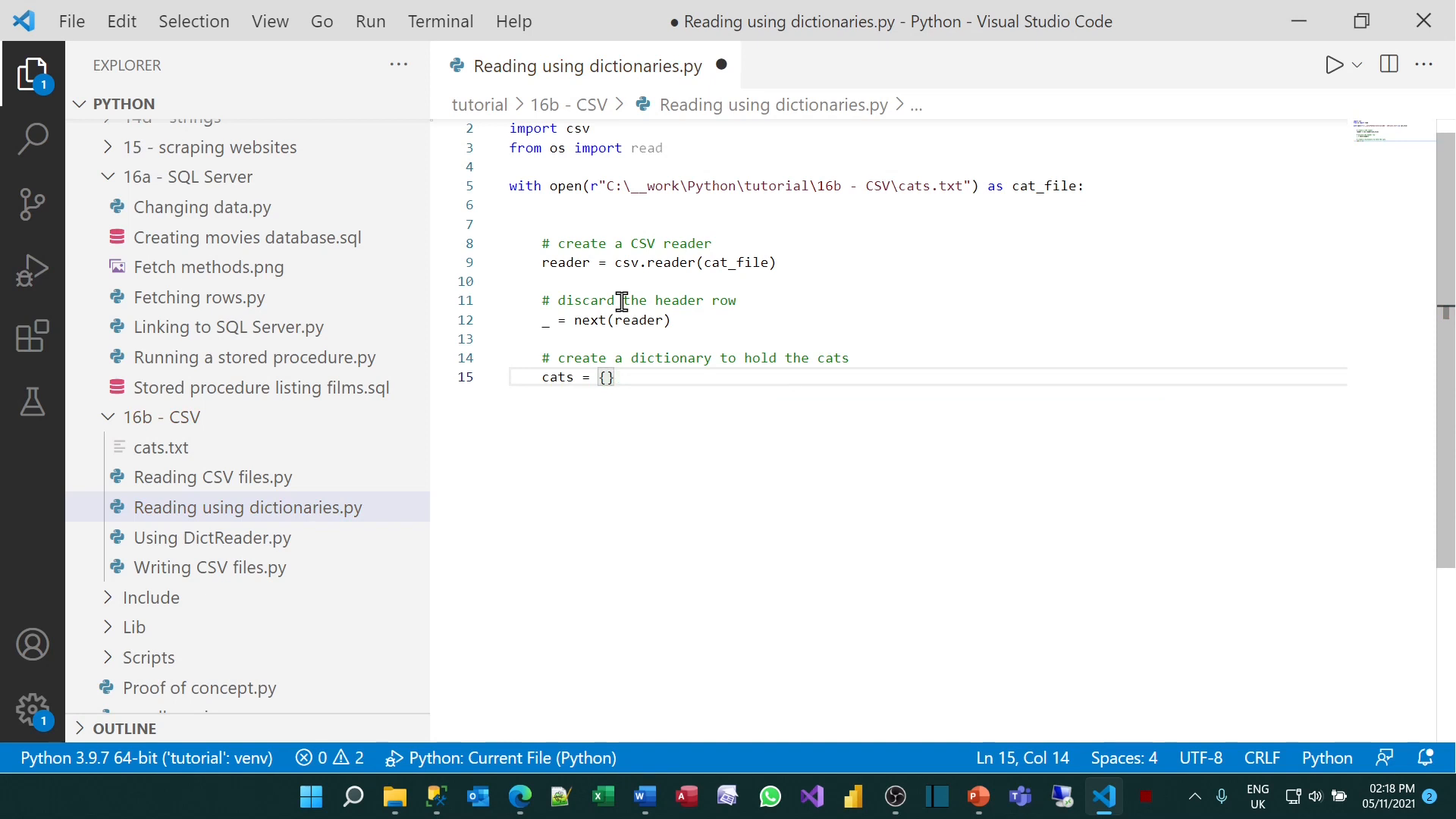
key("Enter")
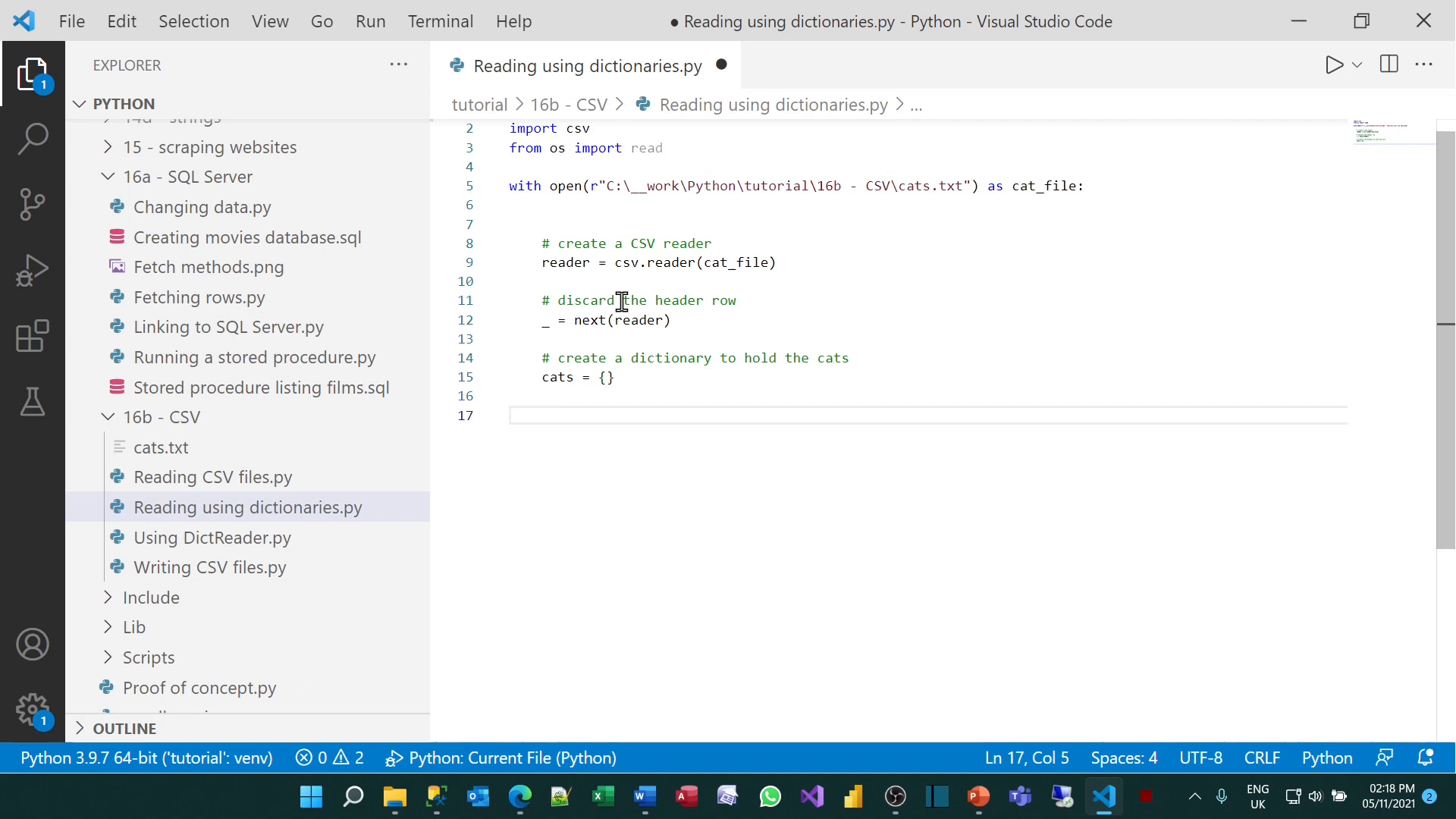
Add a commented for loop over the reader, unpacking each row into cat_name, colour, dob
type("# loop over the rows")
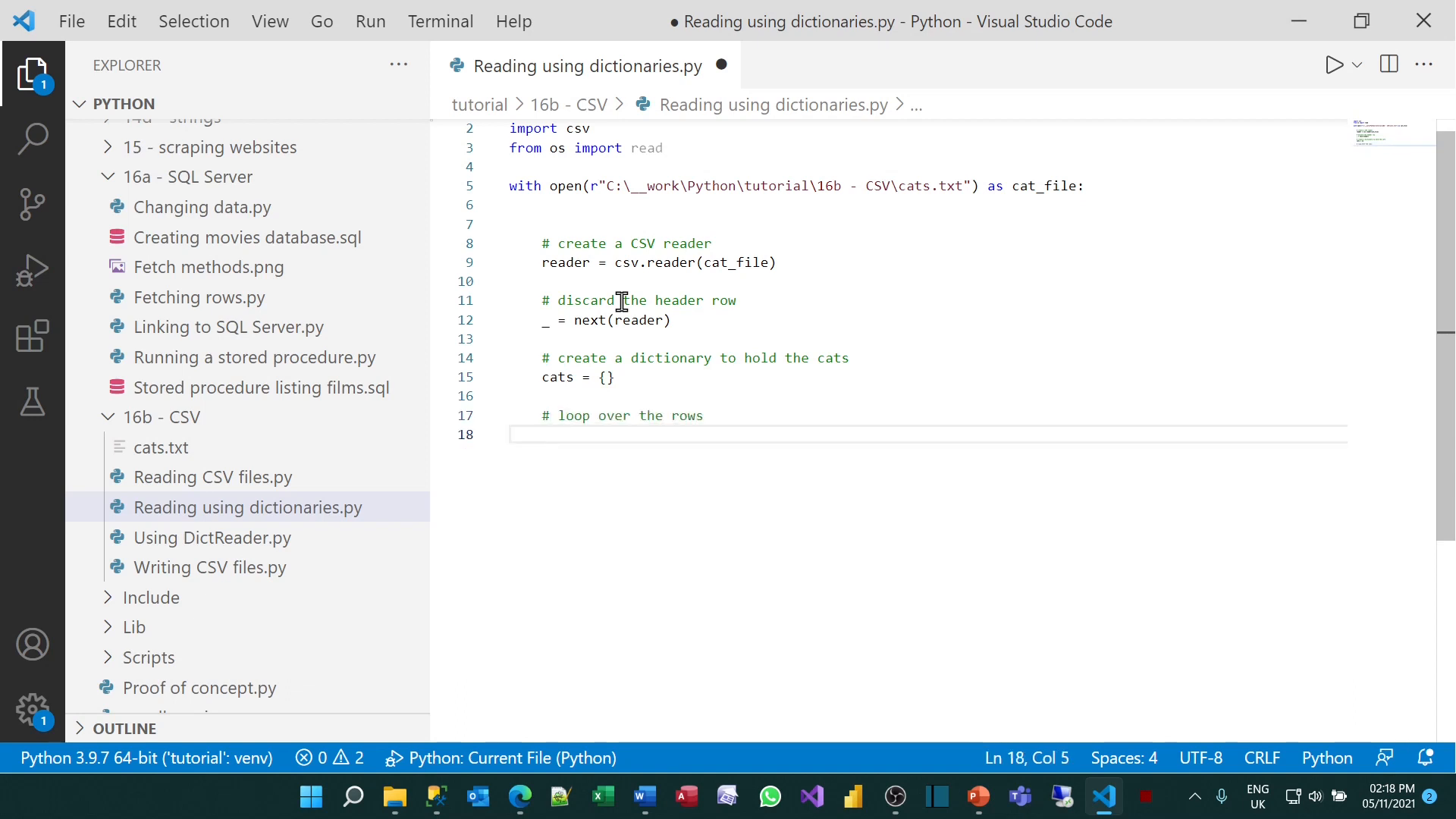
type("for row in reader:")
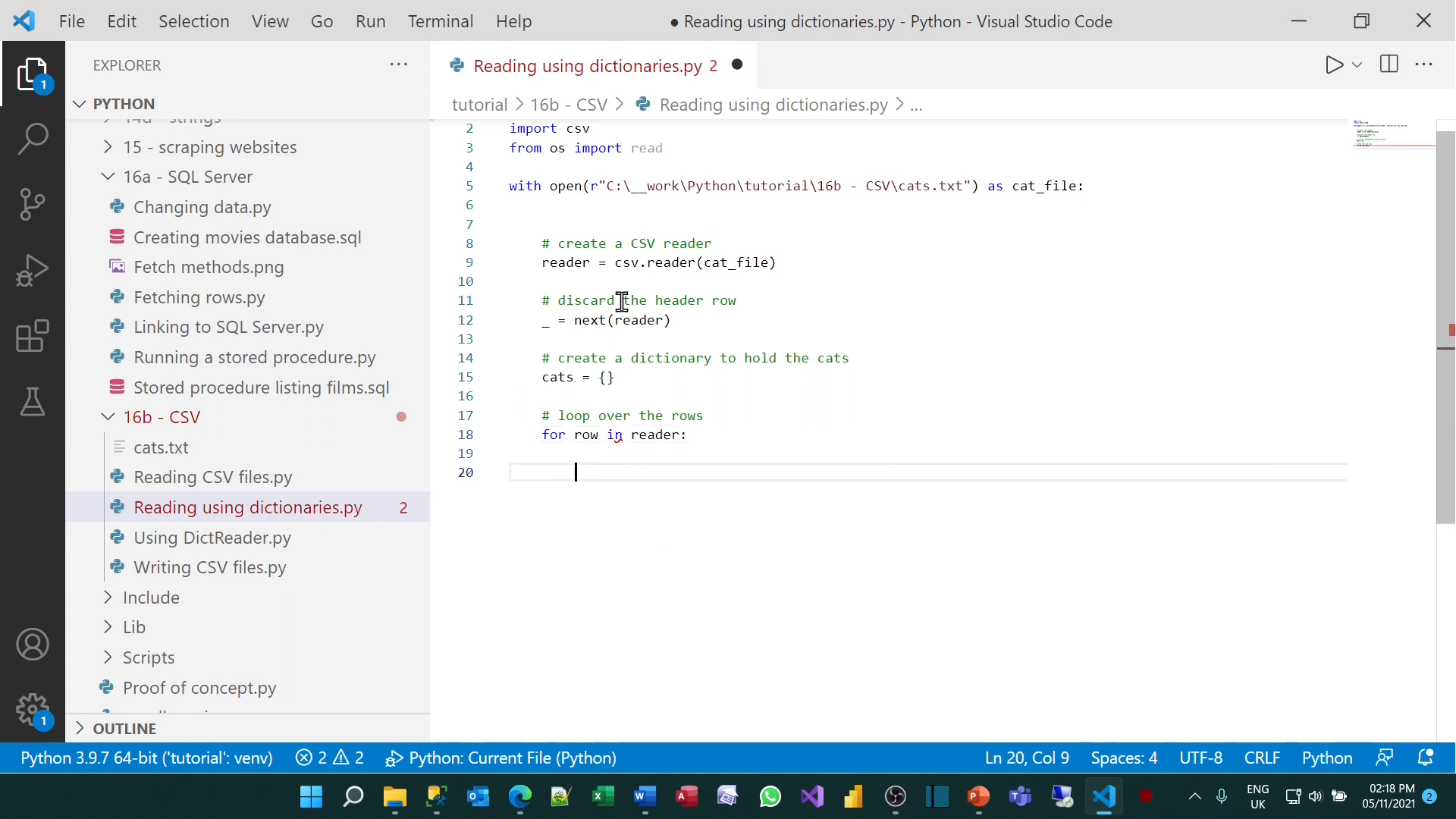
type("#")
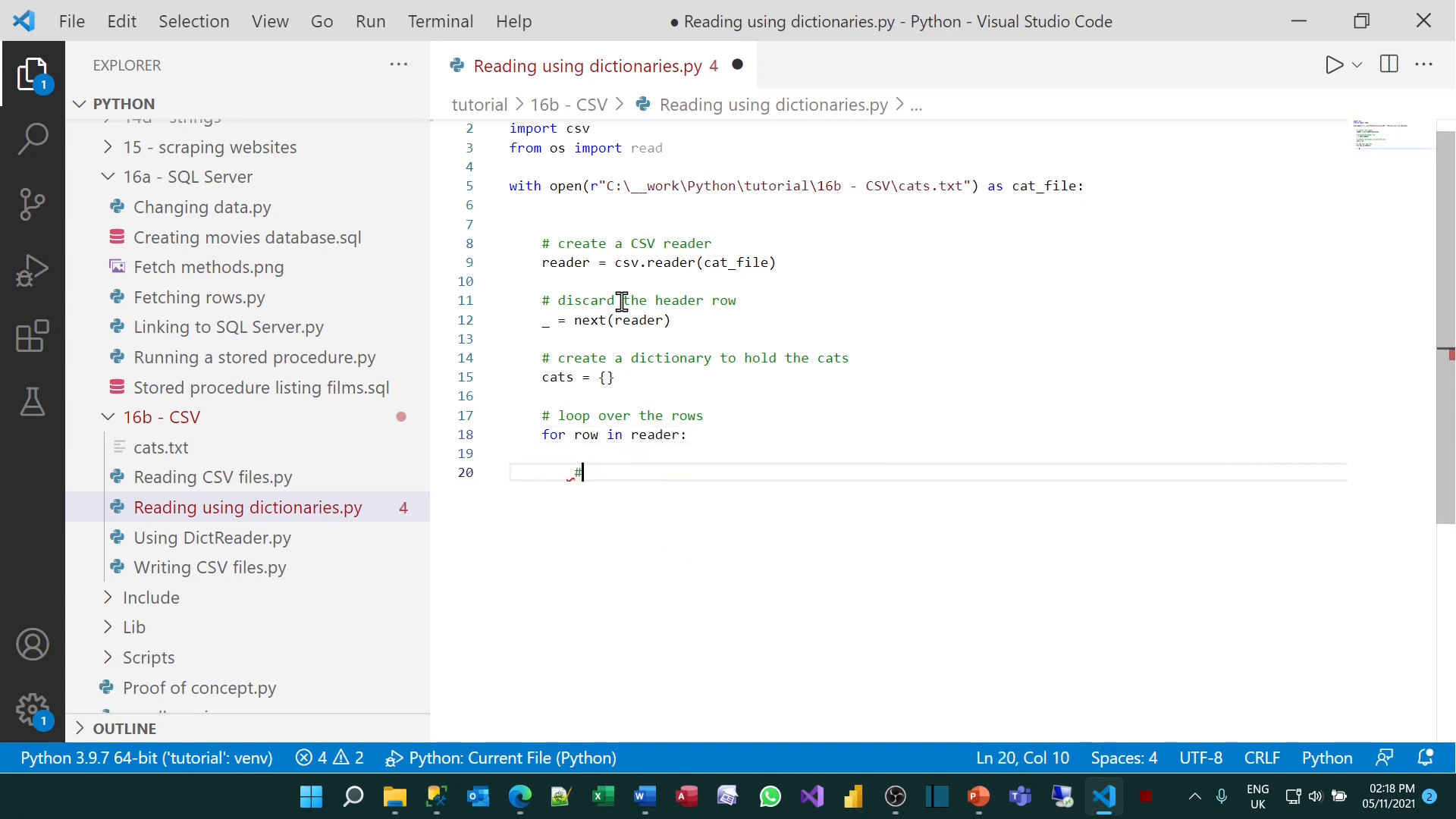
type("um")
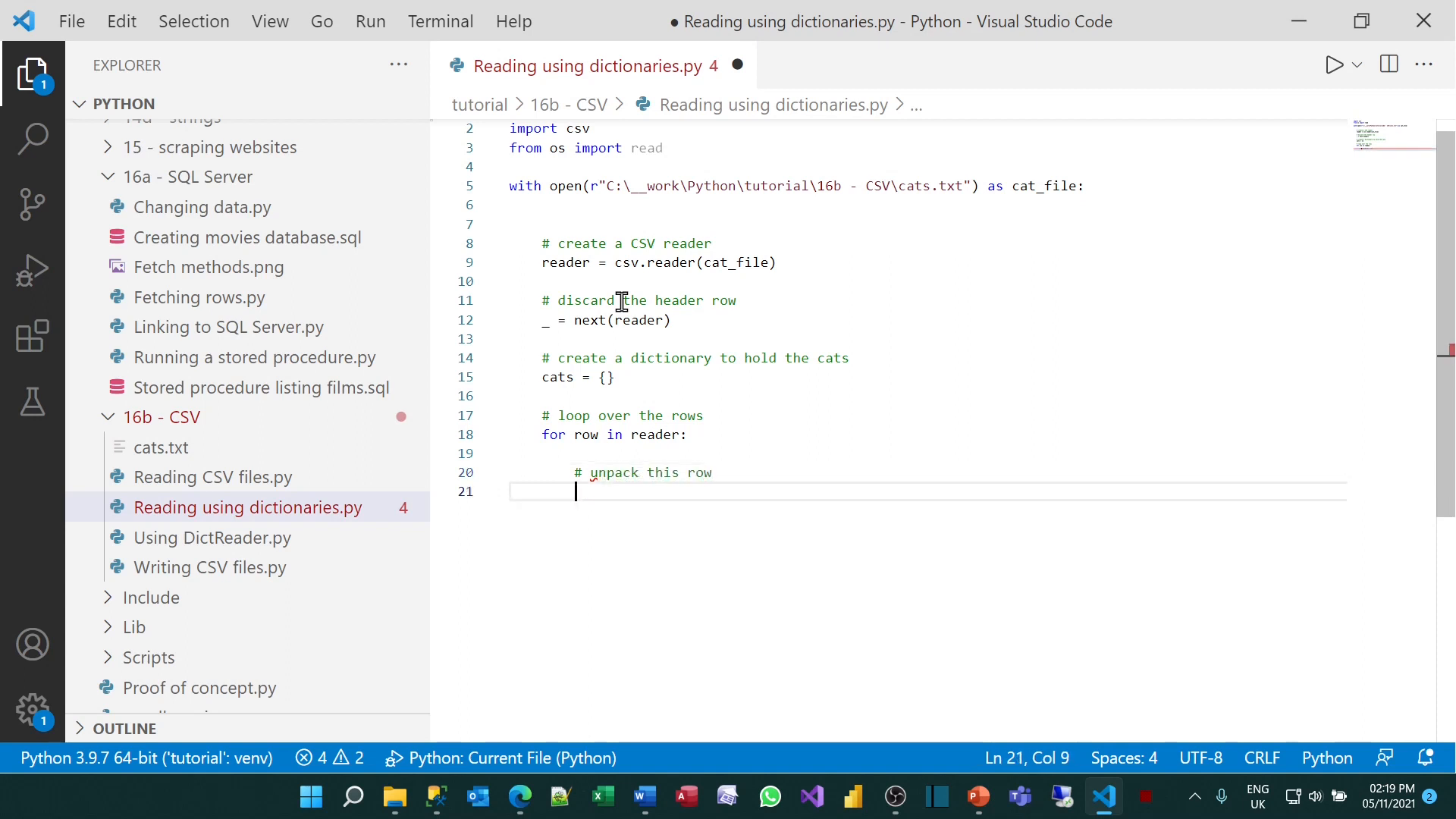
type("cat_name,")
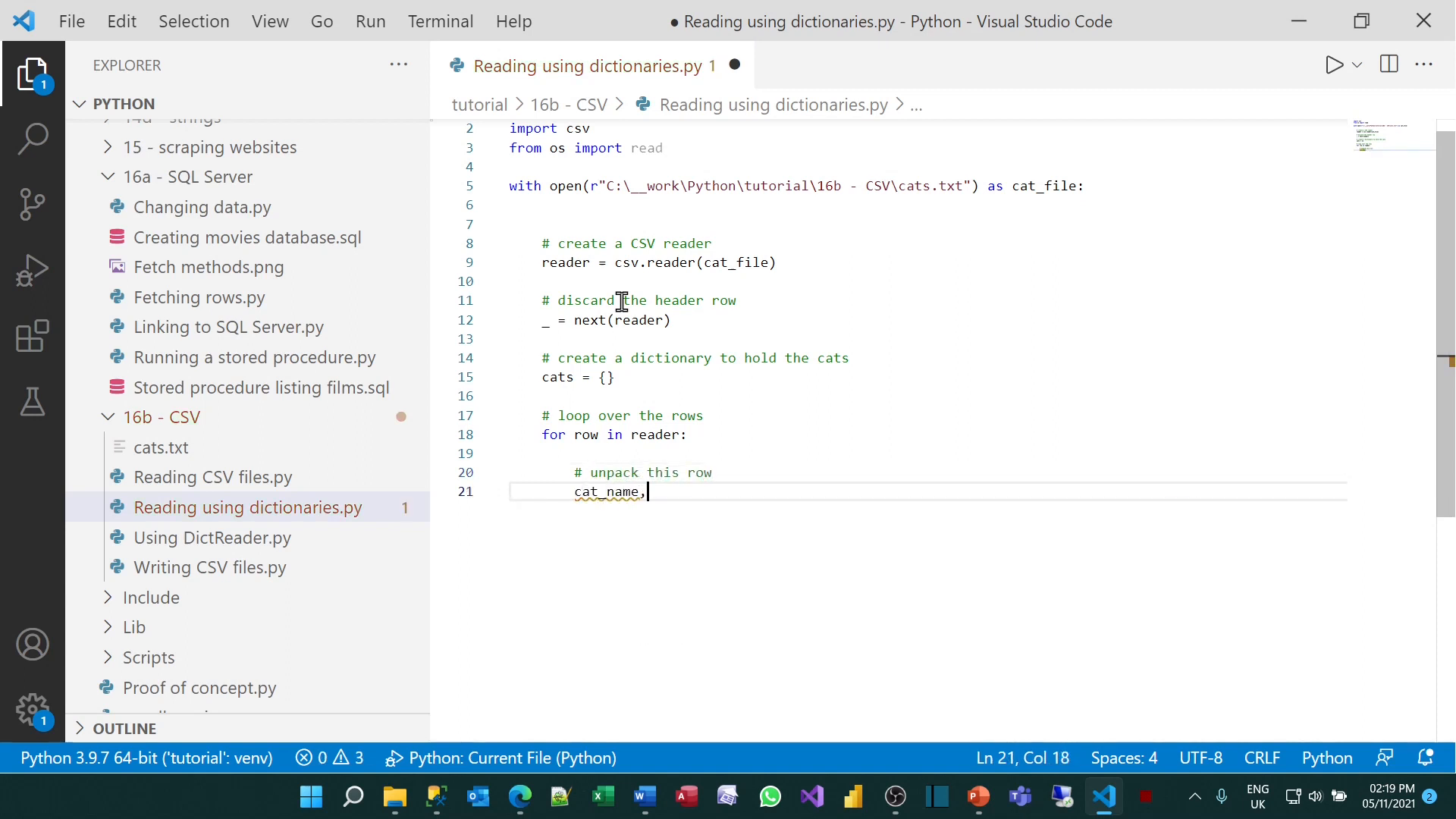
type("colour, dbo")
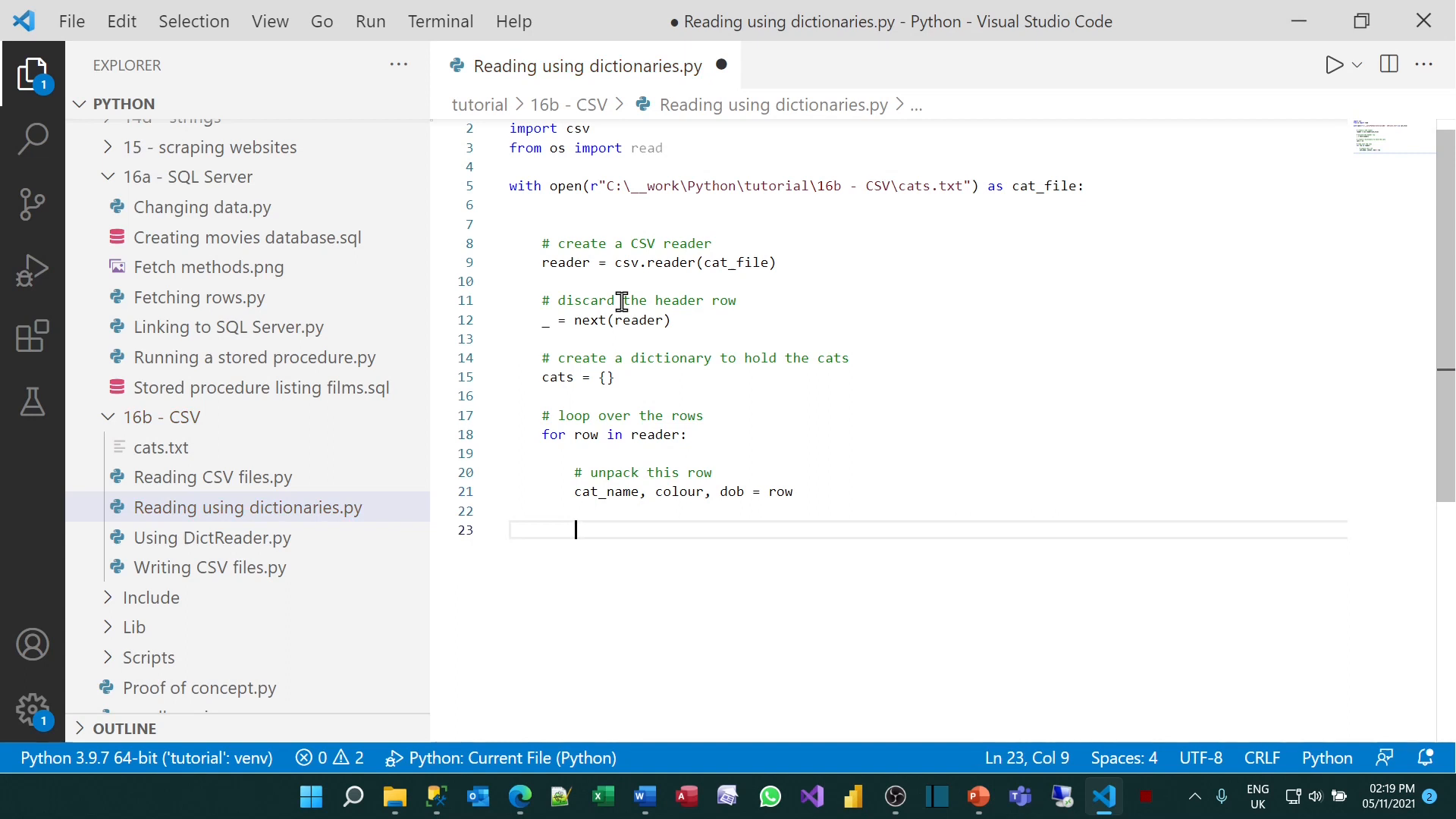
Under an 'add this to dictionary' comment, store cats[cat_name] = (colour,dob)
type("# add t")
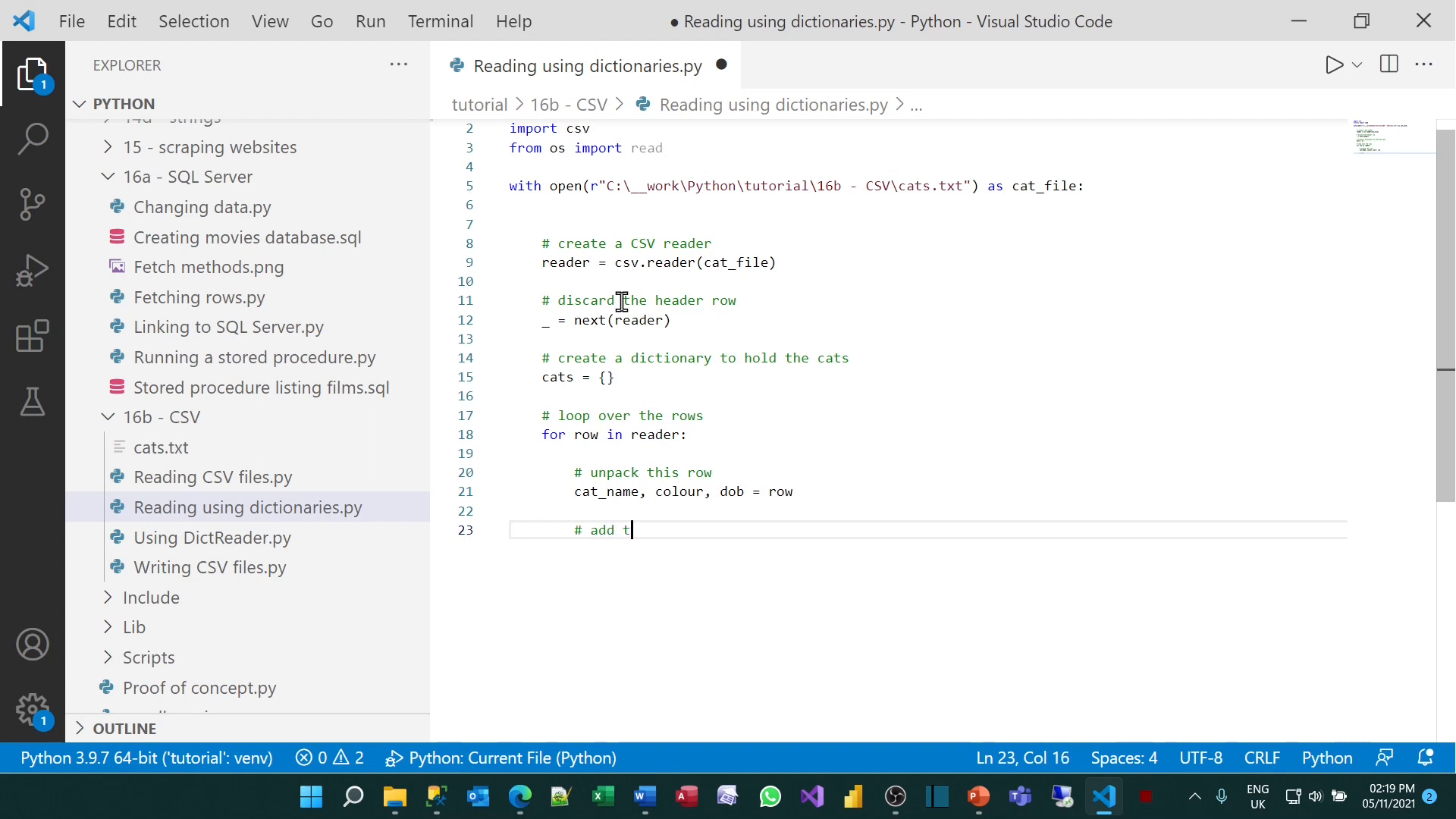
type("his to dictionary")
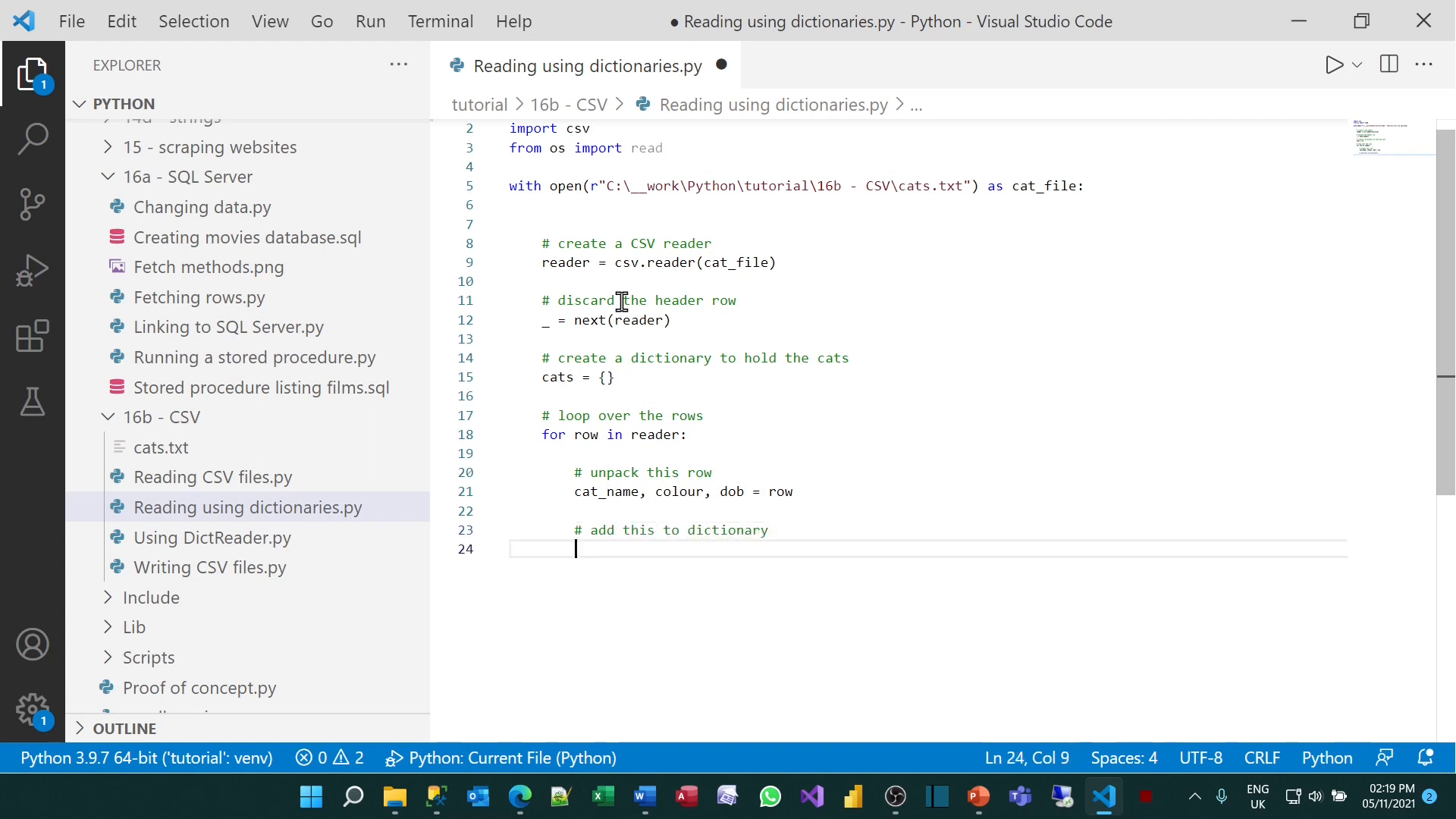
type("cat")
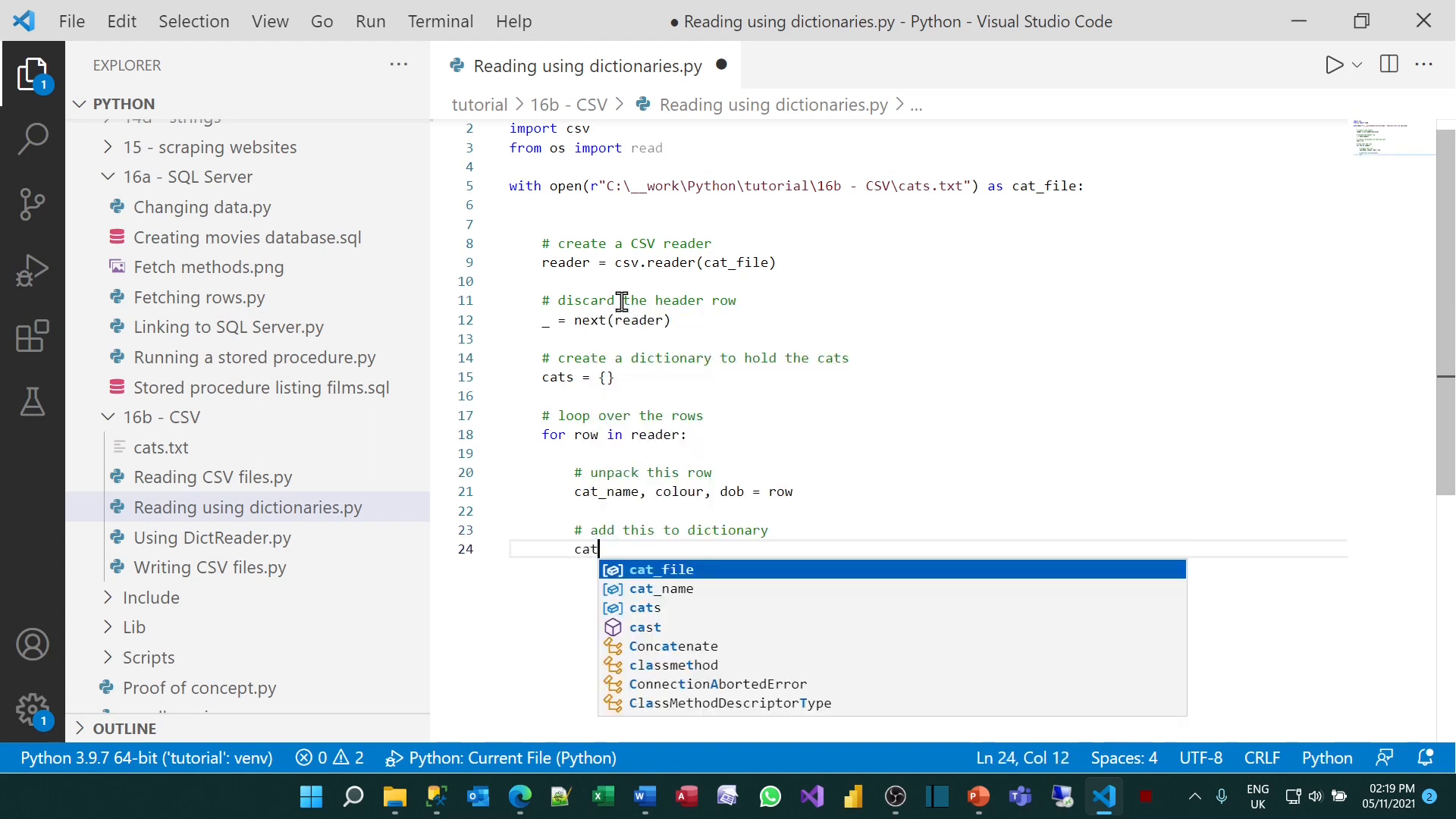
type("s[ca")
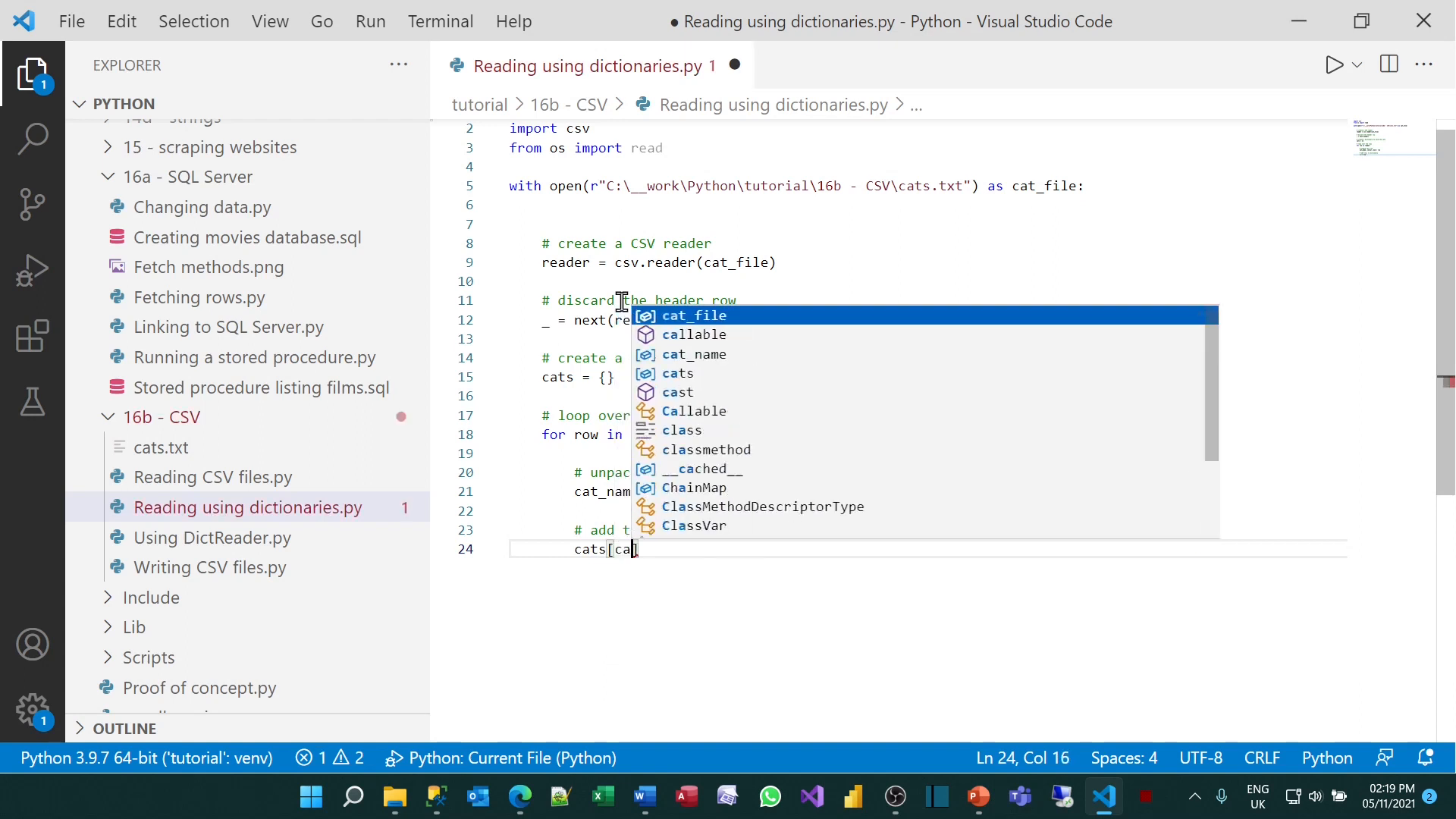
type("ts")
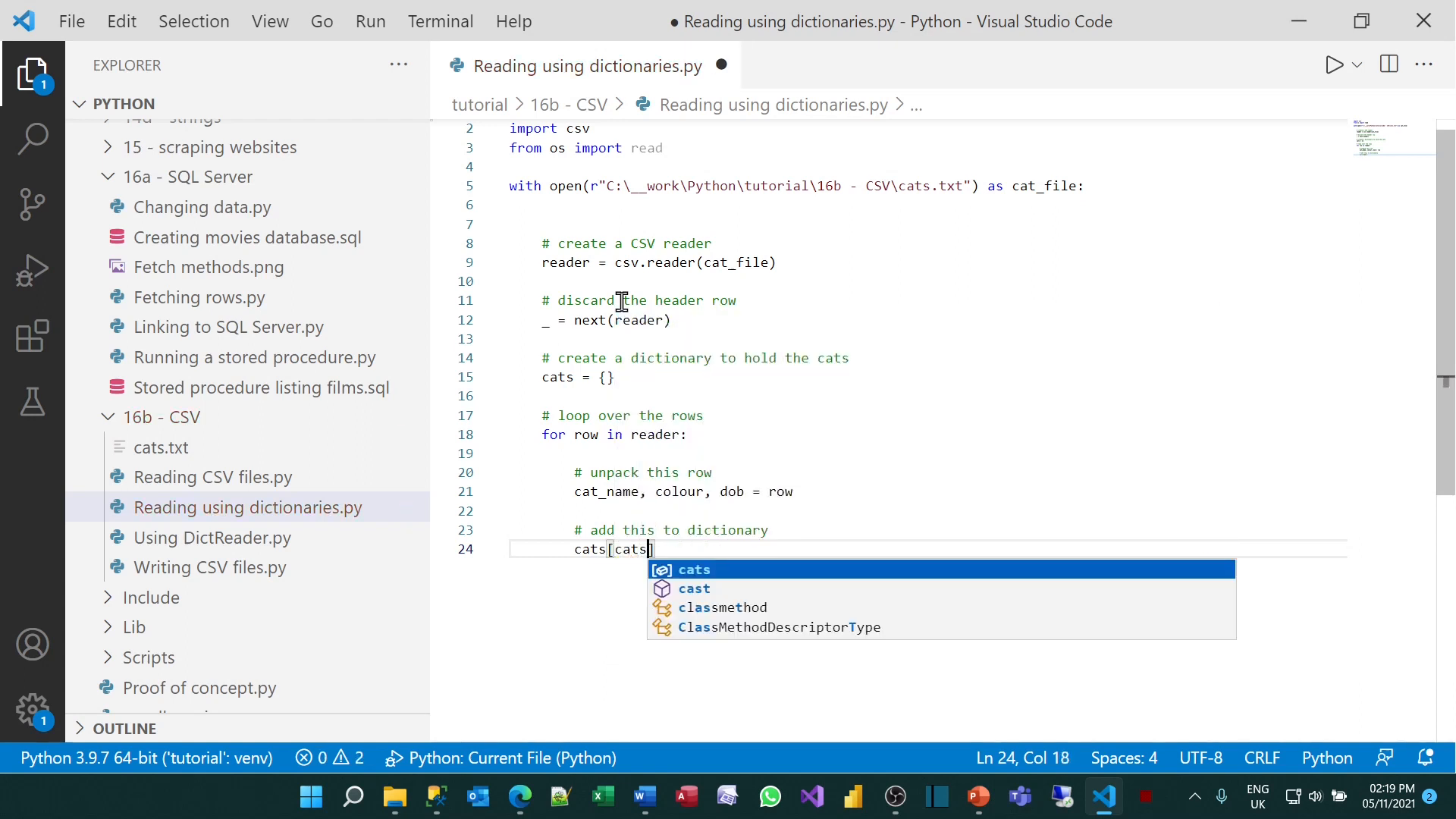
key("Backspace")
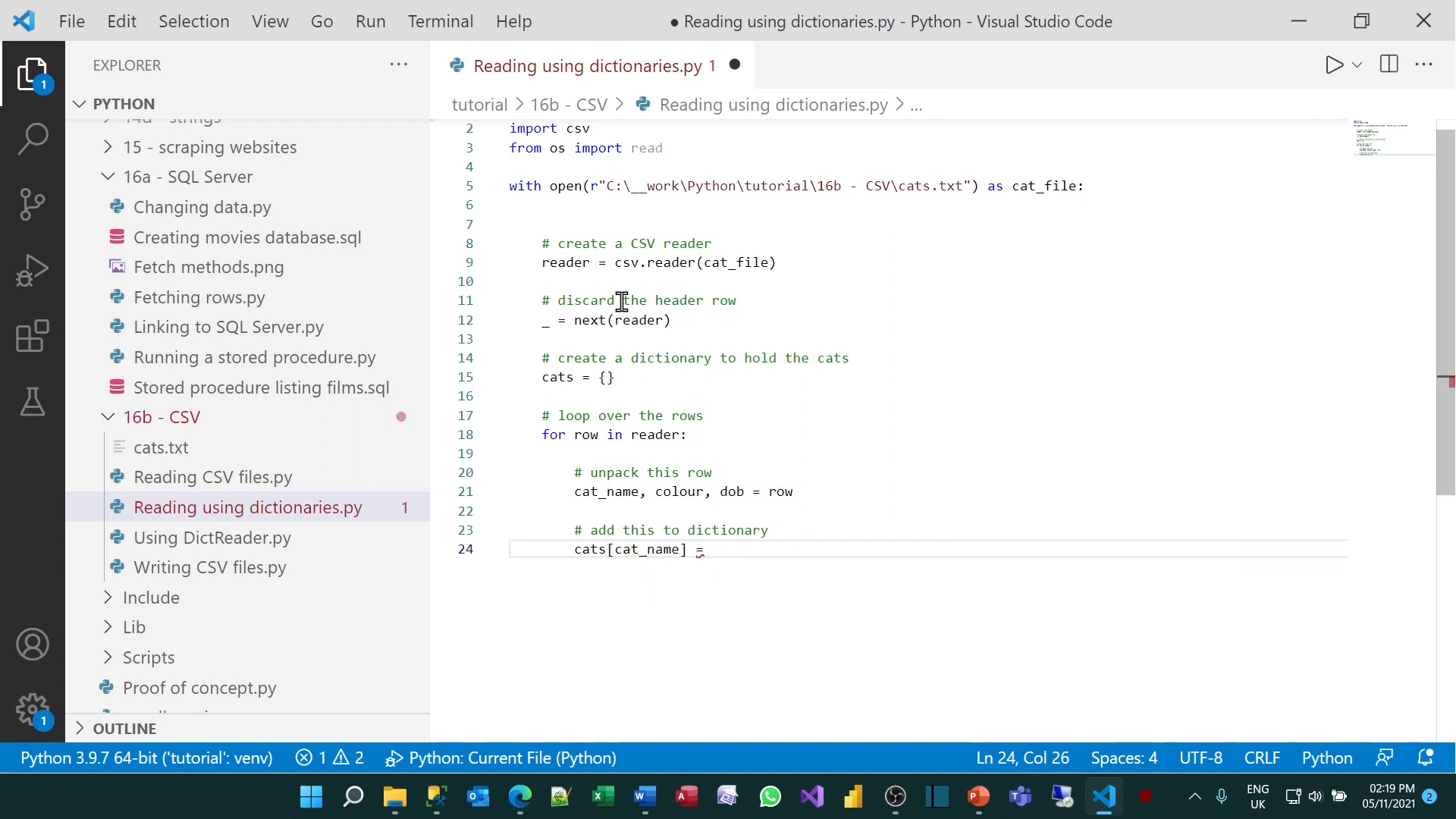
type("(")
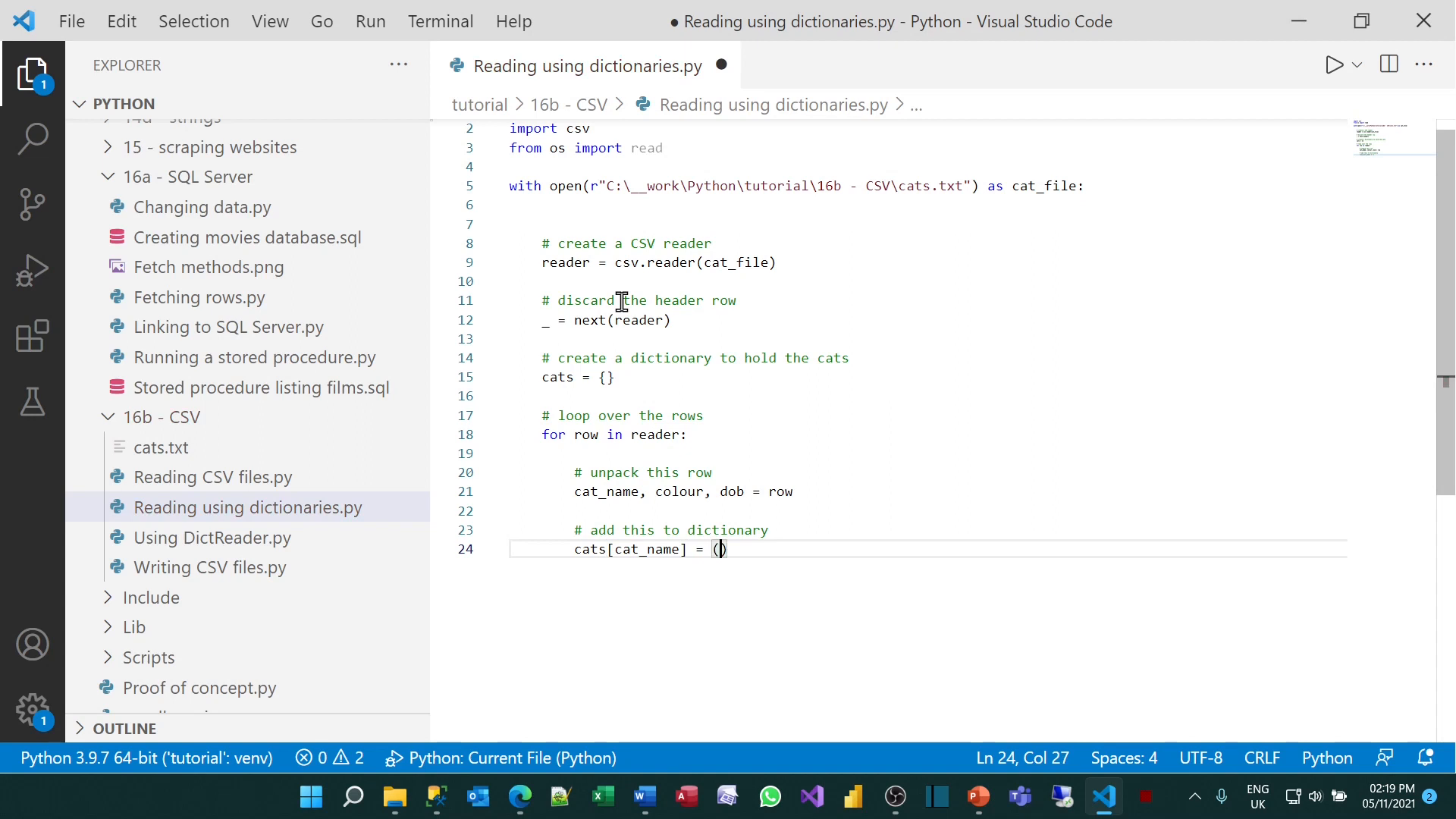
type("colour")
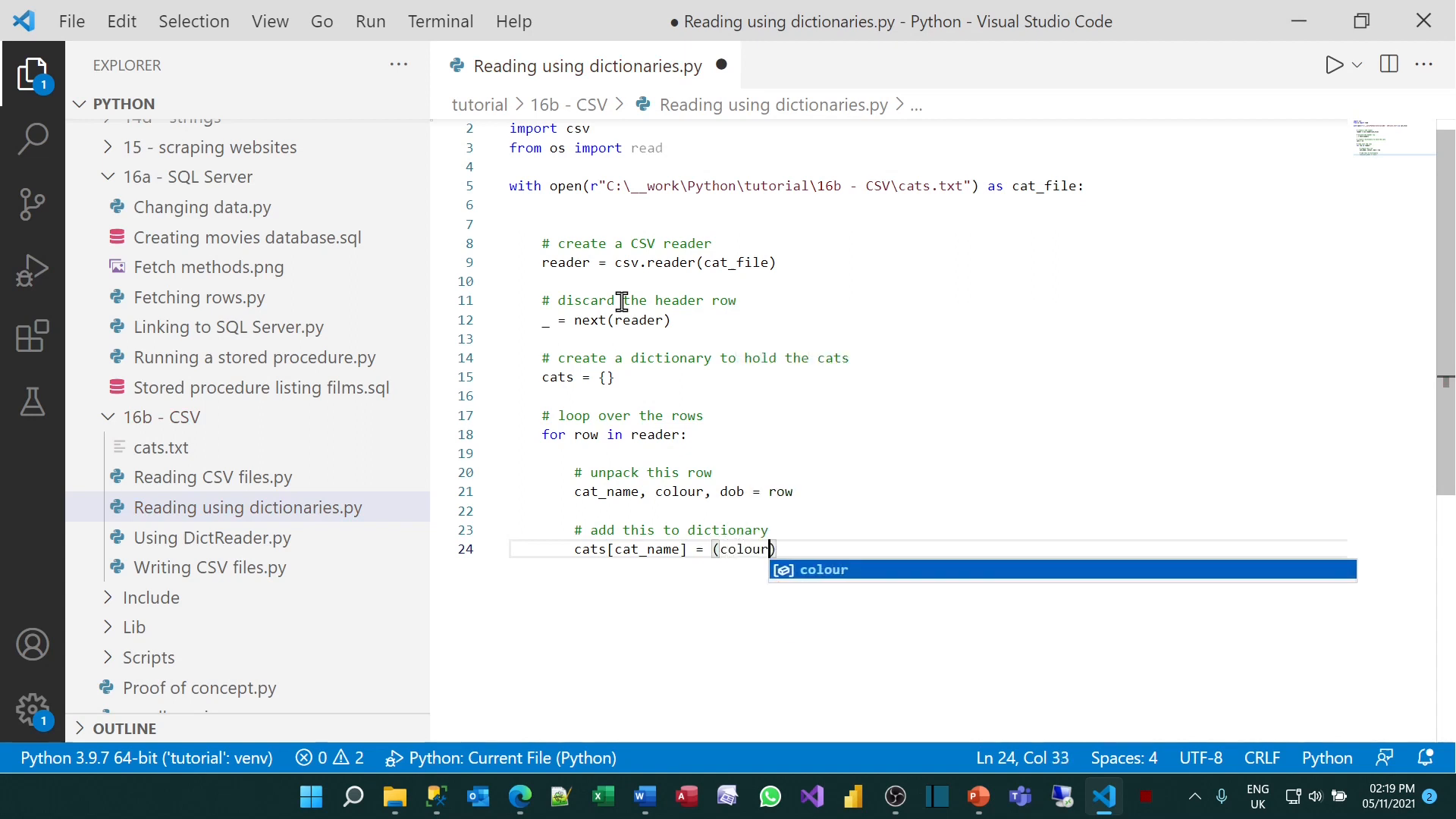
type(",do")
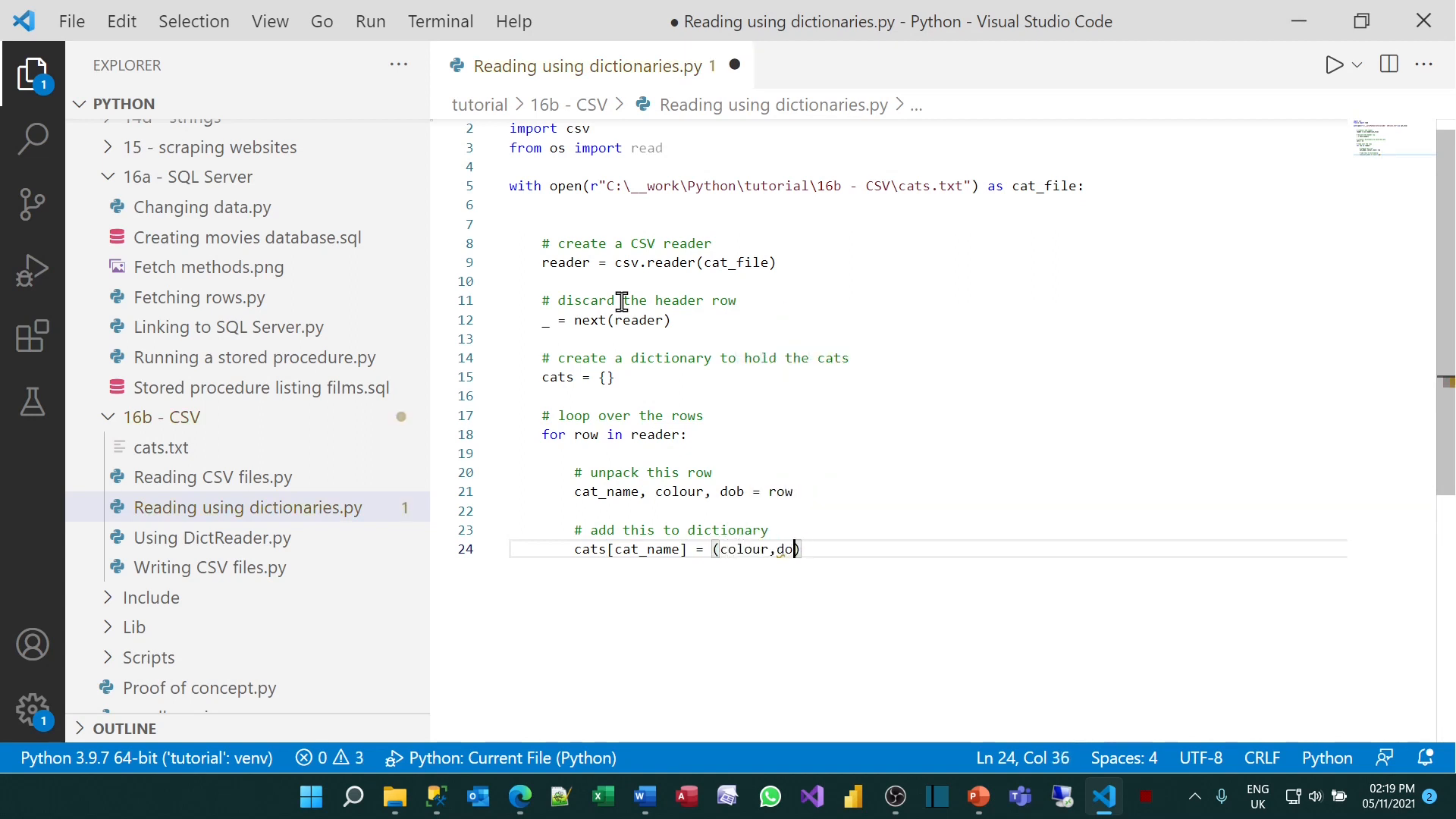
key("Enter")
type("#")
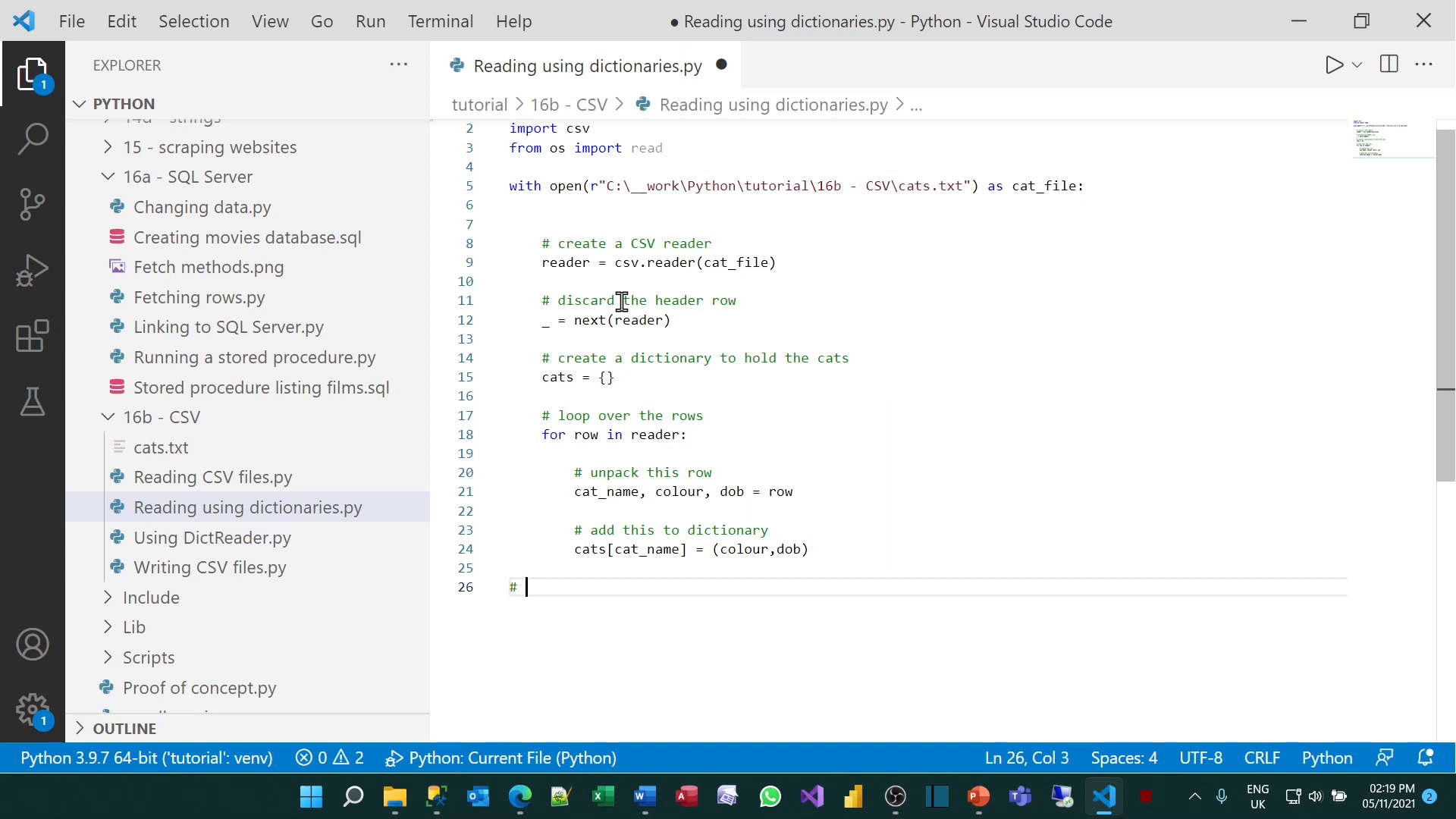
Add '# print out the dictionary' with 'for key, value in cats.items():' and print(key,value)
type("print out the dictionary")
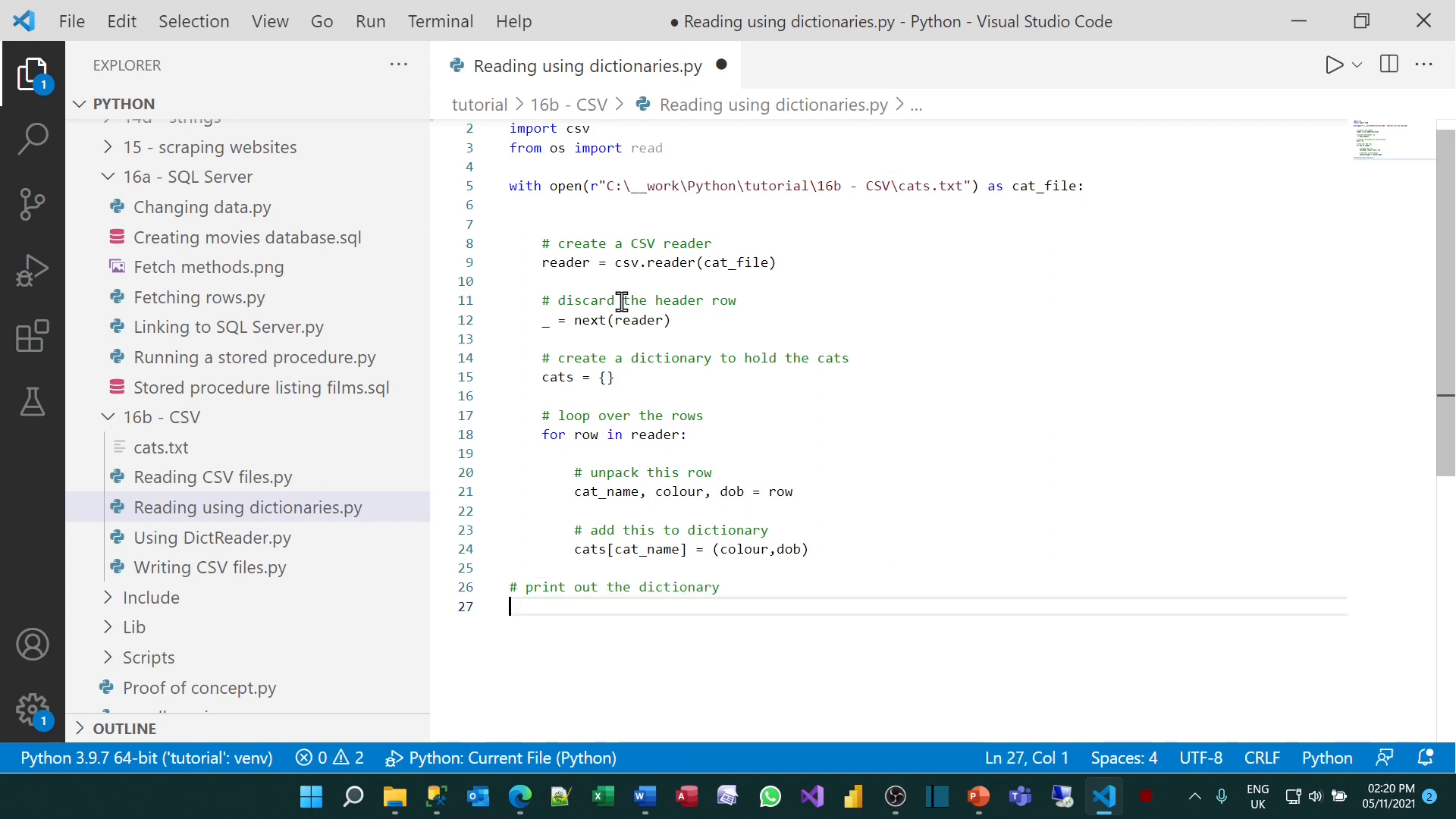
type("for key, value in")
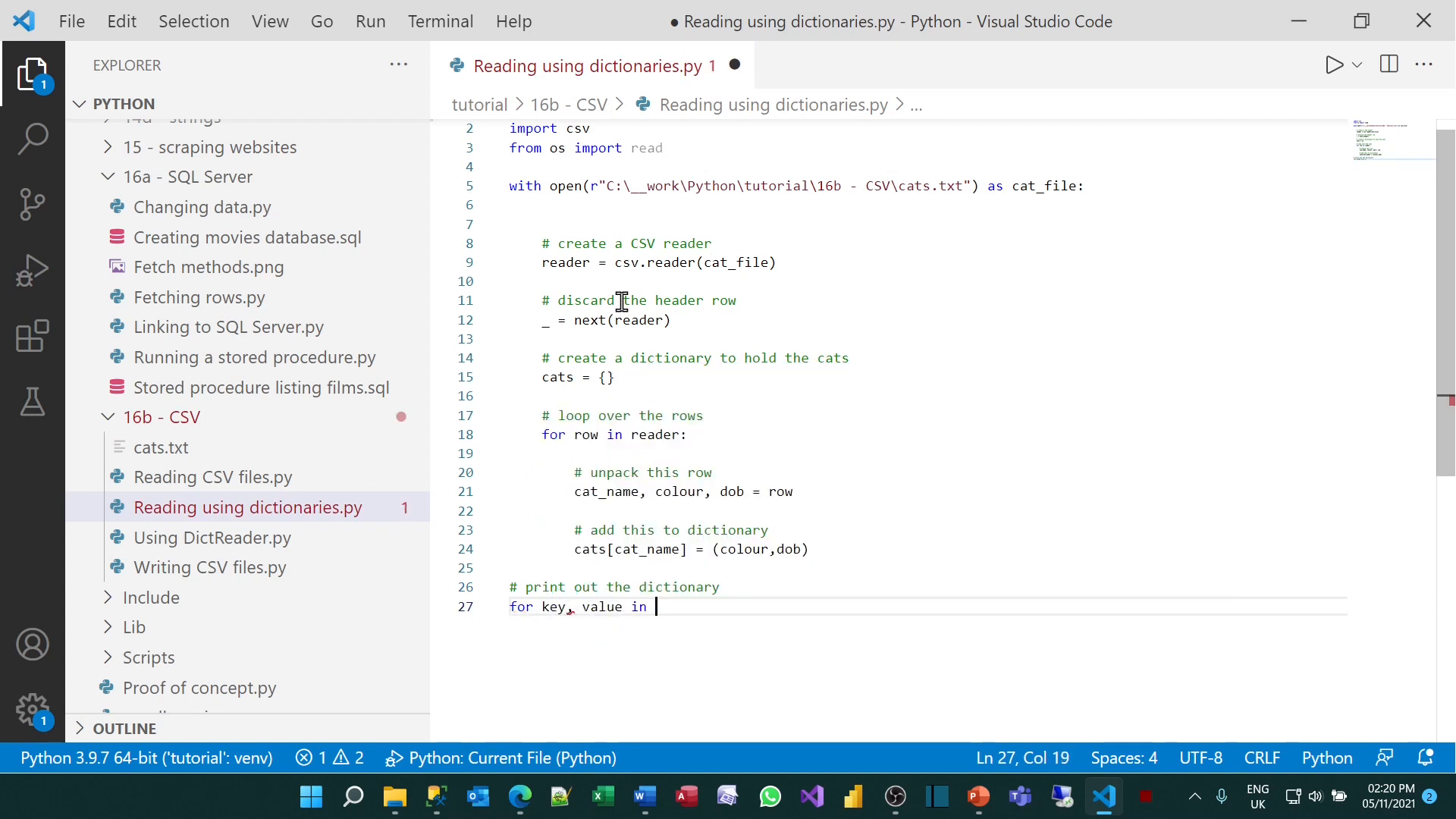
type("cats.items():")
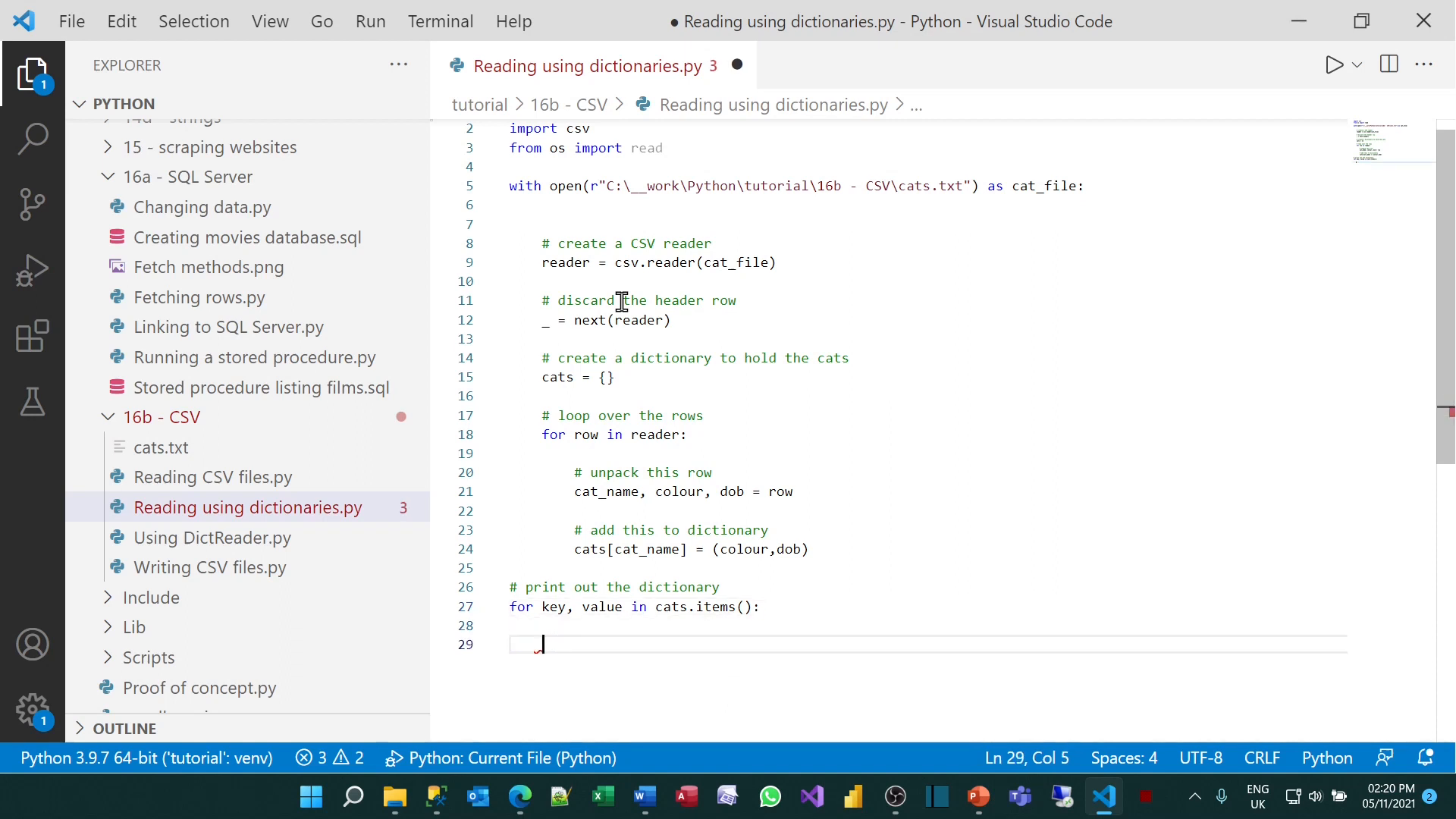
type("print(")
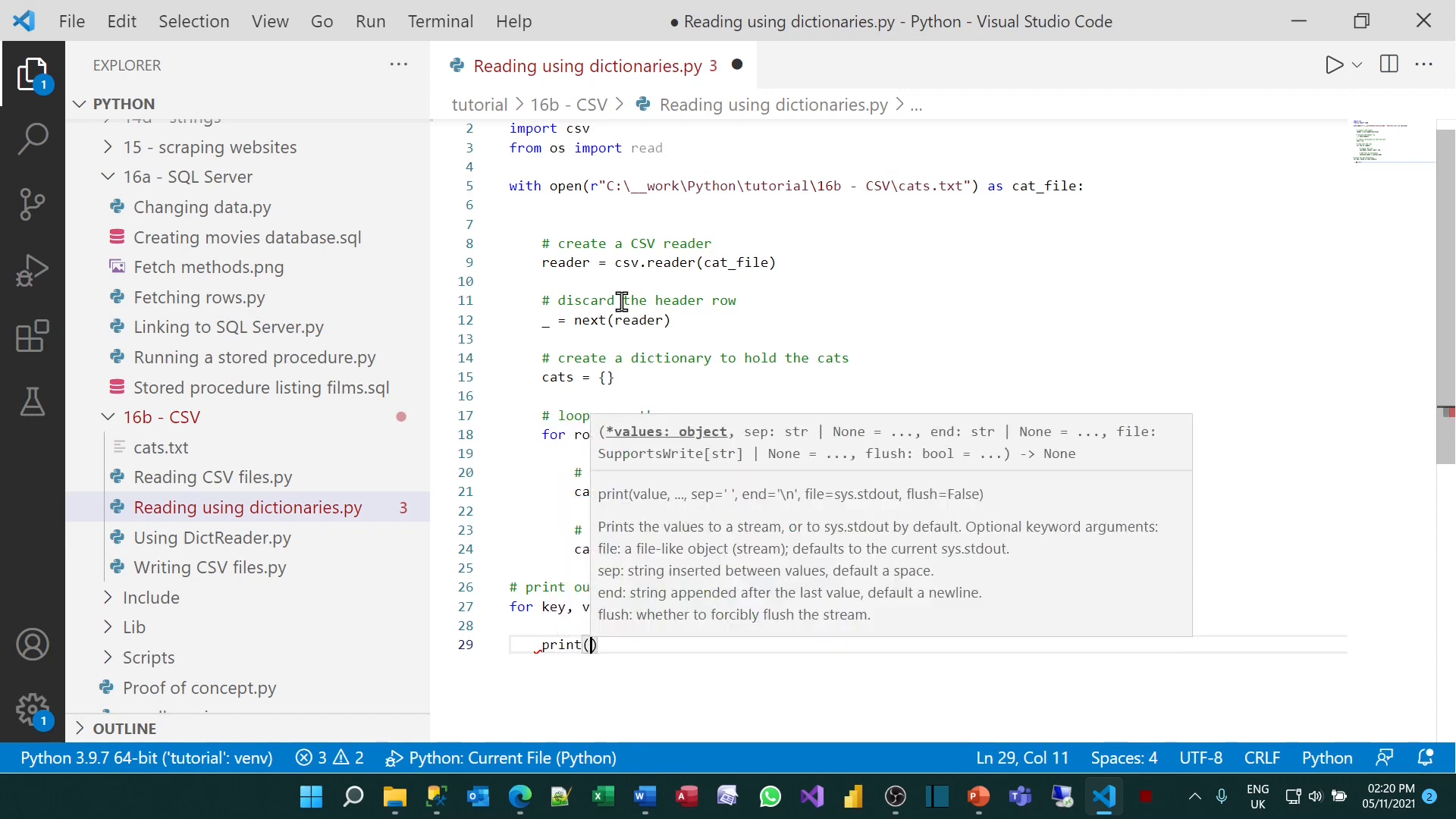
type("key")
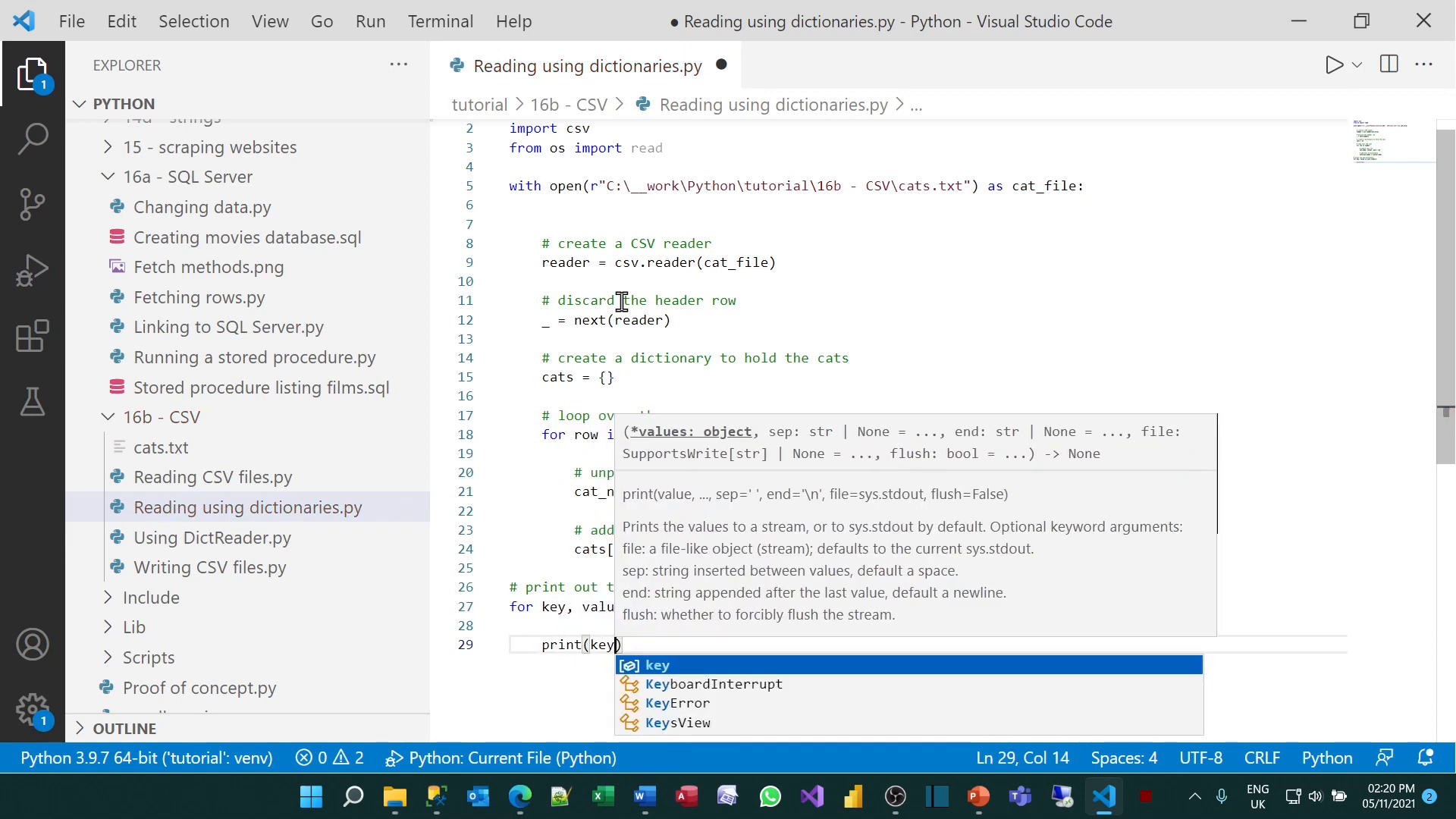
type(",value")
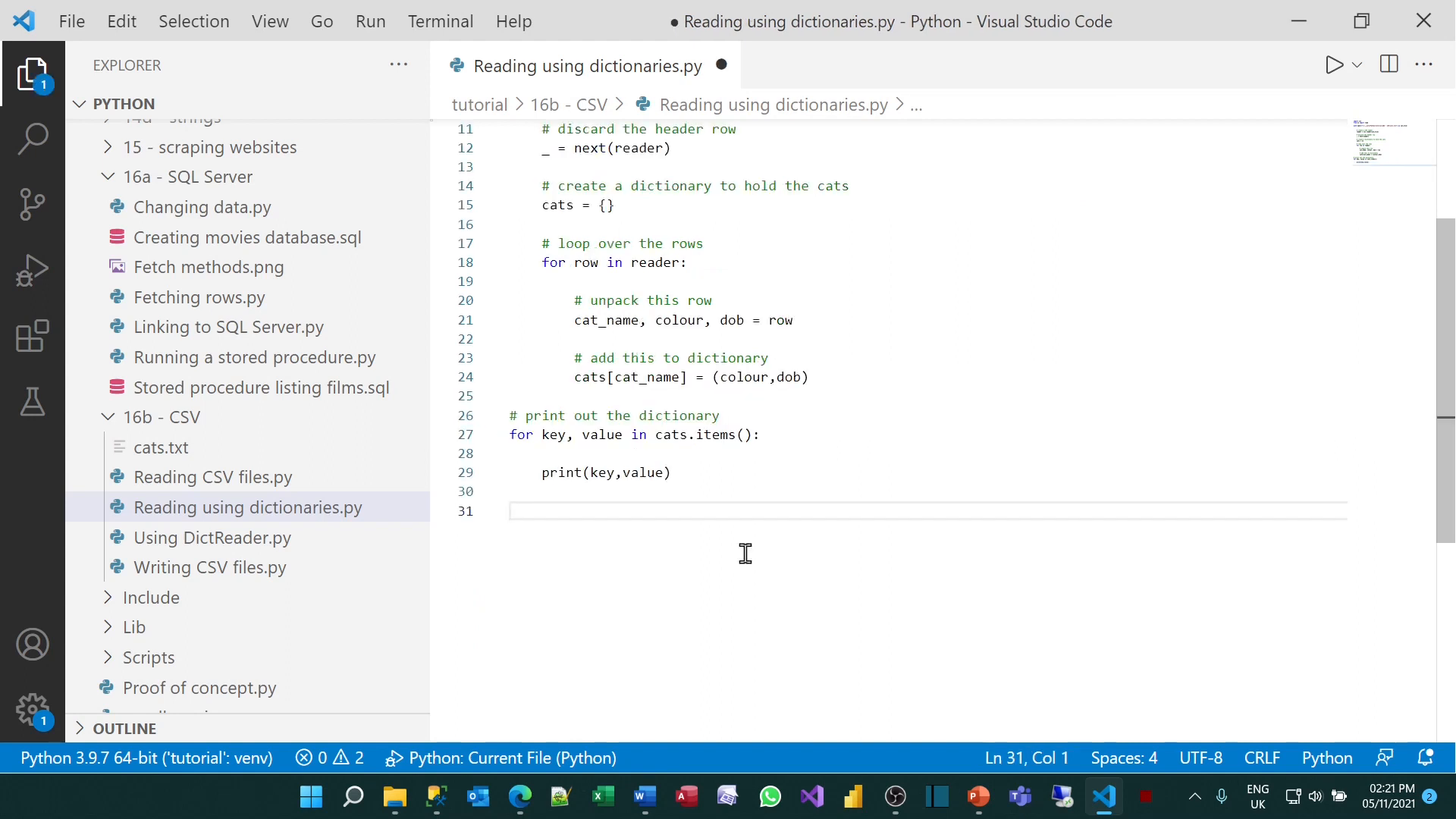
Add a '# specific cat' line printing cats["'Neo'"], then close the run output
type("# spec")
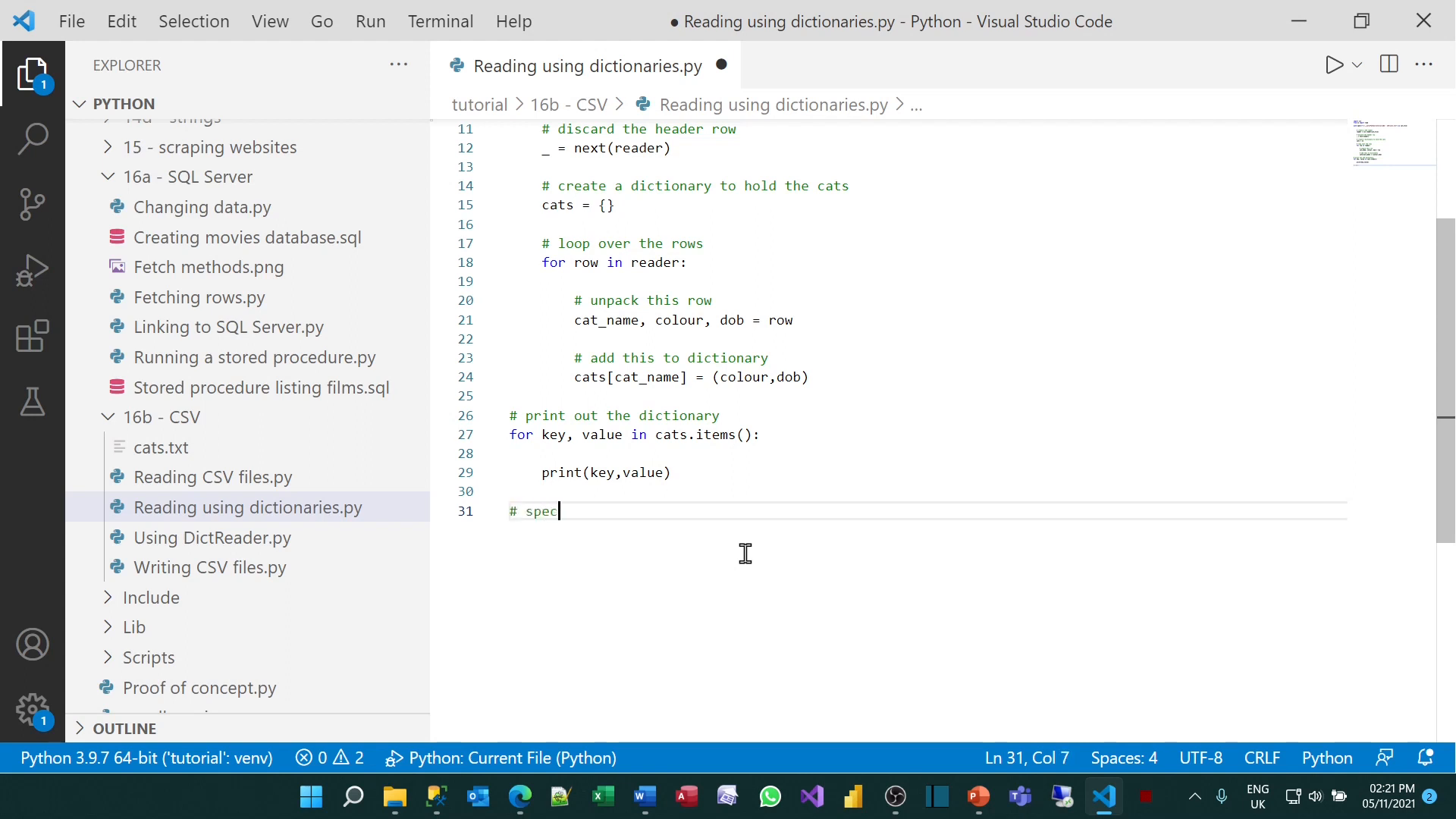
type("ific ct")
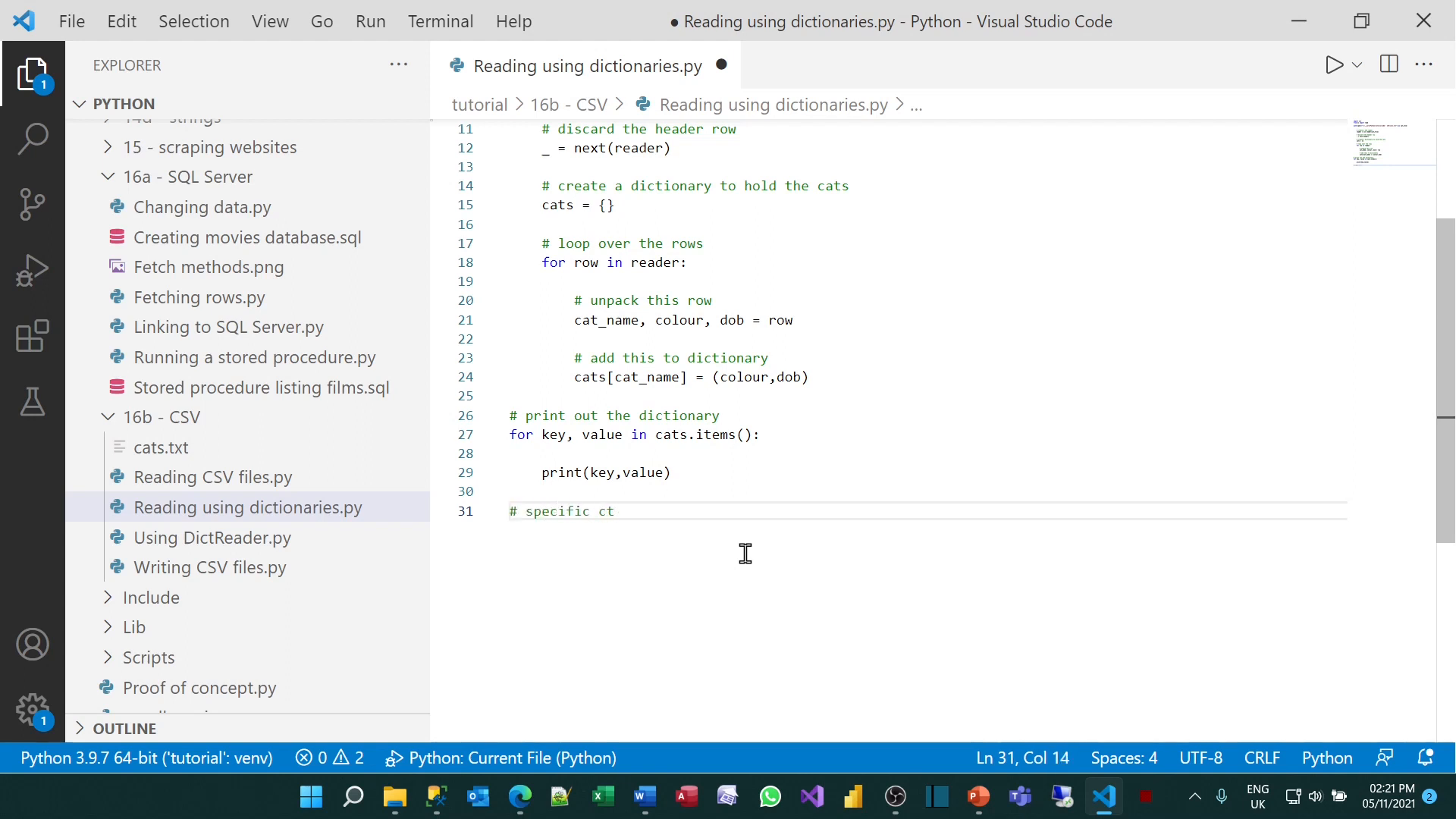
type("at")
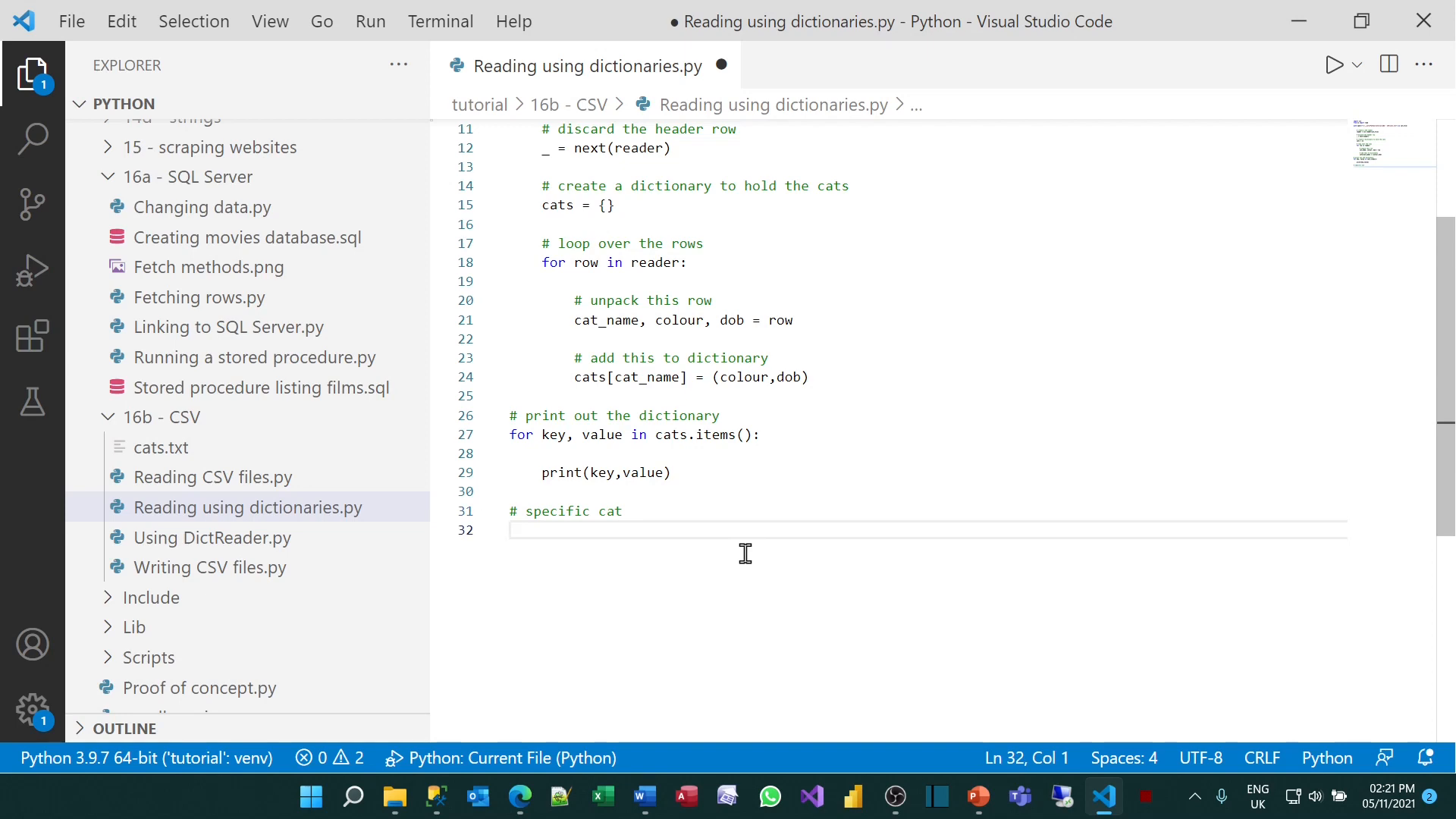
type("print")
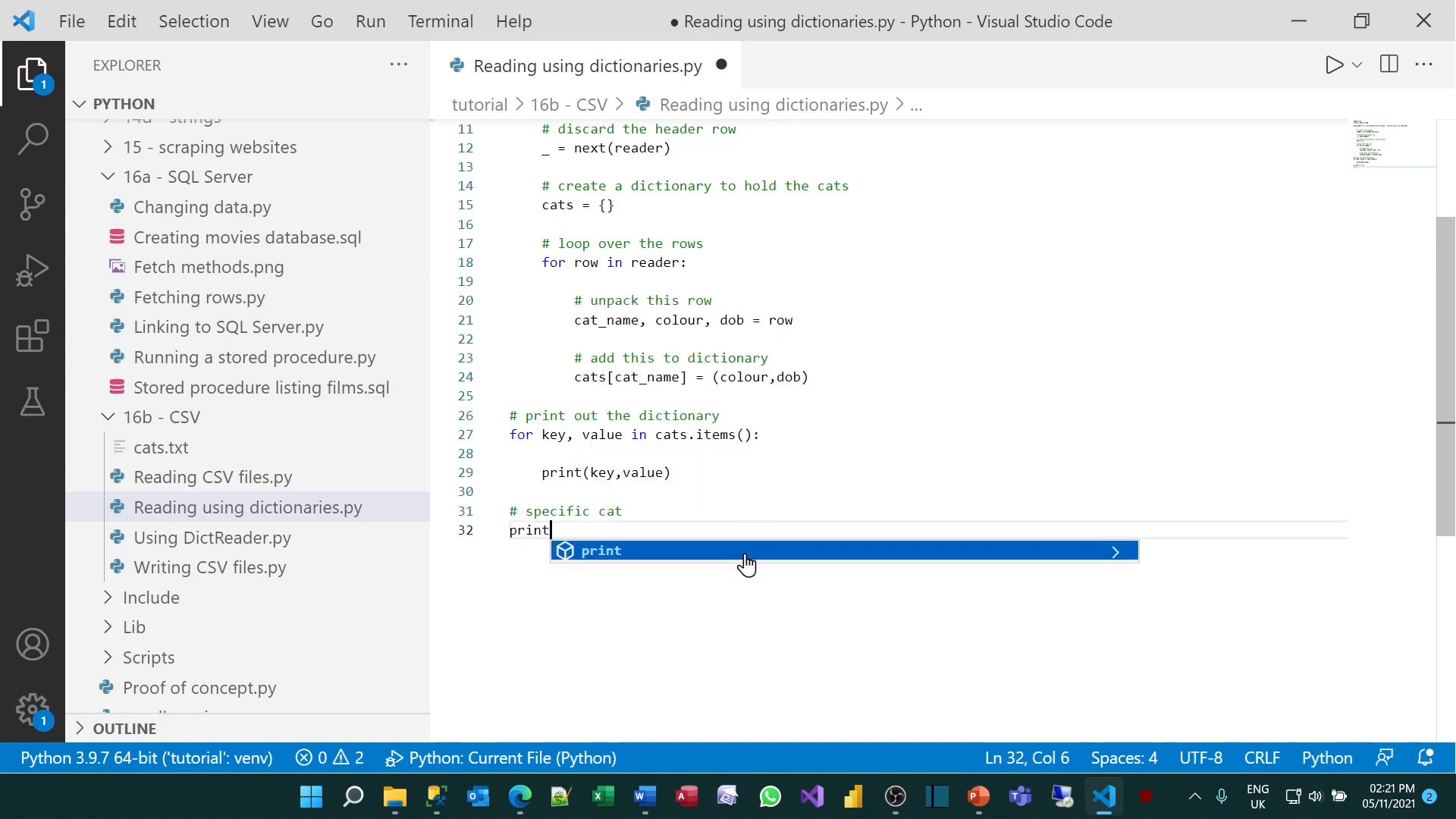
type("(cats")
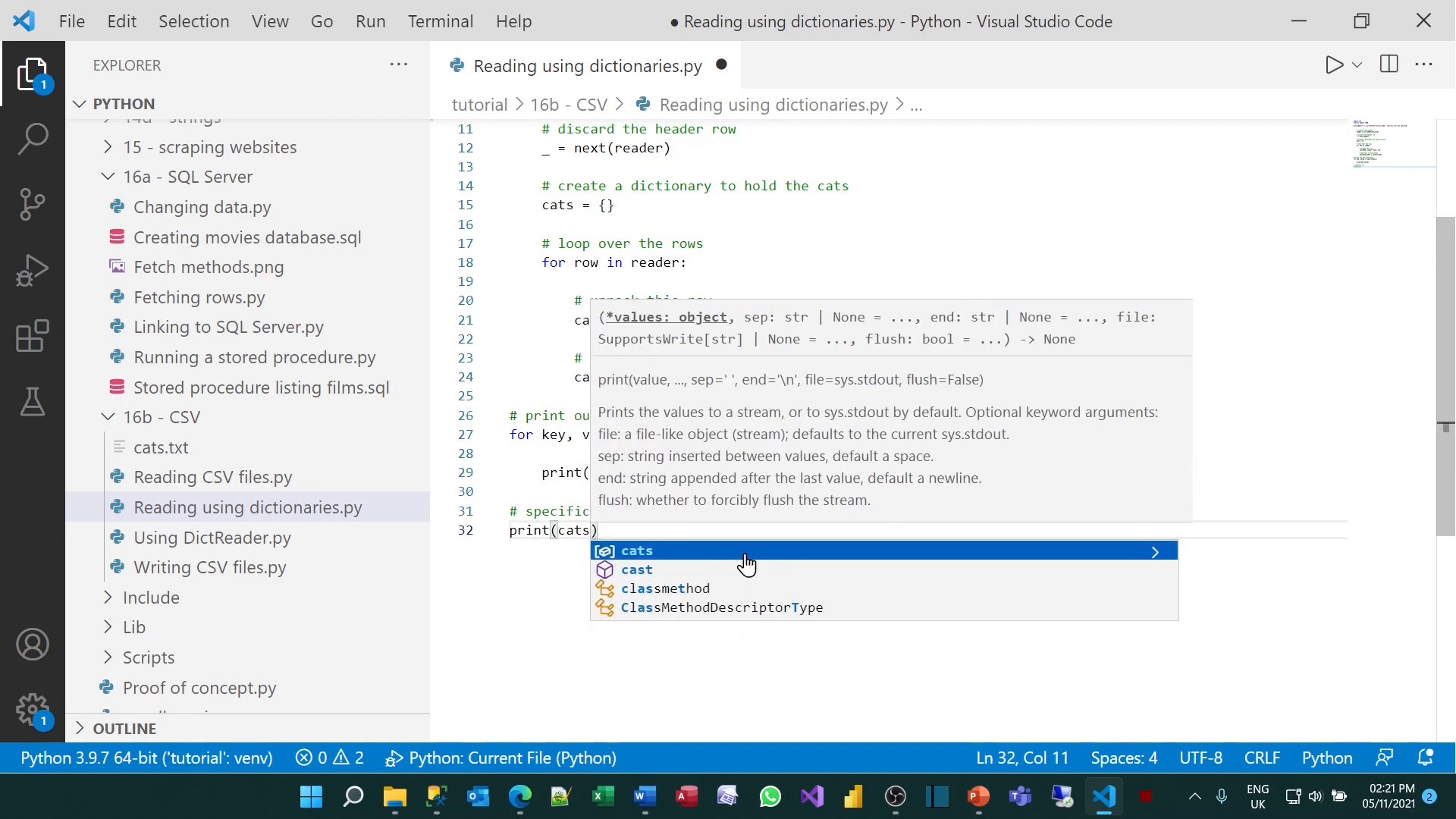
type("[")
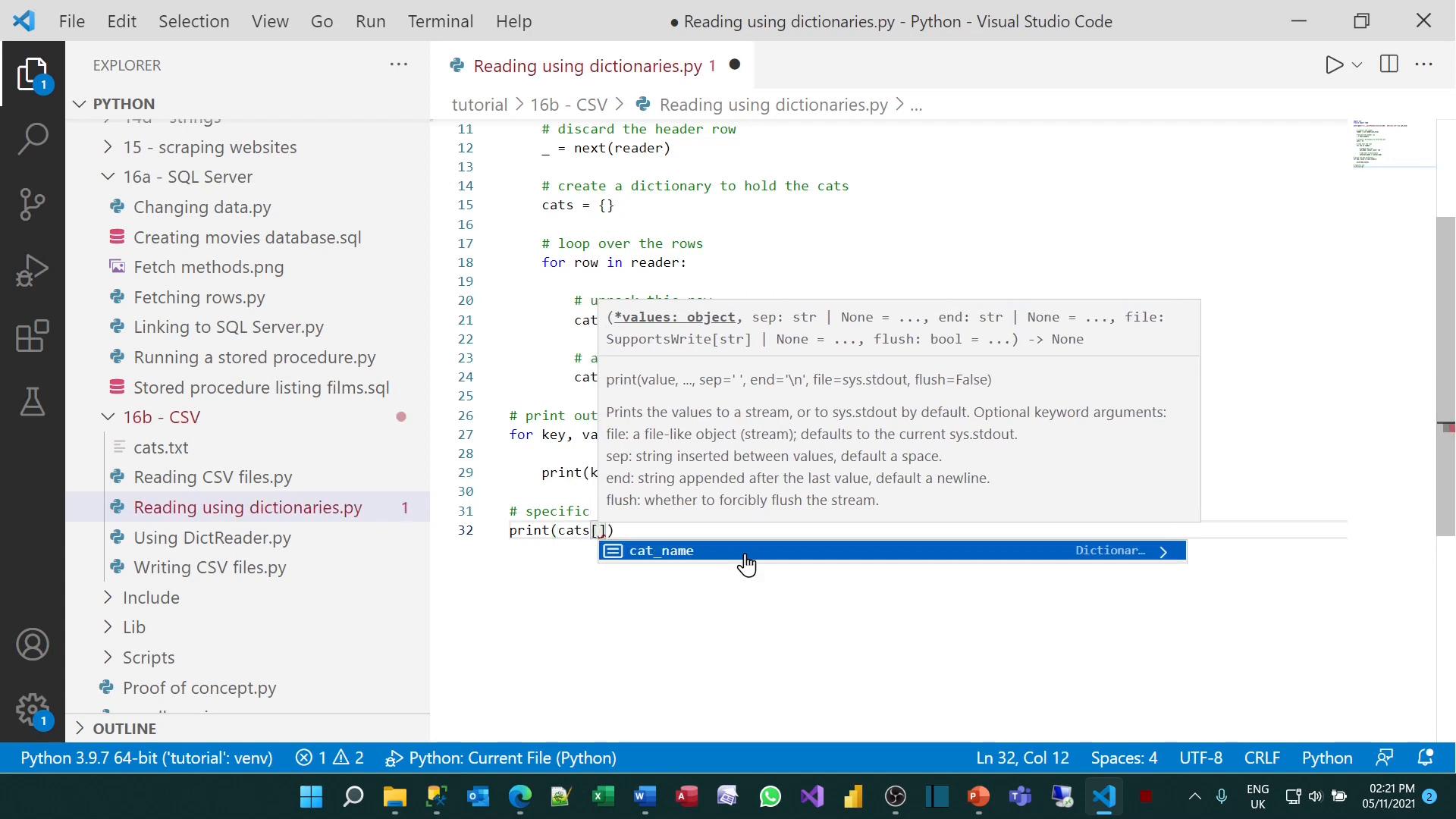
type("\"")
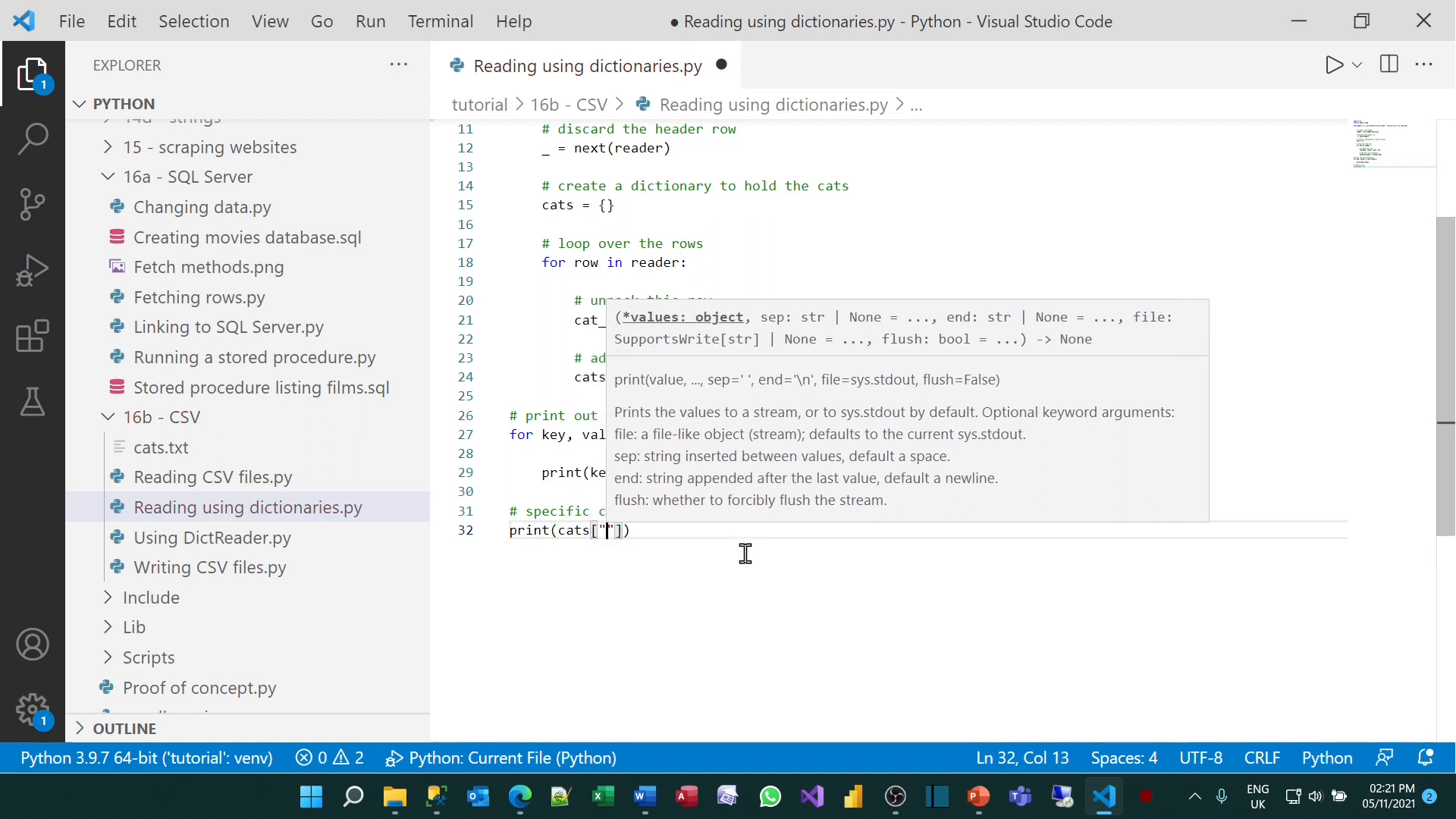
type("'Neo")
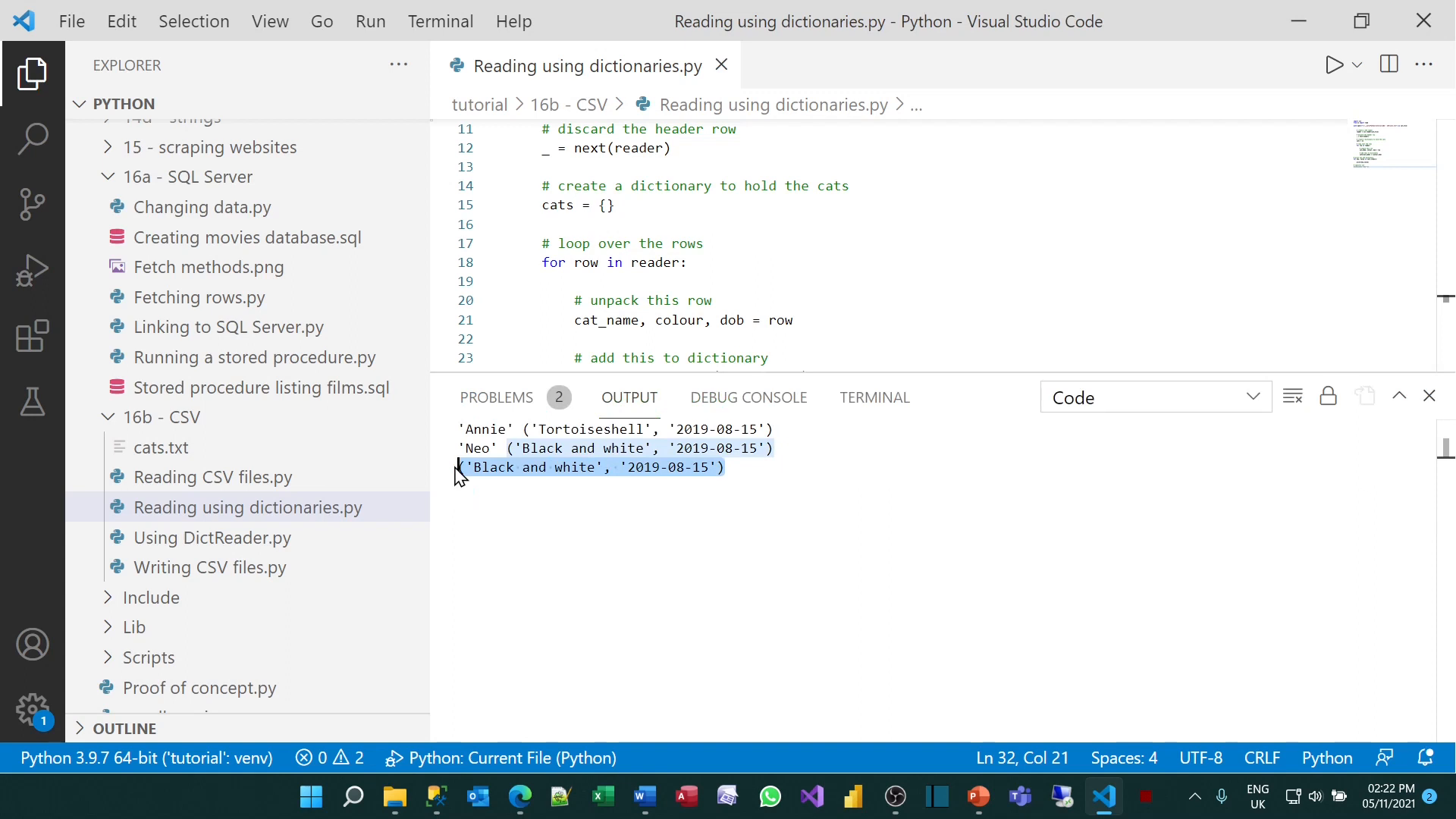
mouse_move(1428, 395)
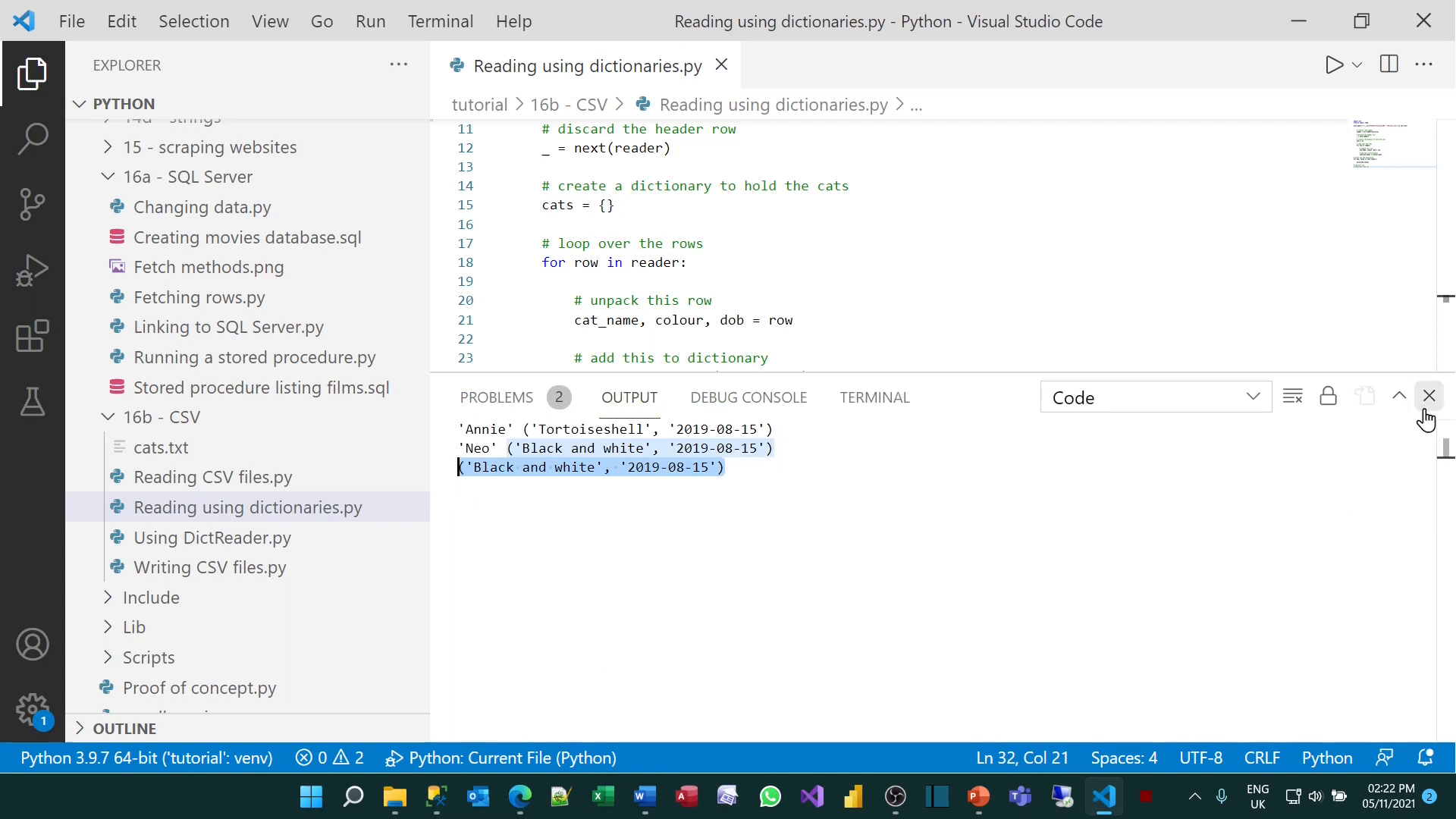
left_click(1429, 395)
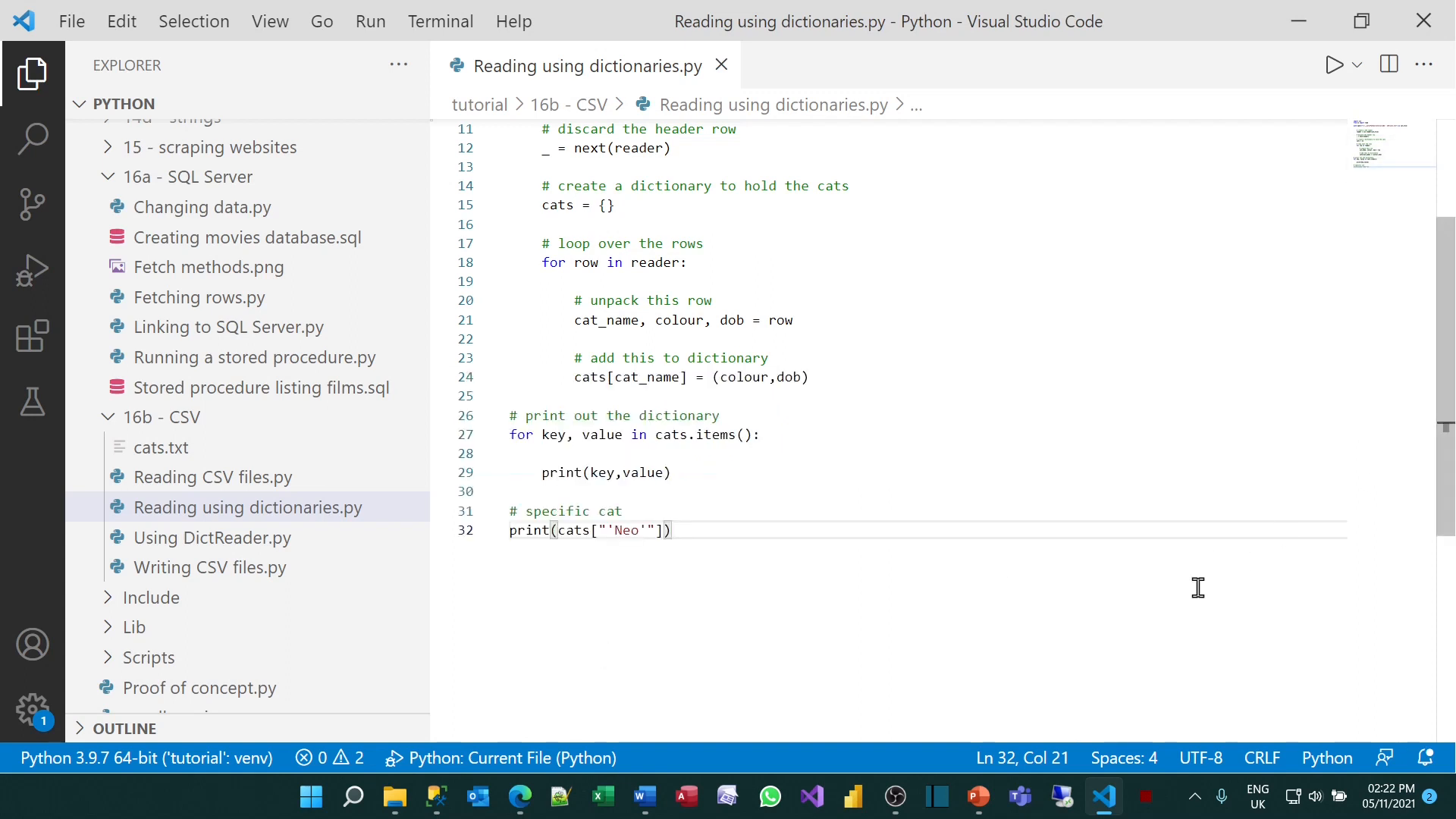